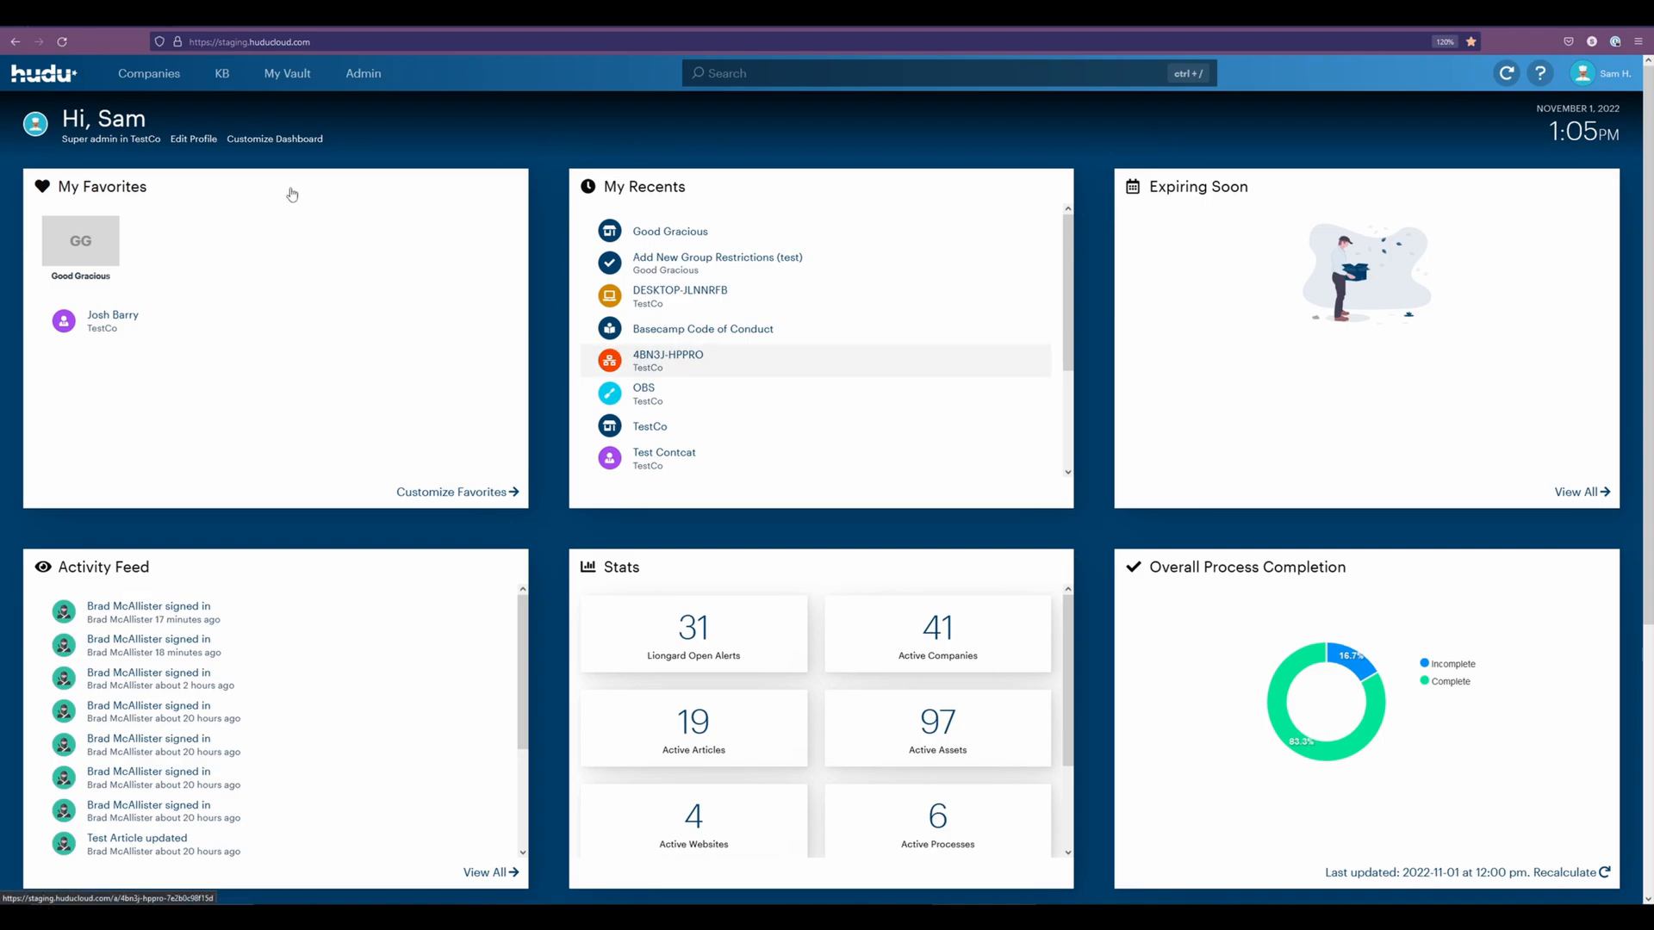
From Admin > Integrations, start connecting the Syncro integration under PSA and RMM.
click(364, 72)
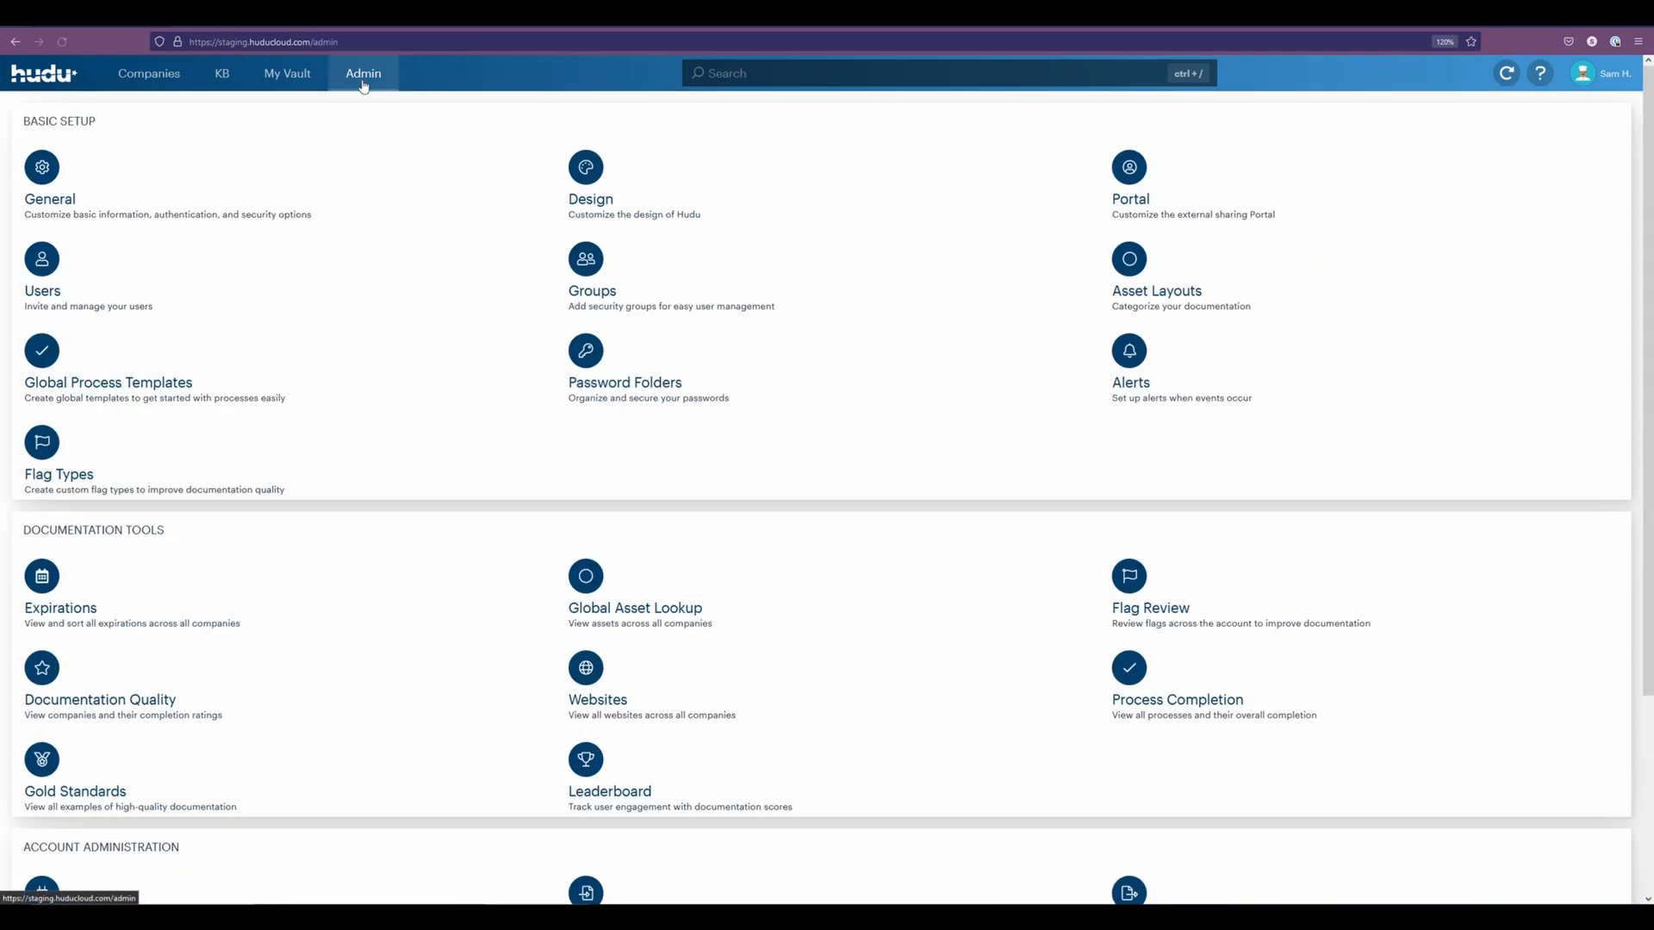
scroll(down, 3)
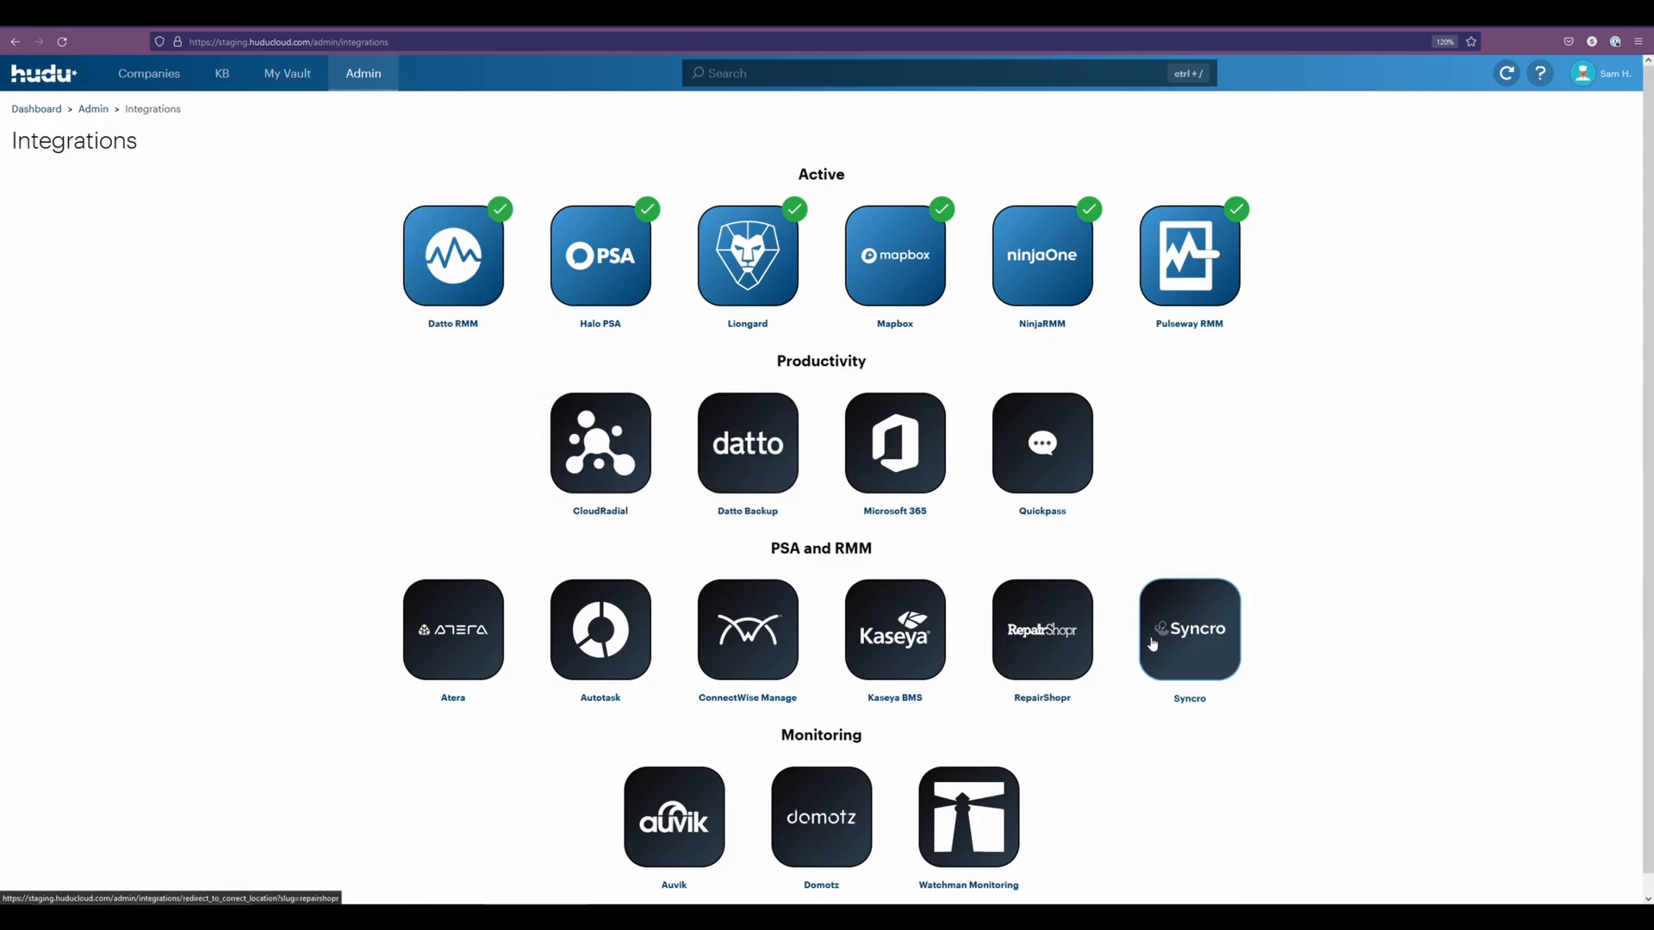
click(1189, 628)
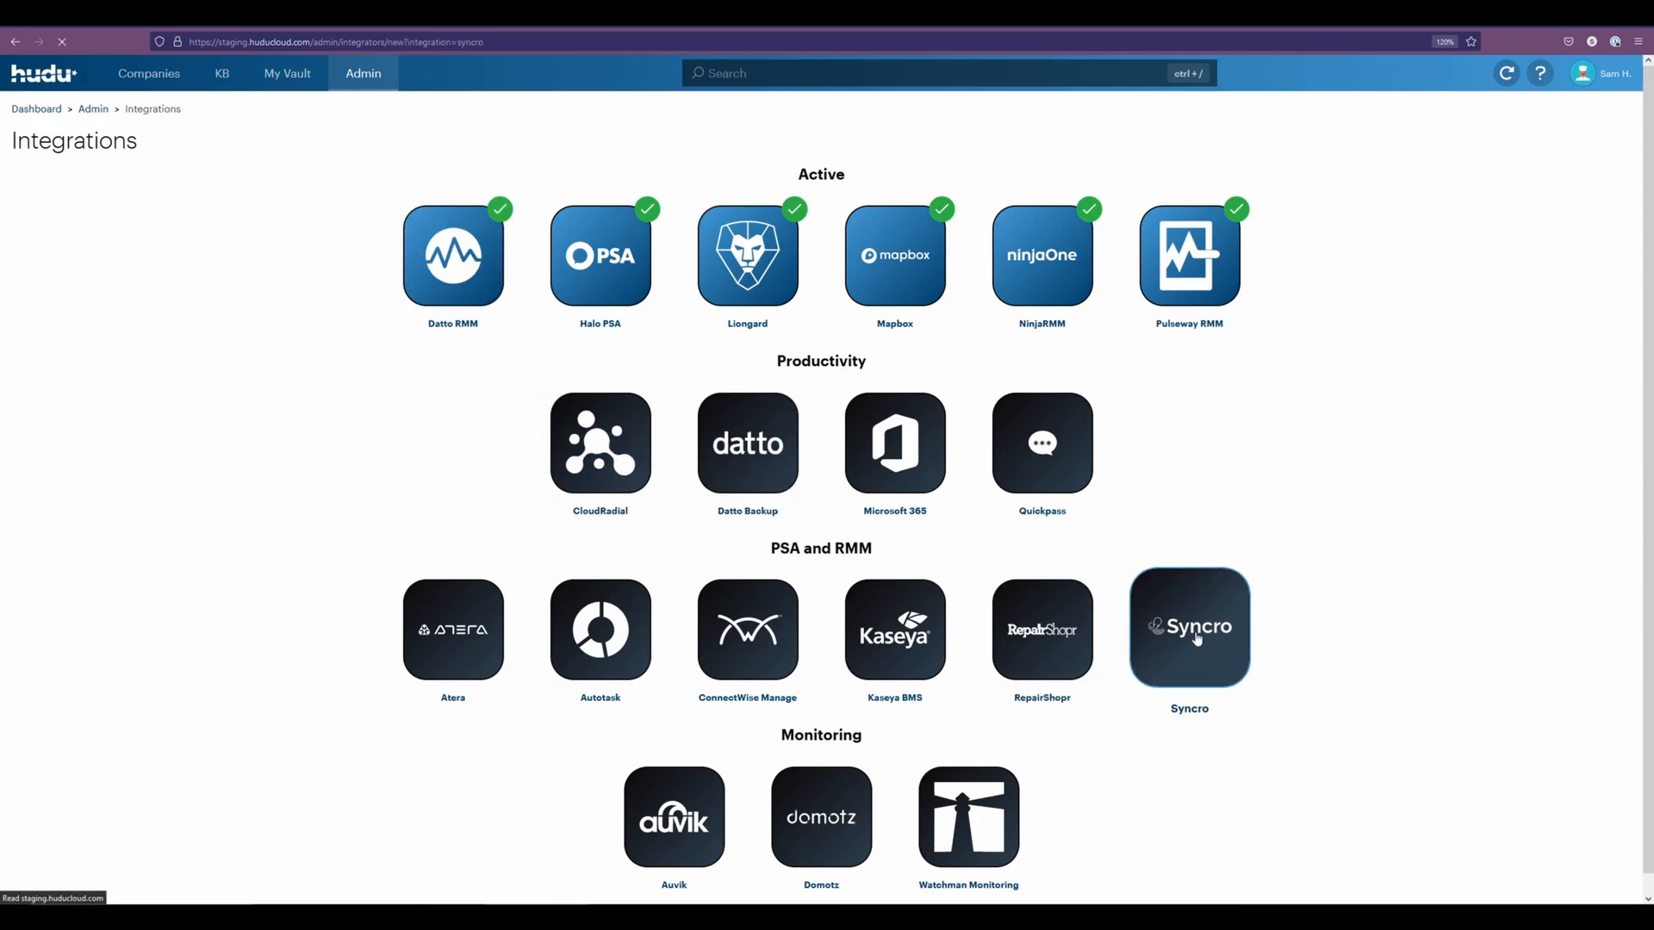
click(1189, 627)
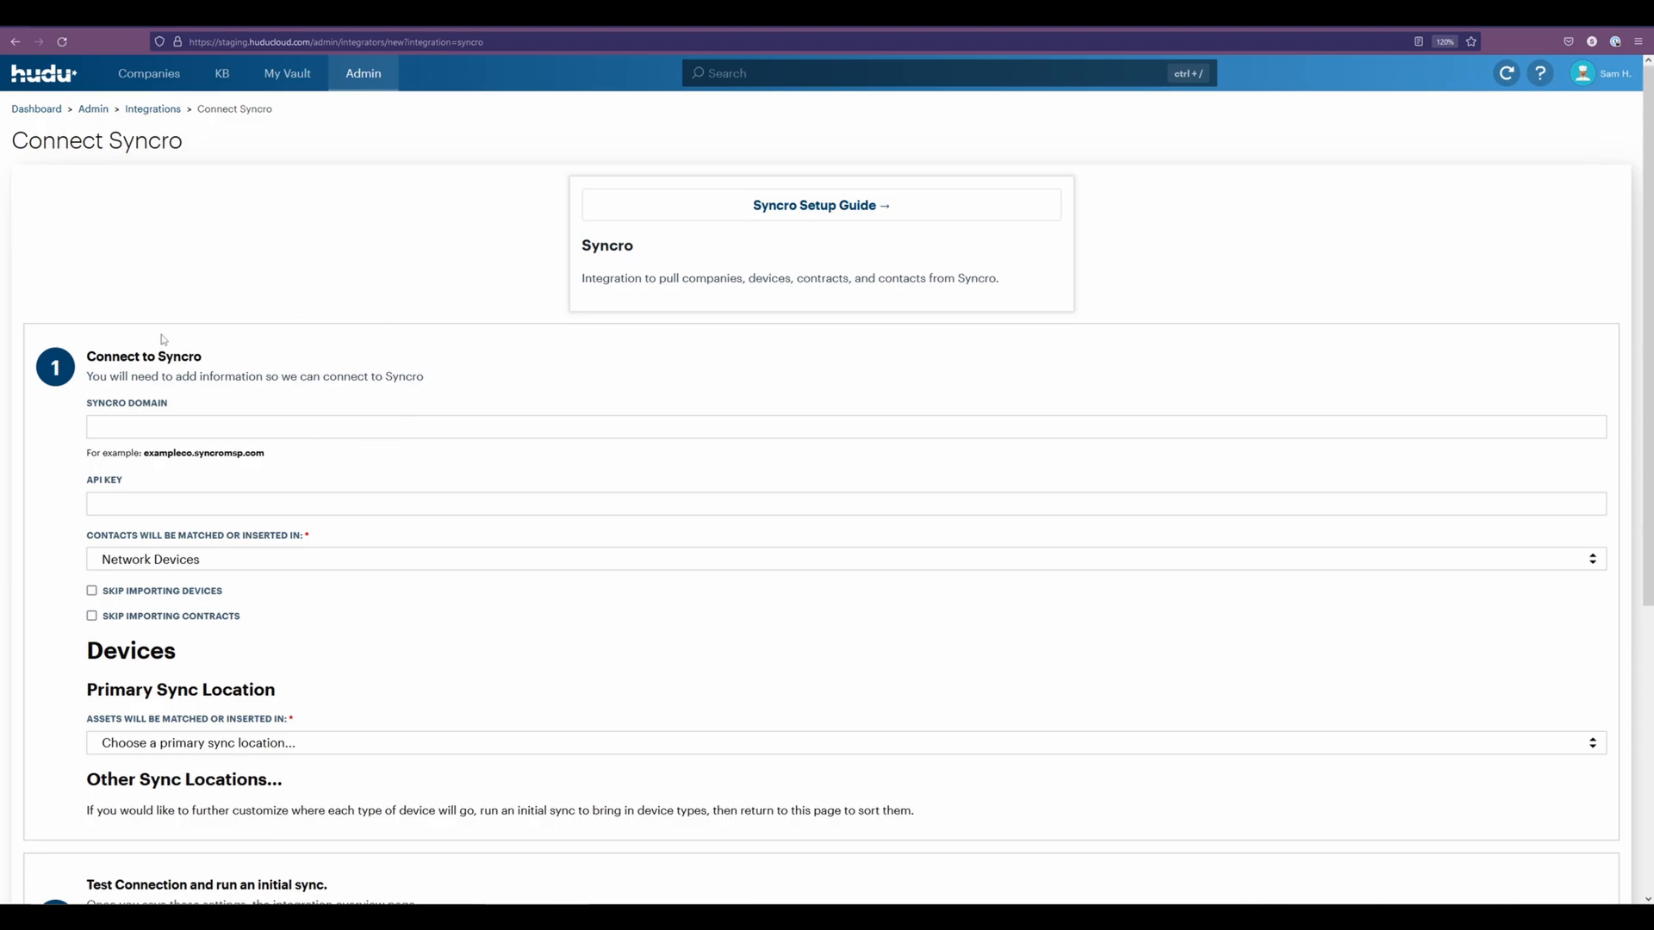
click(841, 503)
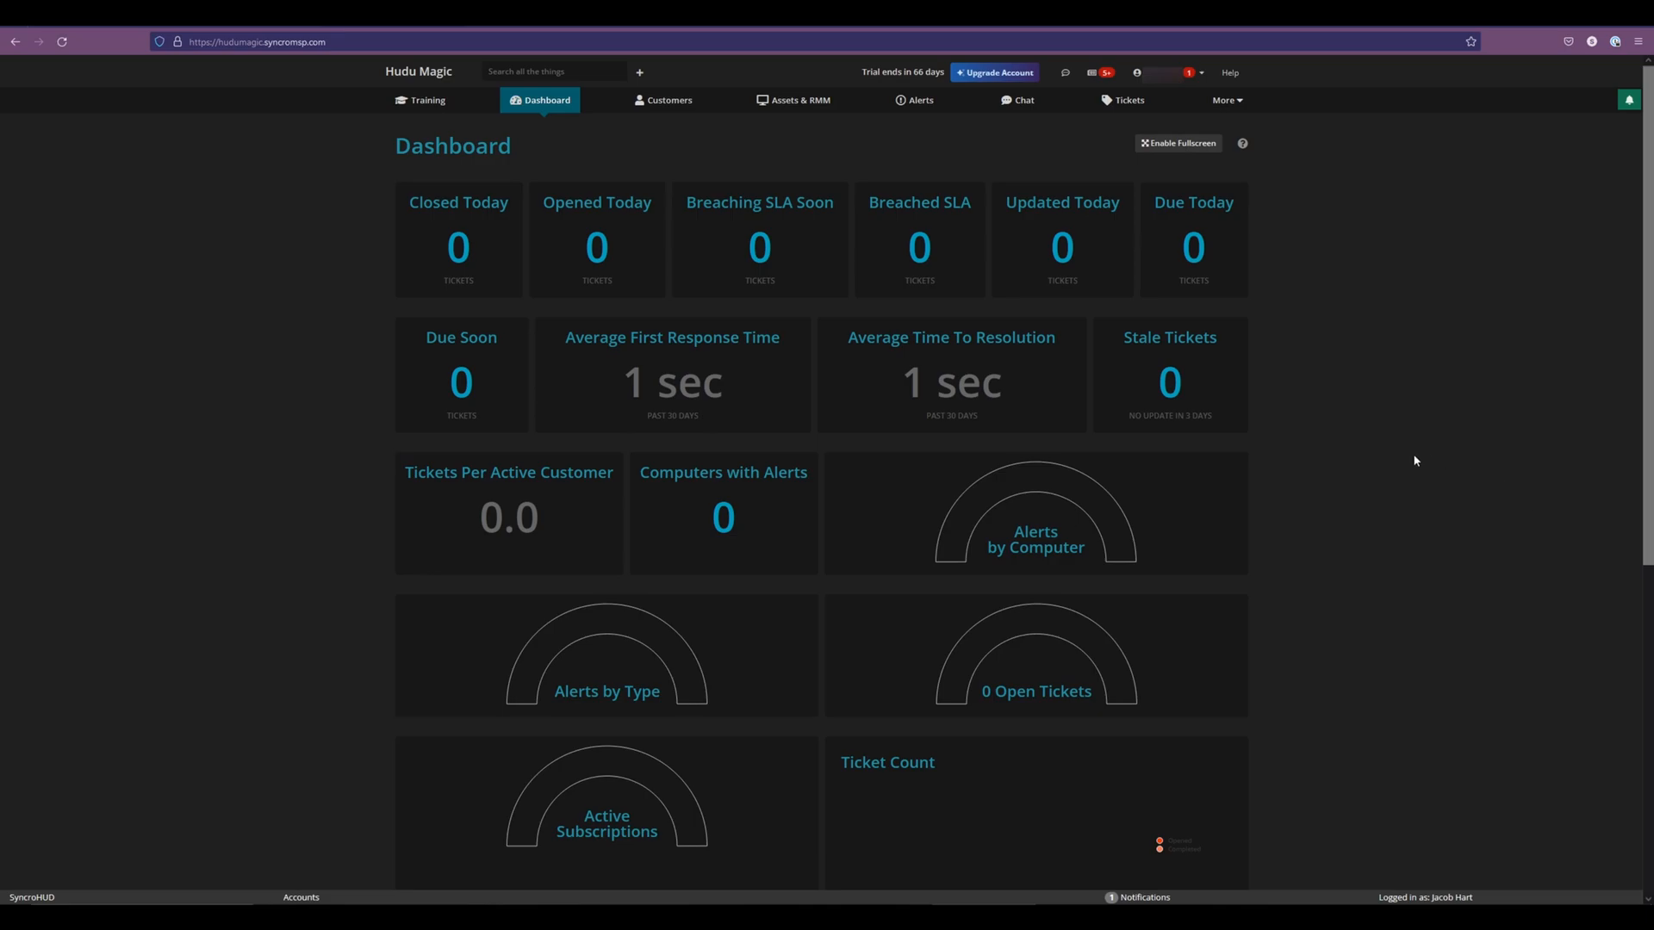
mouse_move(352, 179)
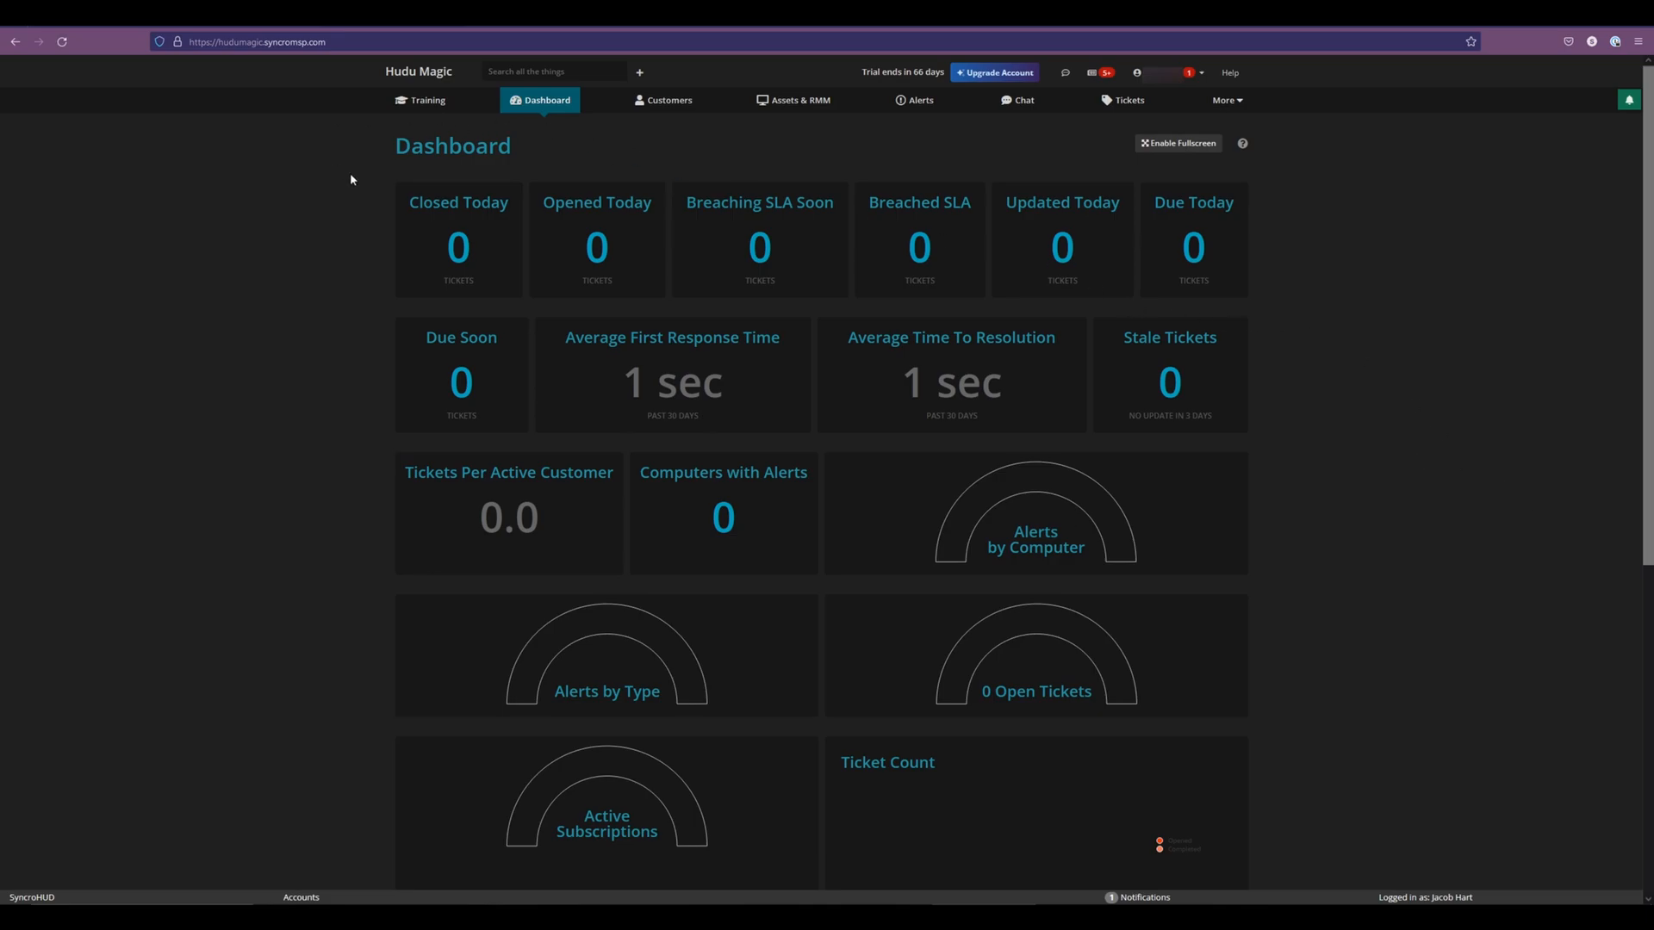
mouse_move(1045, 288)
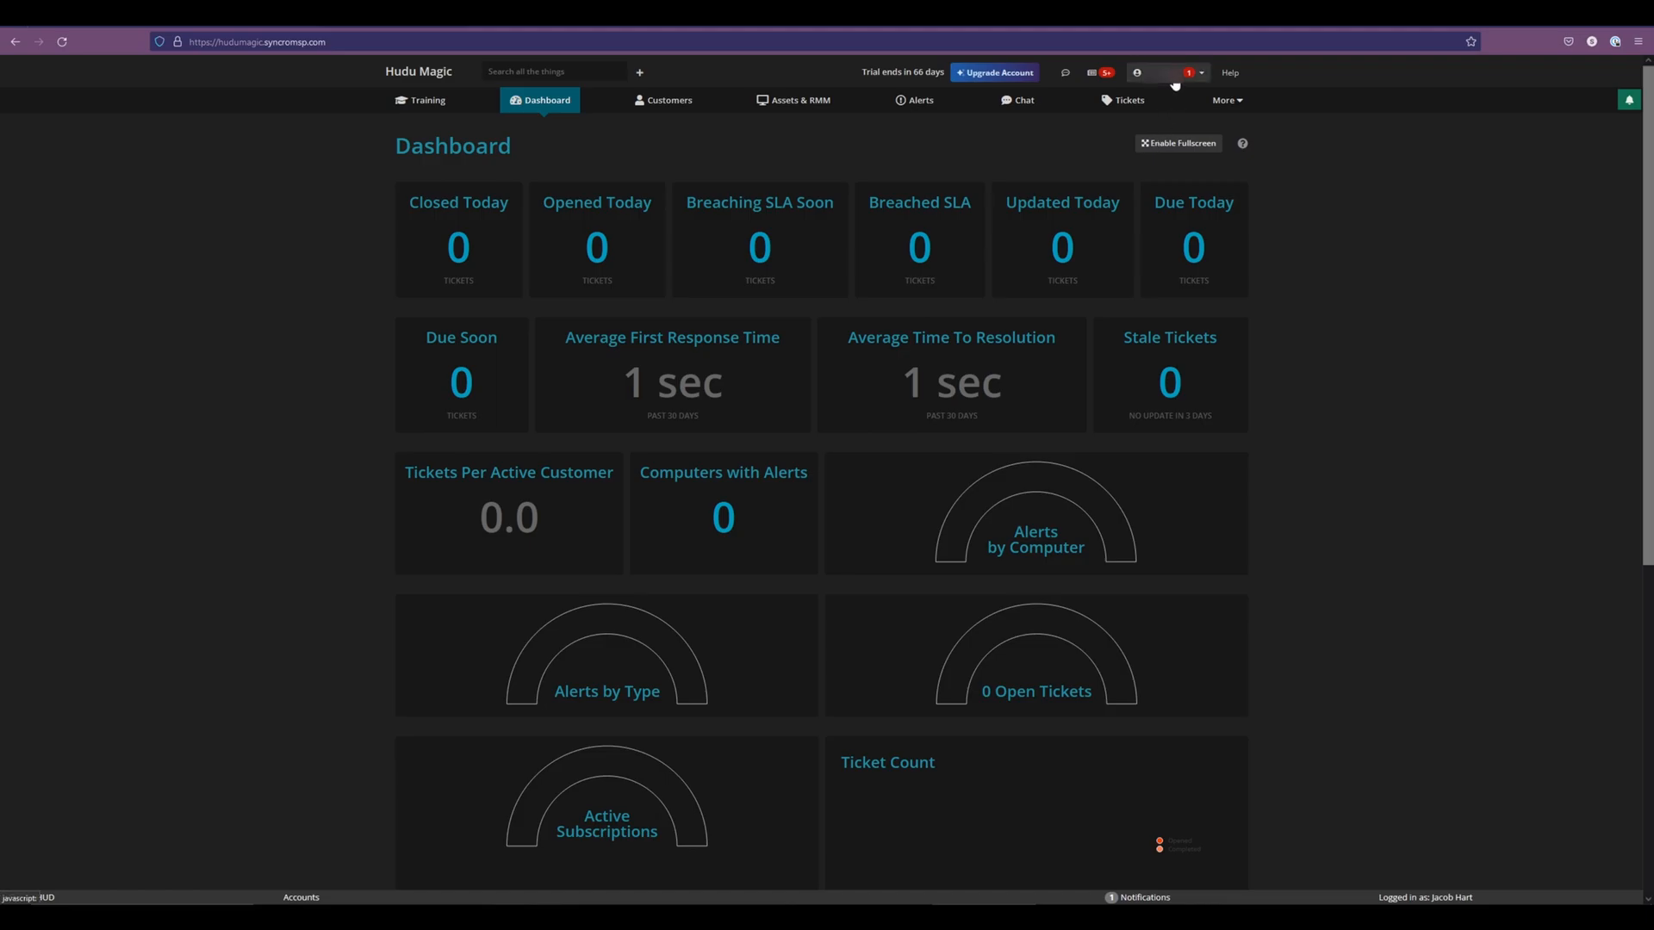
From the user menu's Settings, navigate the admin sidebar to the API Tokens page.
click(1168, 72)
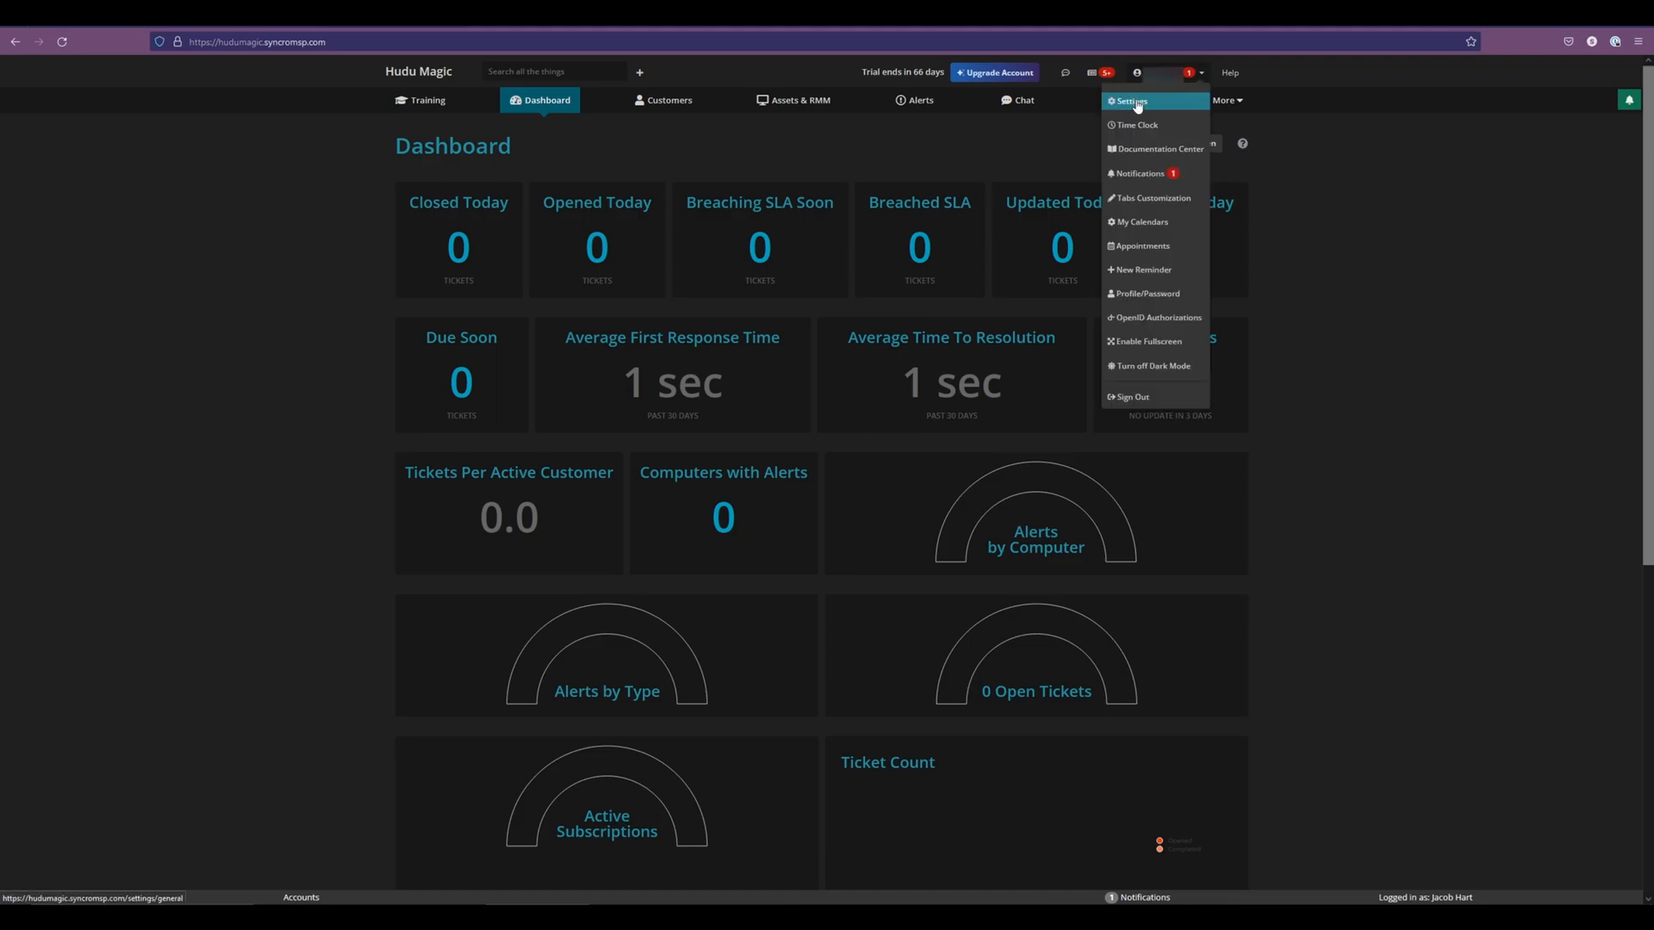
click(1130, 100)
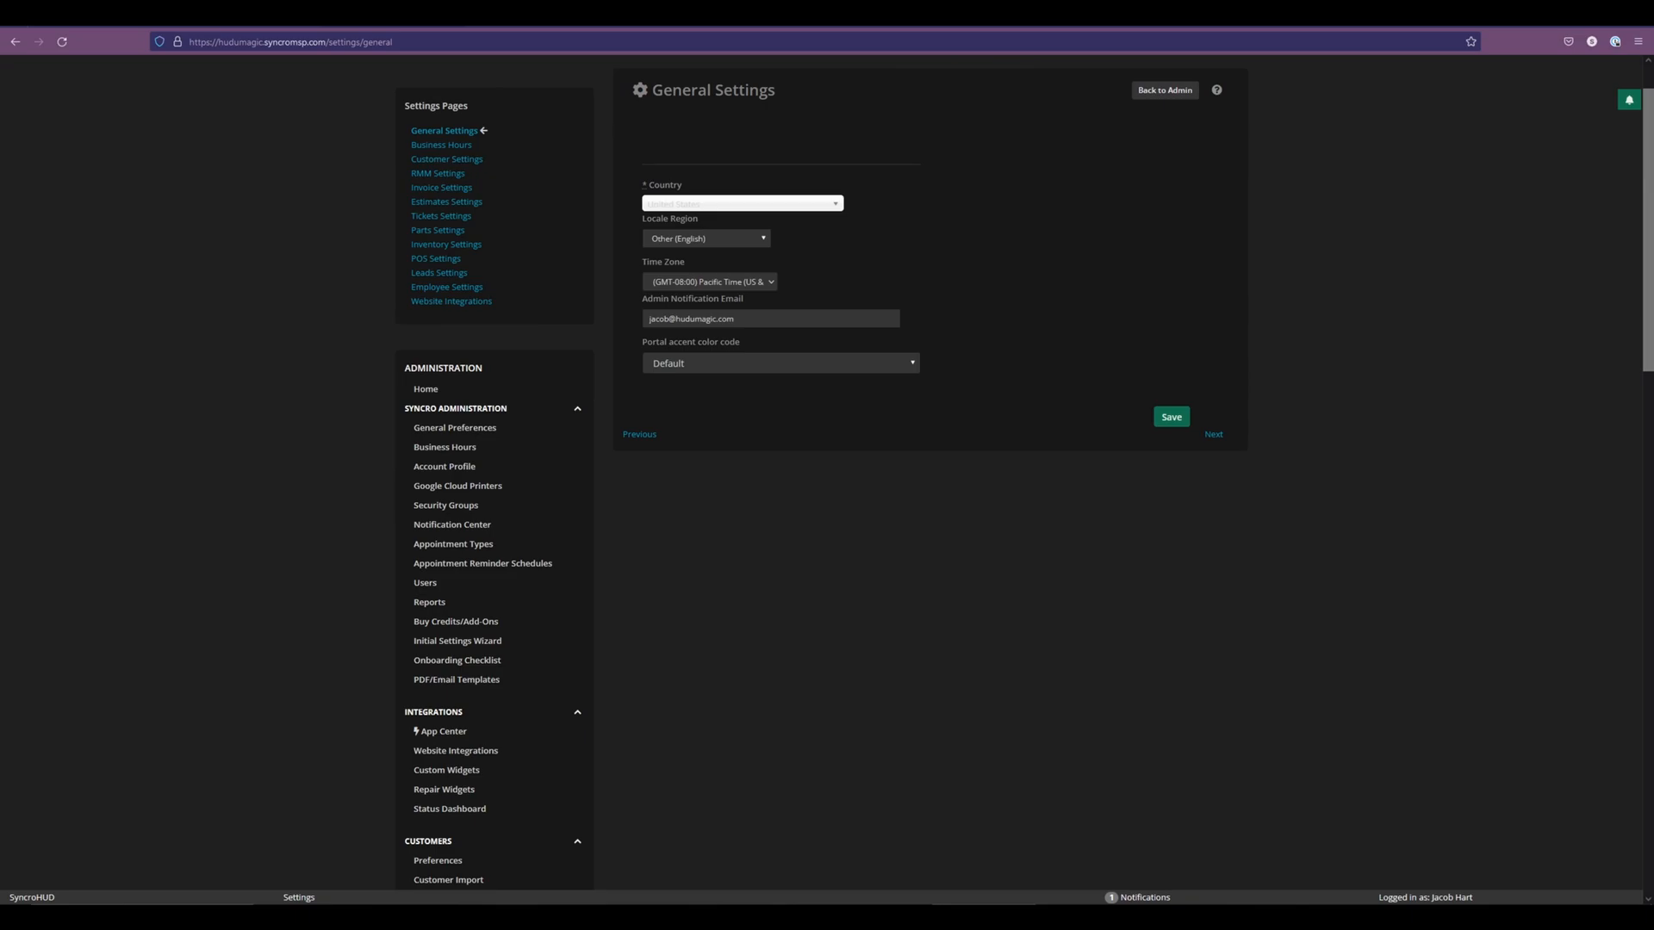
scroll(down, 3)
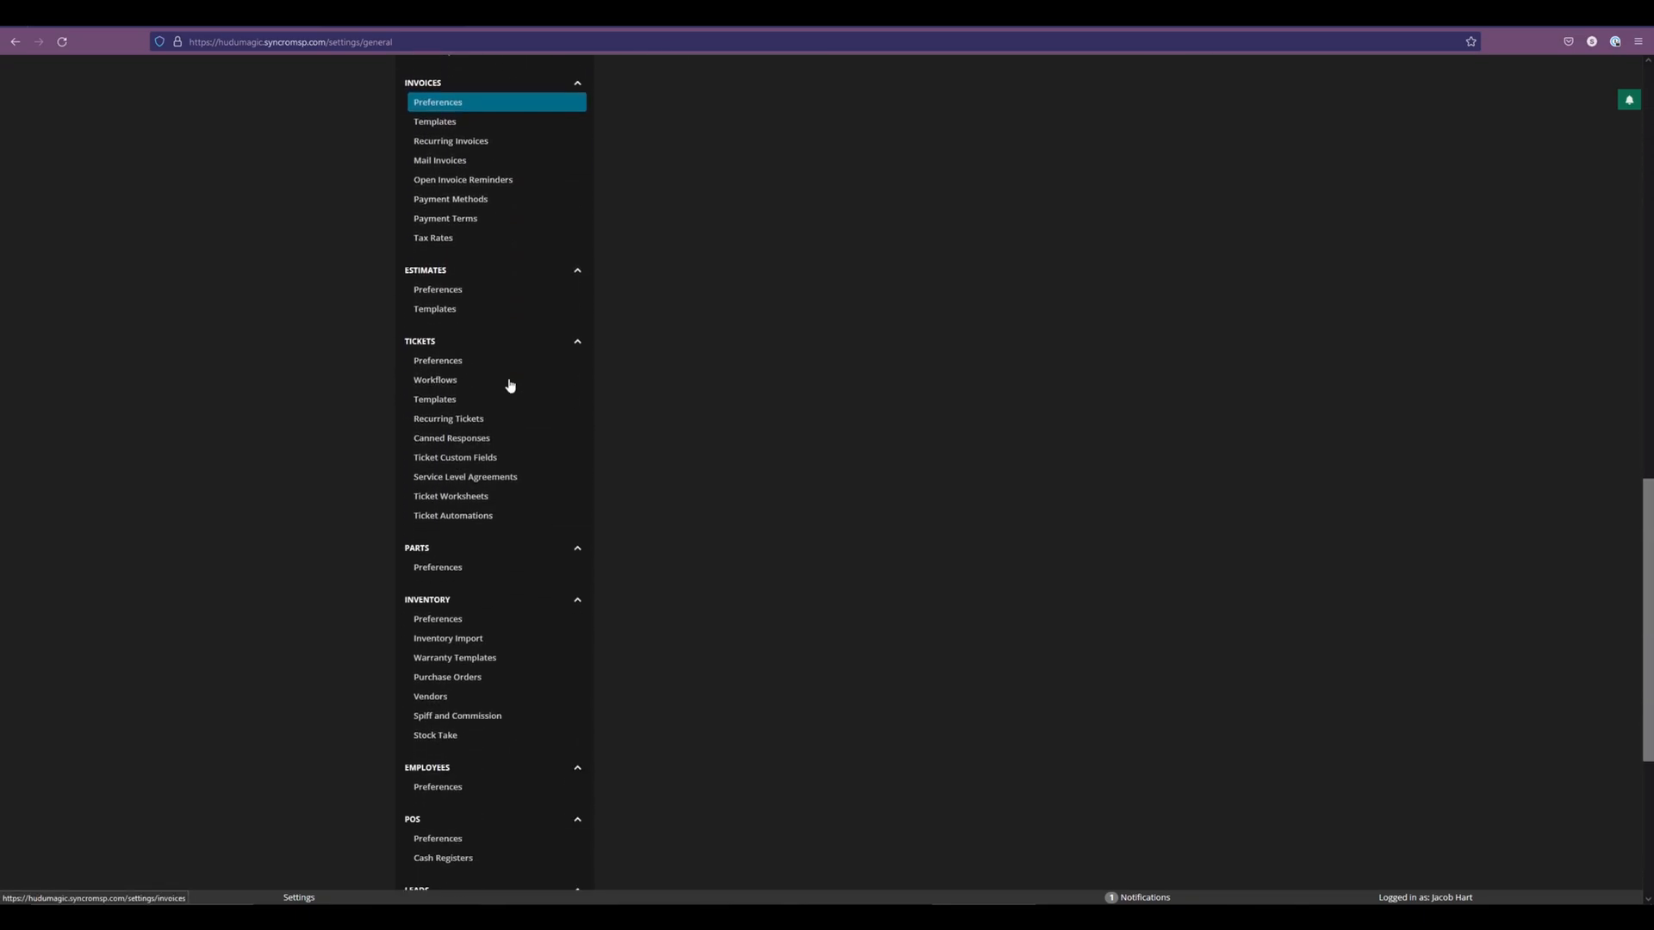
scroll(down, 3)
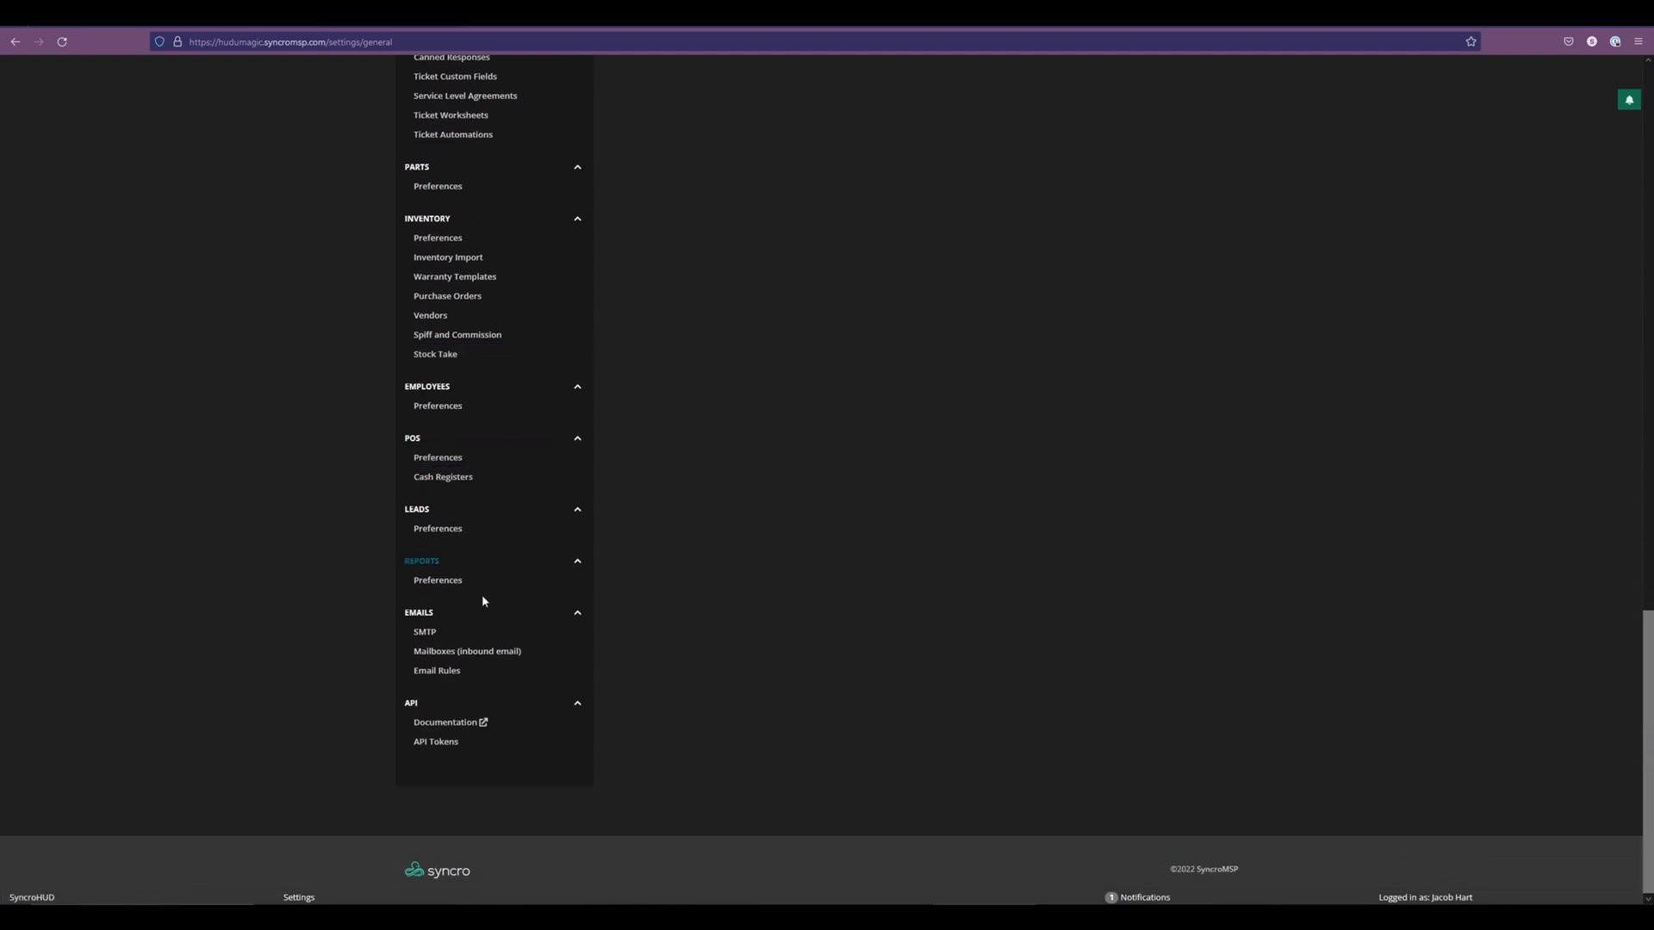
mouse_move(436, 740)
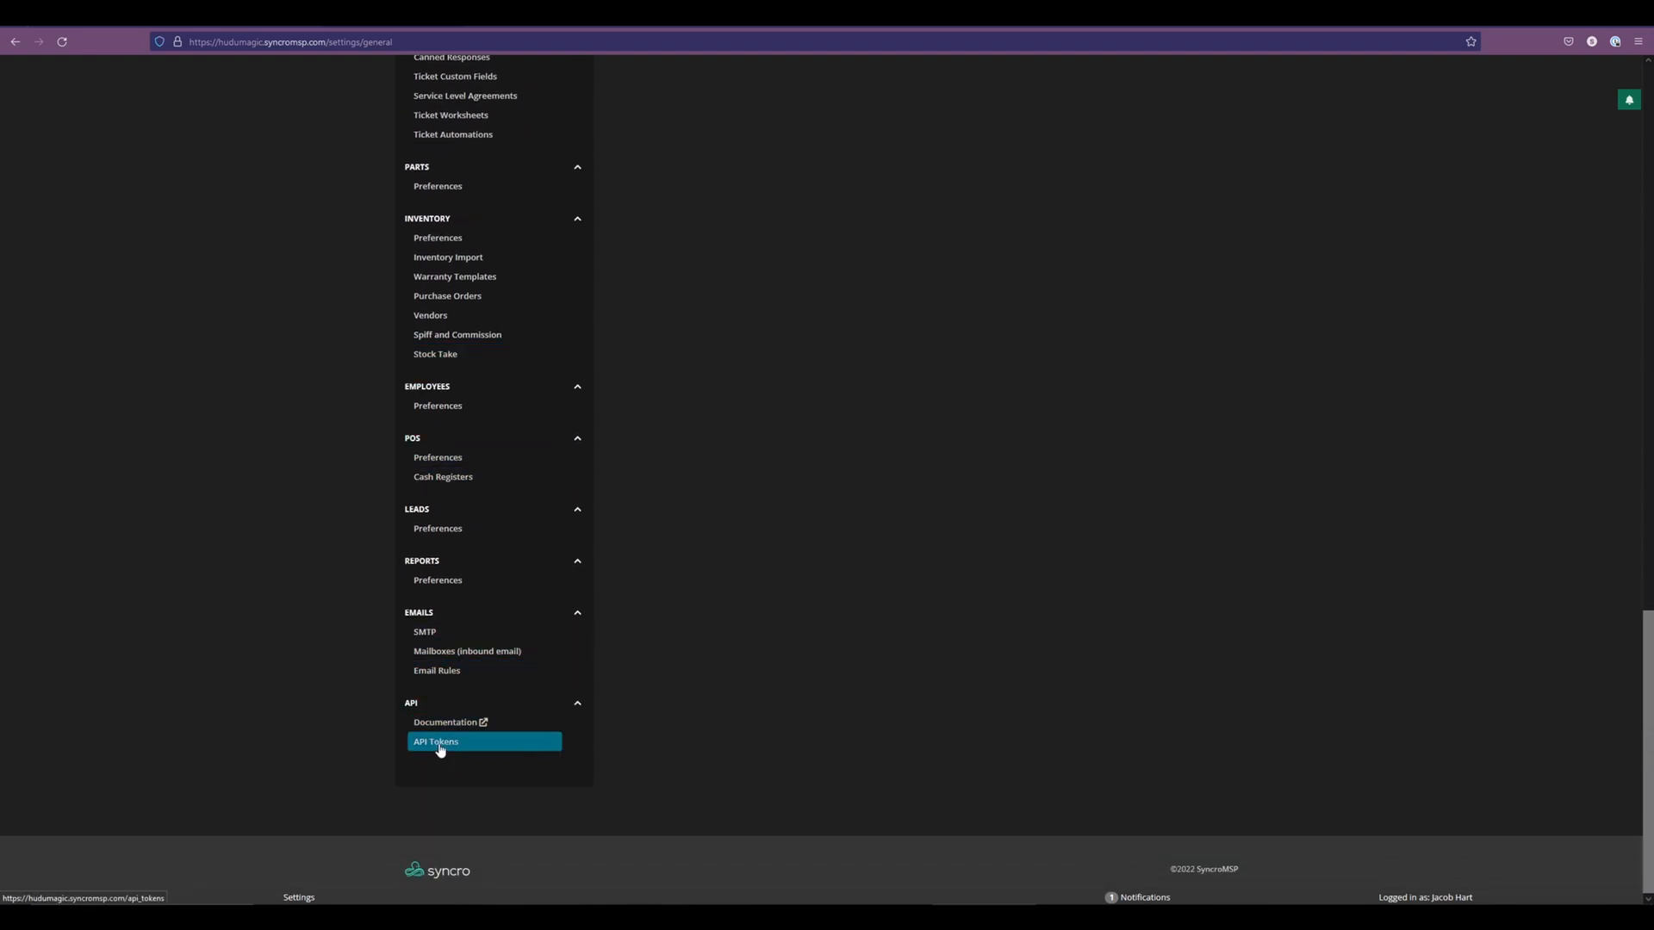
click(434, 741)
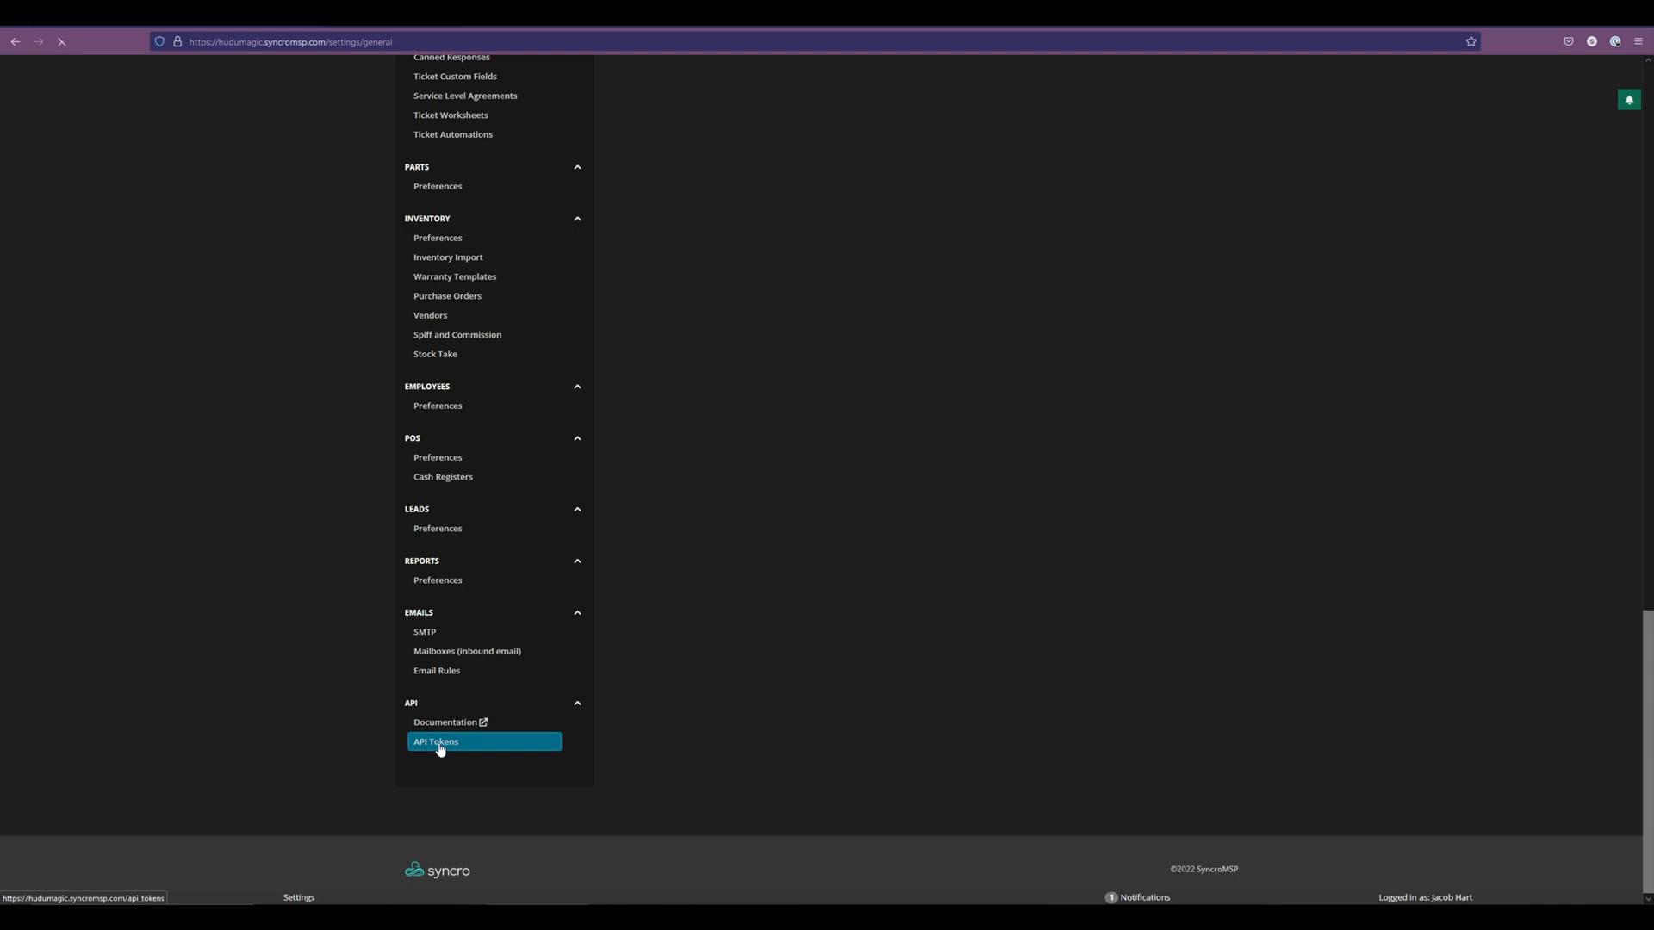
click(434, 741)
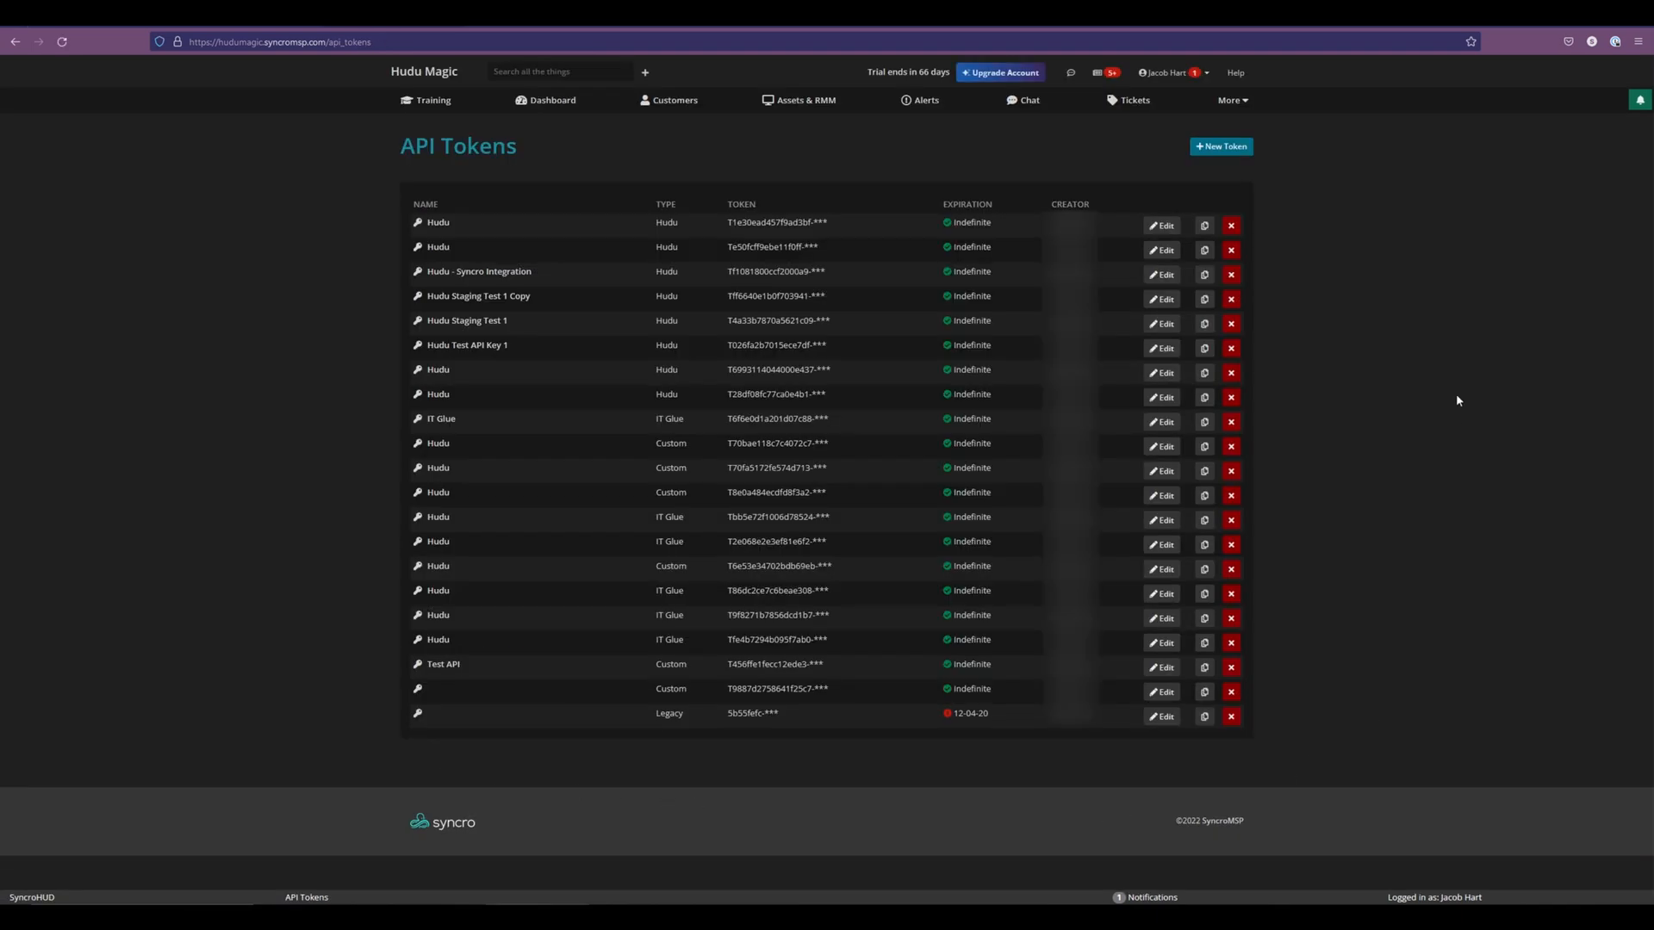
mouse_move(1202, 654)
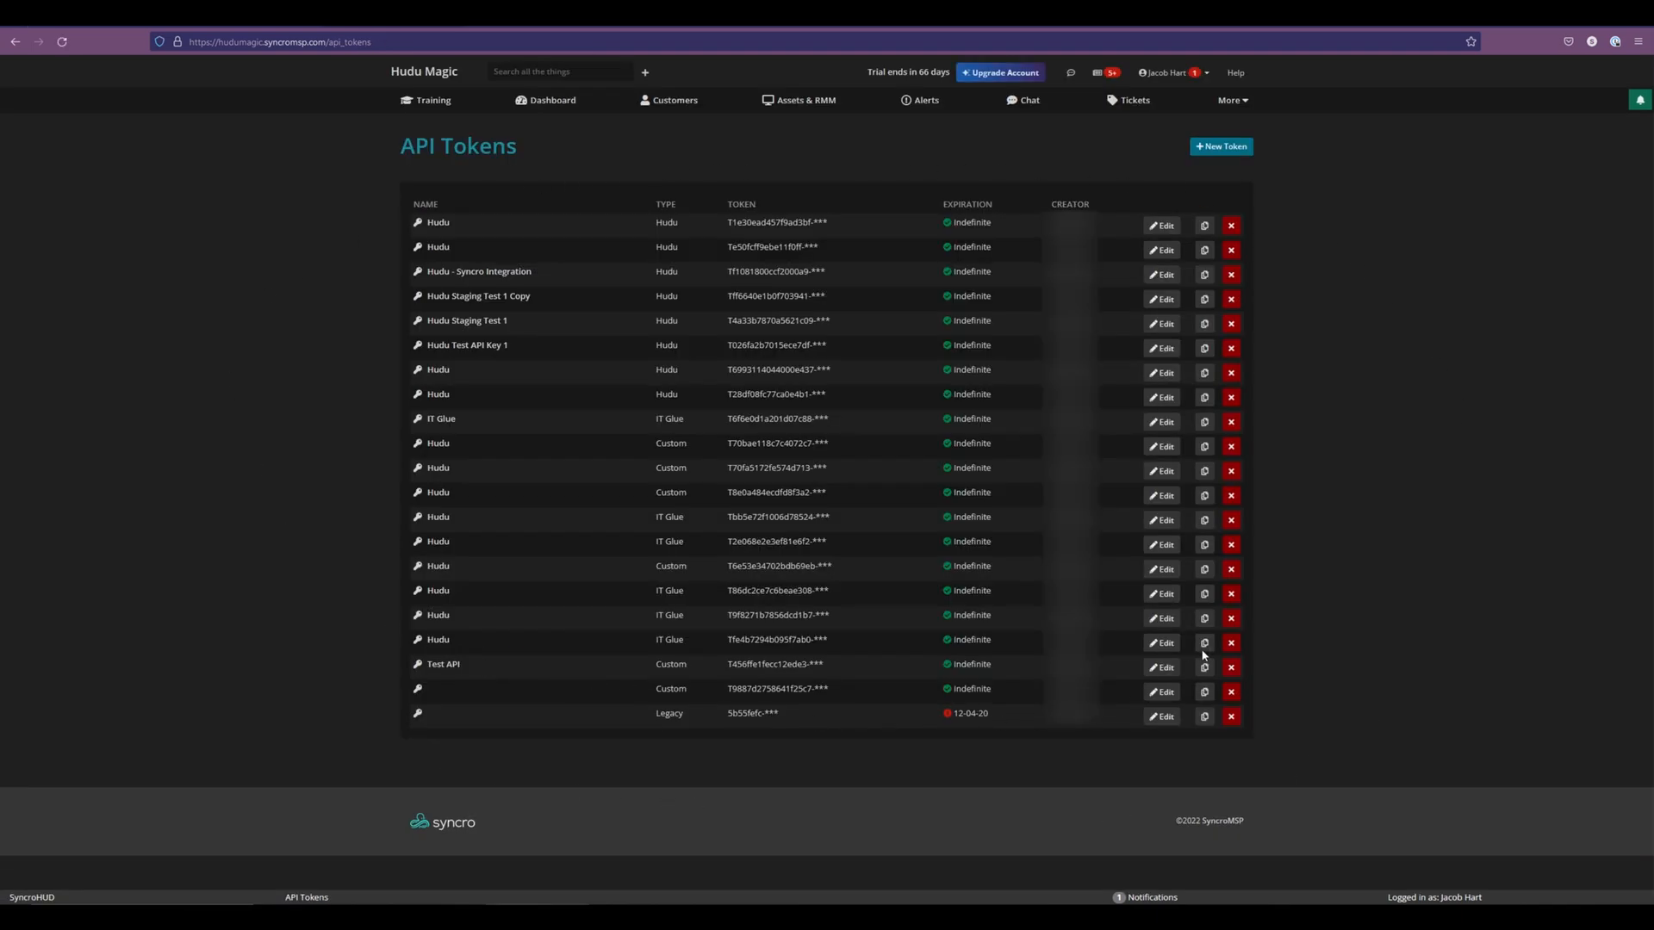
mouse_move(1316, 403)
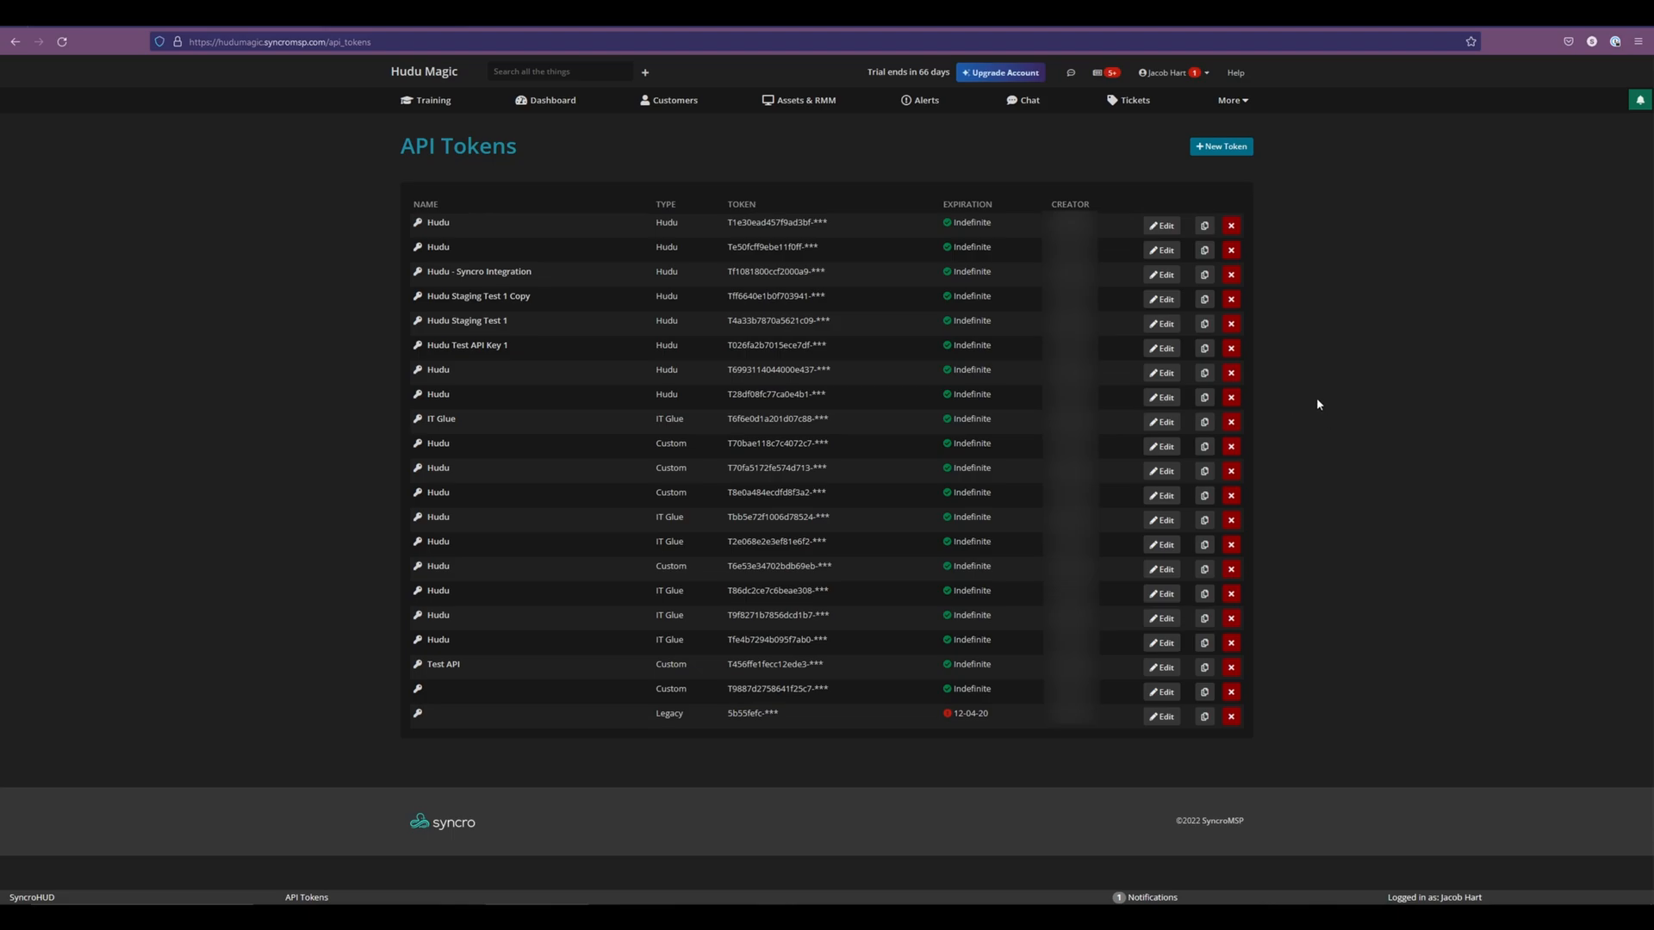
Create a new prebuilt Hudu API token and select its revealed key for copying.
click(1220, 145)
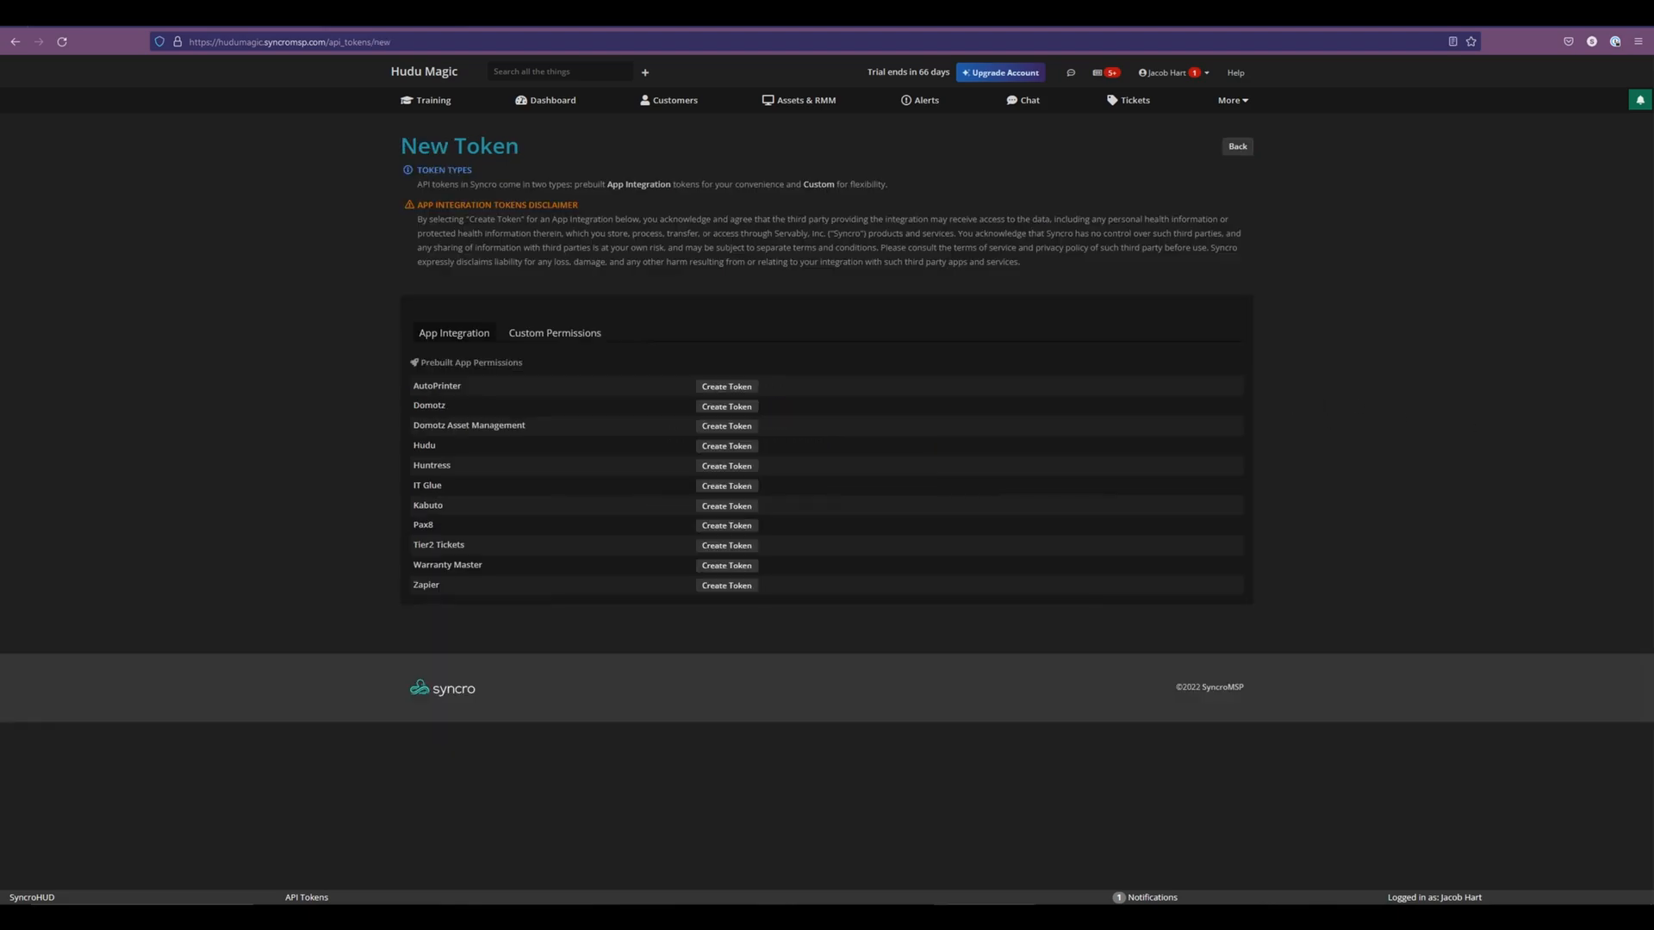
mouse_move(940, 496)
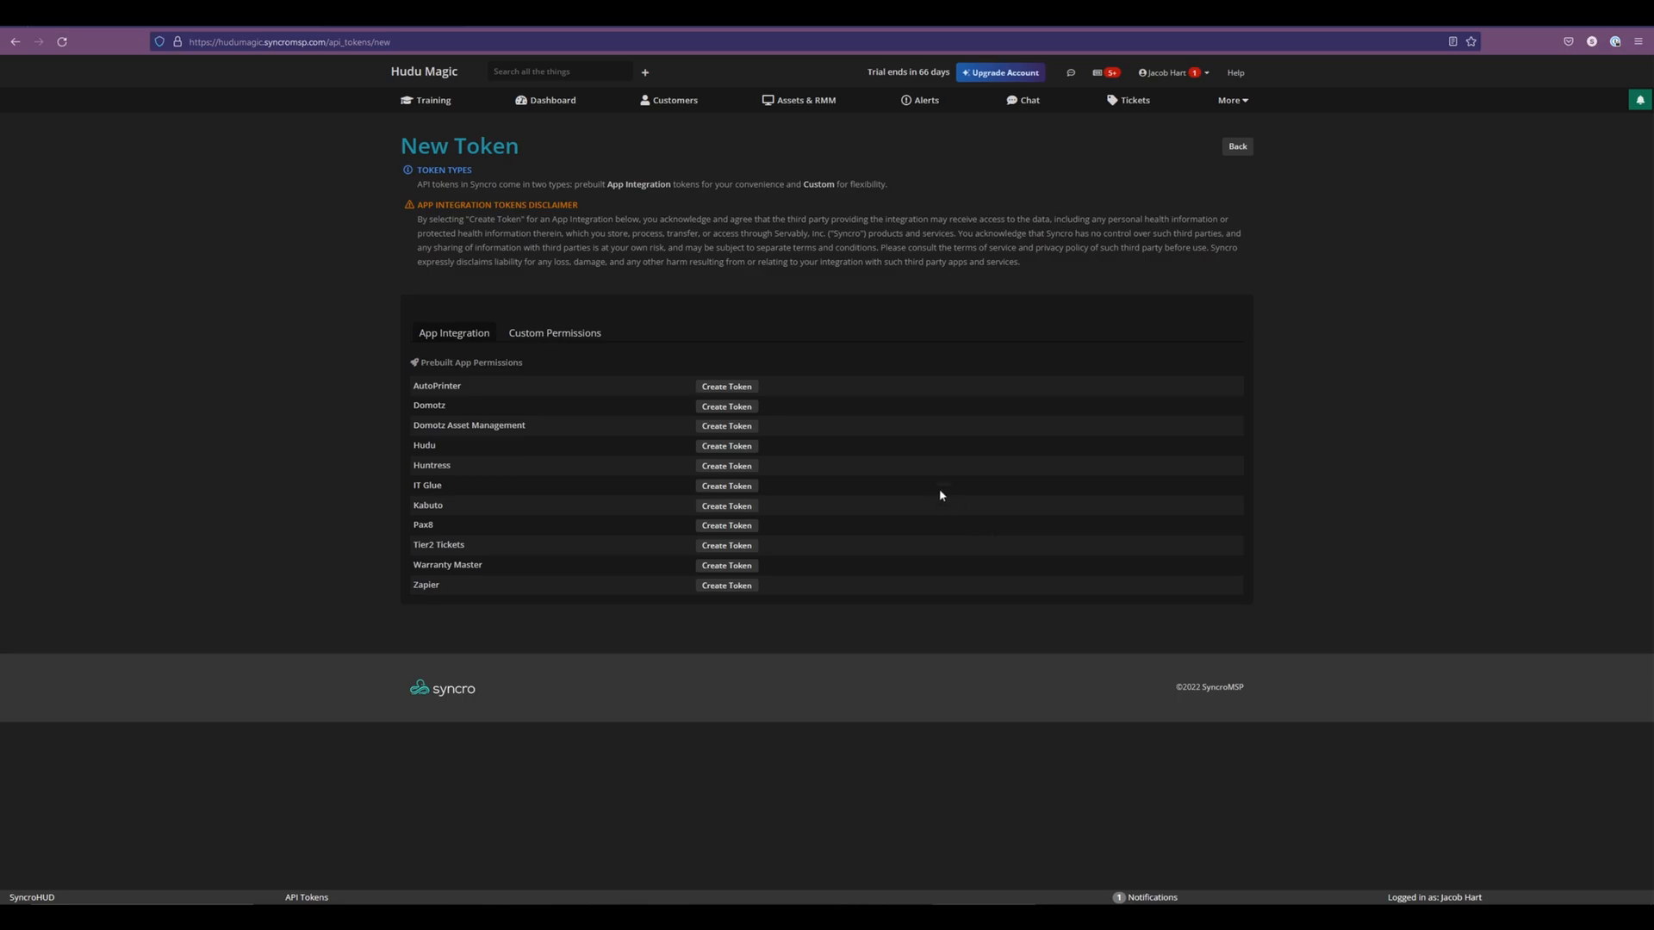
double_click(423, 445)
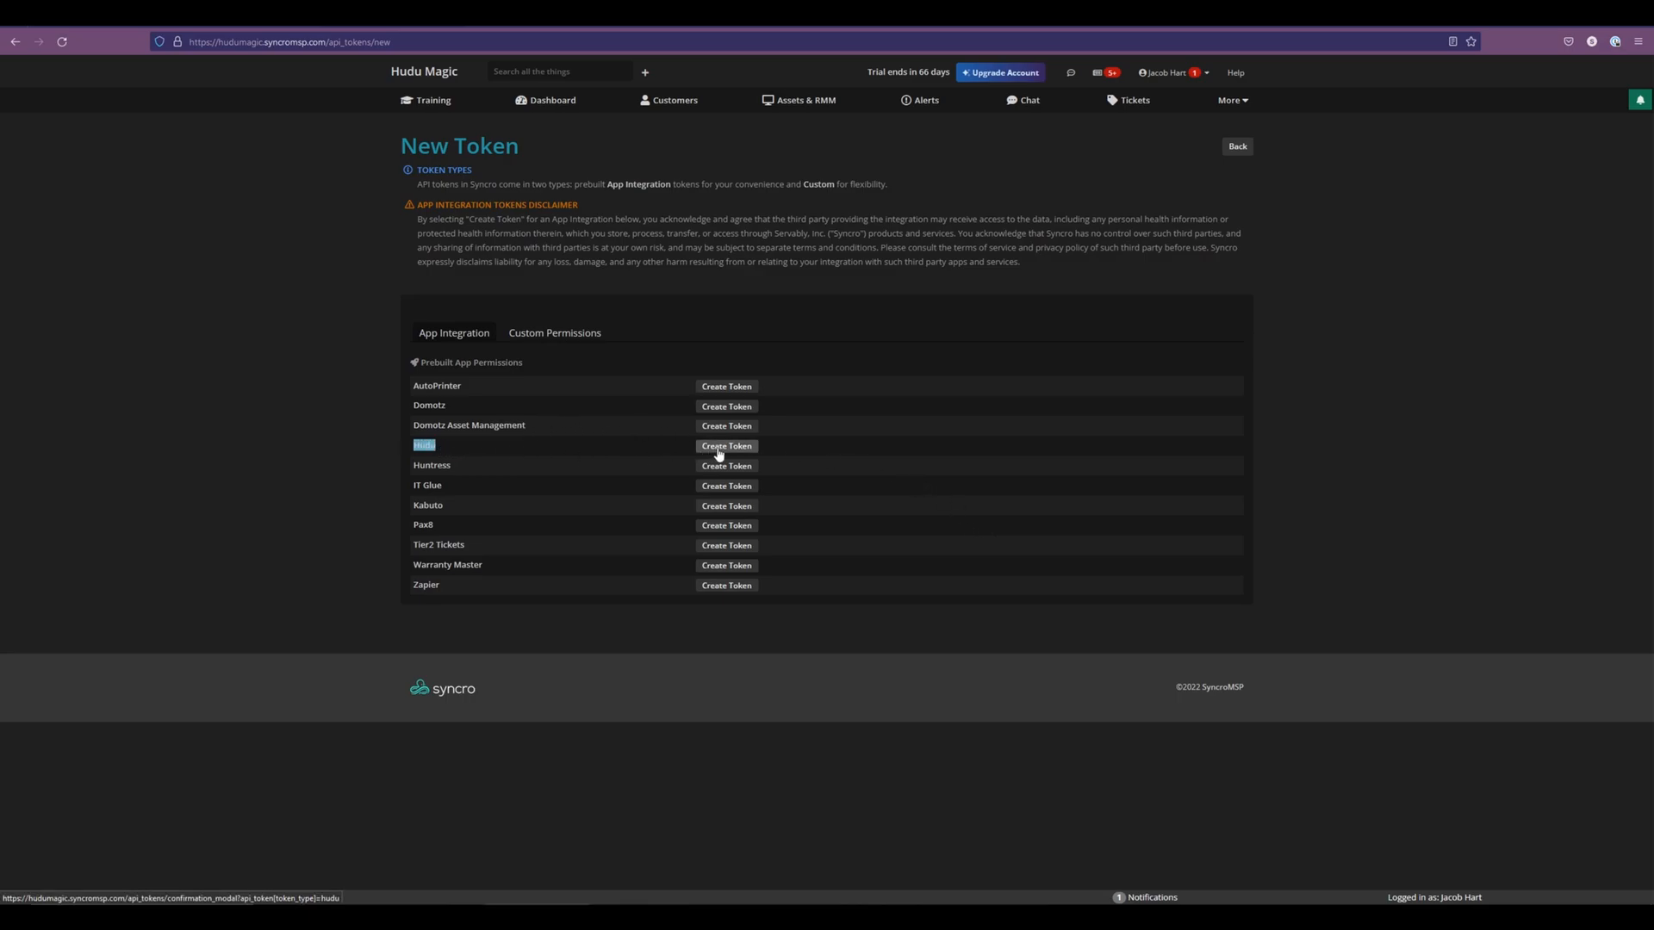
click(725, 445)
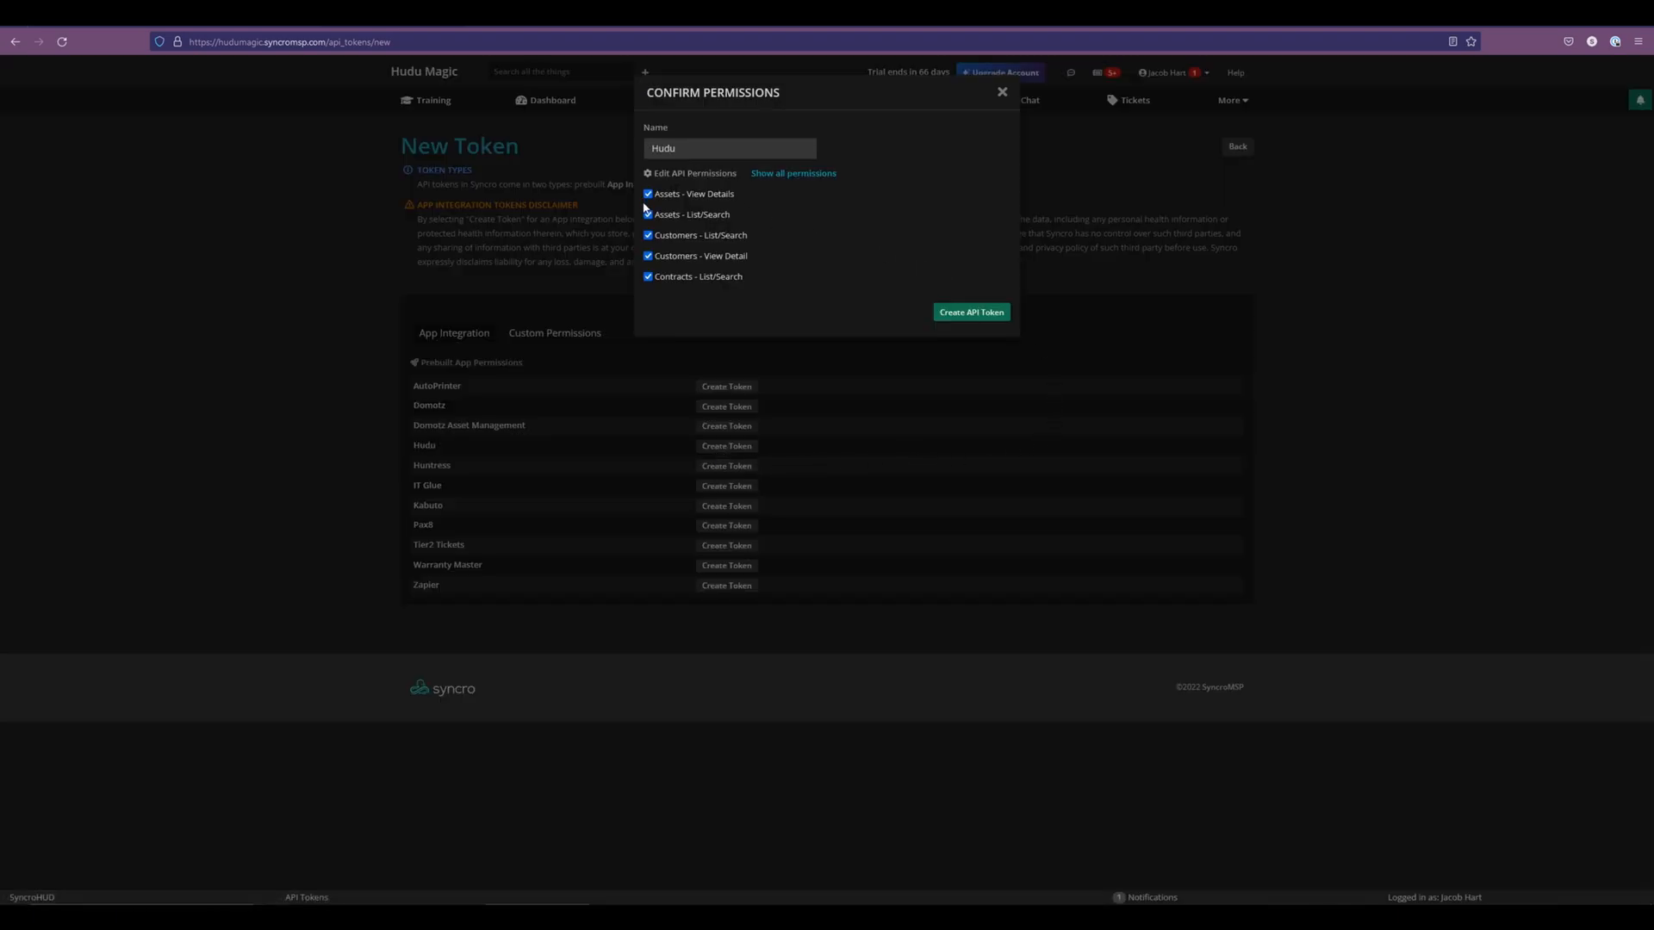
mouse_move(792, 173)
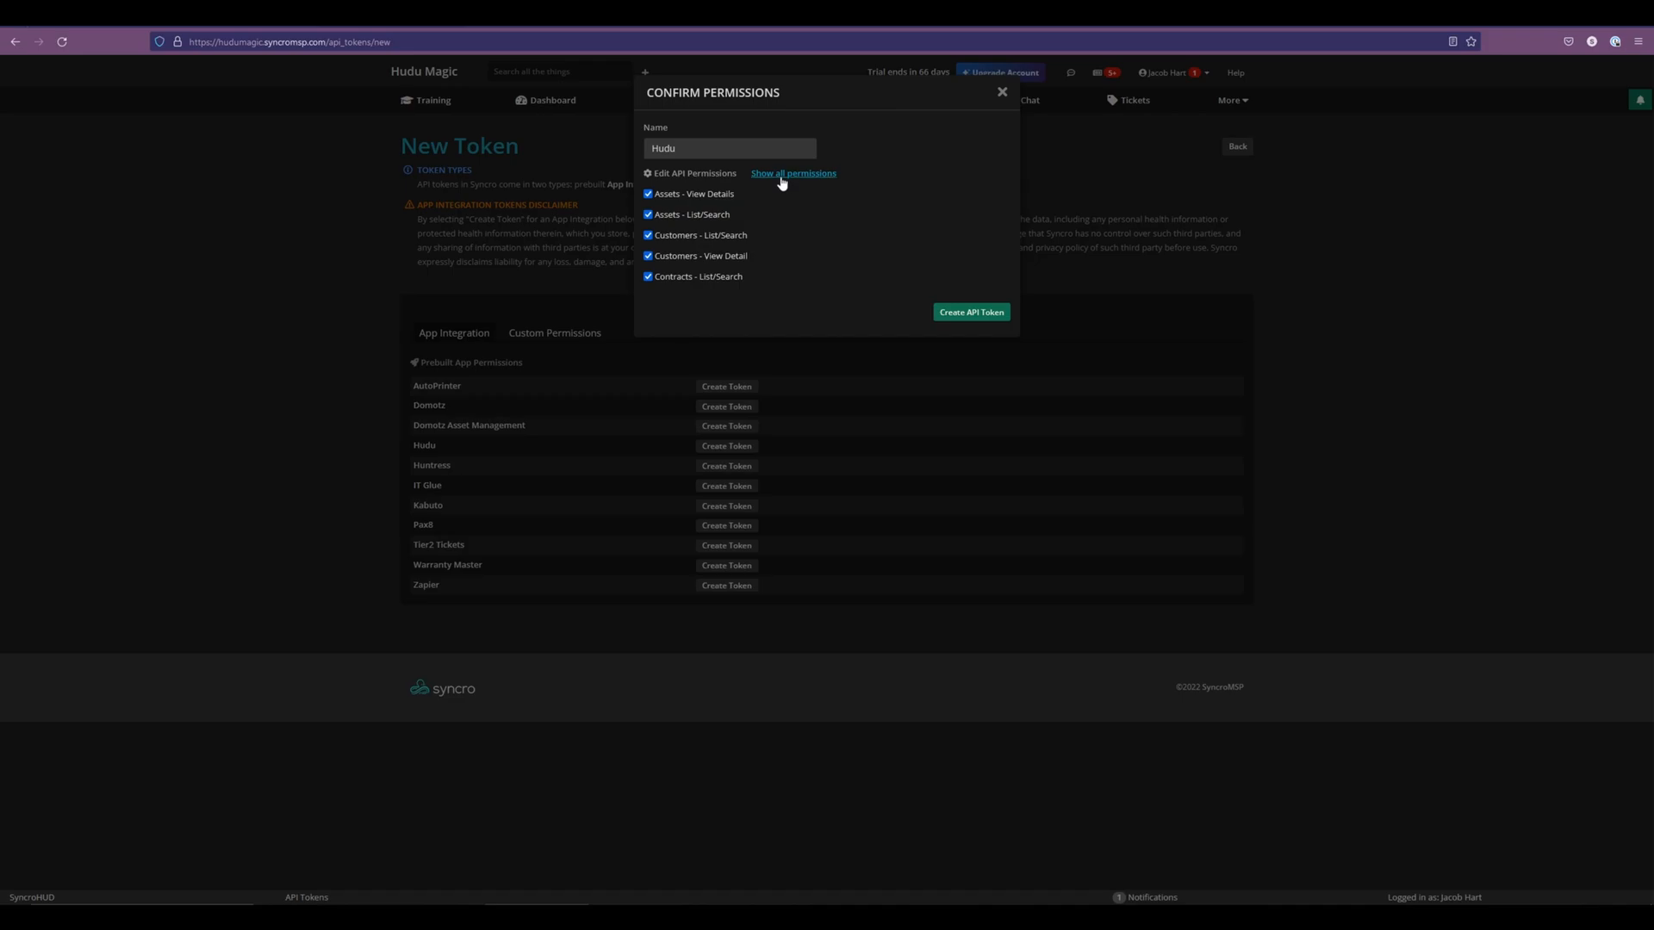
click(970, 311)
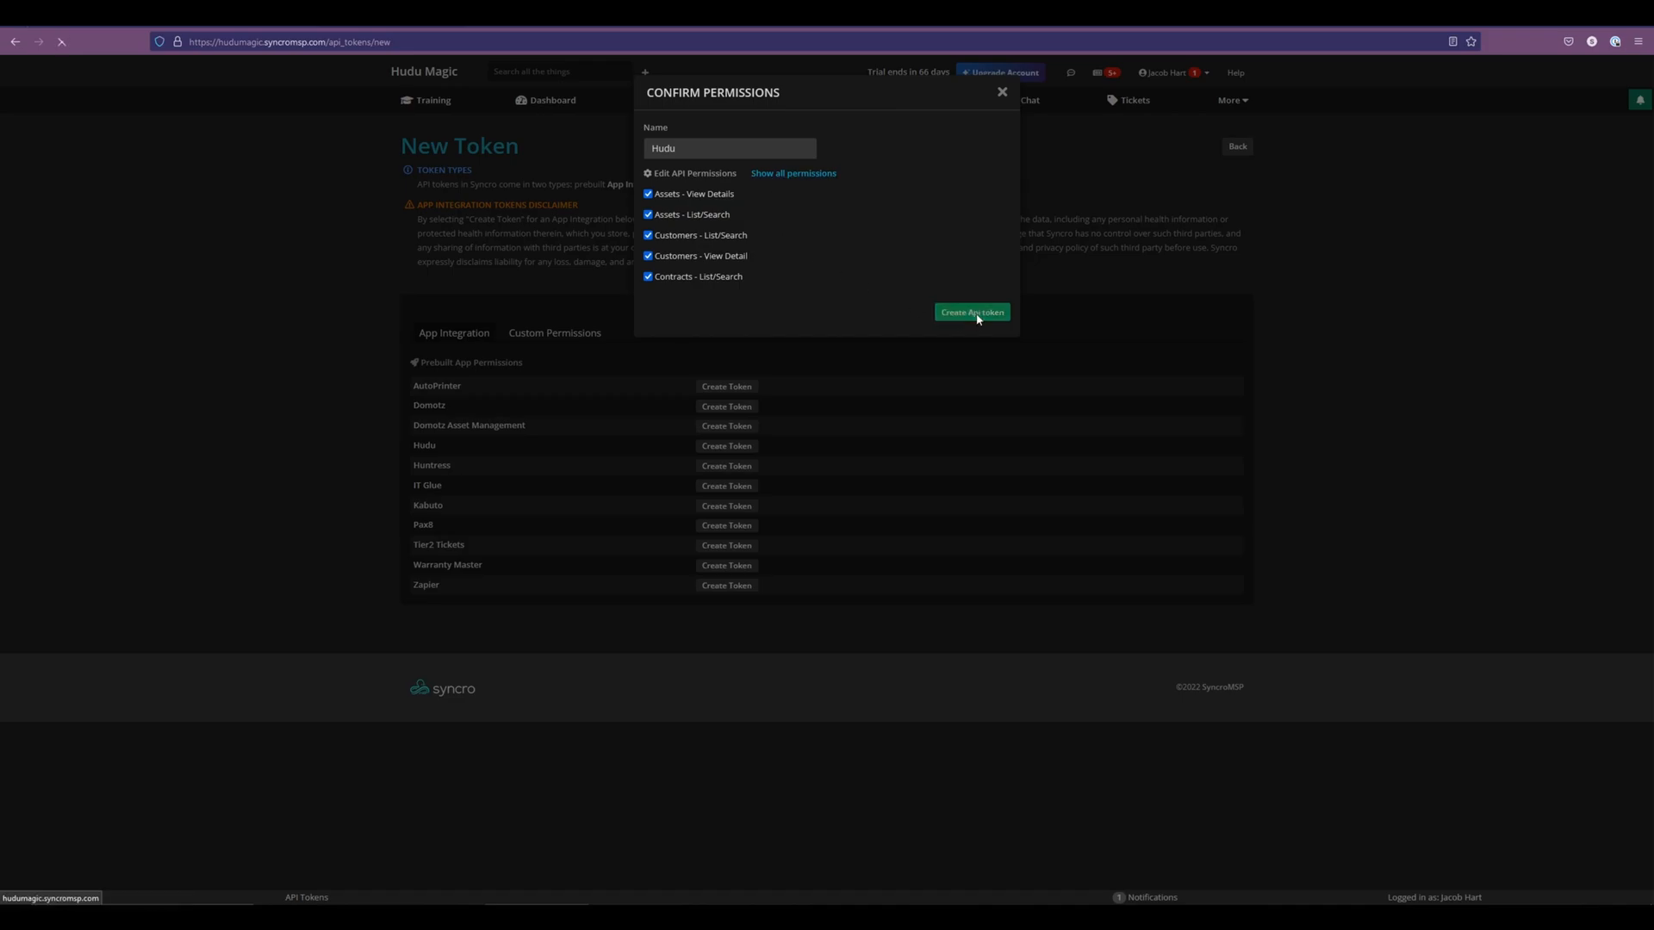
click(970, 312)
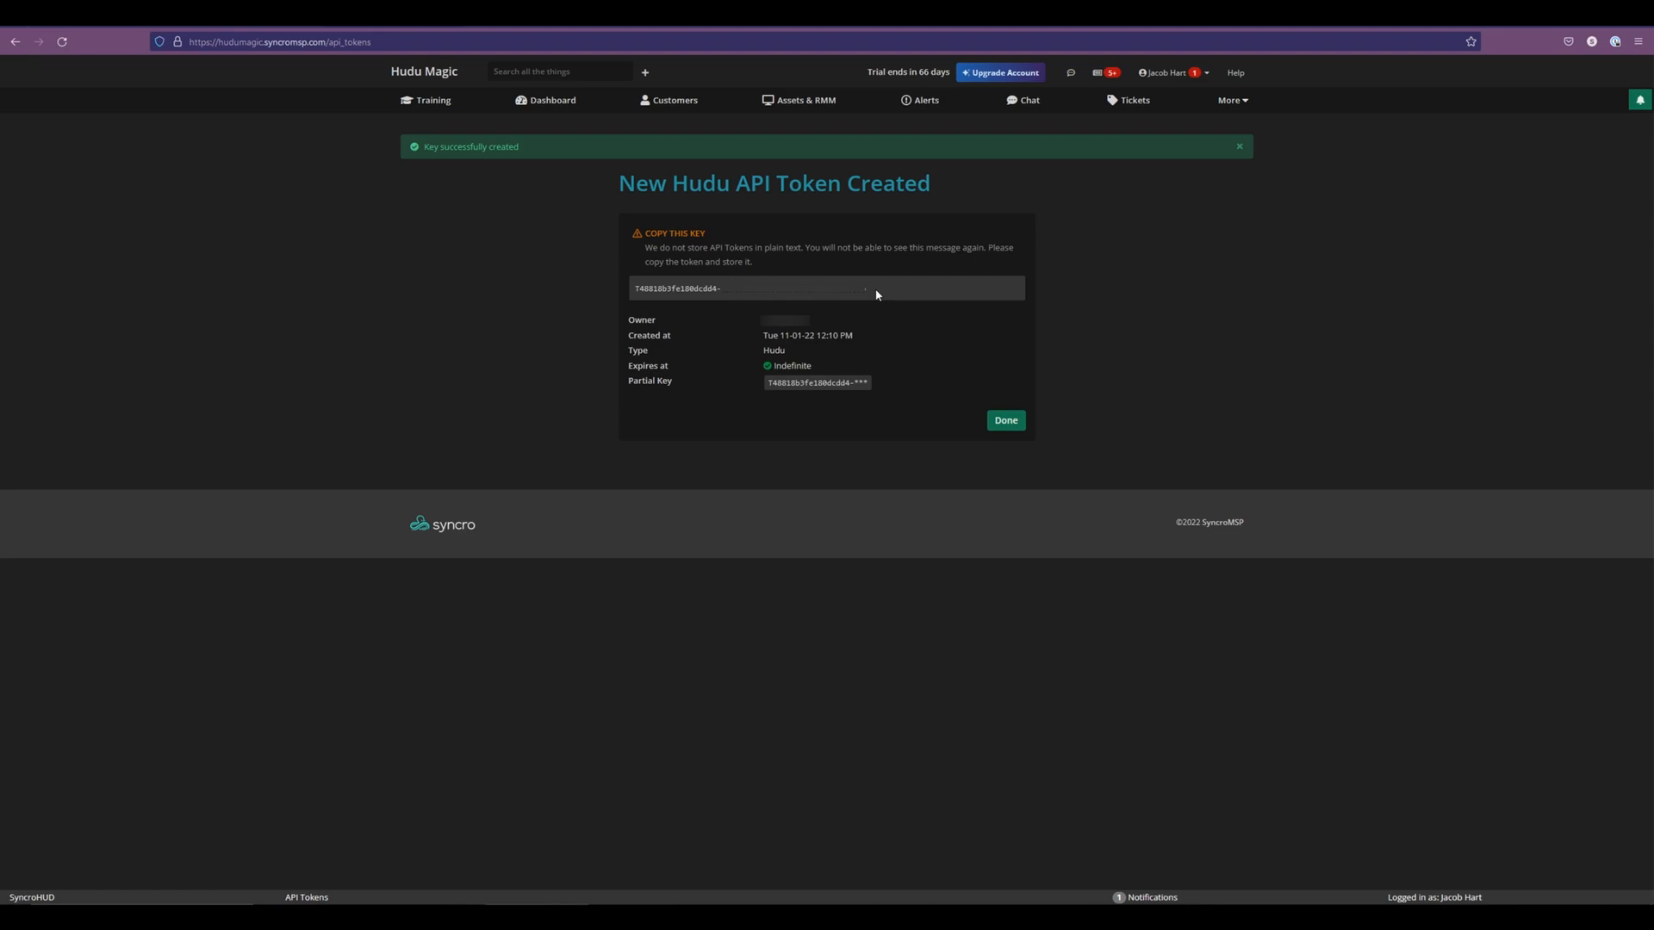
triple_click(749, 287)
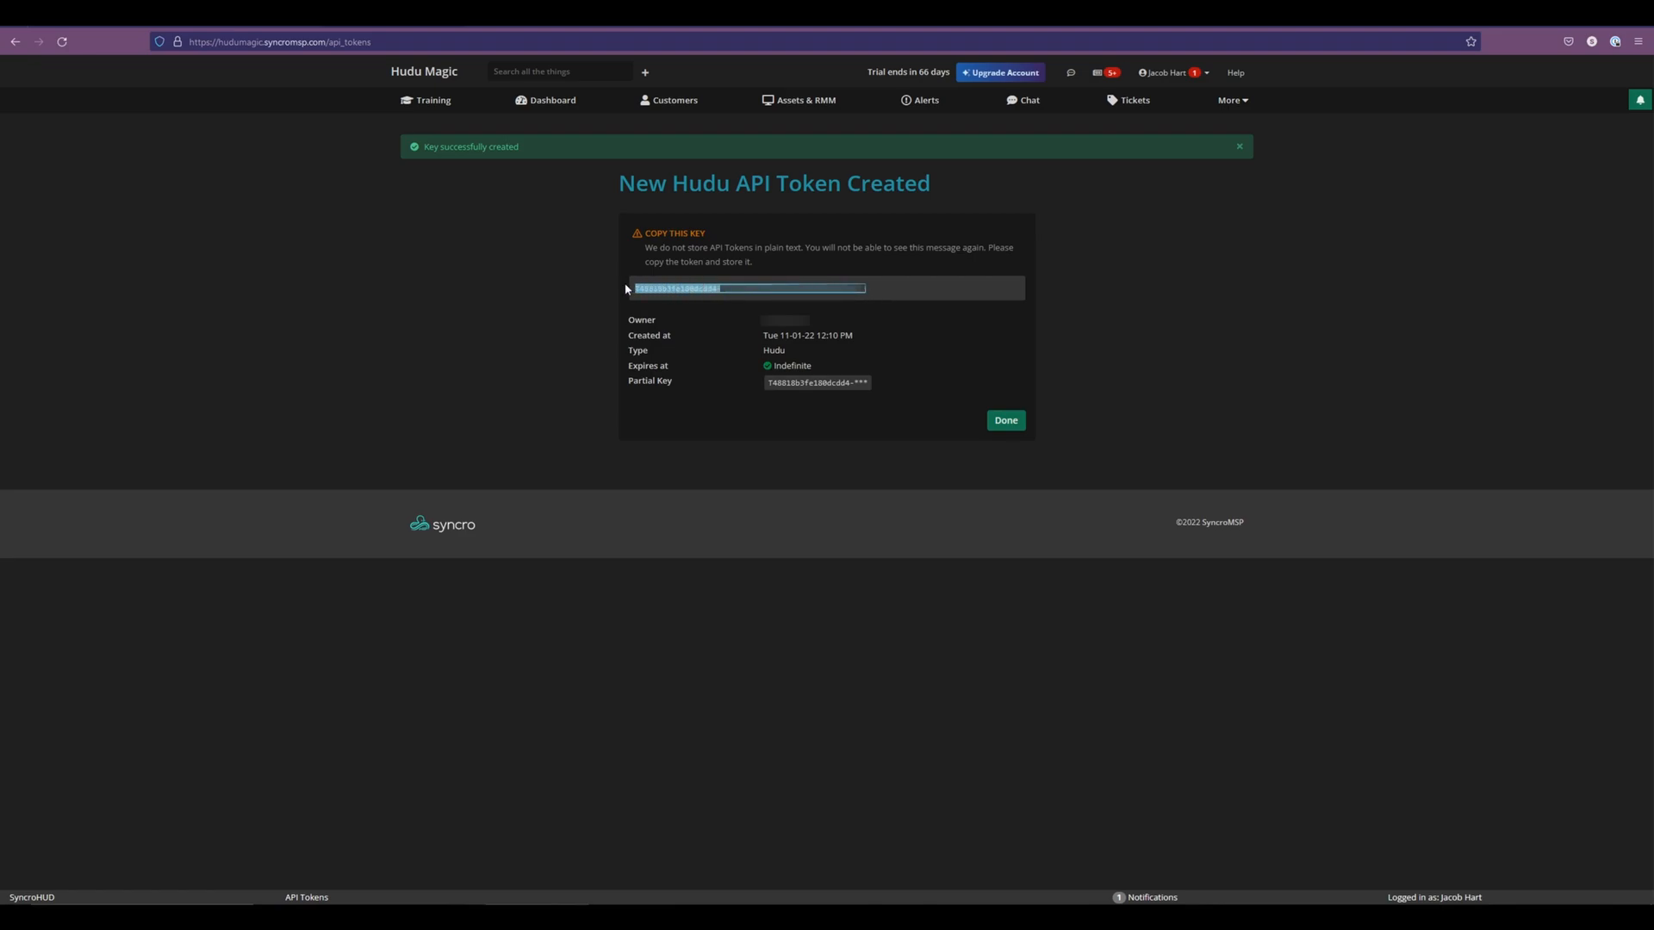
mouse_move(786, 306)
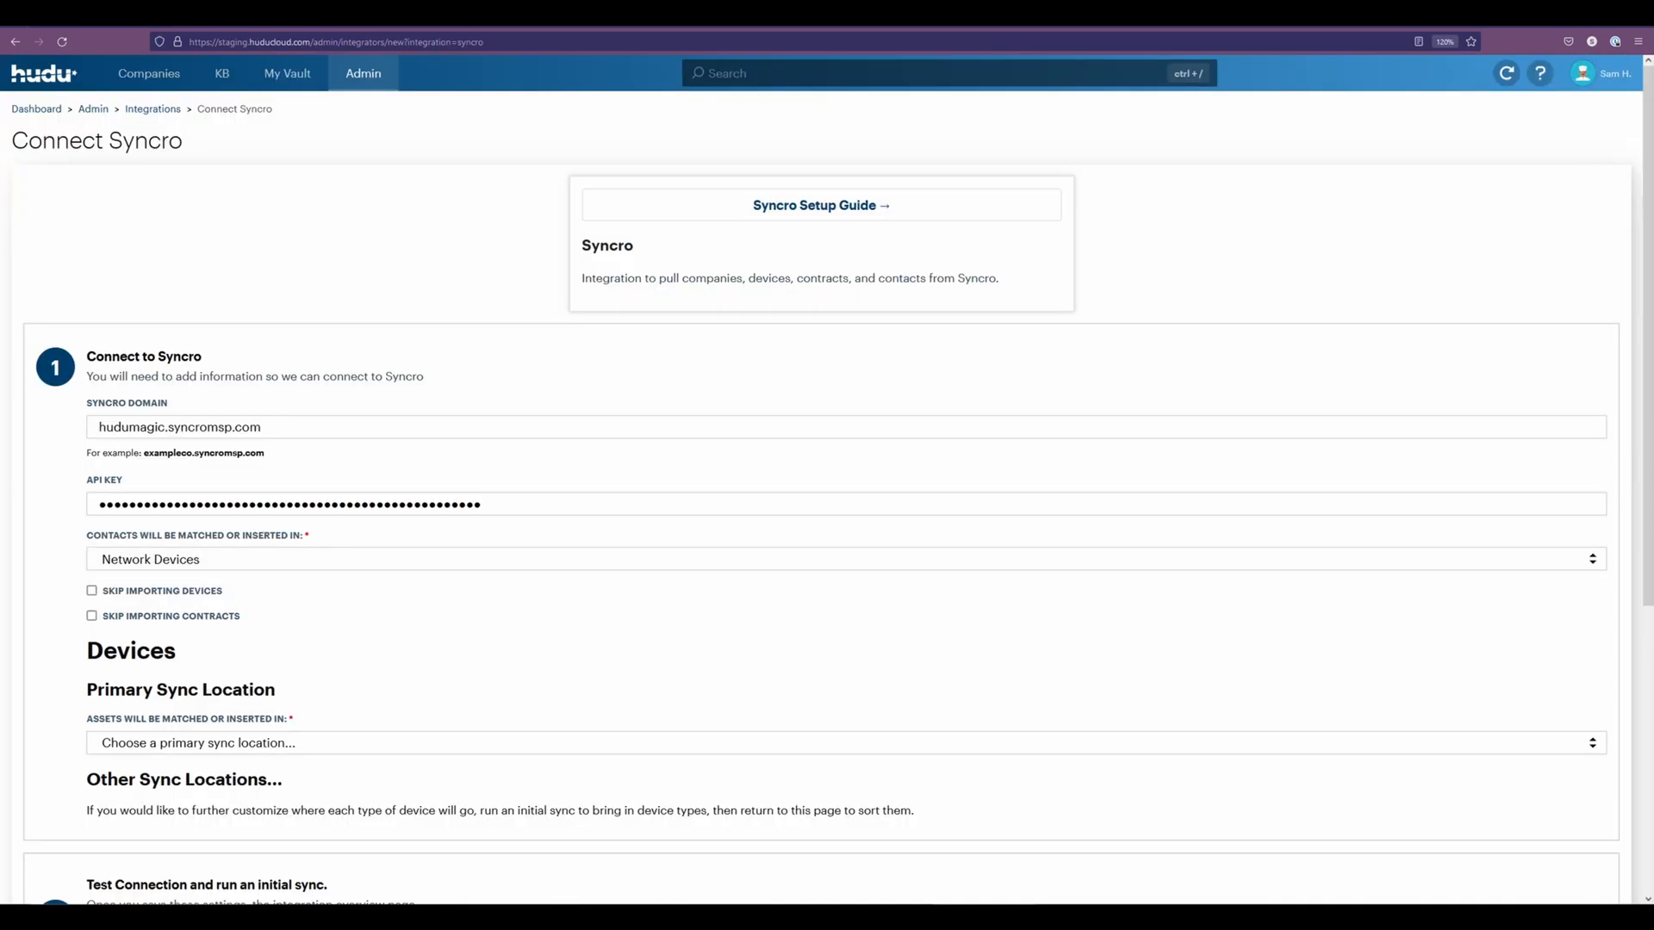
mouse_move(503, 510)
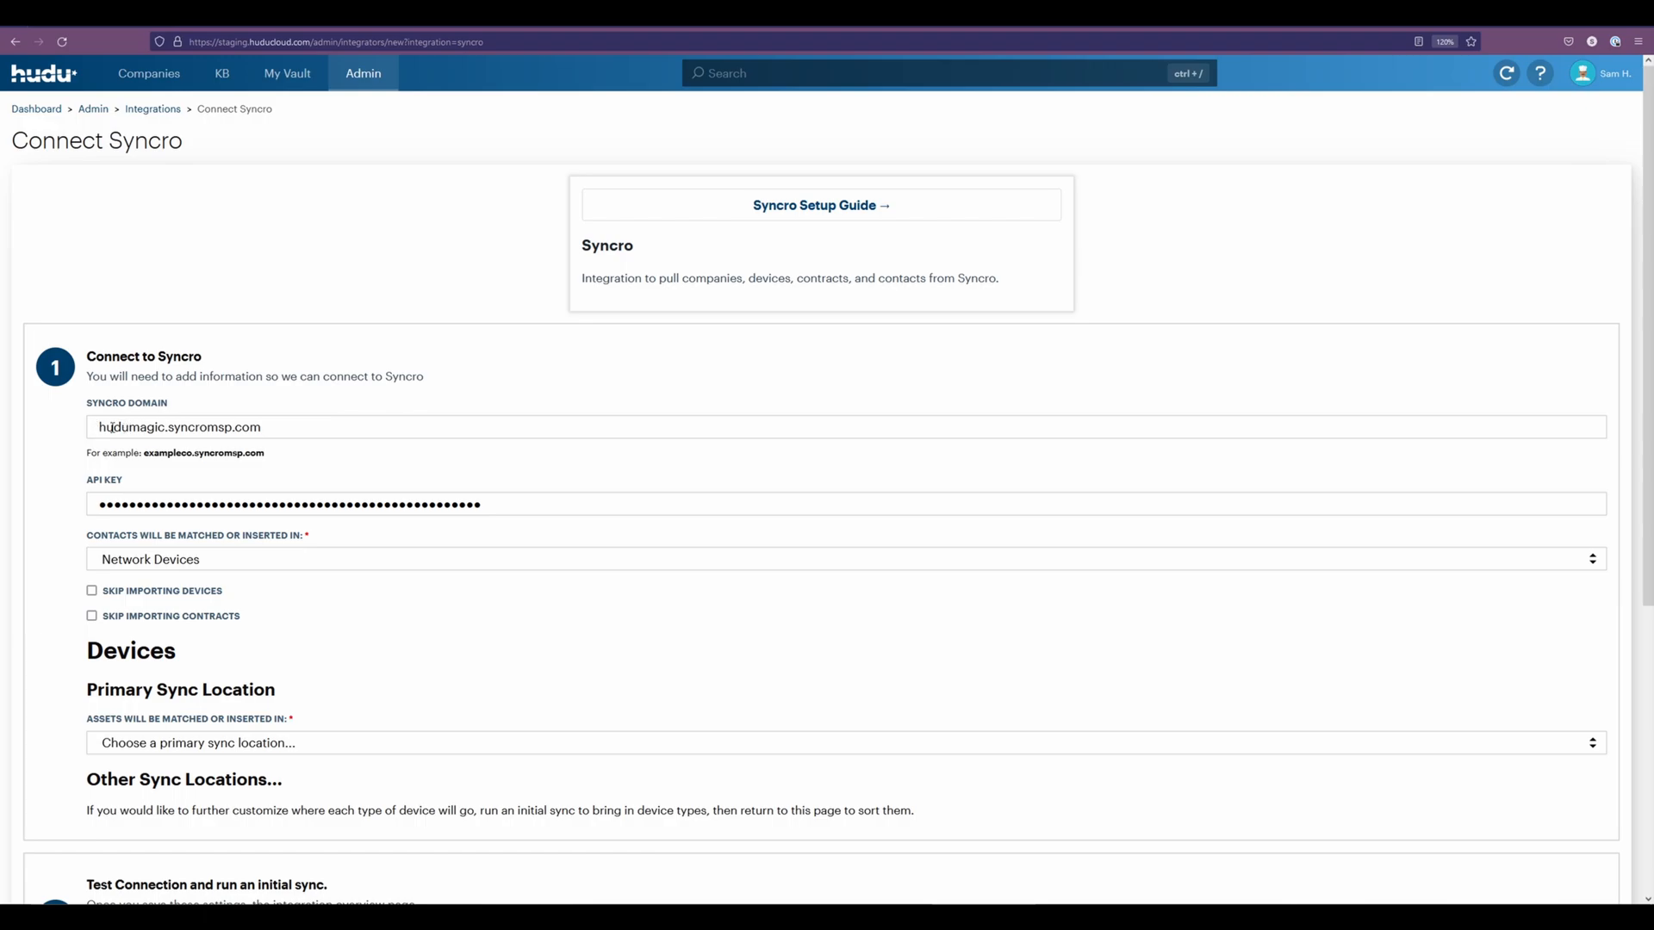
Enter the hudumagic.syncromsp.com domain and paste the Syncro API key into the form.
scroll(down, 3)
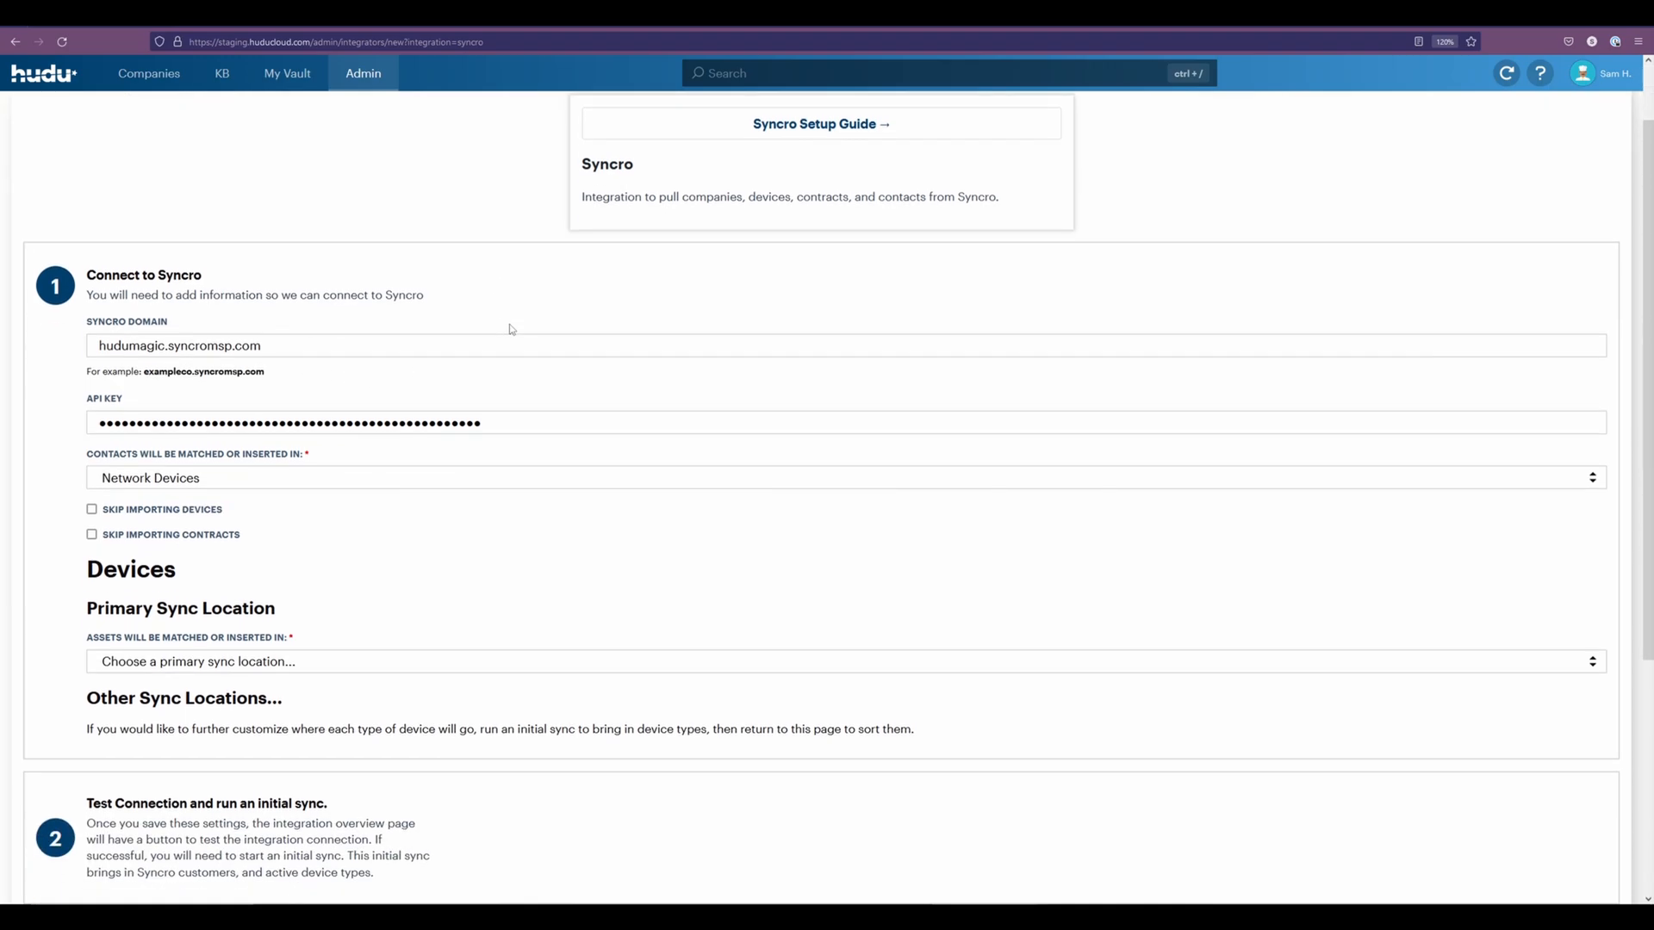
scroll(down, 3)
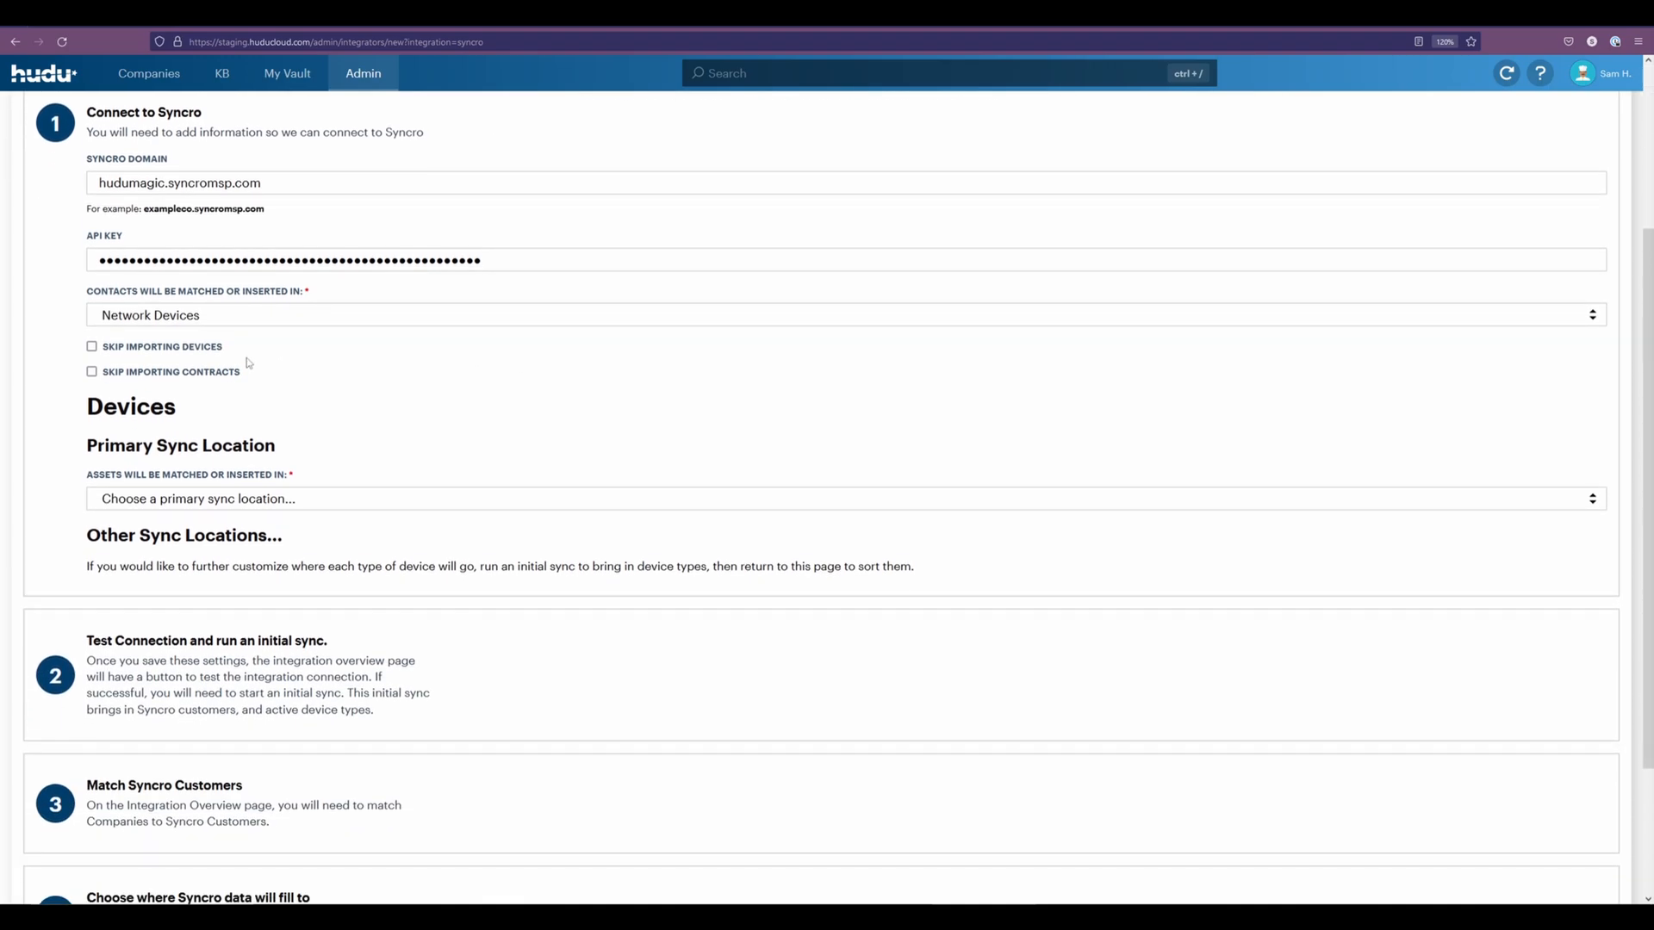
mouse_move(161, 296)
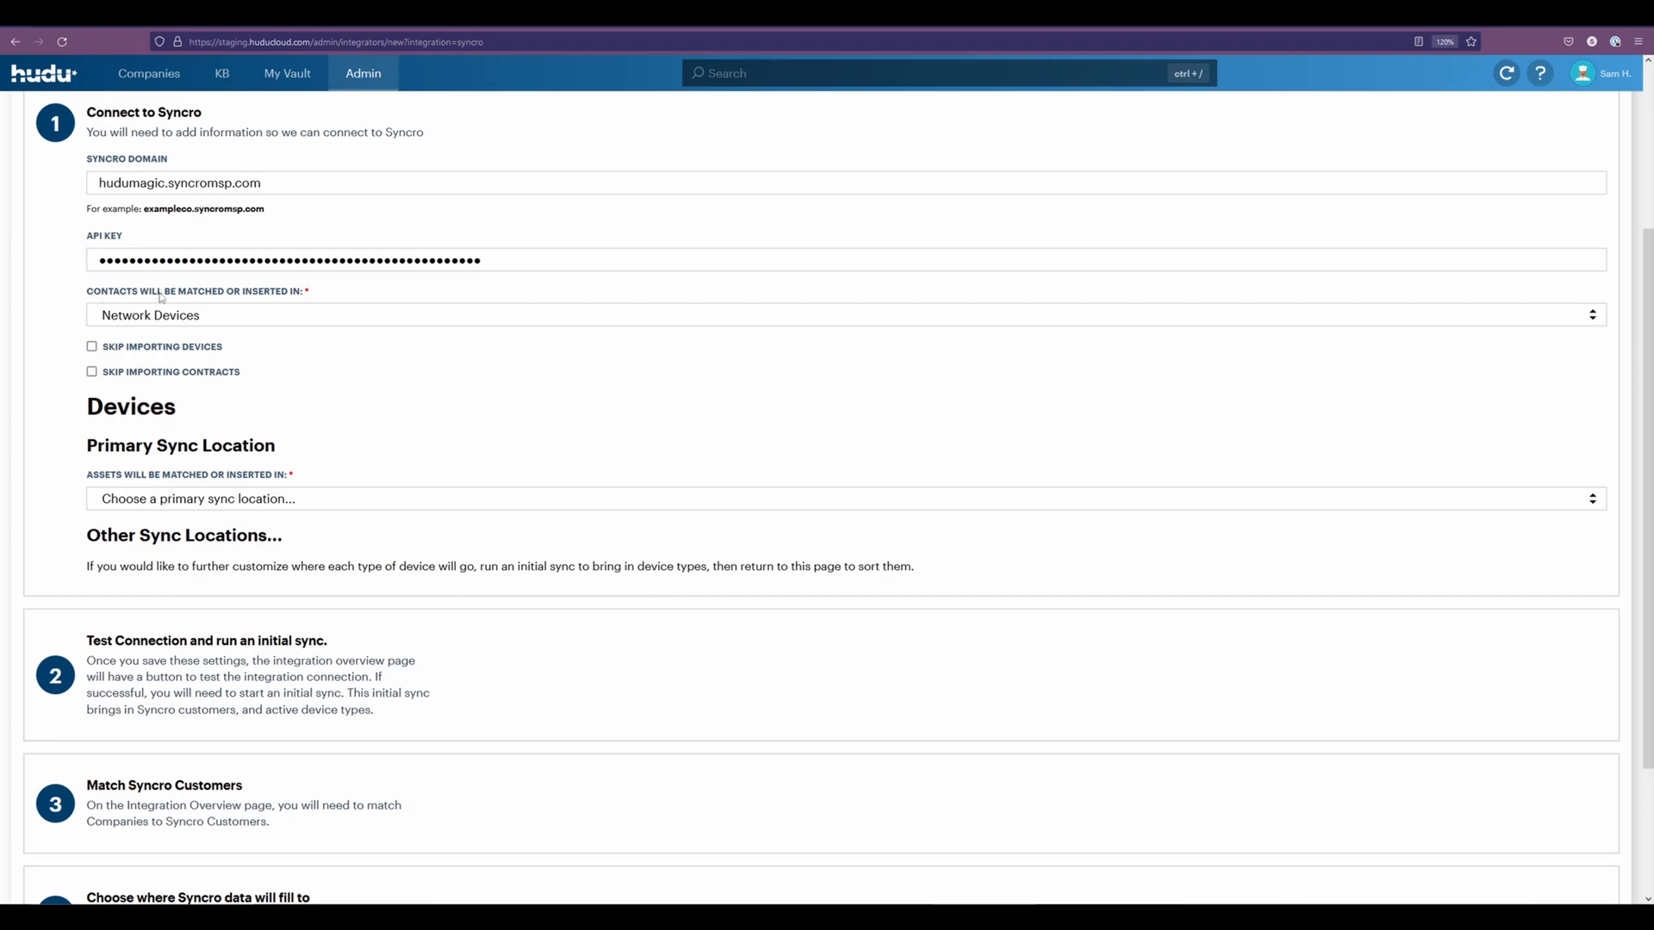
mouse_move(546, 367)
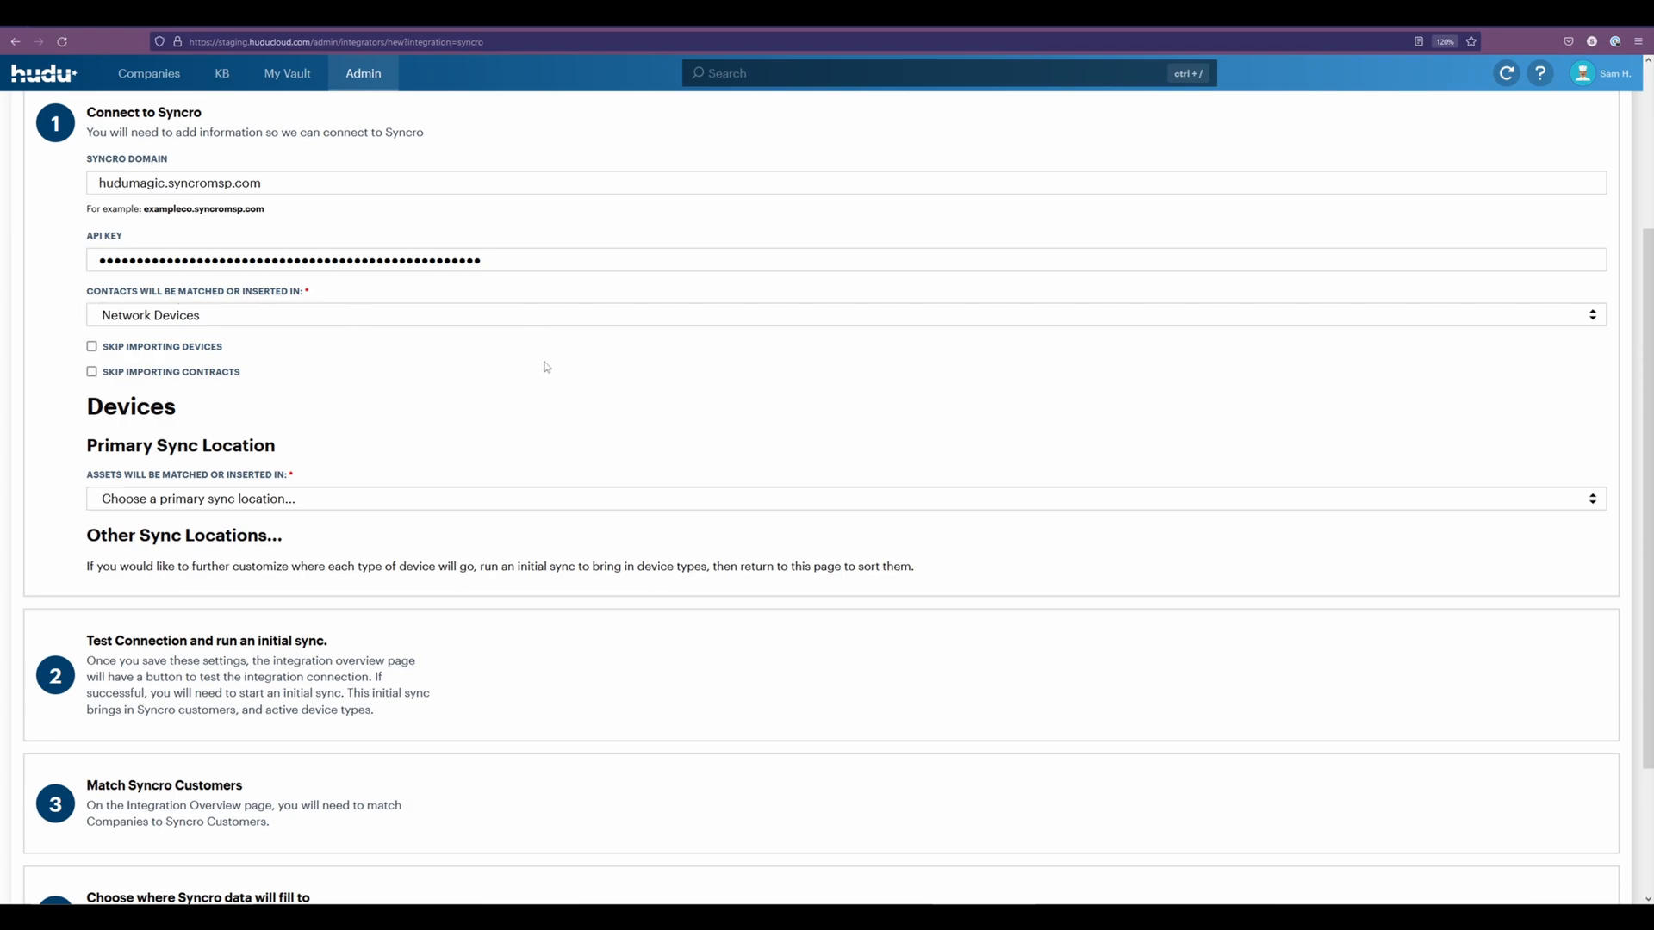
mouse_move(227, 299)
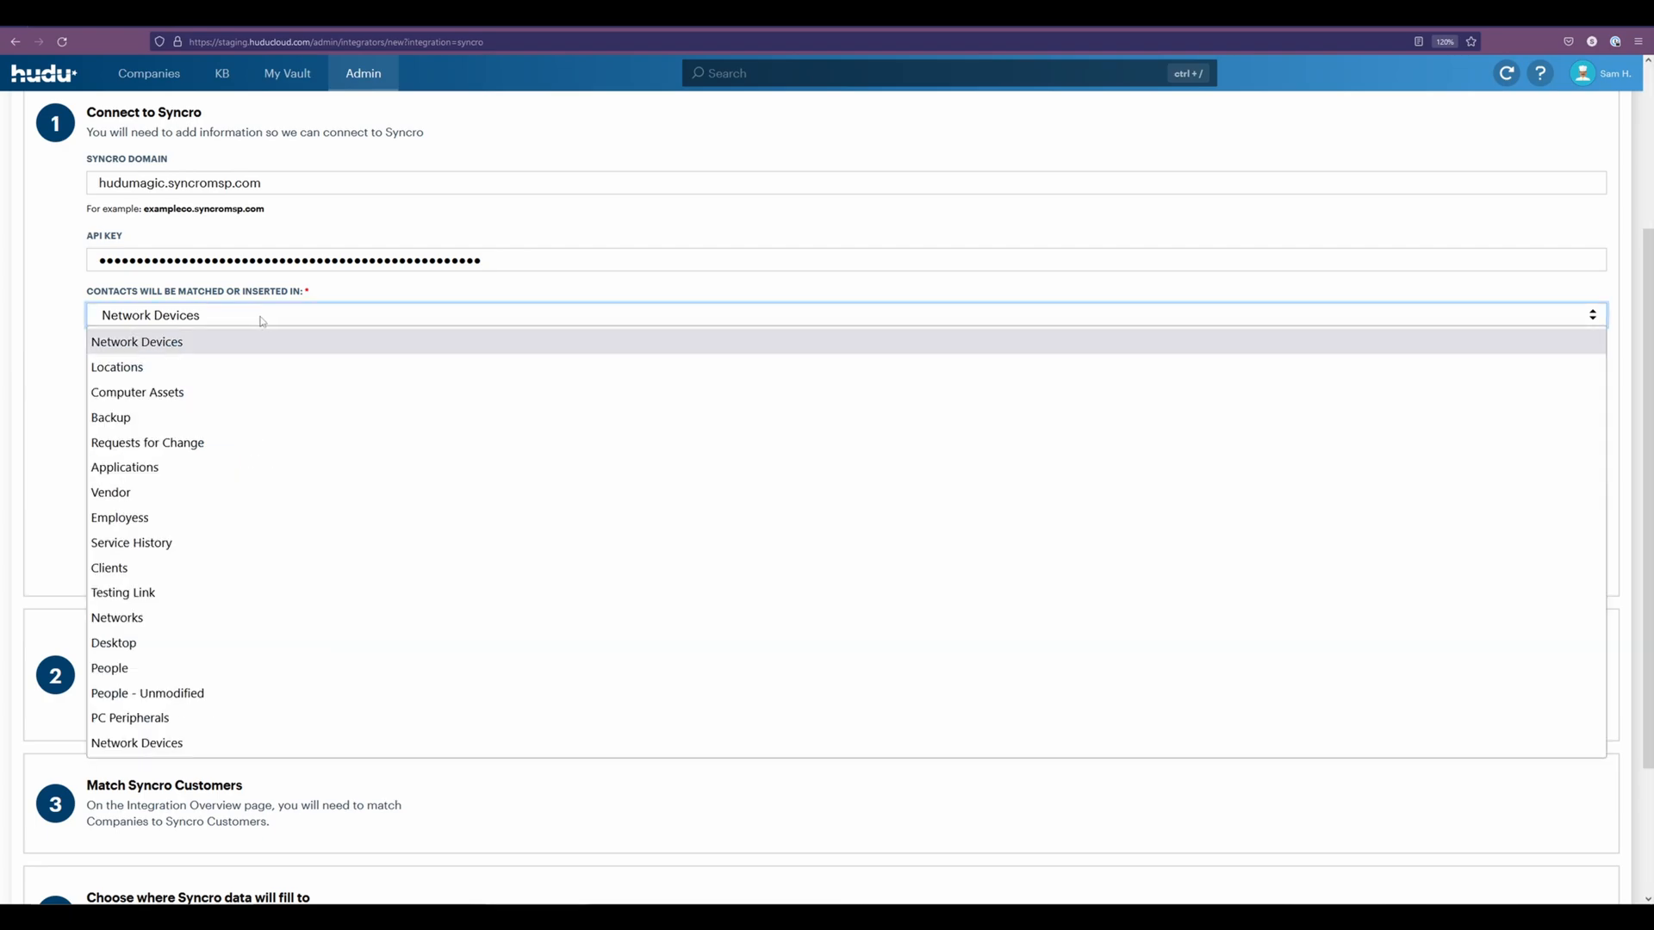
mouse_move(307, 348)
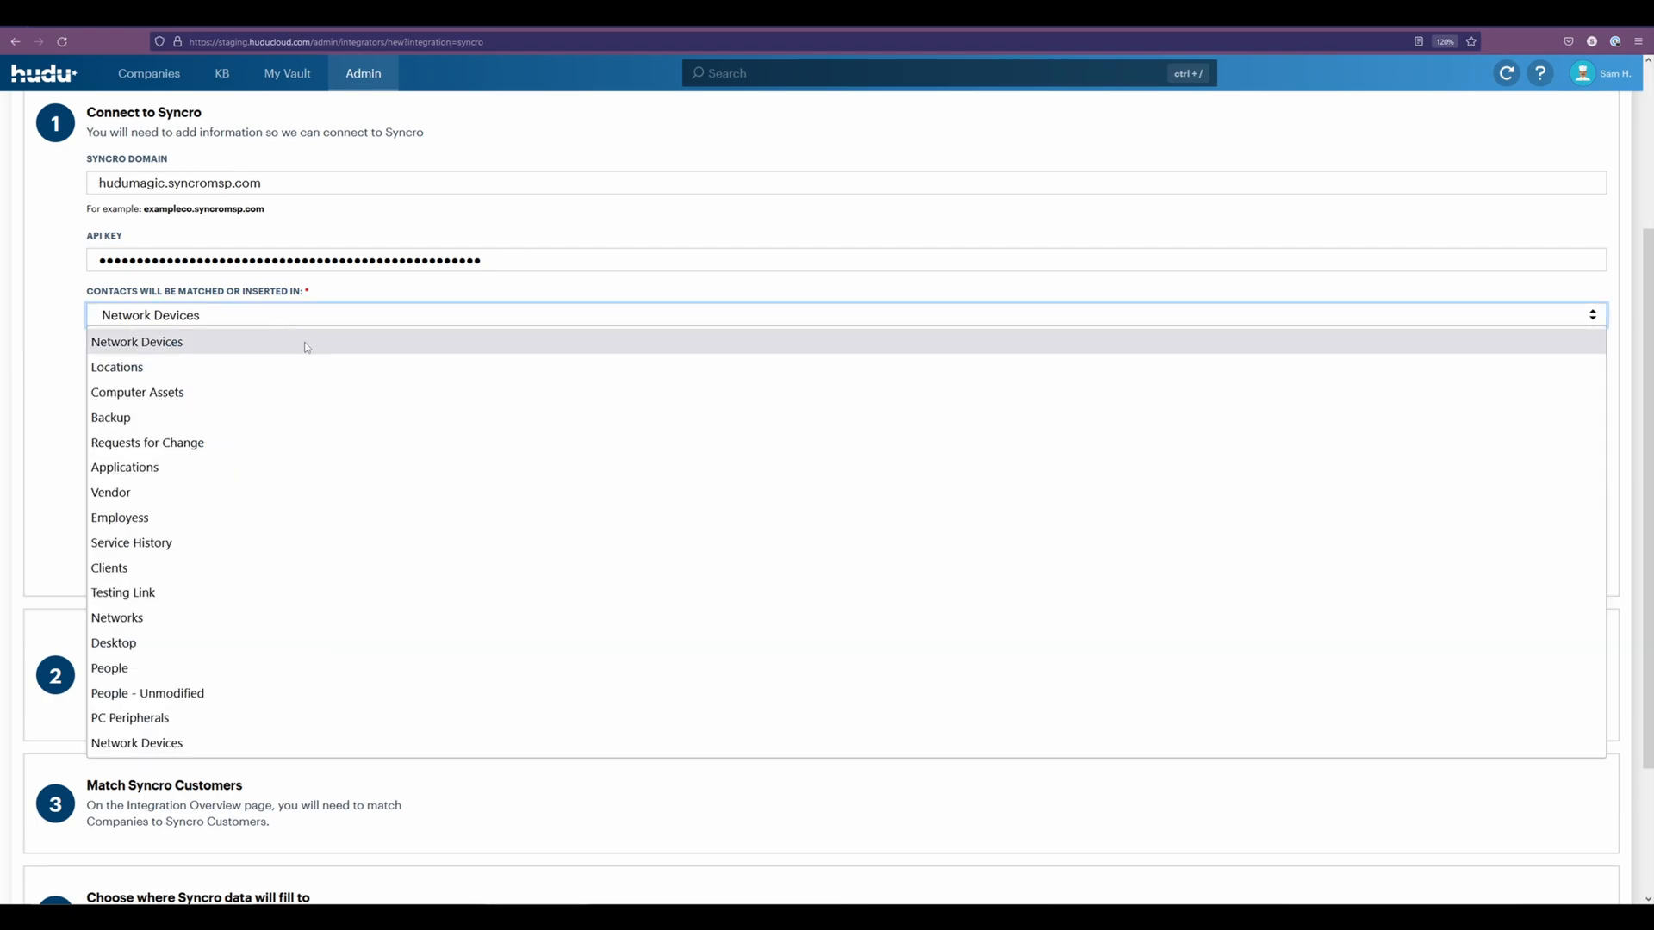
mouse_move(109, 669)
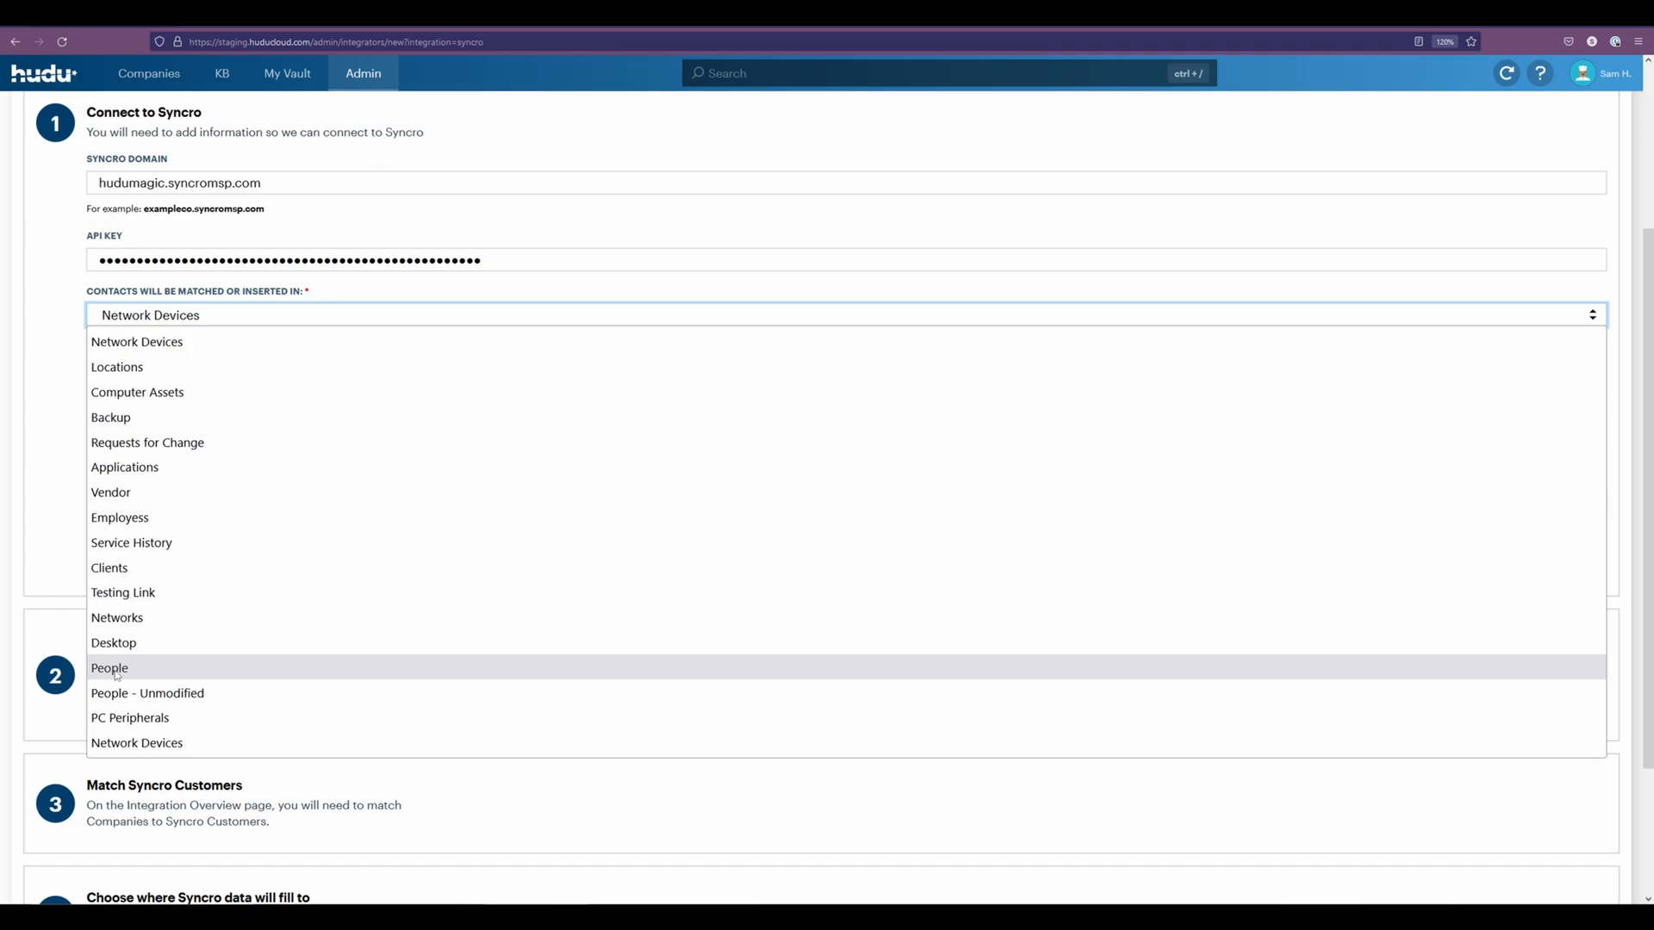
Set contacts destination and primary sync location to People and enable Skip Importing Devices.
click(109, 669)
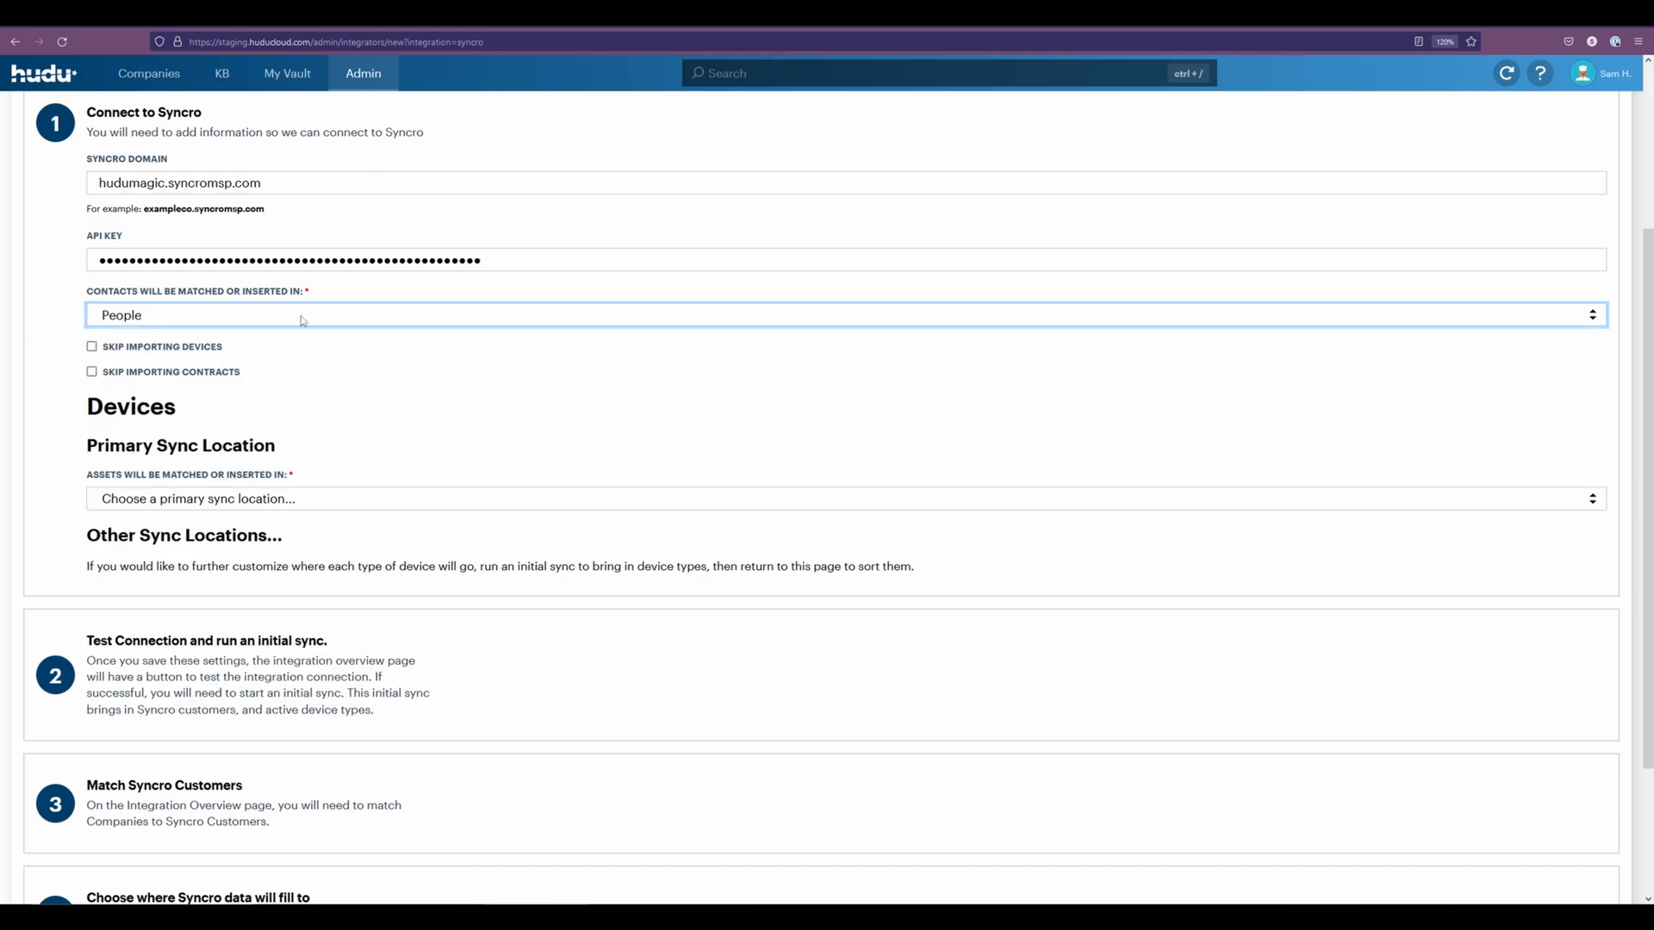
click(834, 313)
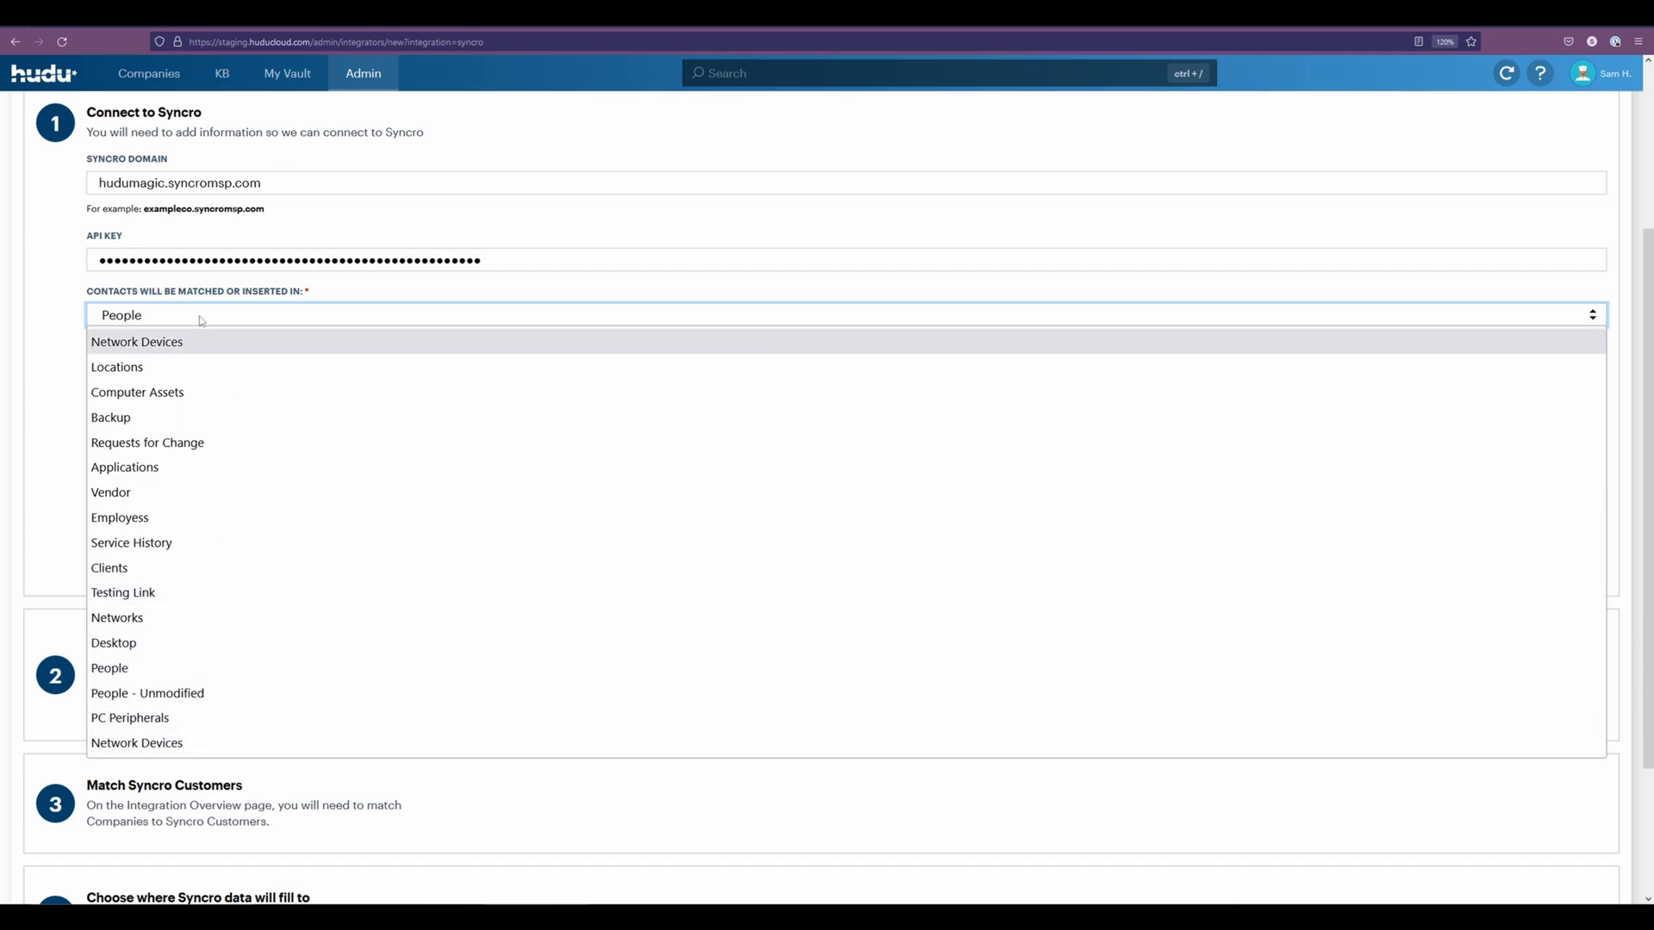
click(110, 668)
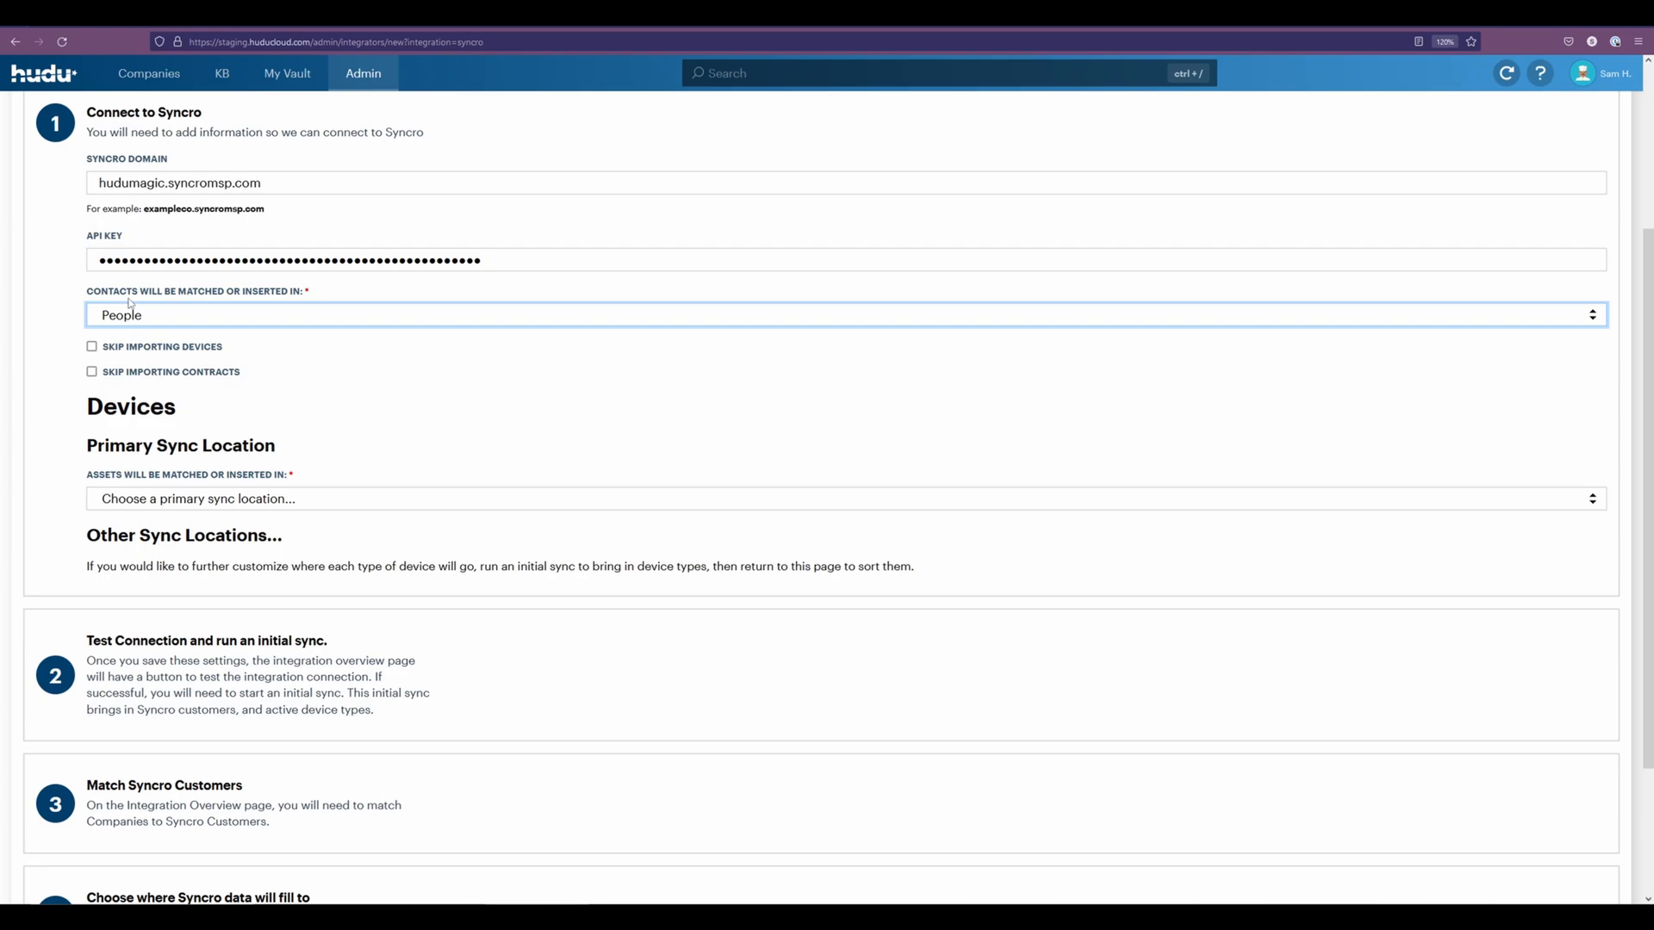
mouse_move(243, 332)
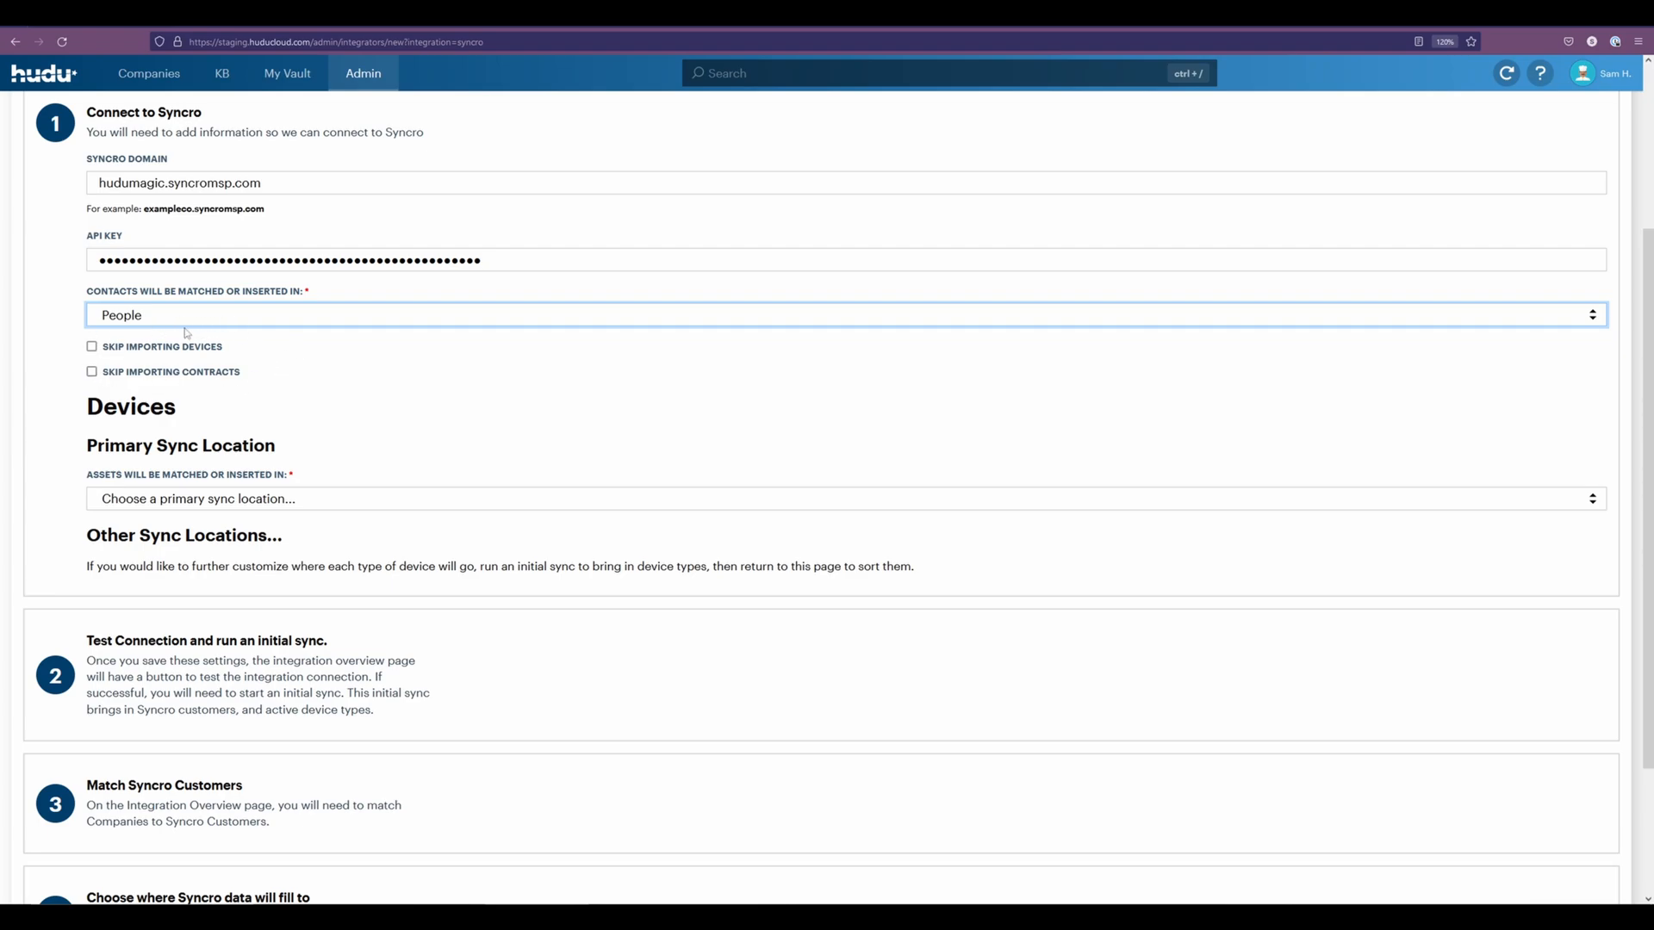
mouse_move(487, 434)
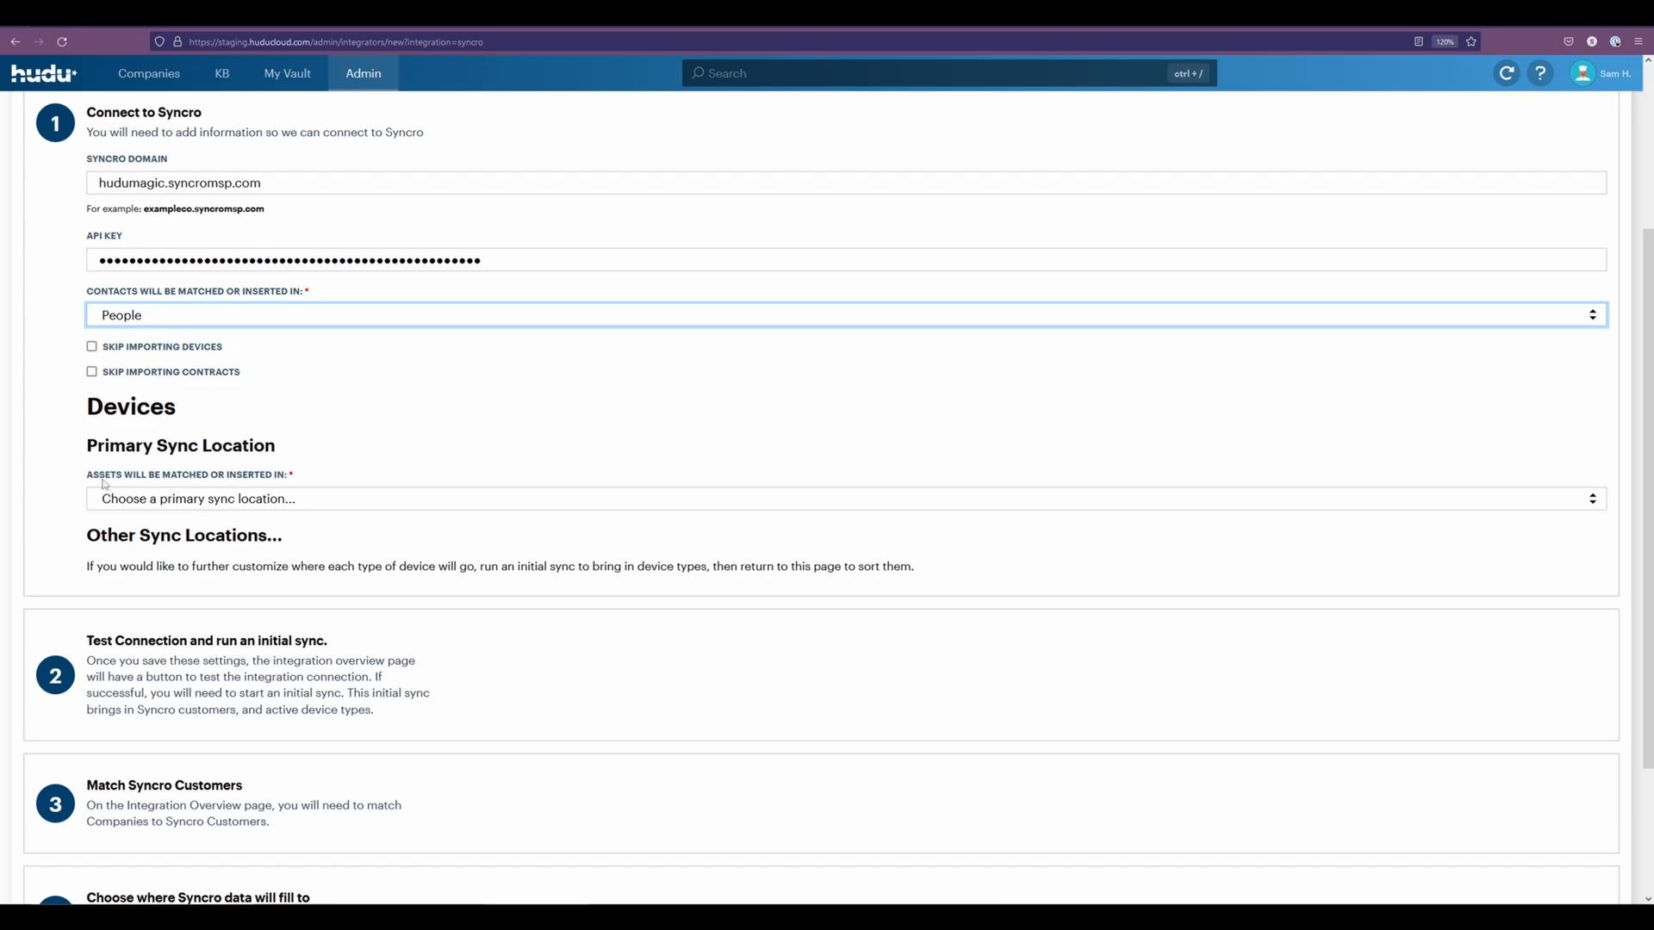
click(839, 500)
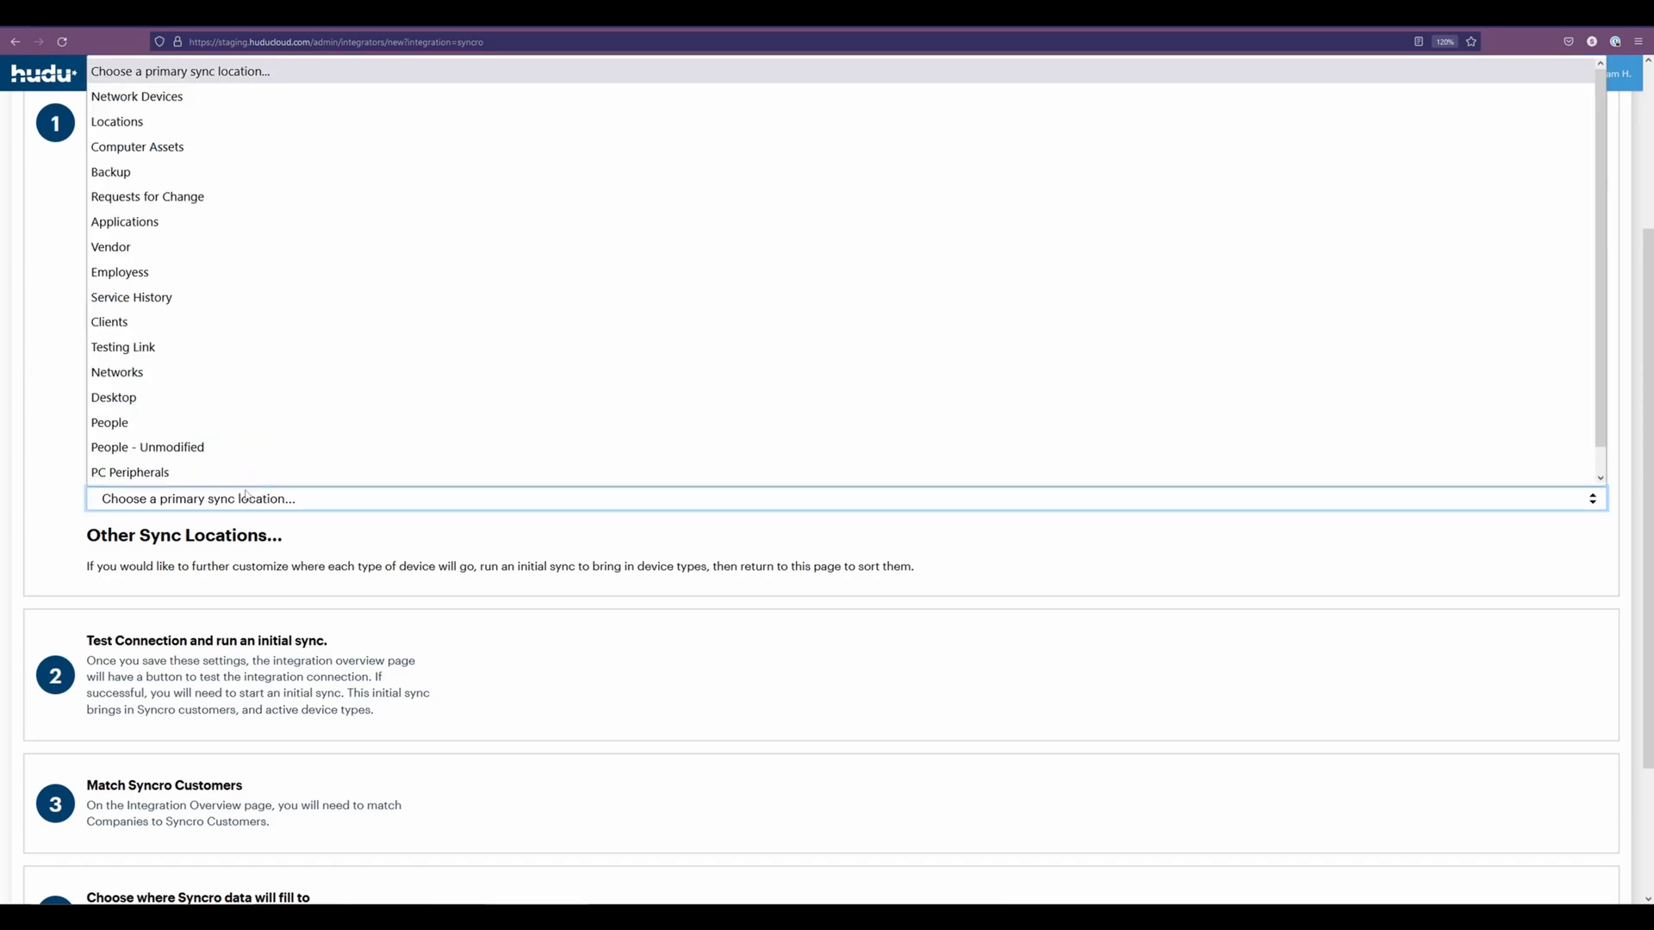
mouse_move(108, 420)
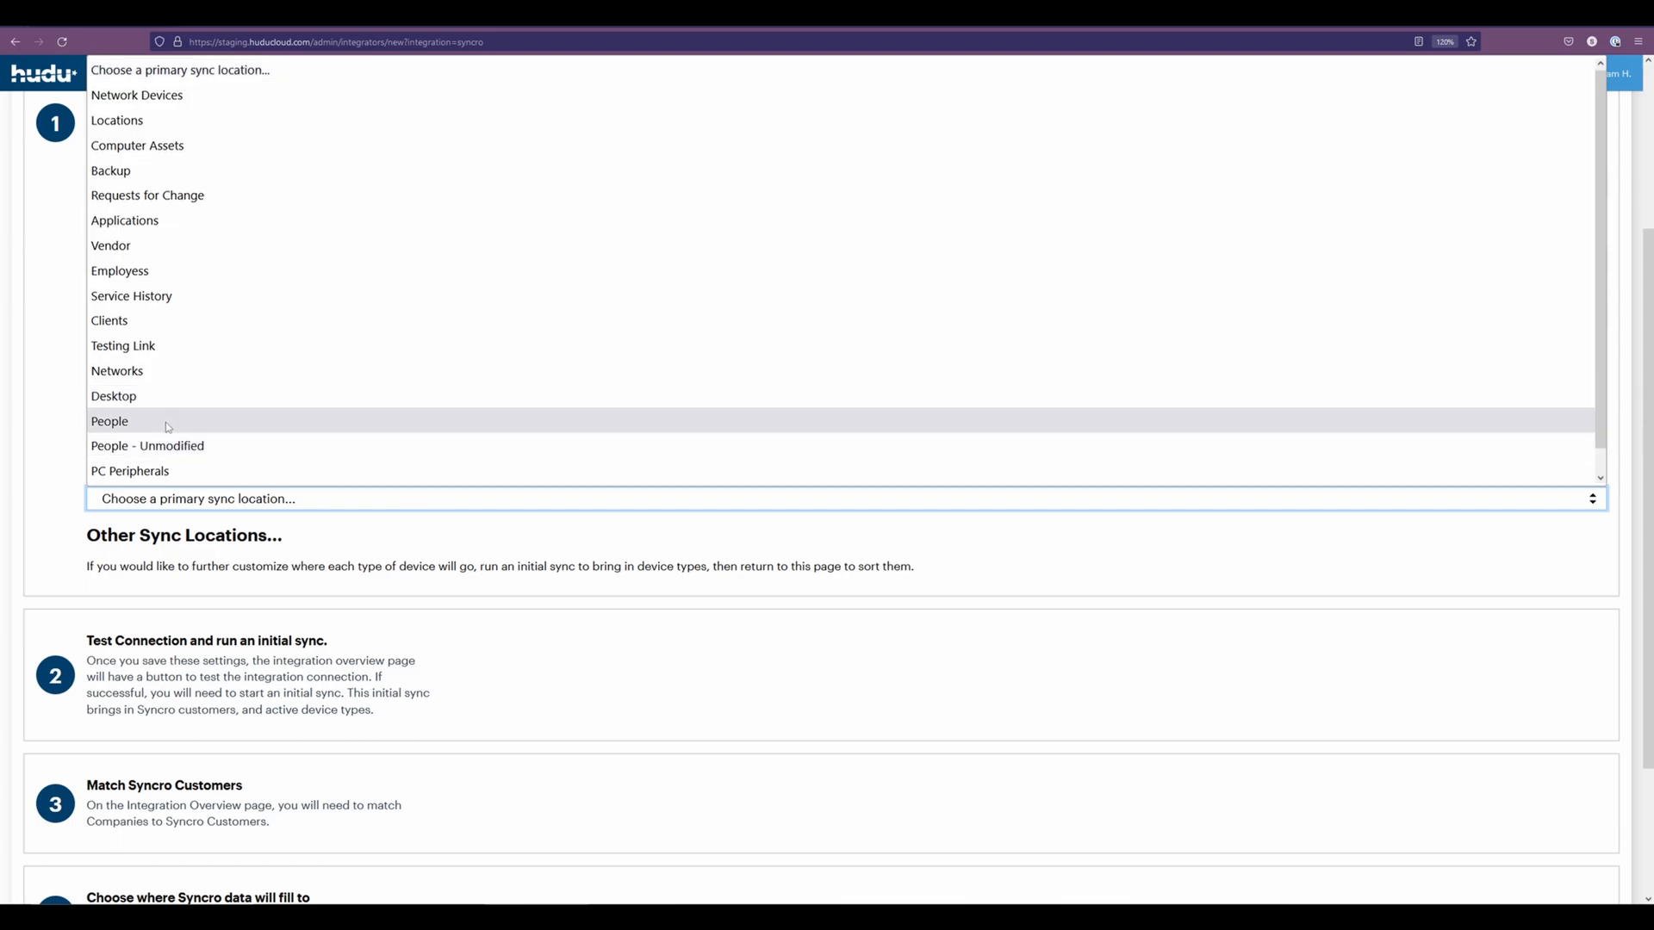
click(108, 420)
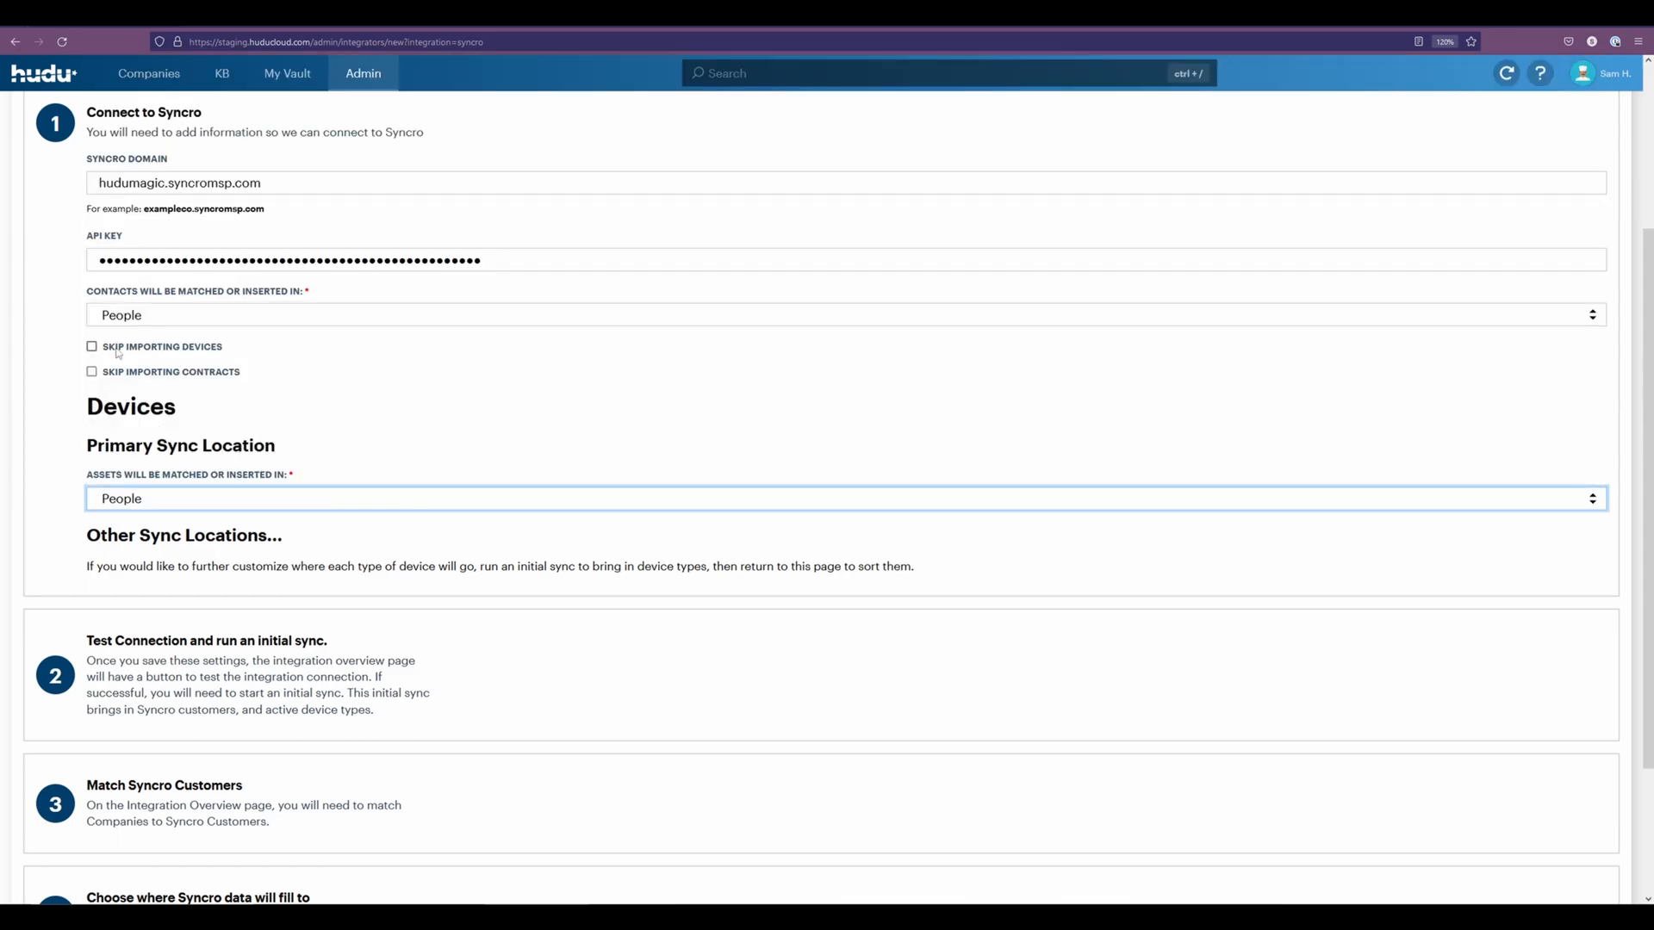
click(91, 346)
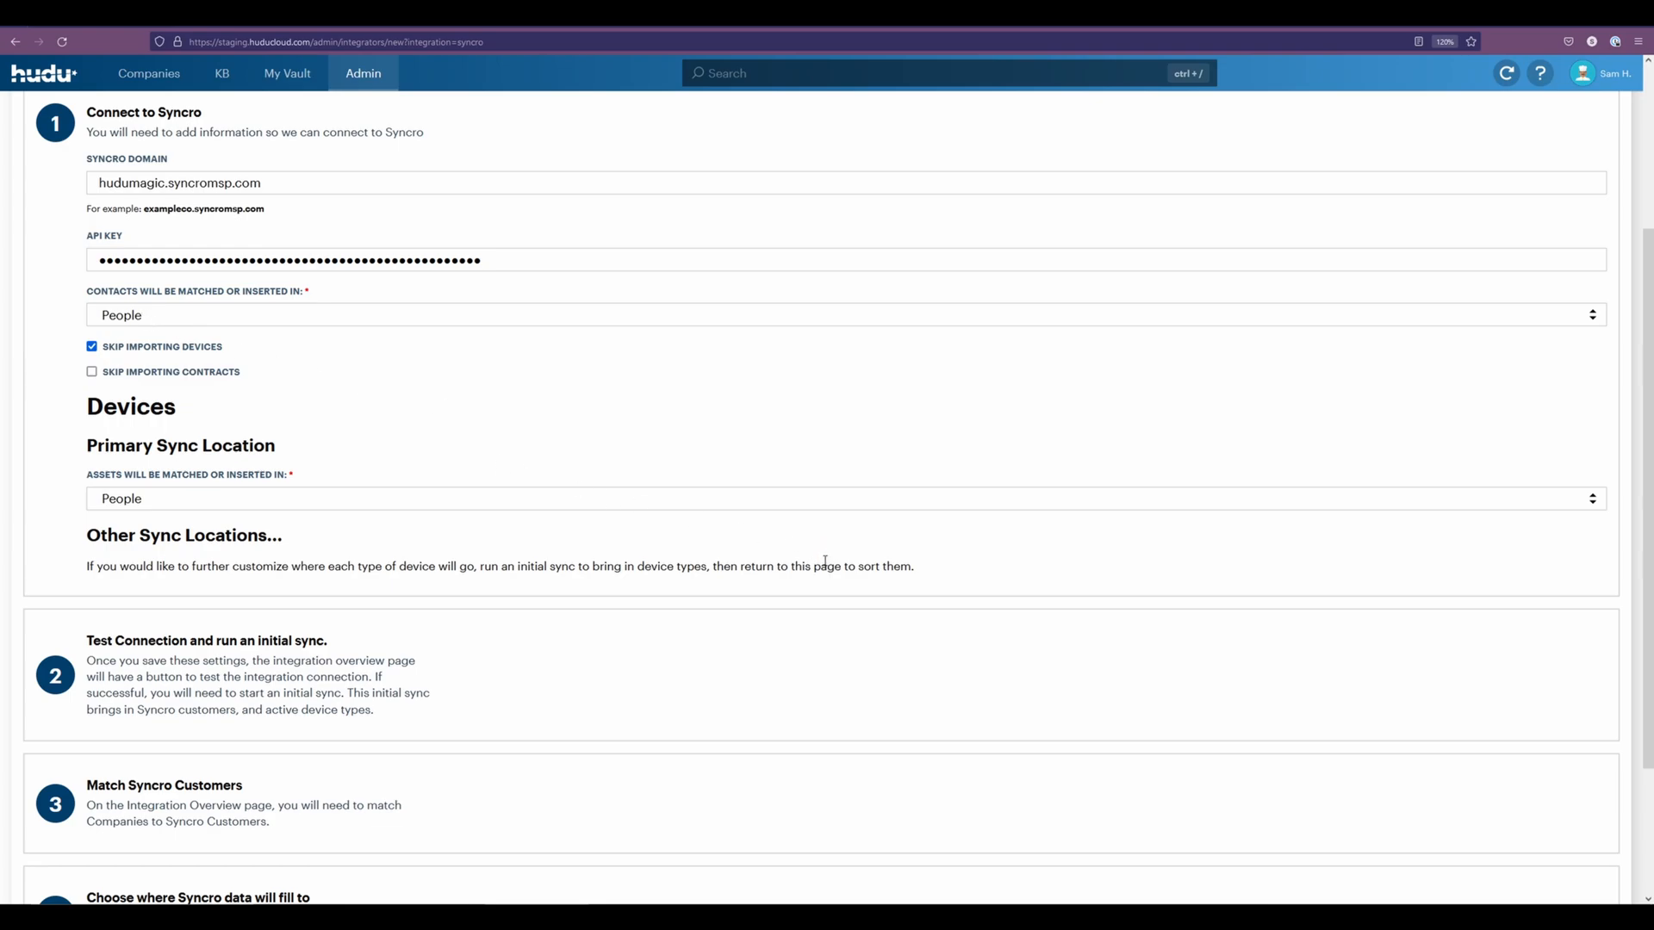
scroll(down, 3)
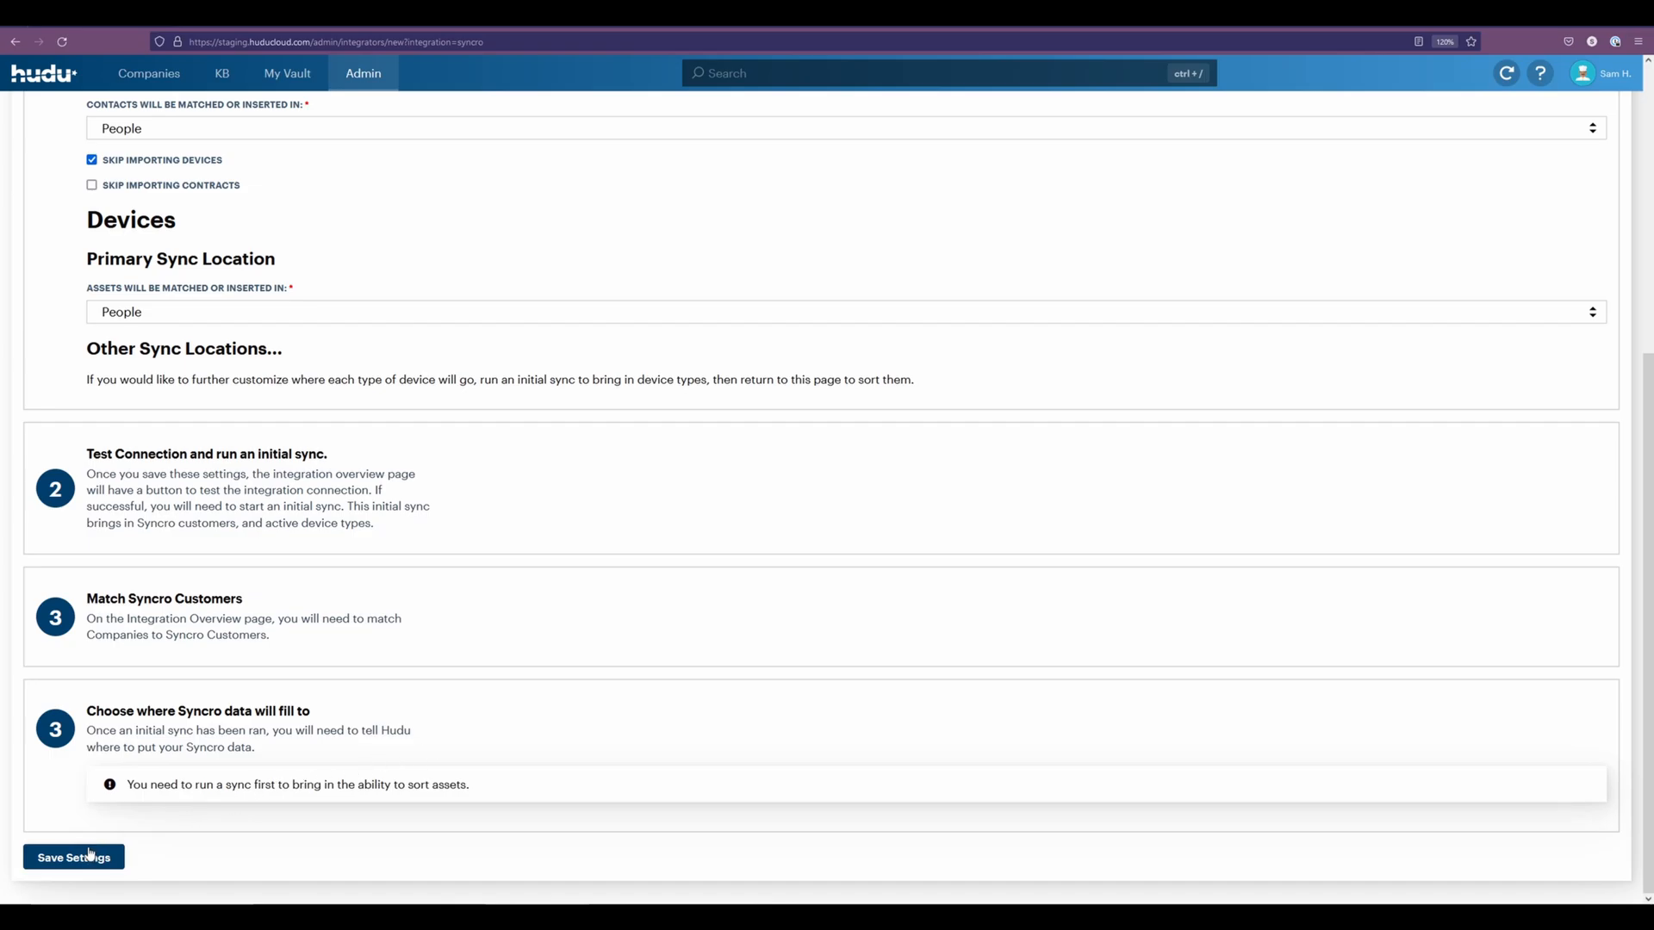
Save the Syncro settings, pass the connection test, and start the initial sync.
click(73, 856)
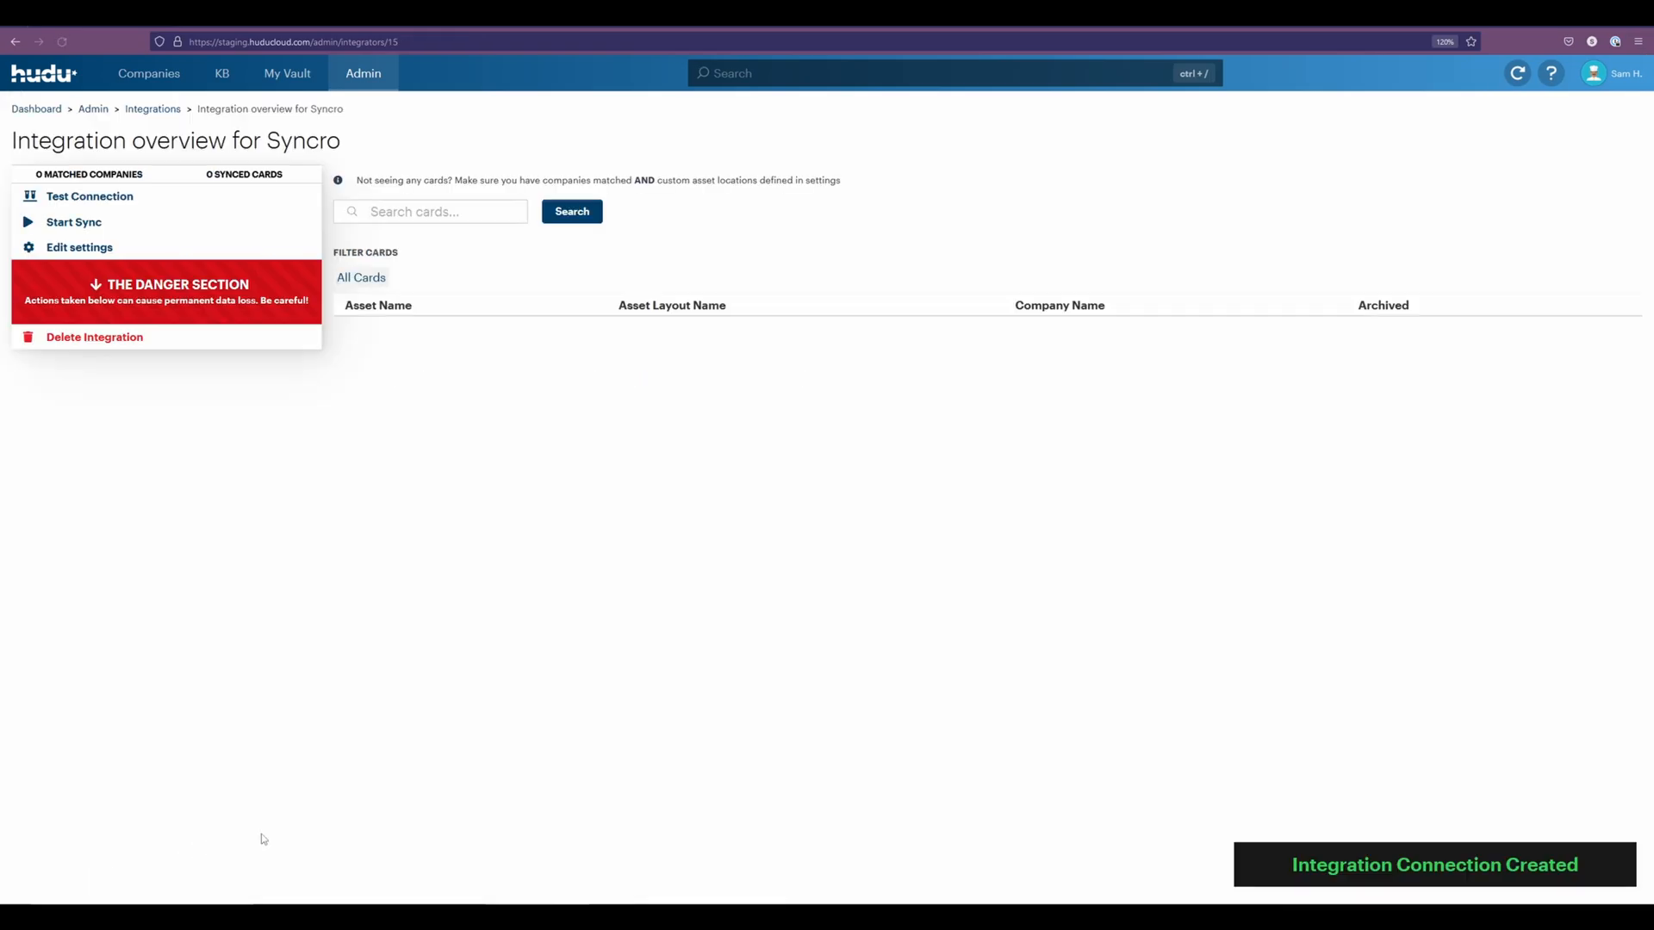
mouse_move(90, 196)
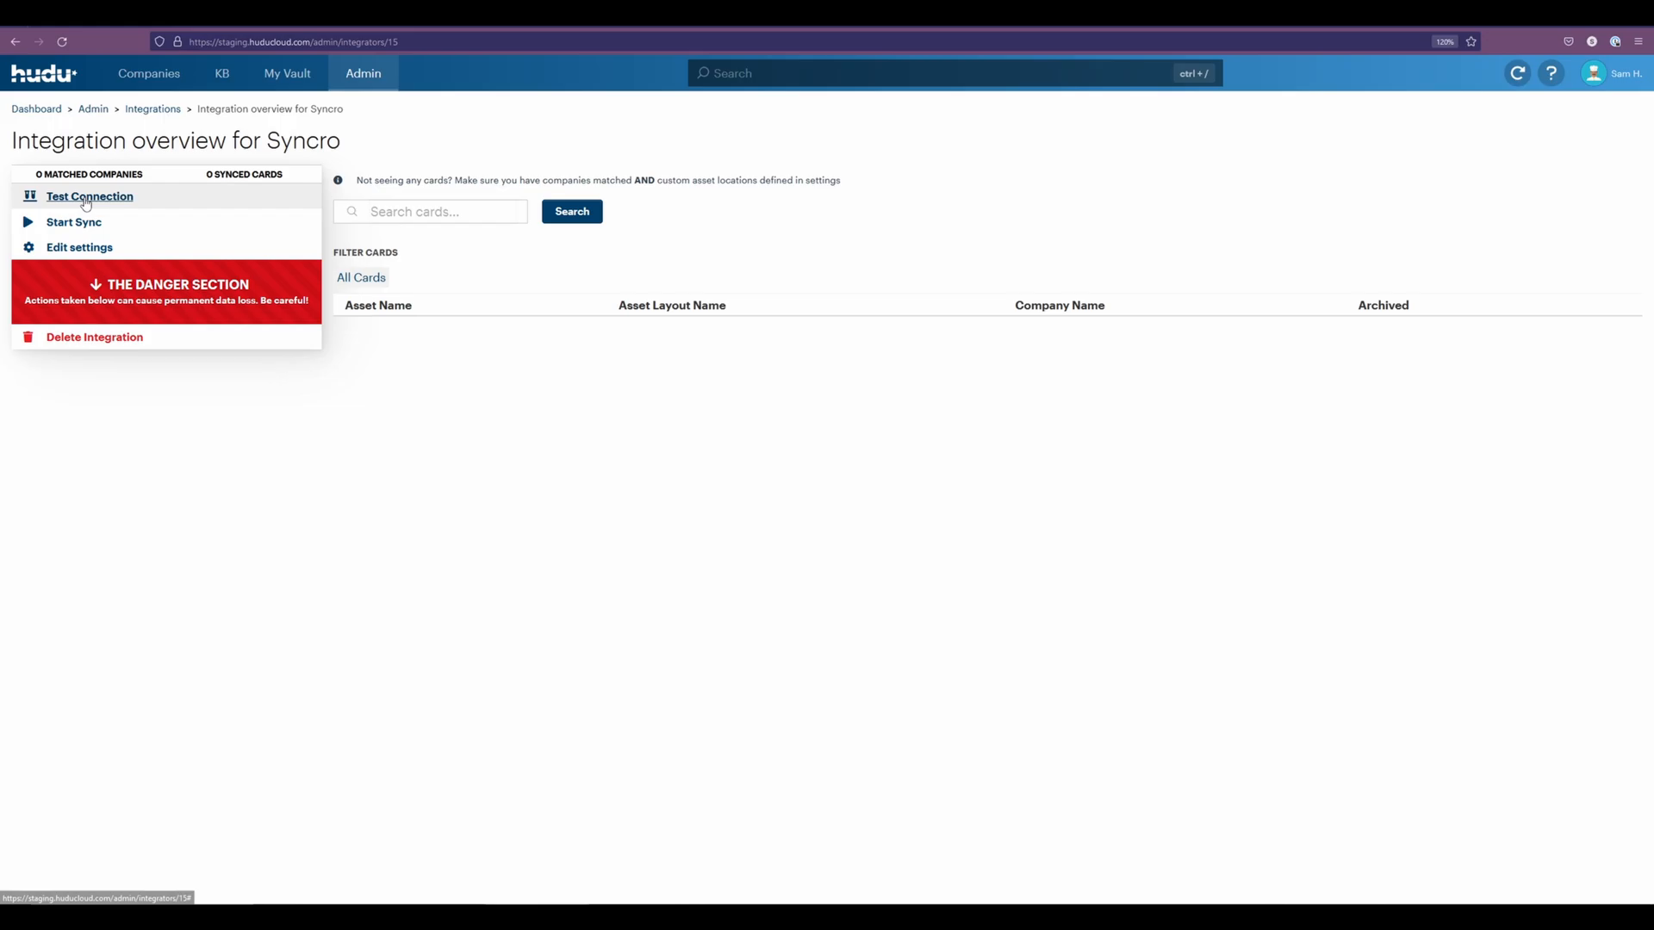
click(87, 197)
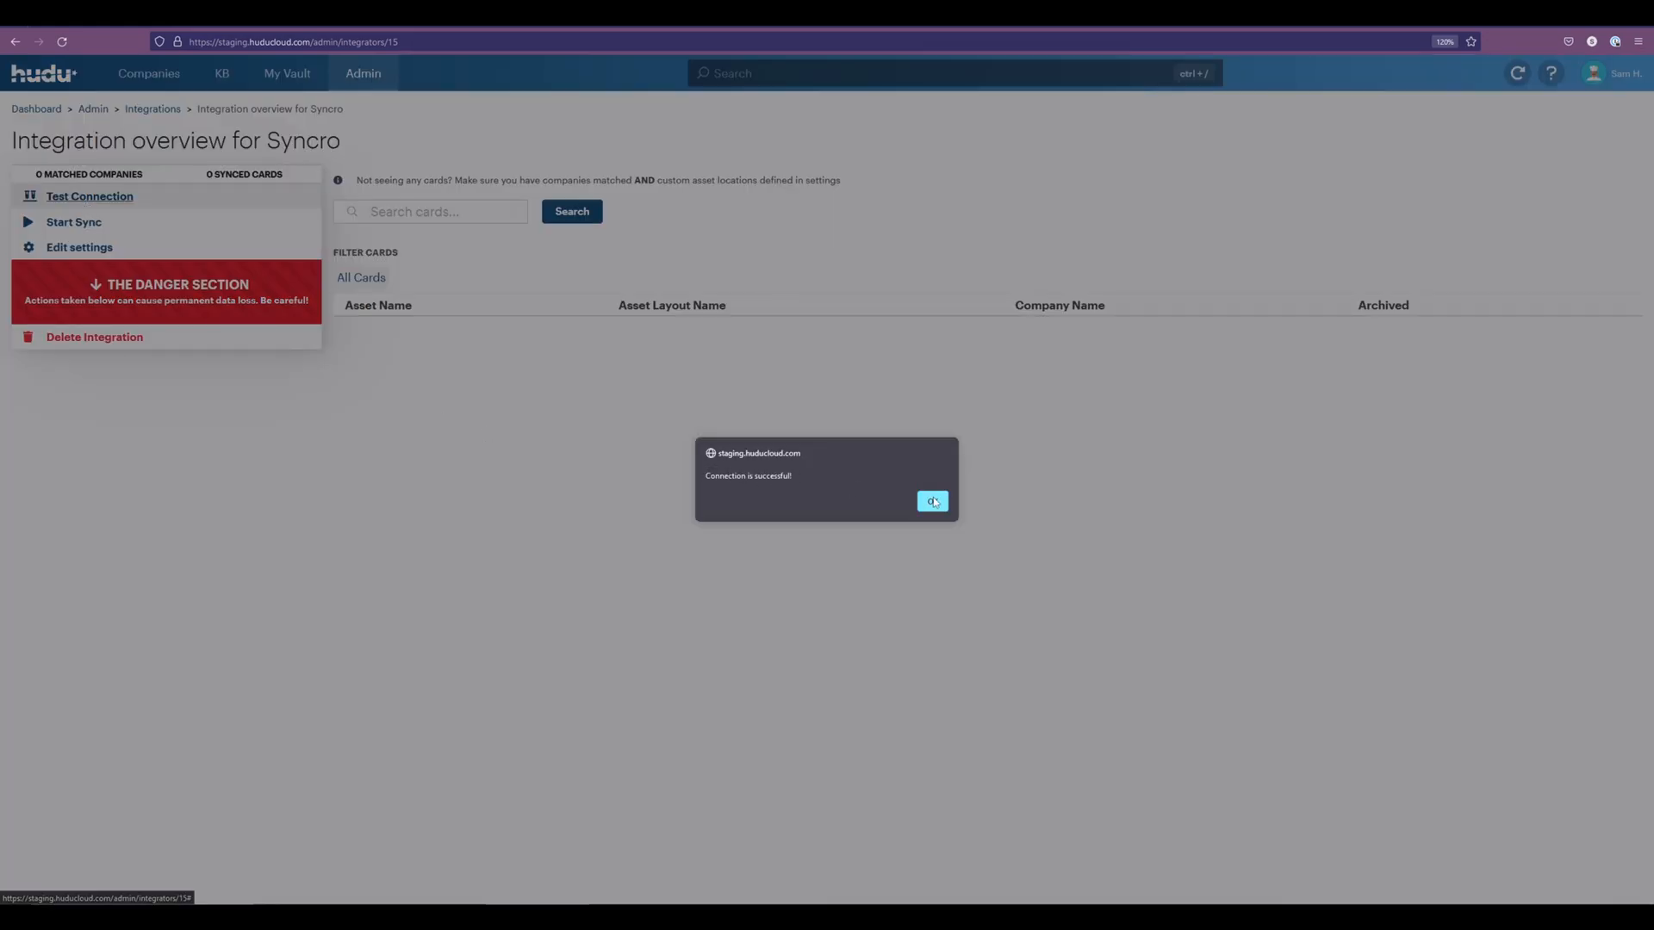
click(932, 501)
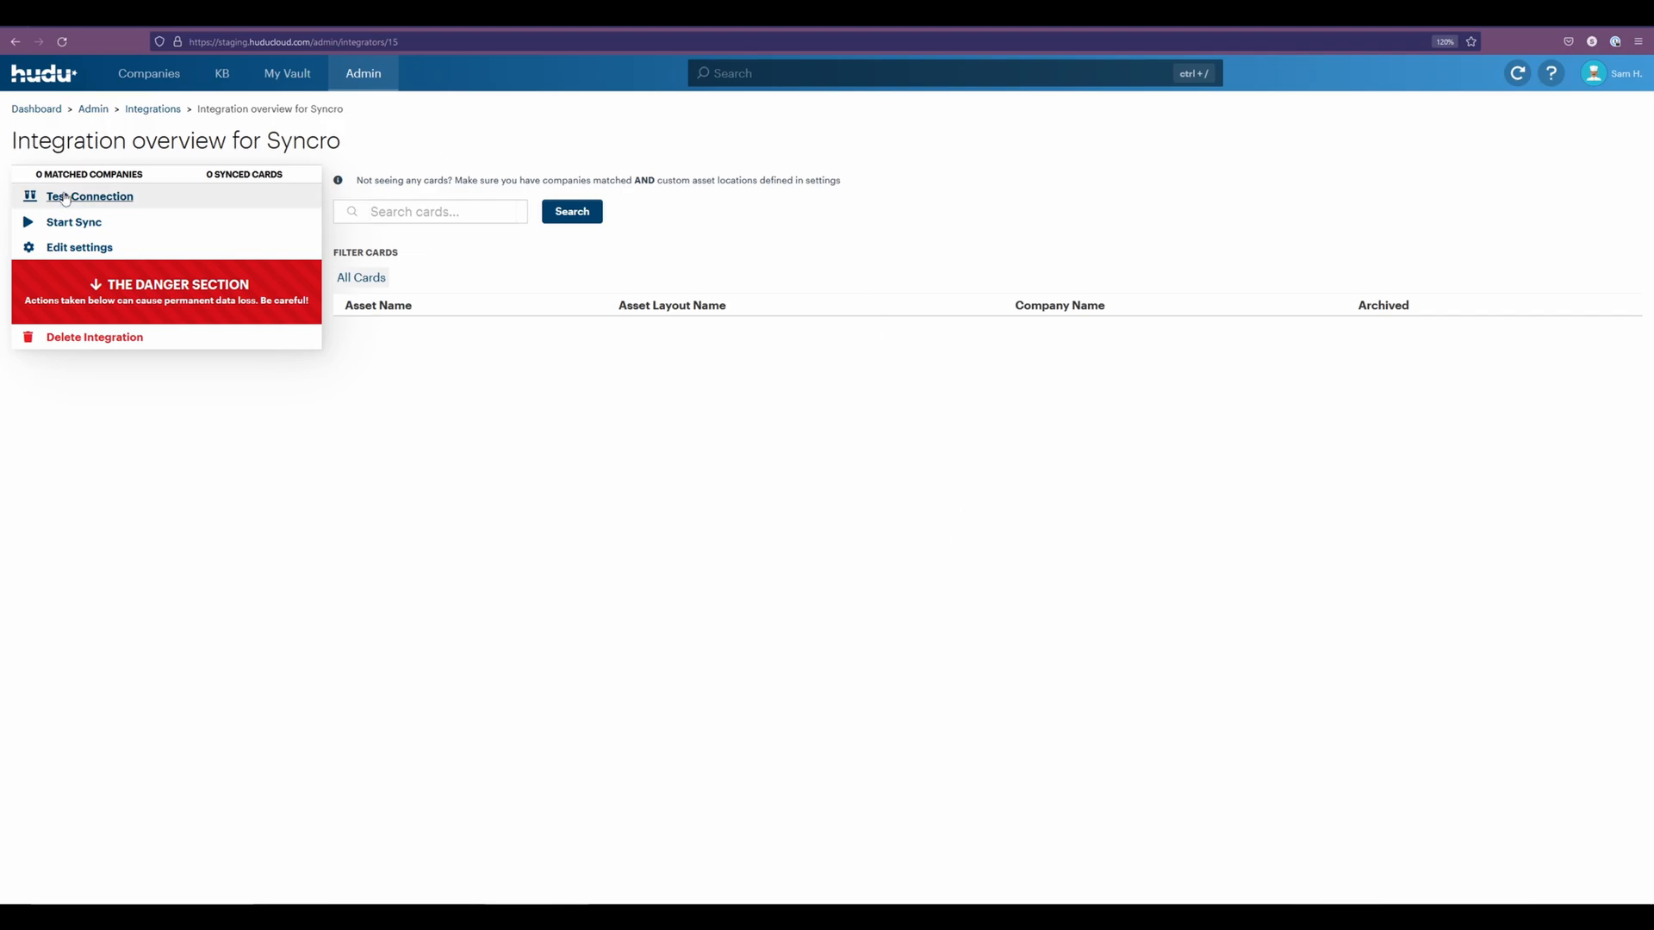
click(74, 222)
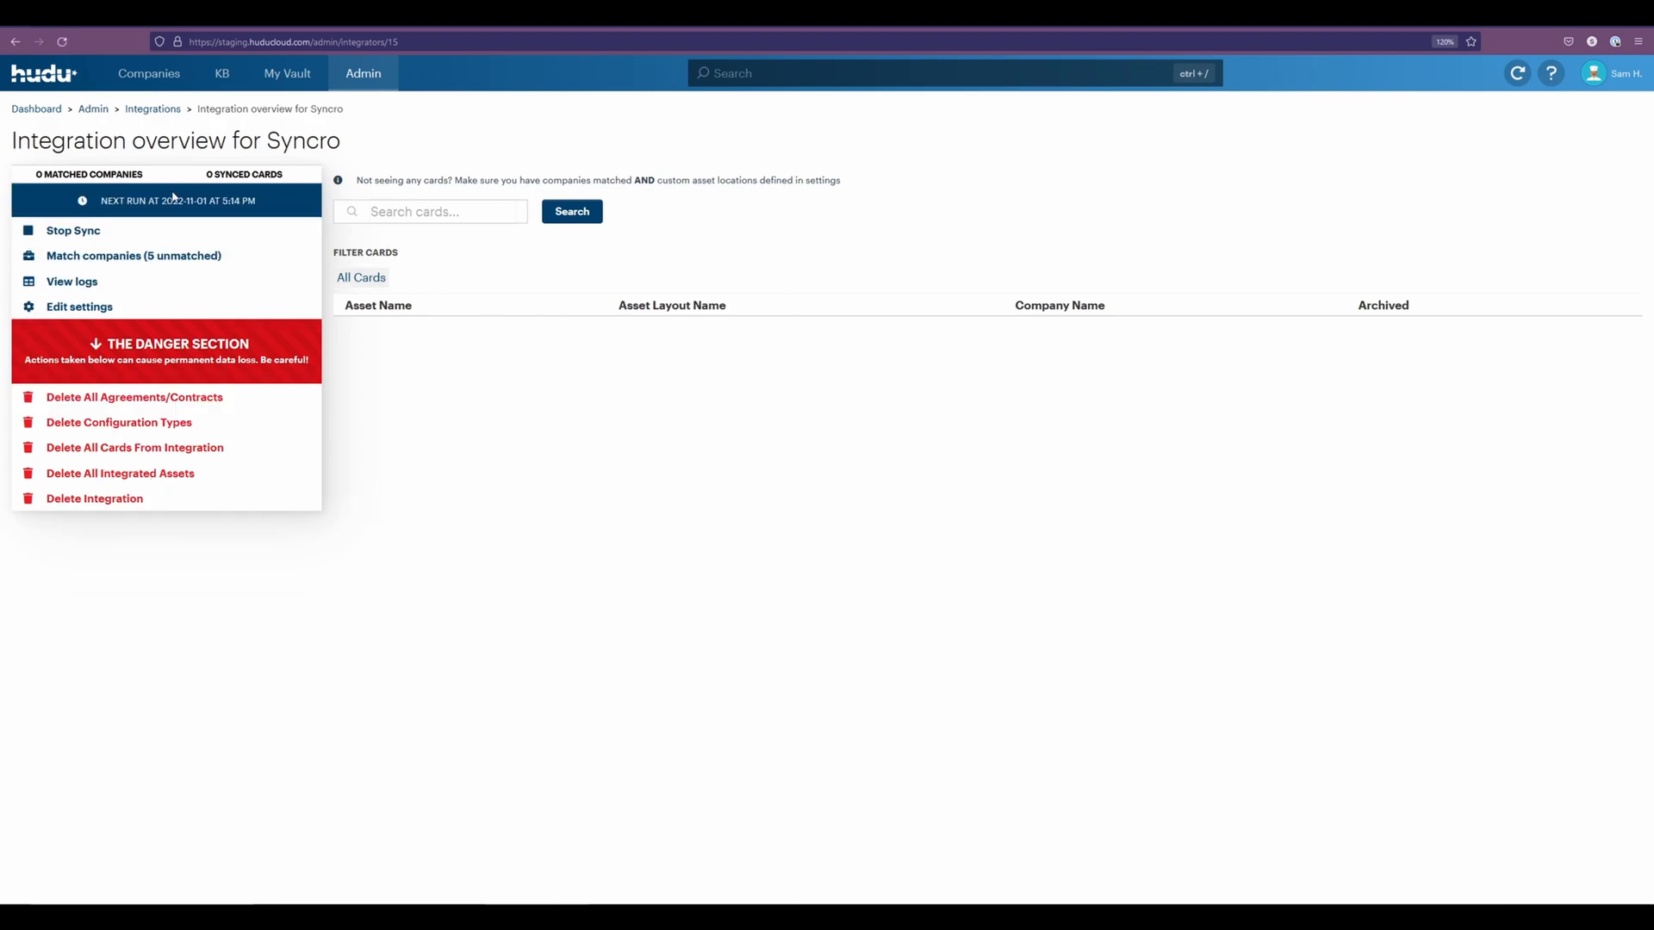
mouse_move(134, 255)
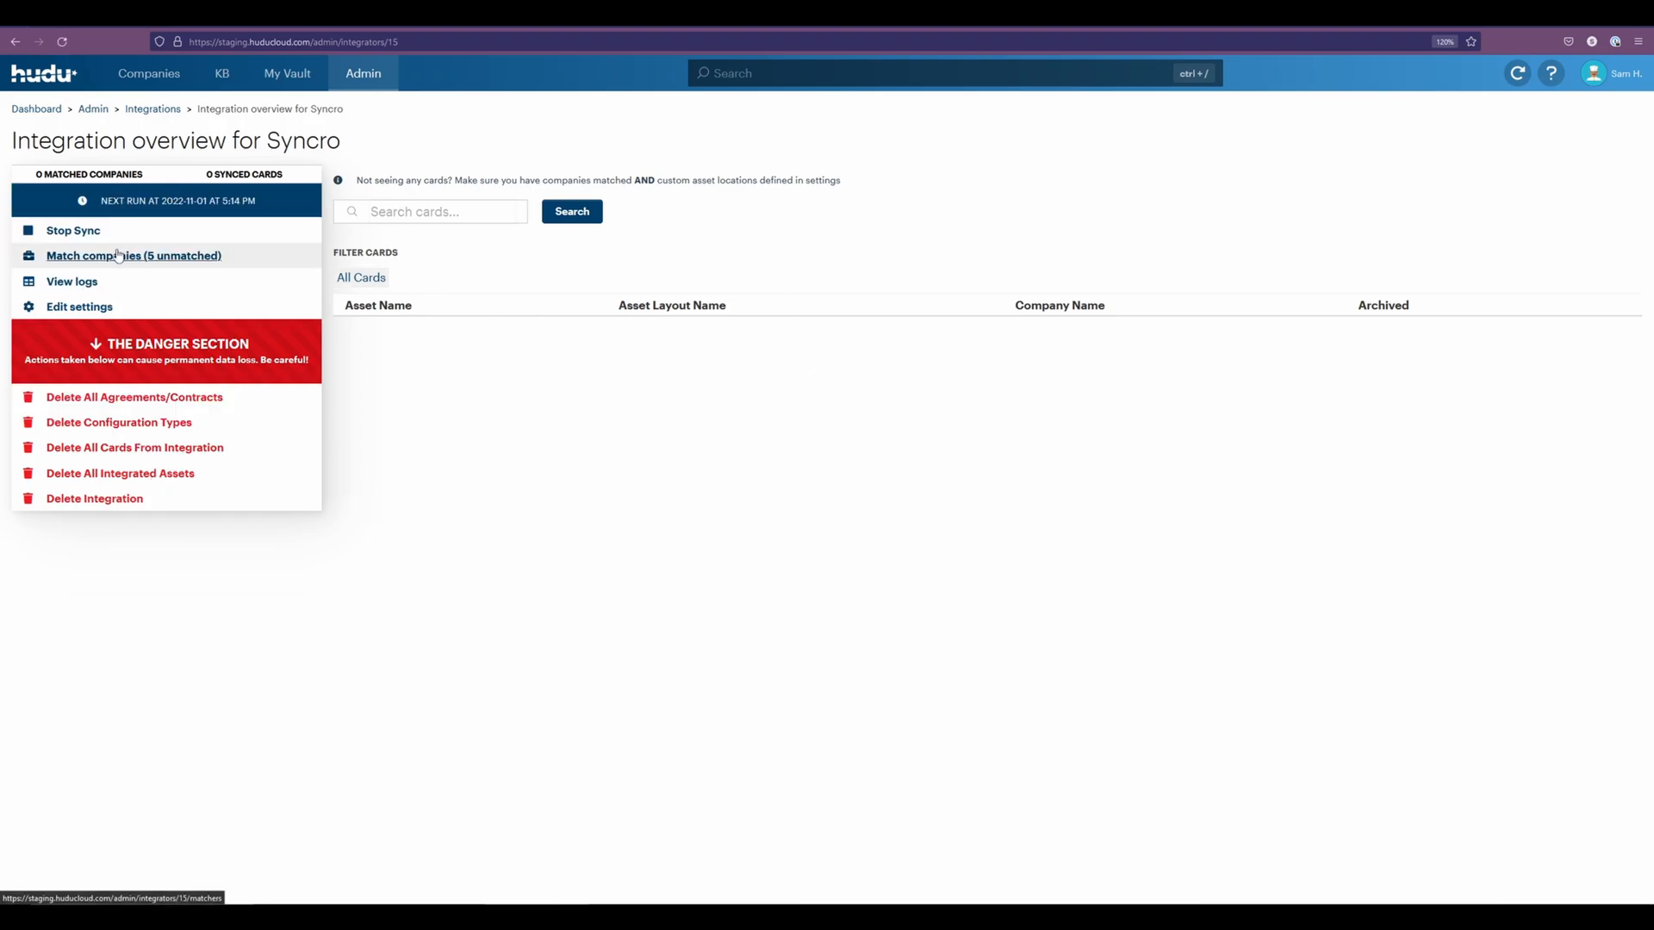
mouse_move(79, 306)
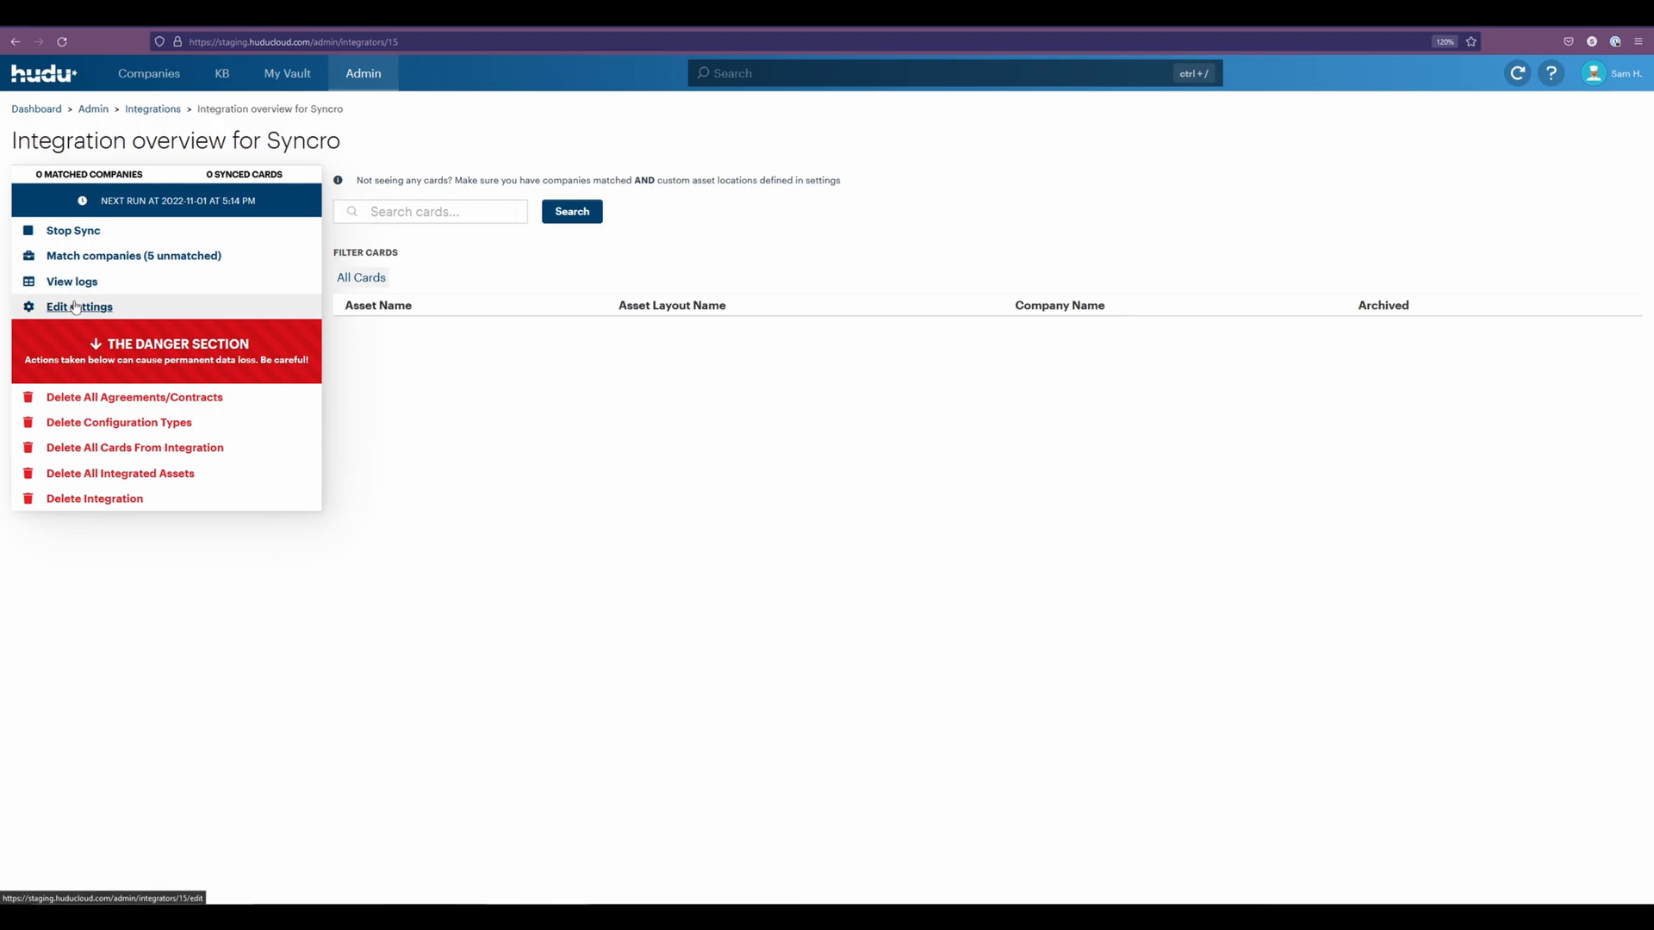
mouse_move(1228, 472)
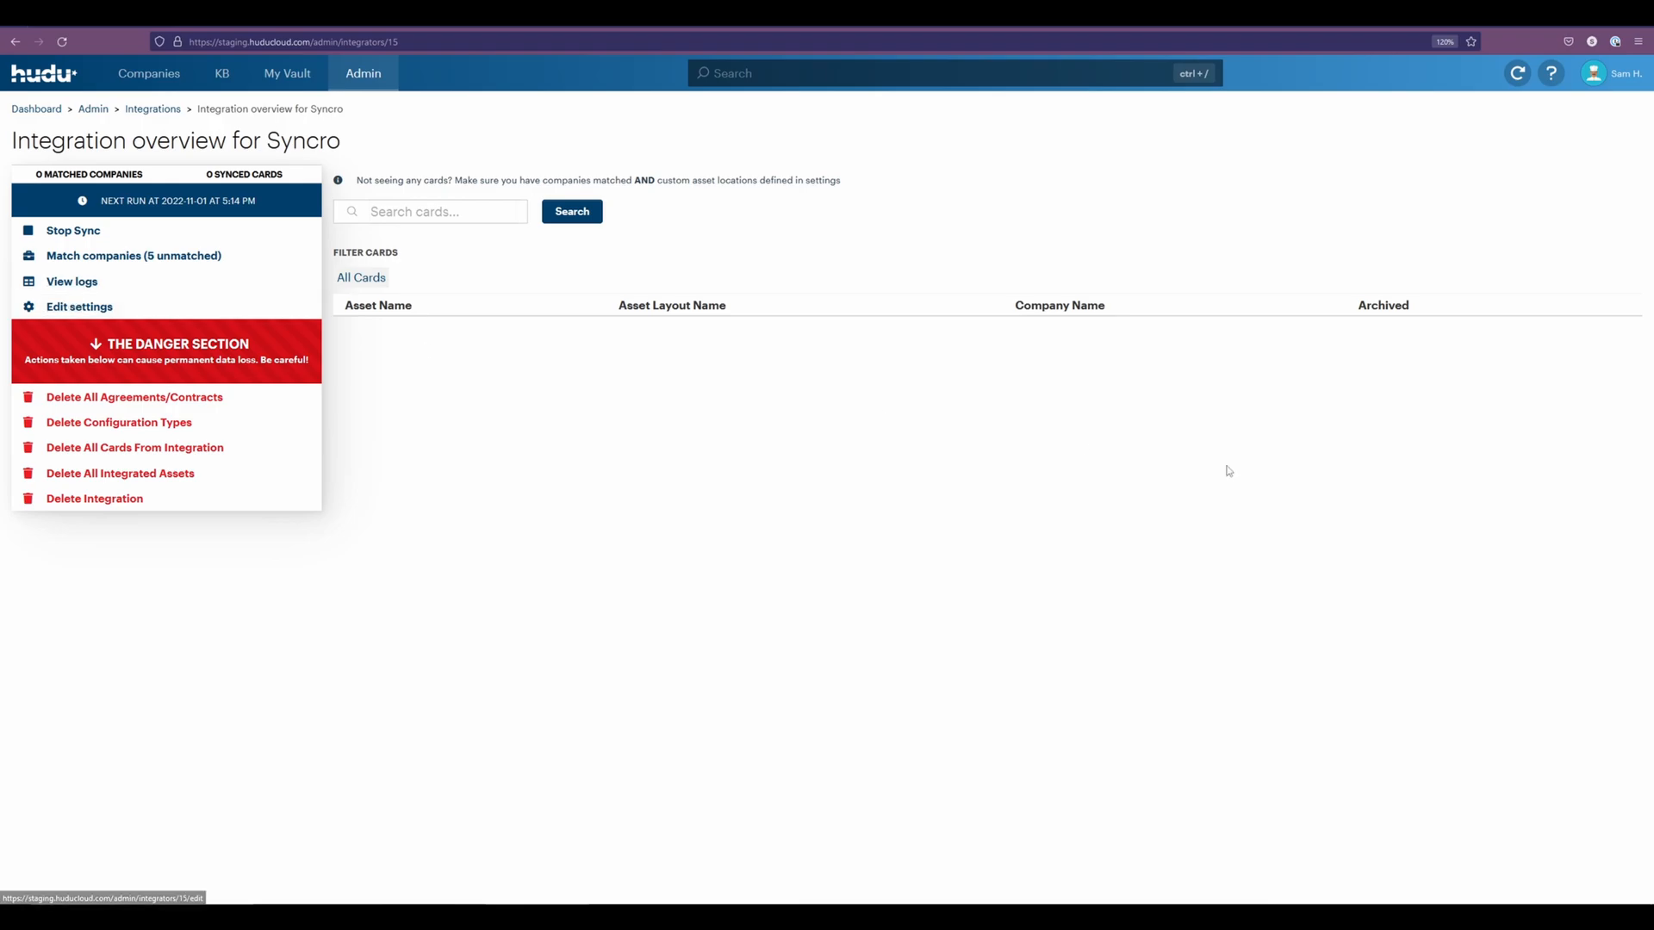
Edit the integration settings so the sort rule applies when type is Syncro Device.
click(79, 306)
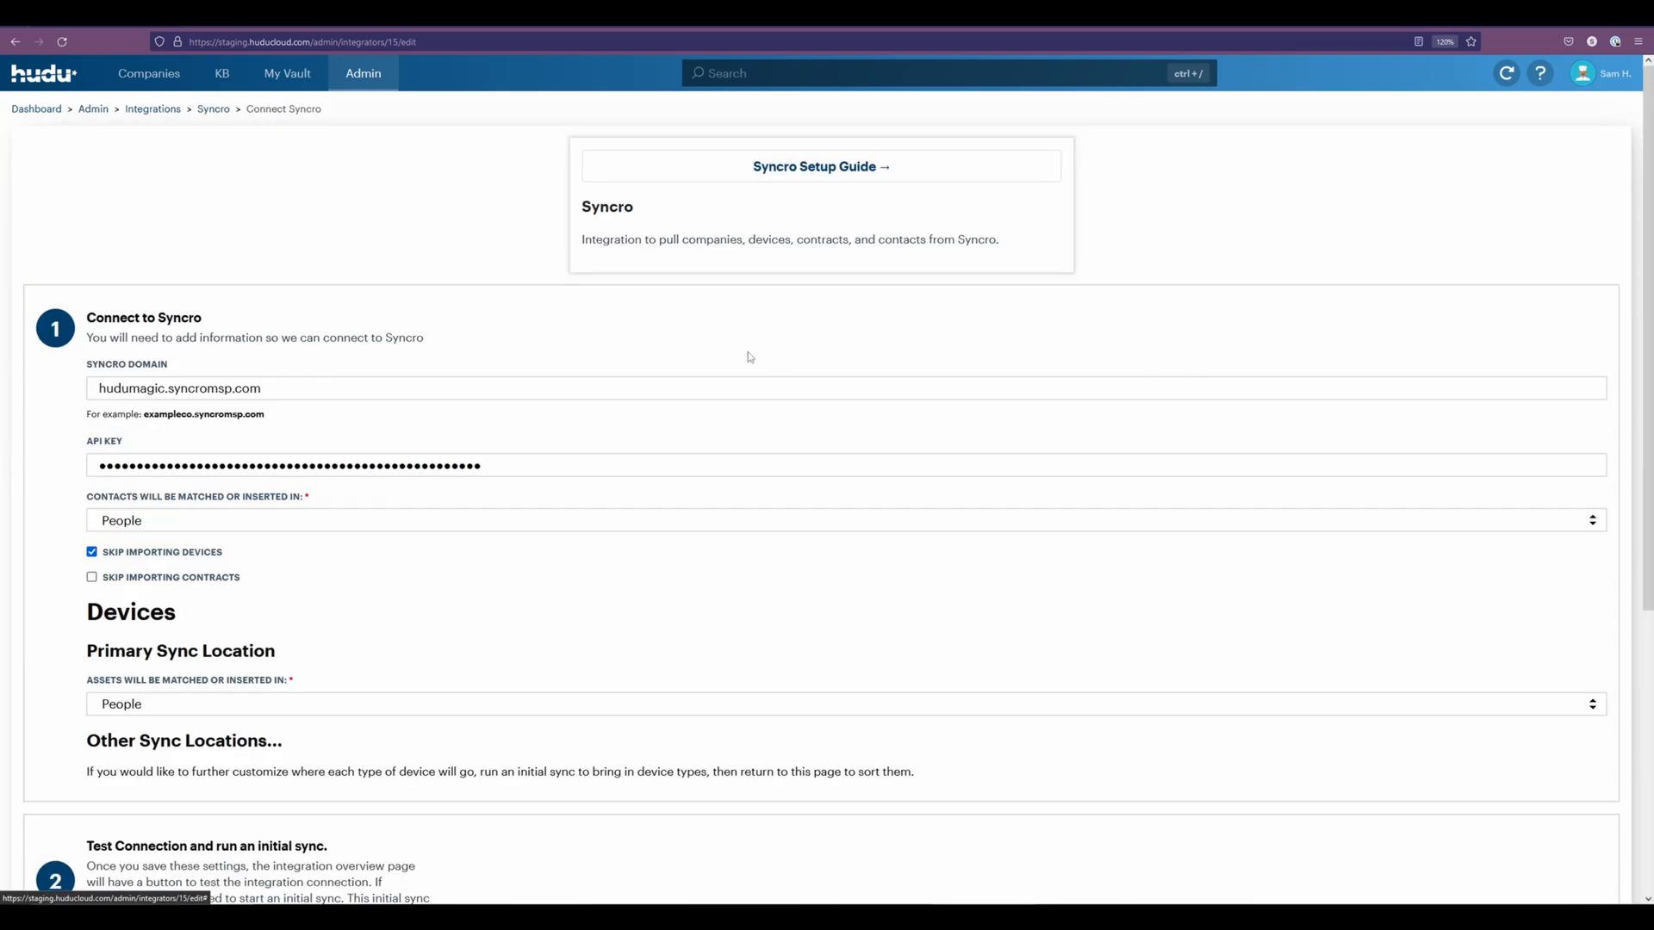
scroll(down, 3)
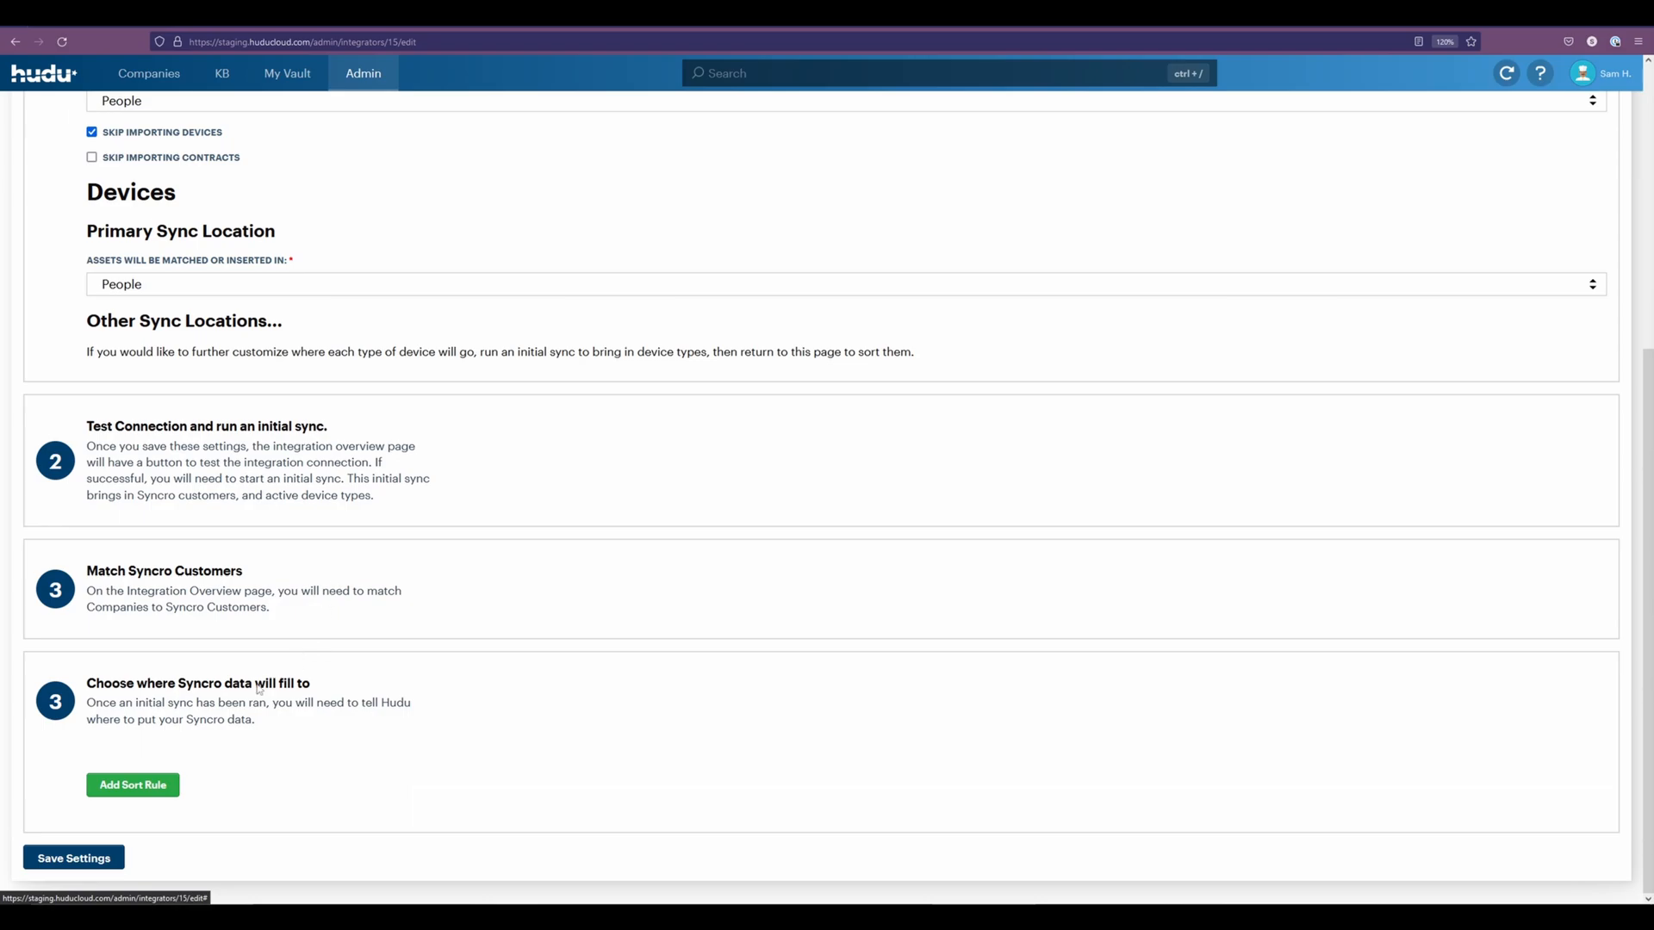
click(133, 785)
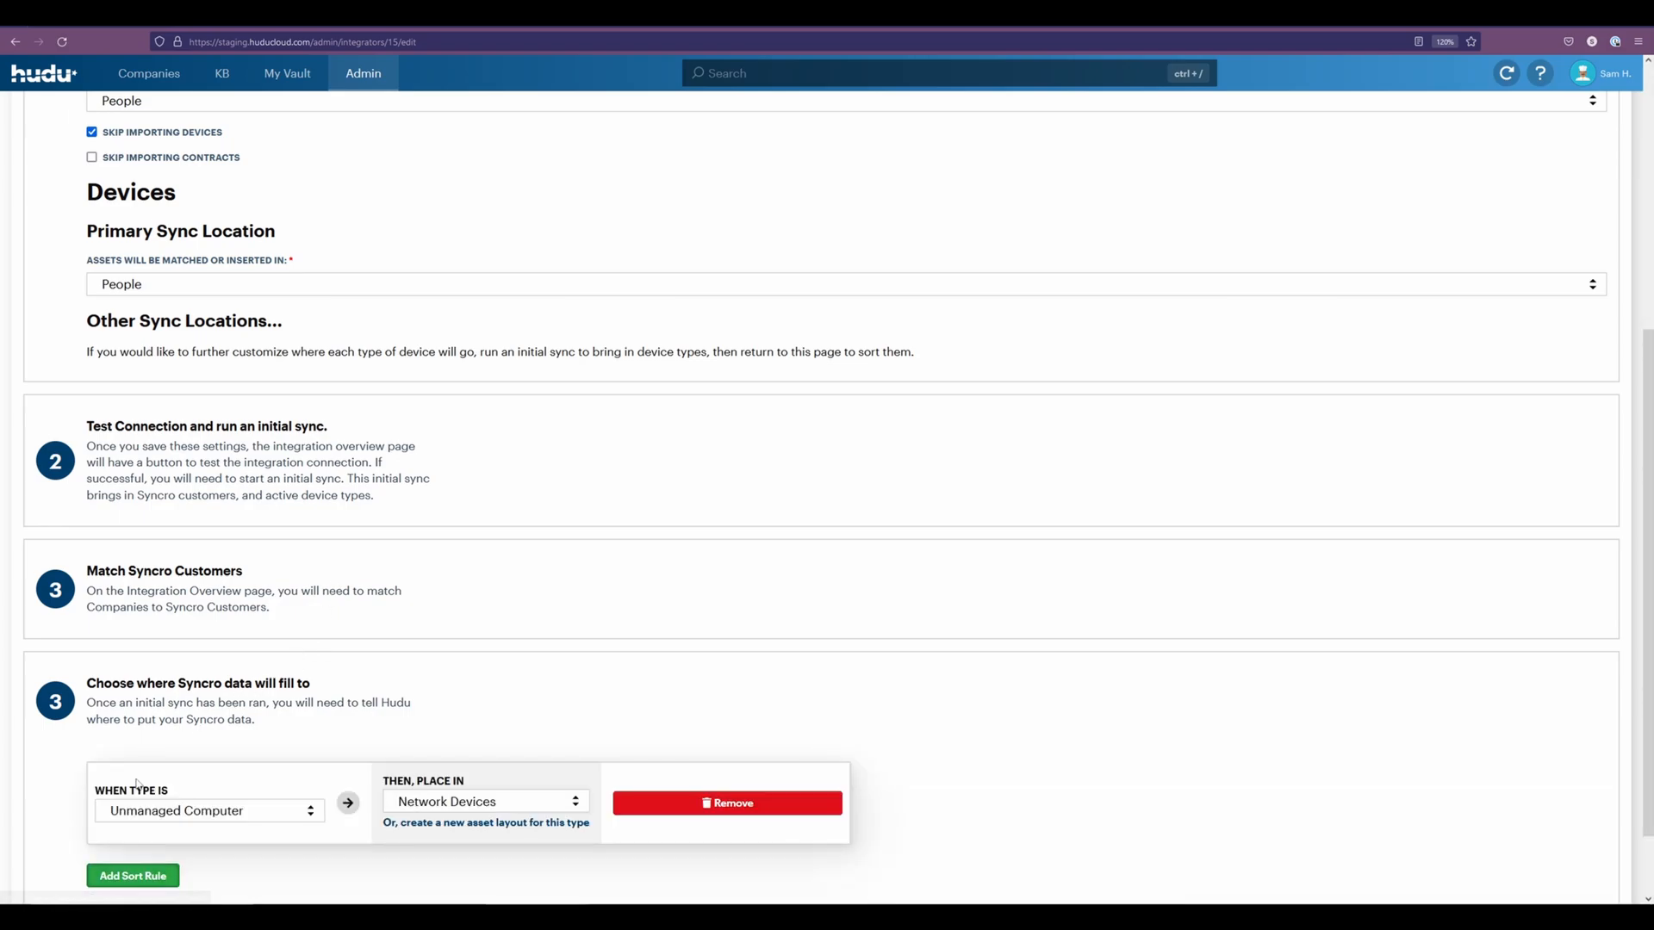
scroll(down, 3)
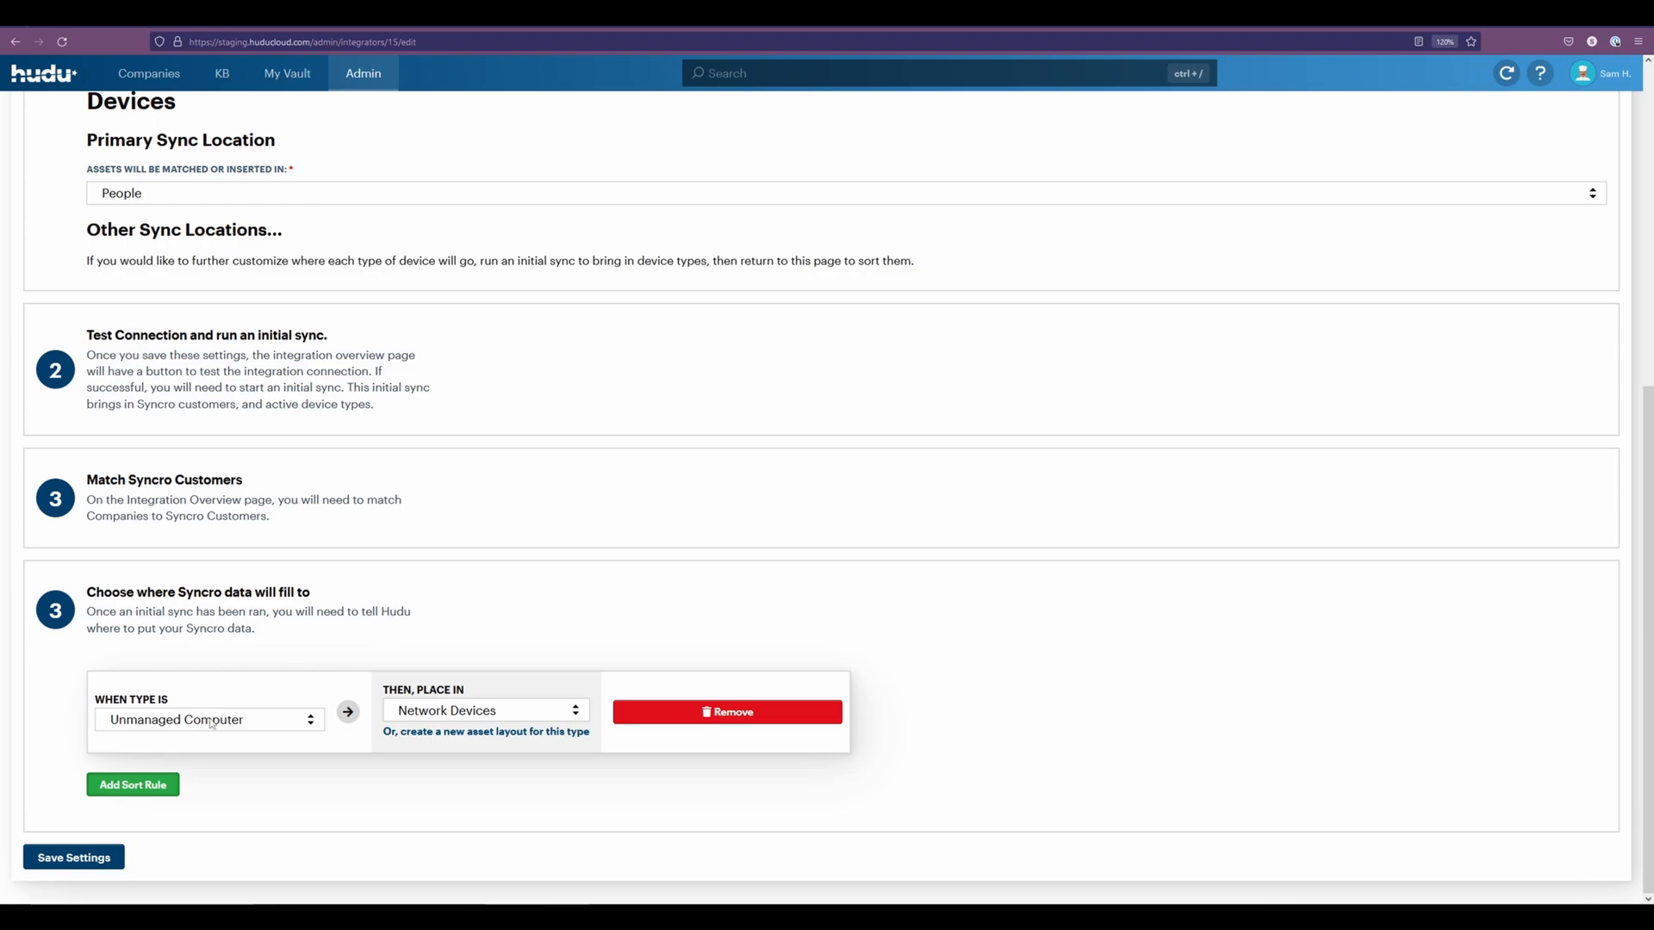
click(208, 720)
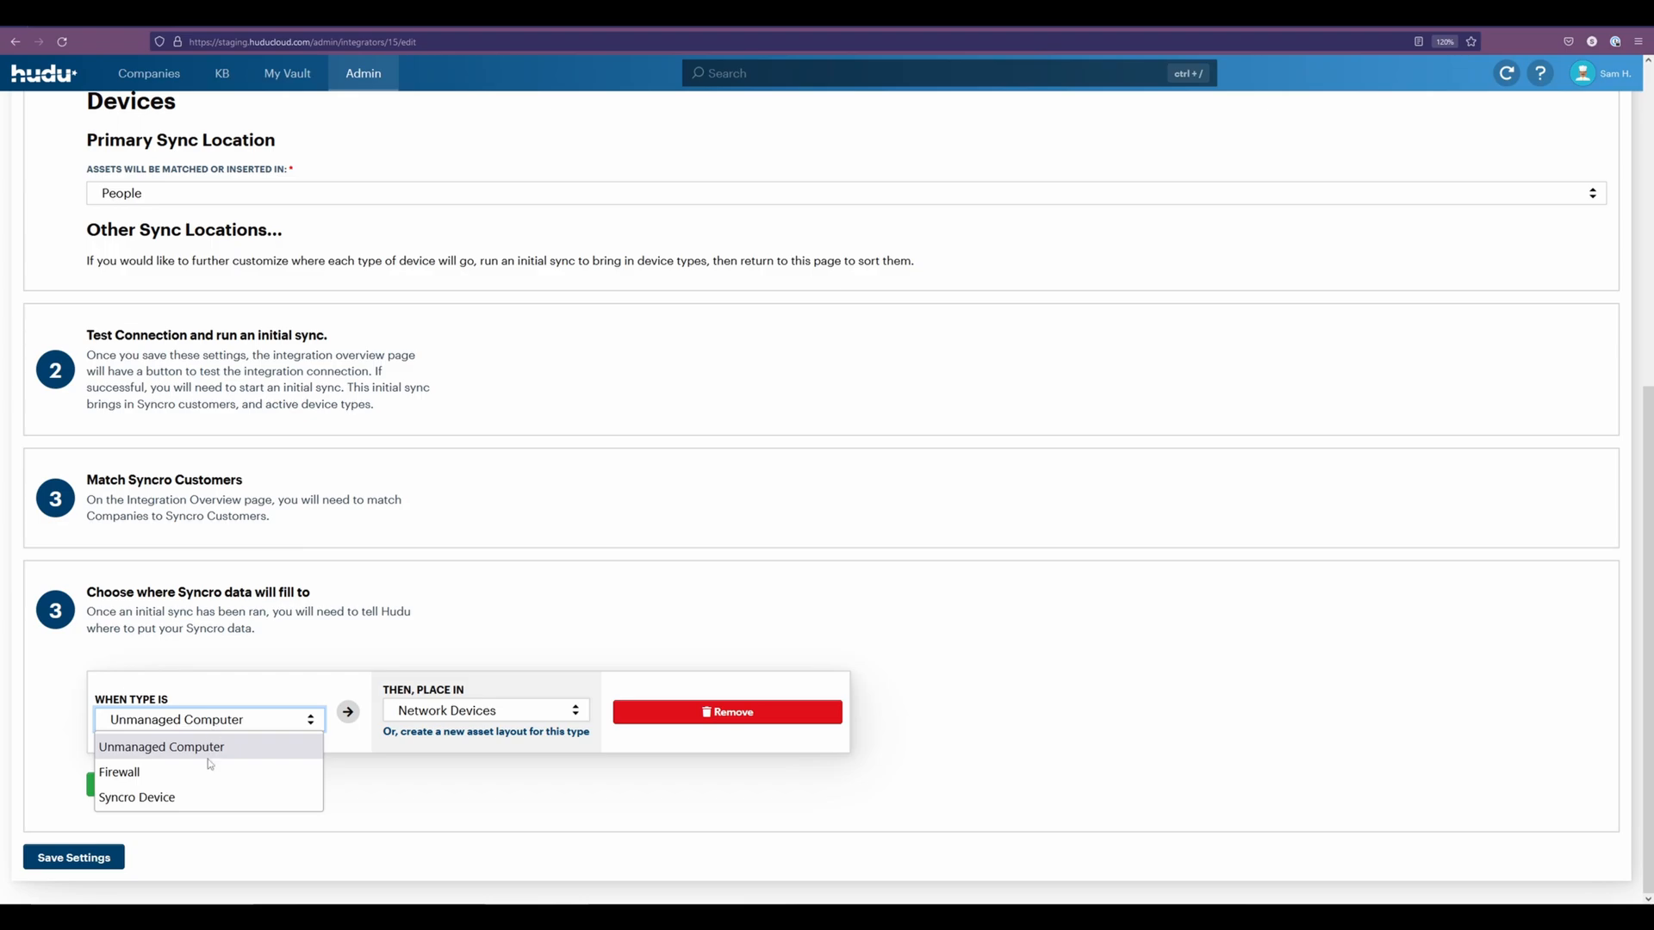
click(138, 796)
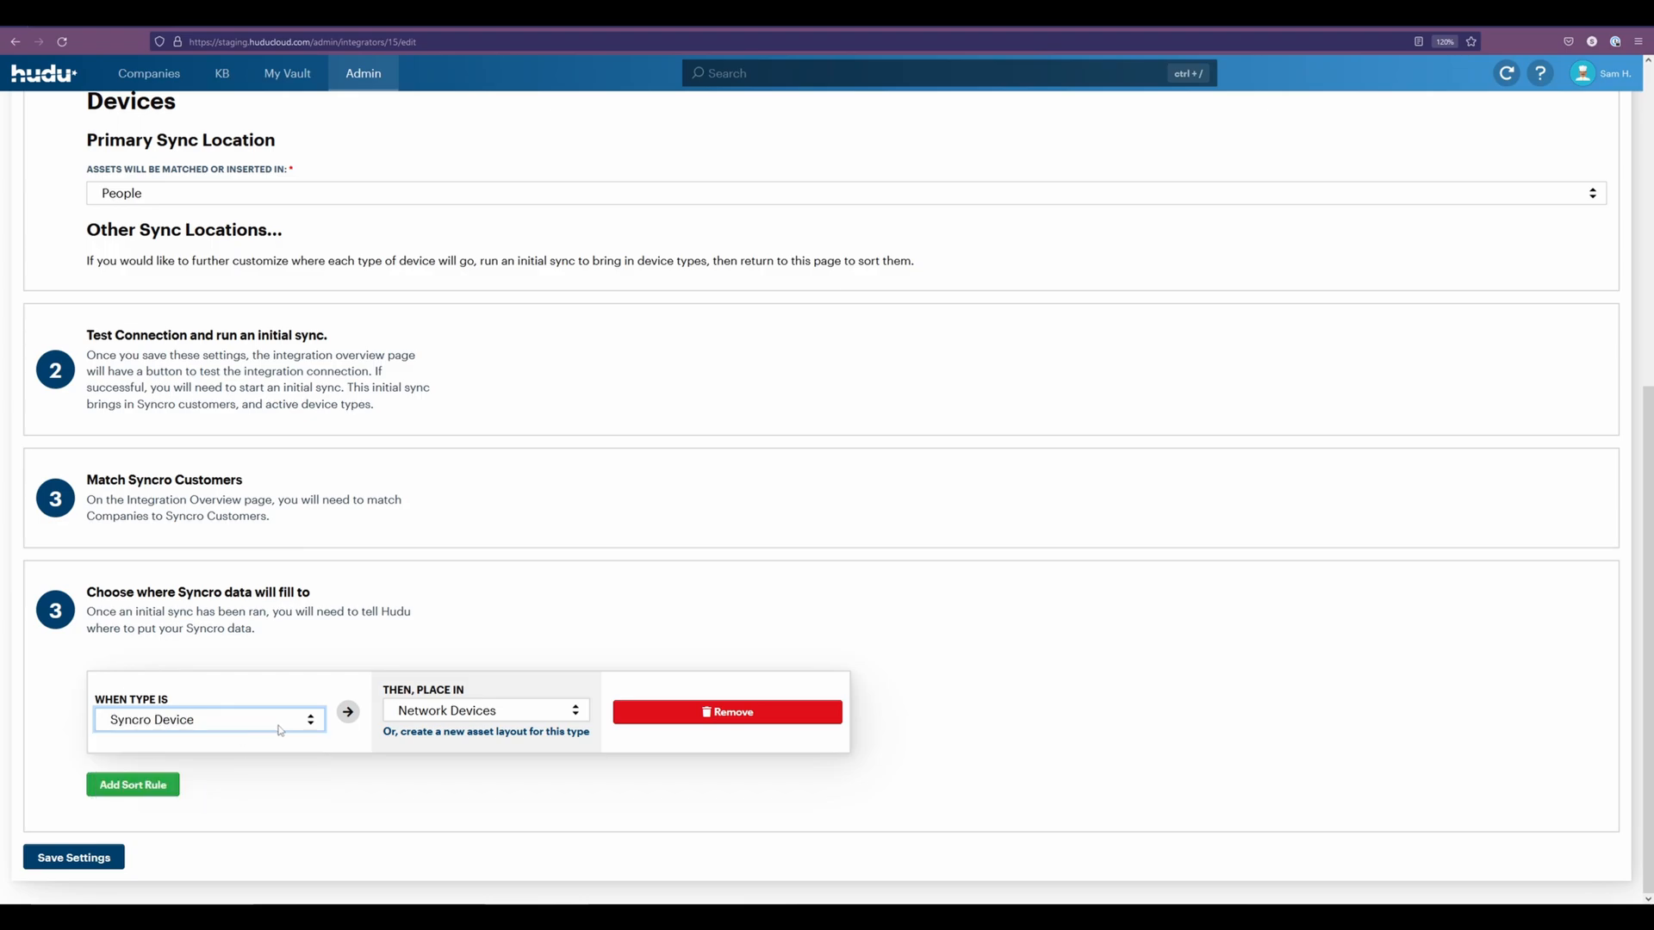
Place those Syncro Devices in the Desktop layout and save the integration settings.
click(484, 710)
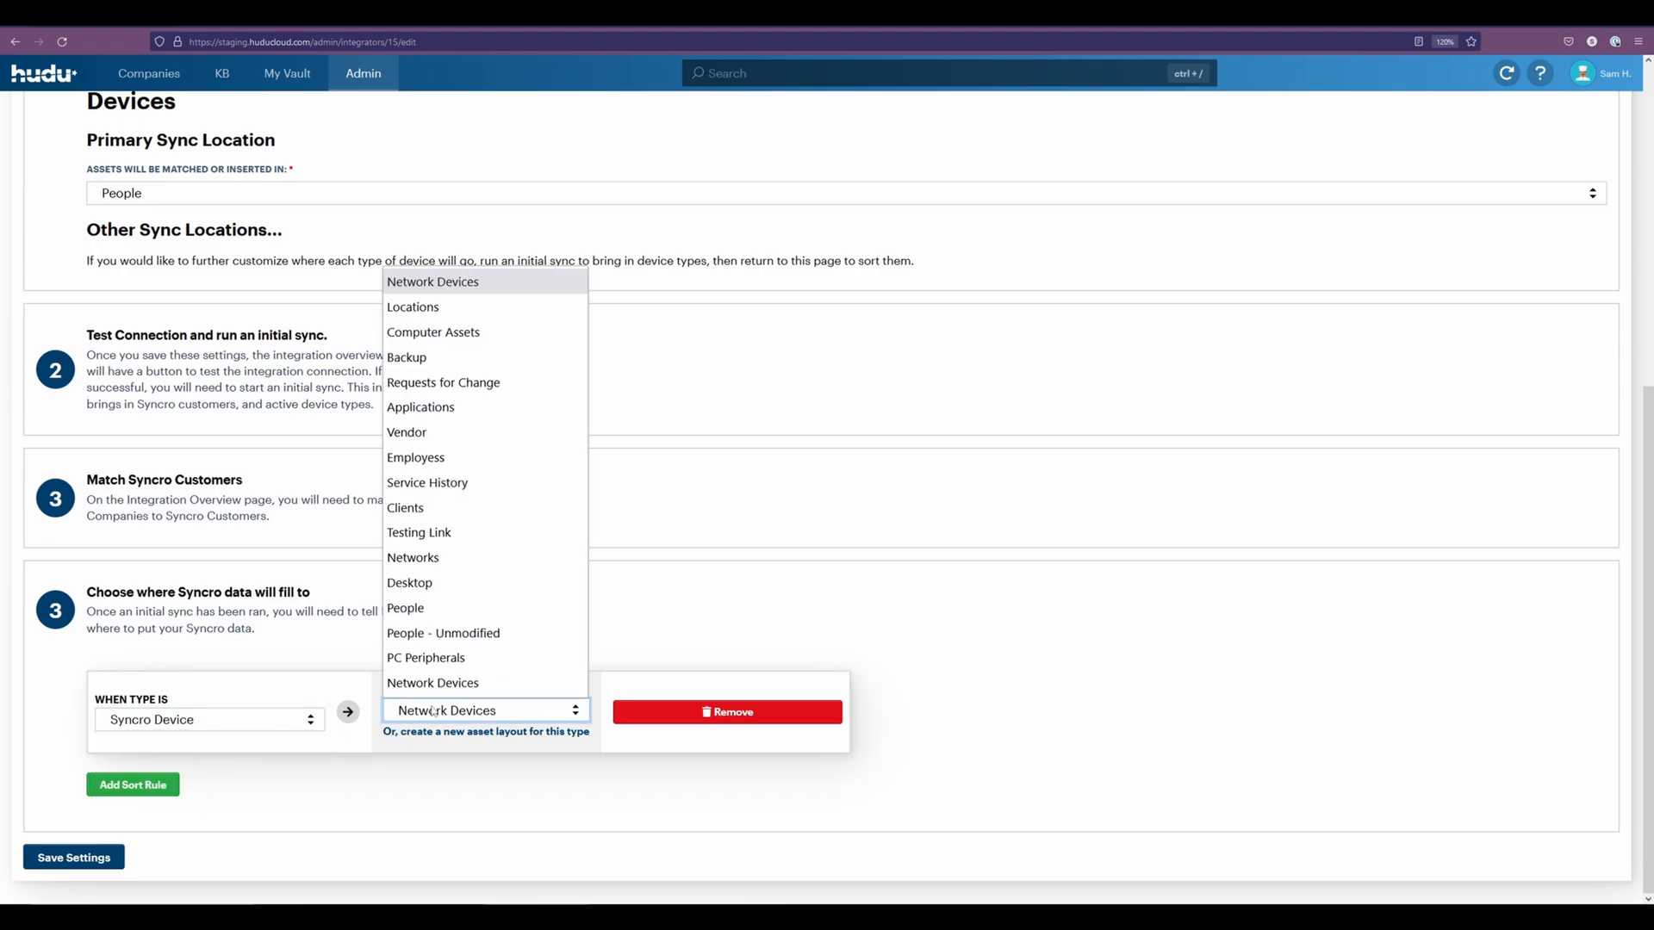
mouse_move(458, 682)
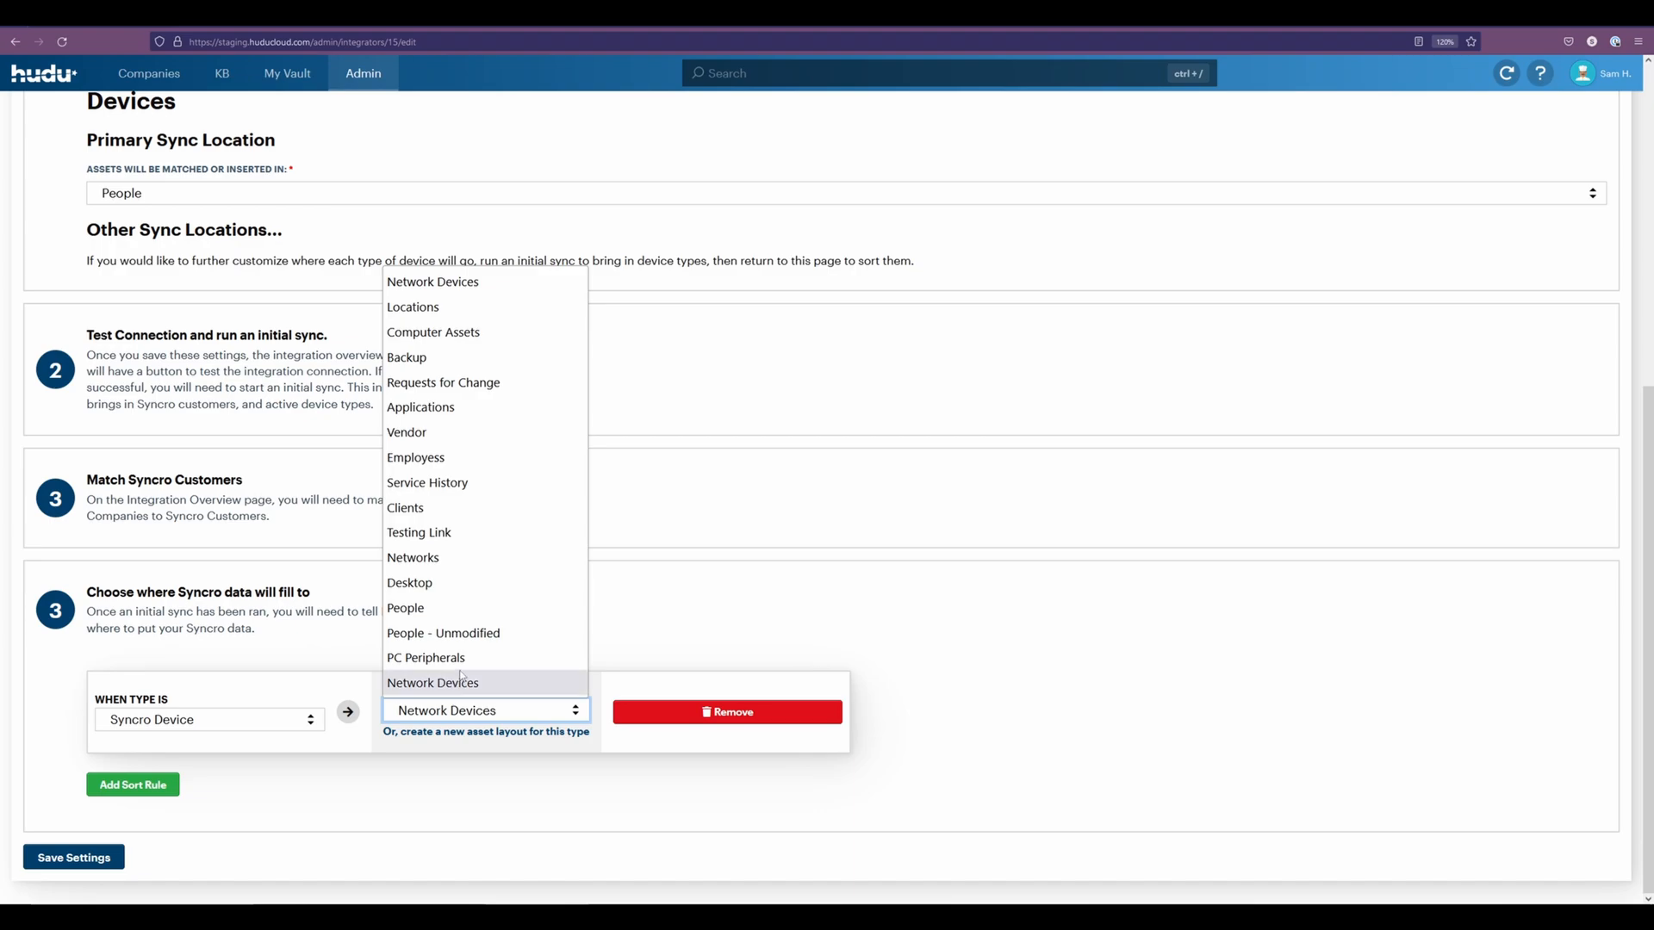
mouse_move(462, 582)
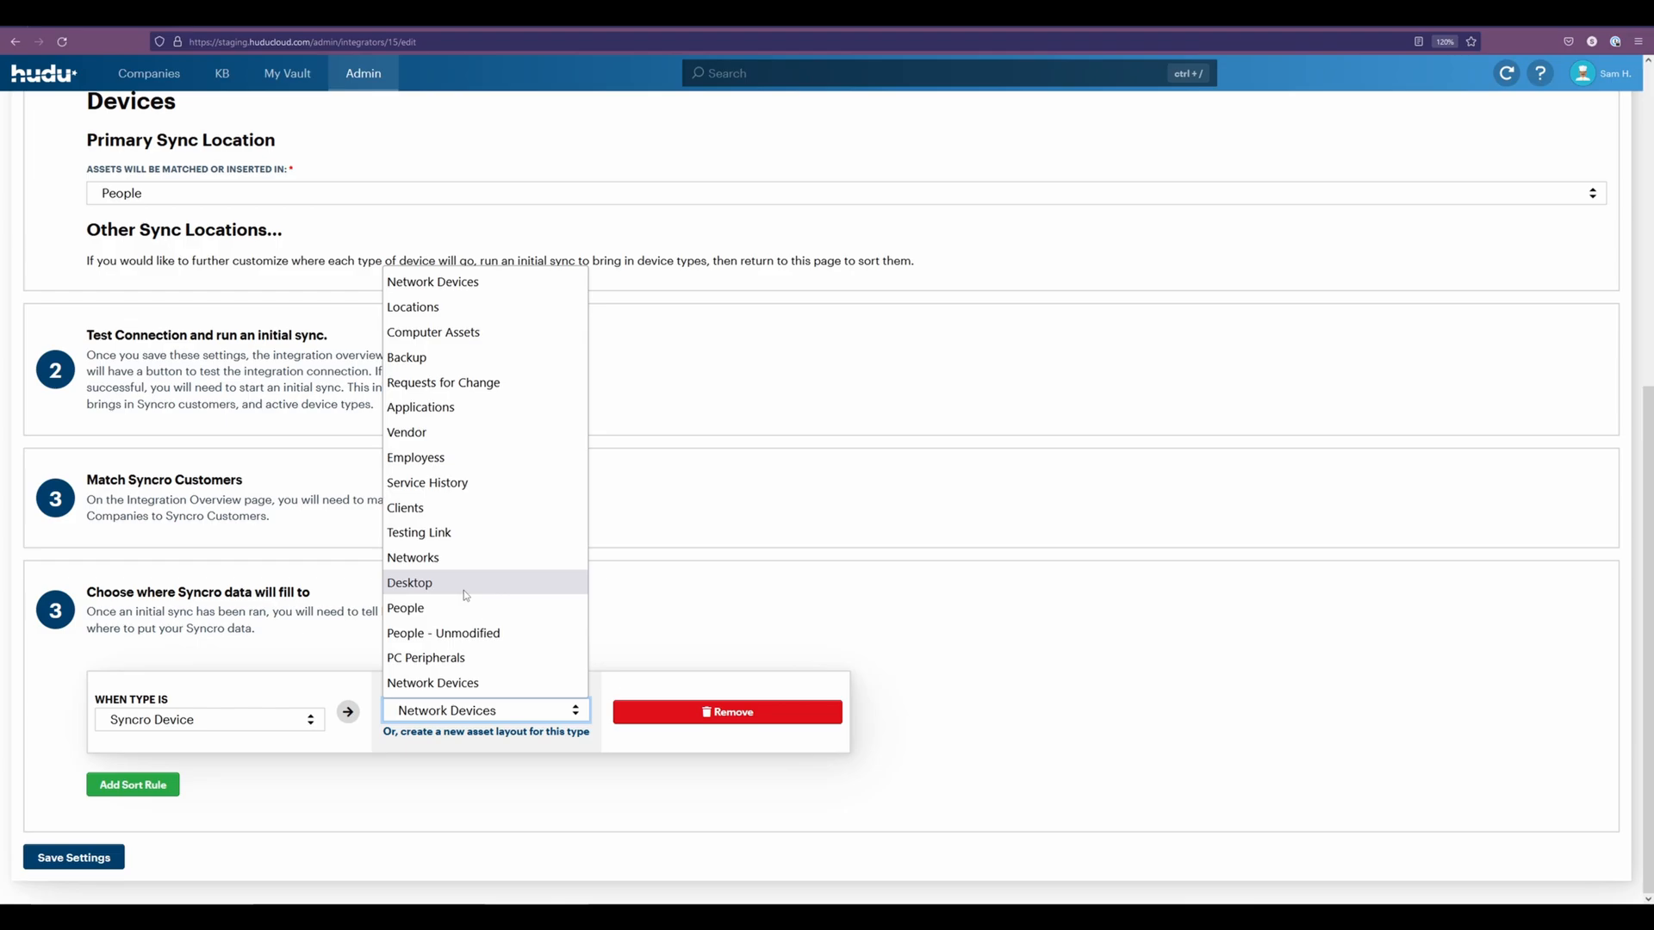
click(410, 582)
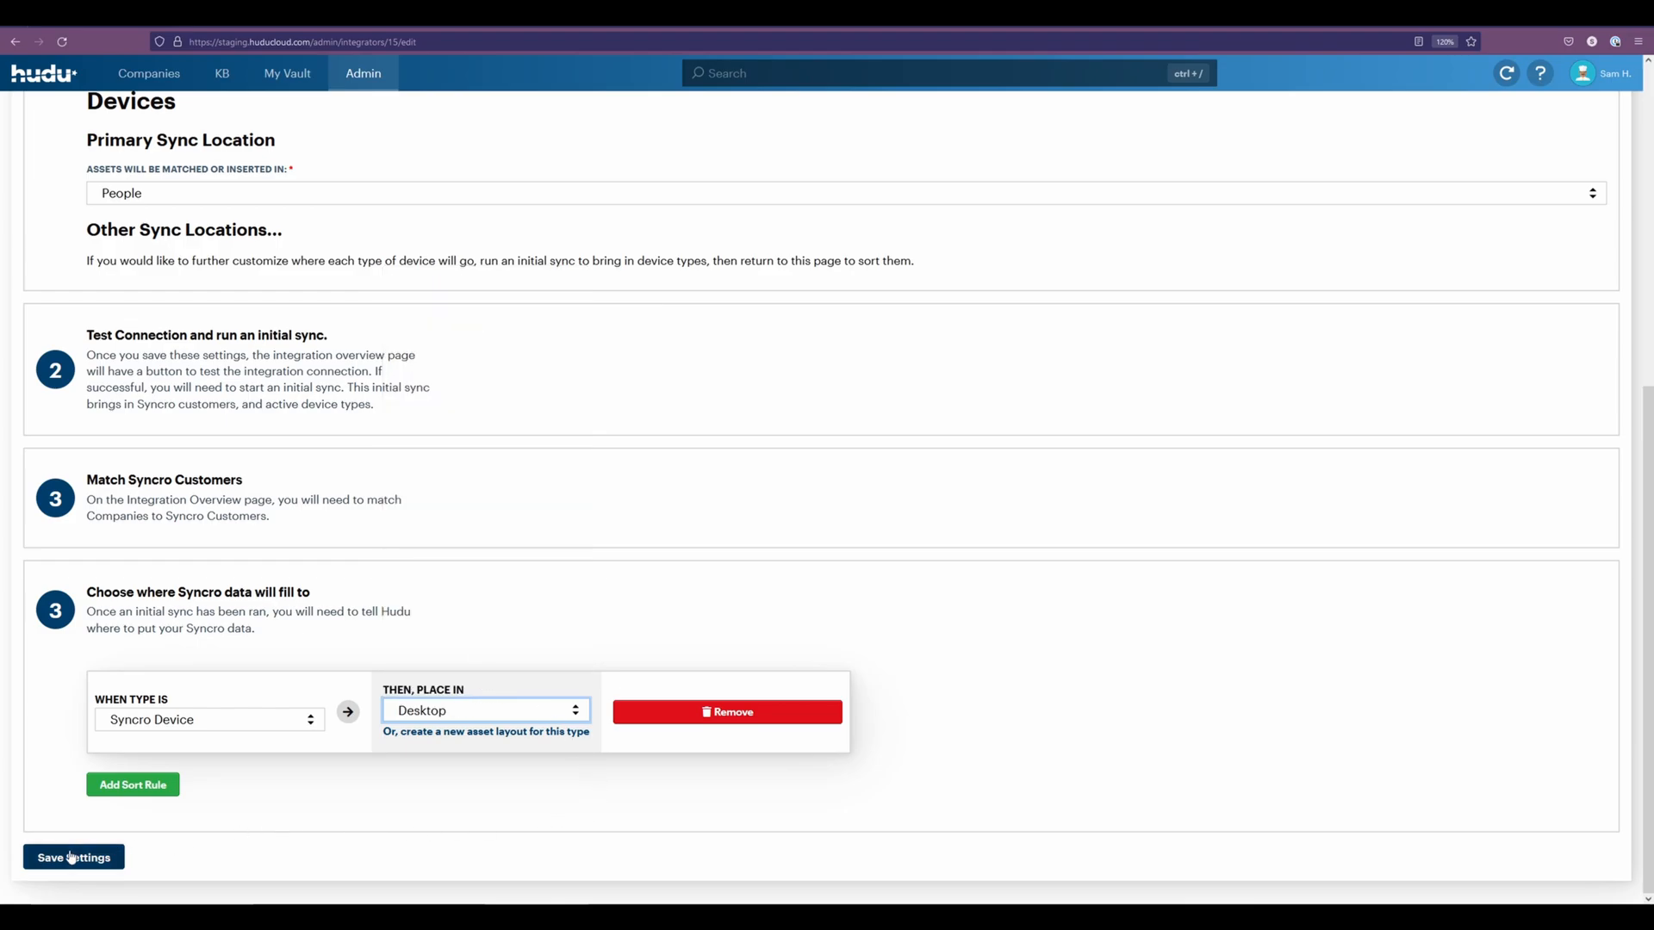
click(72, 858)
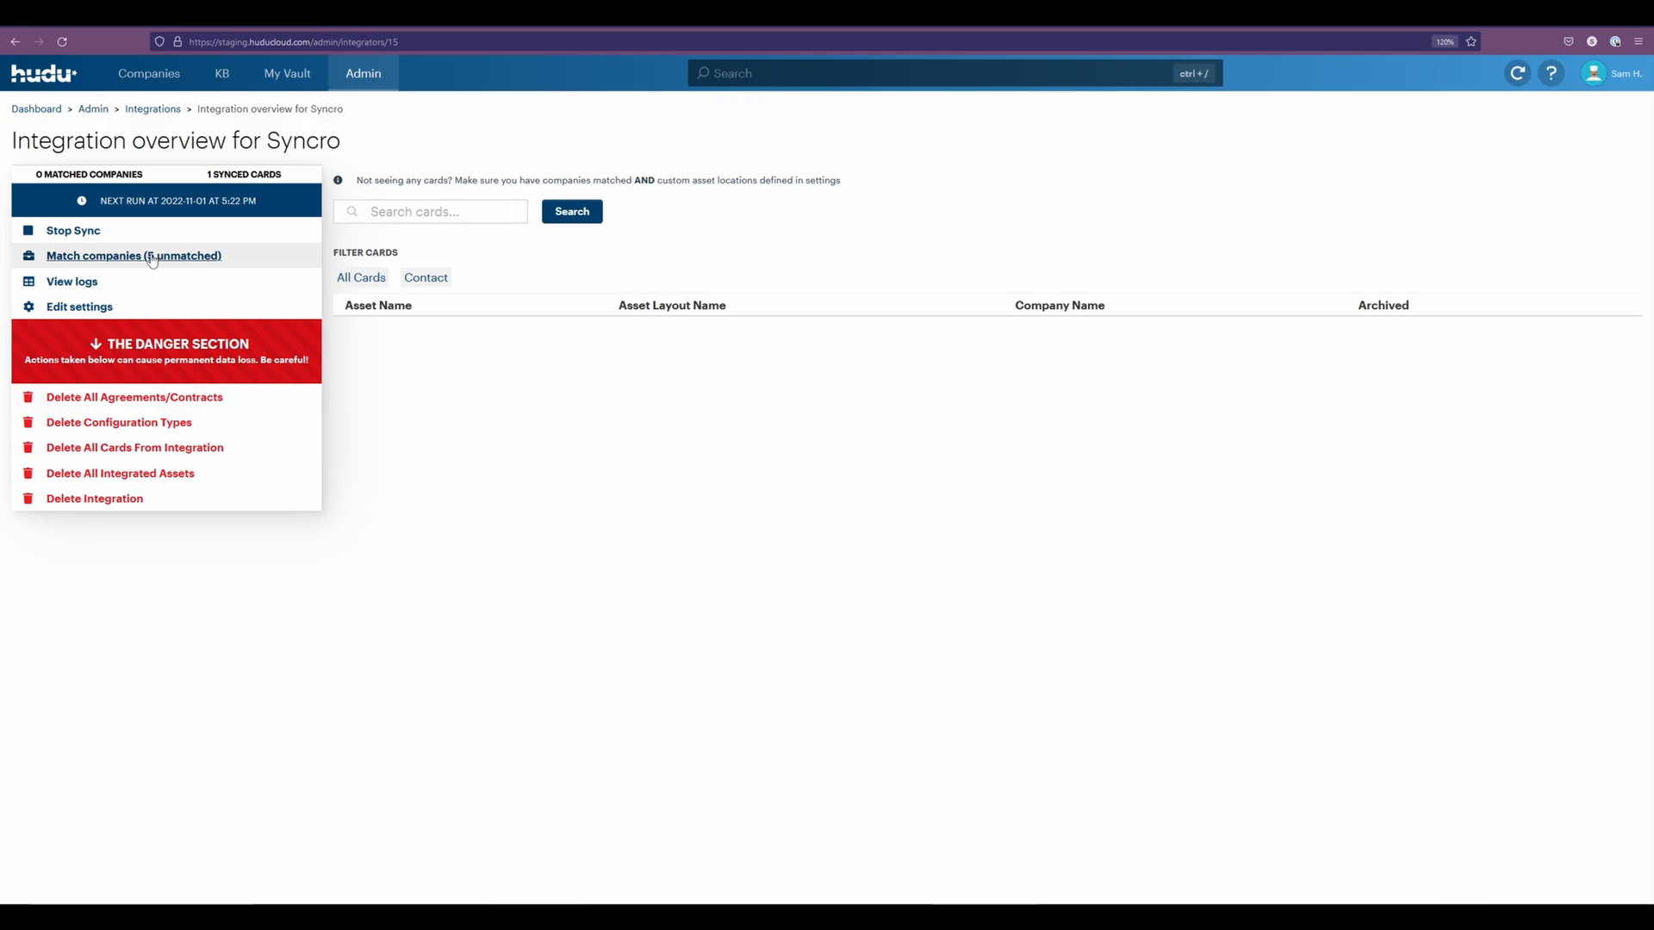
Bring up the Match Companies page listing the five unmatched Syncro companies.
click(134, 255)
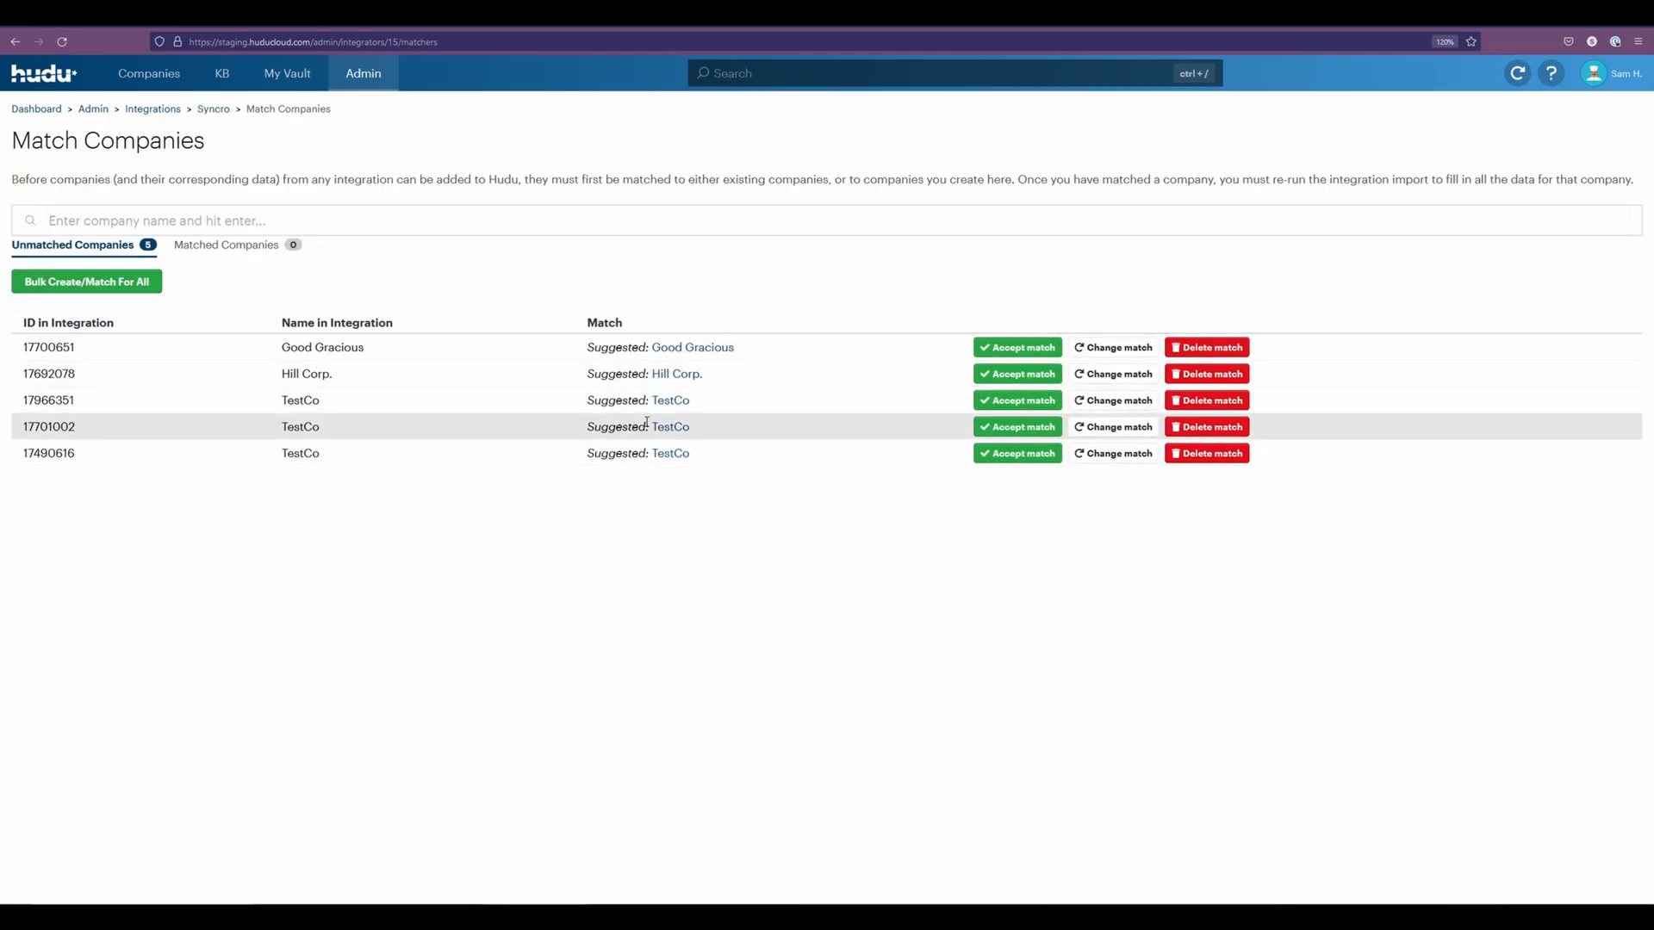
mouse_move(693, 346)
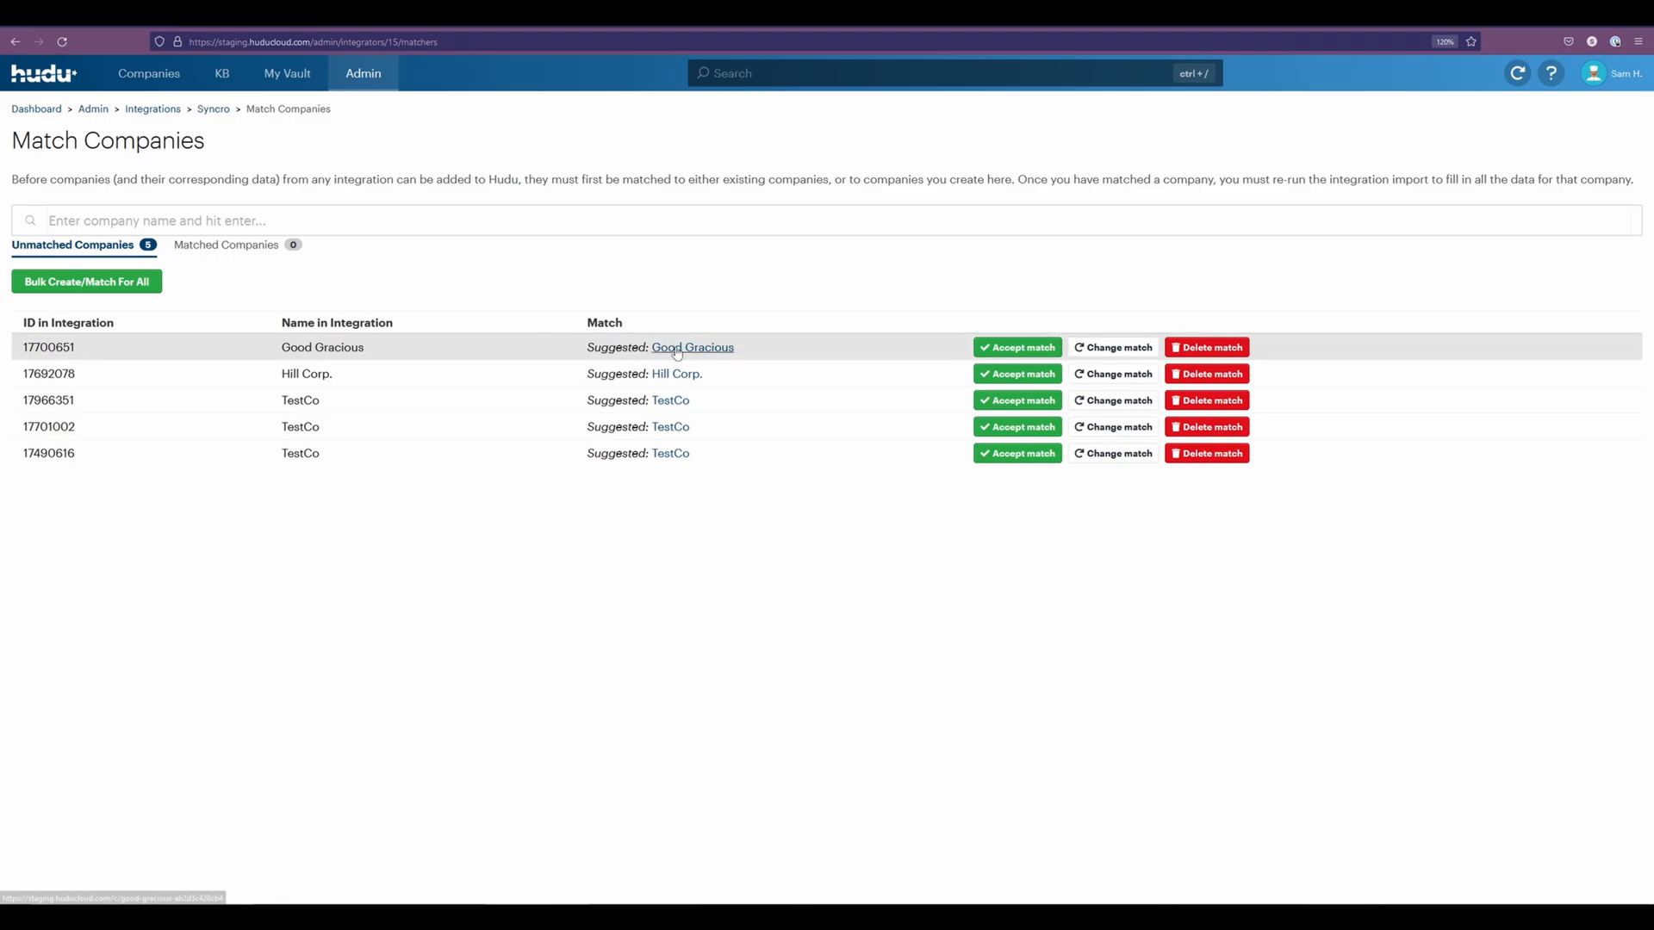
mouse_move(670, 426)
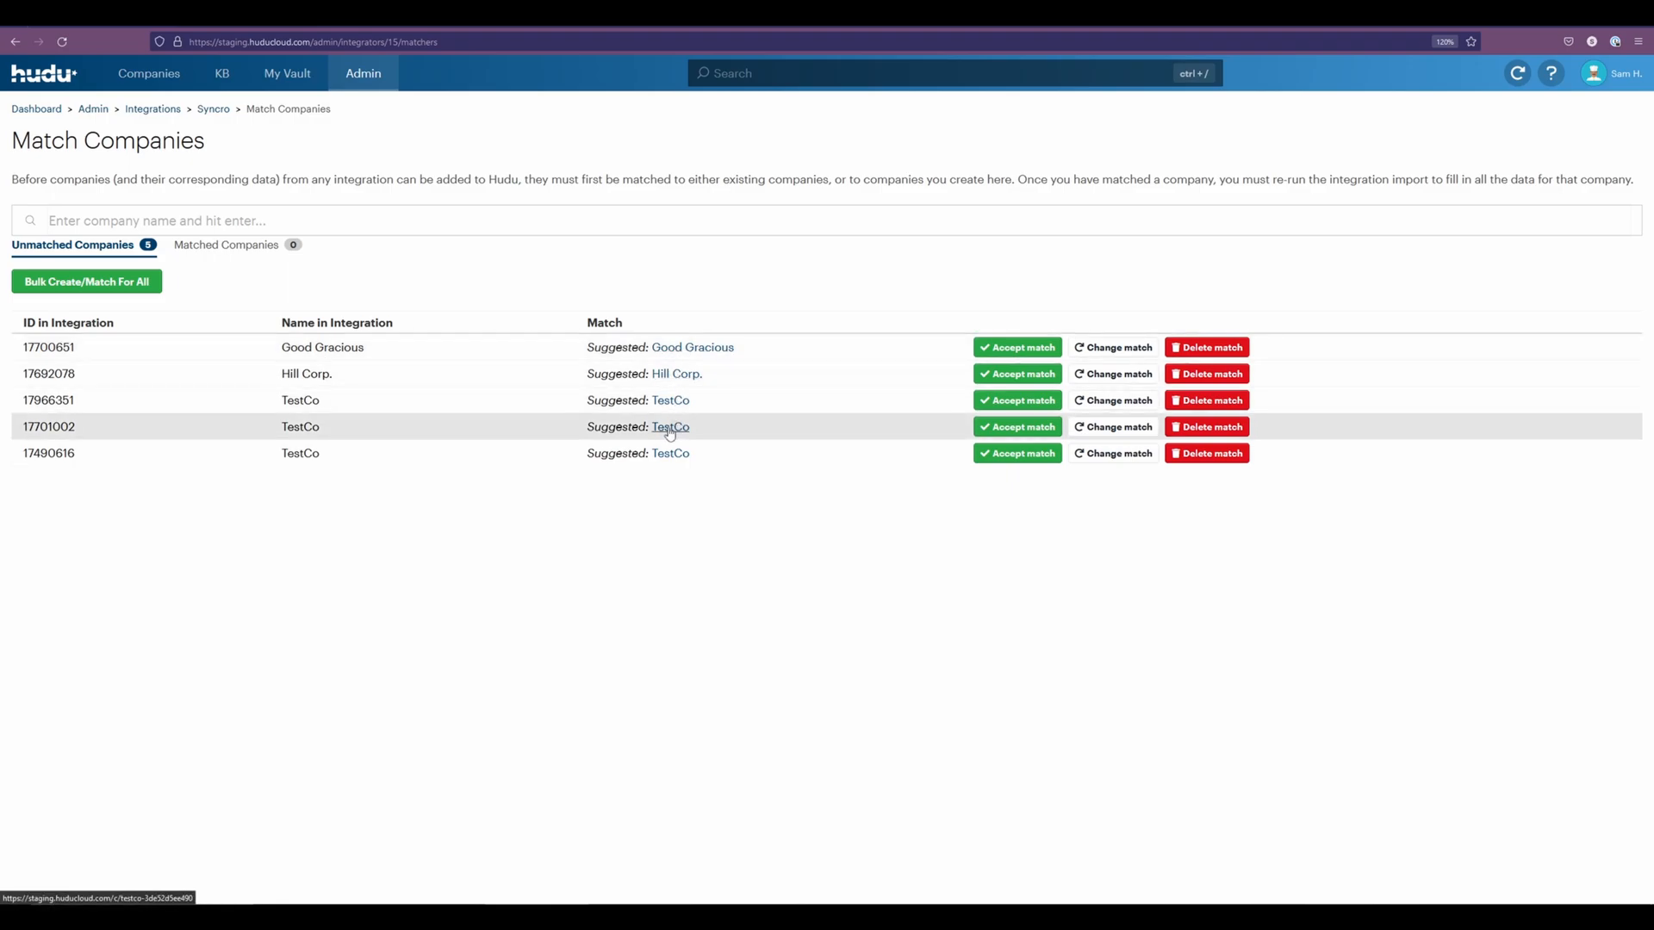
mouse_move(341, 336)
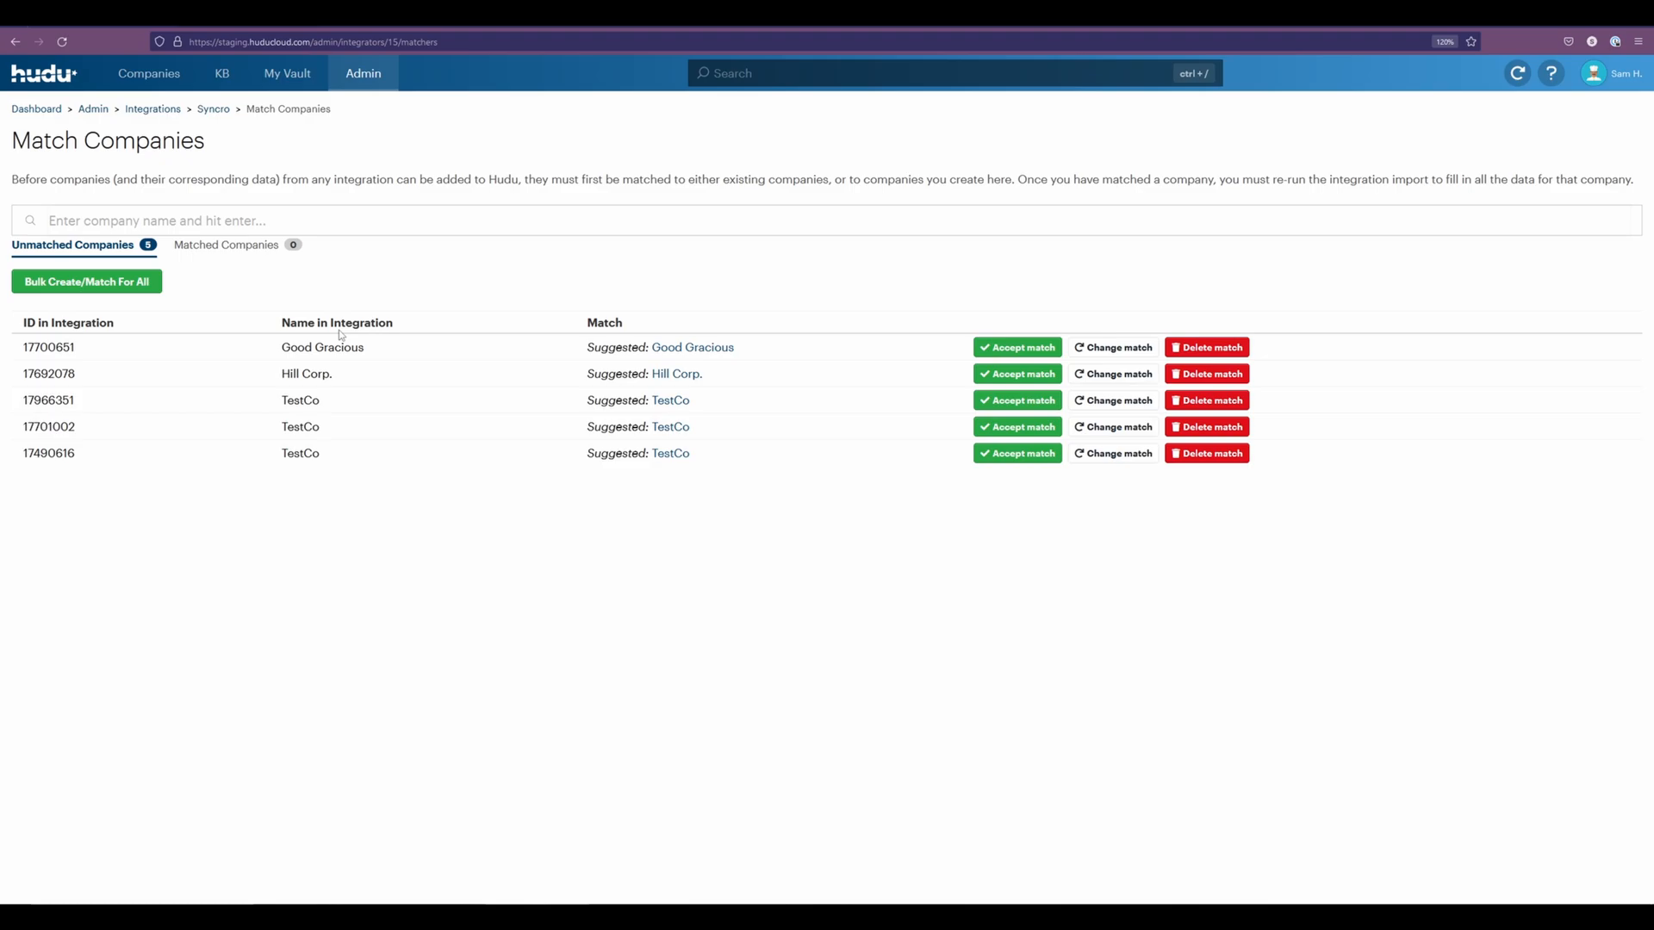
mouse_move(510, 271)
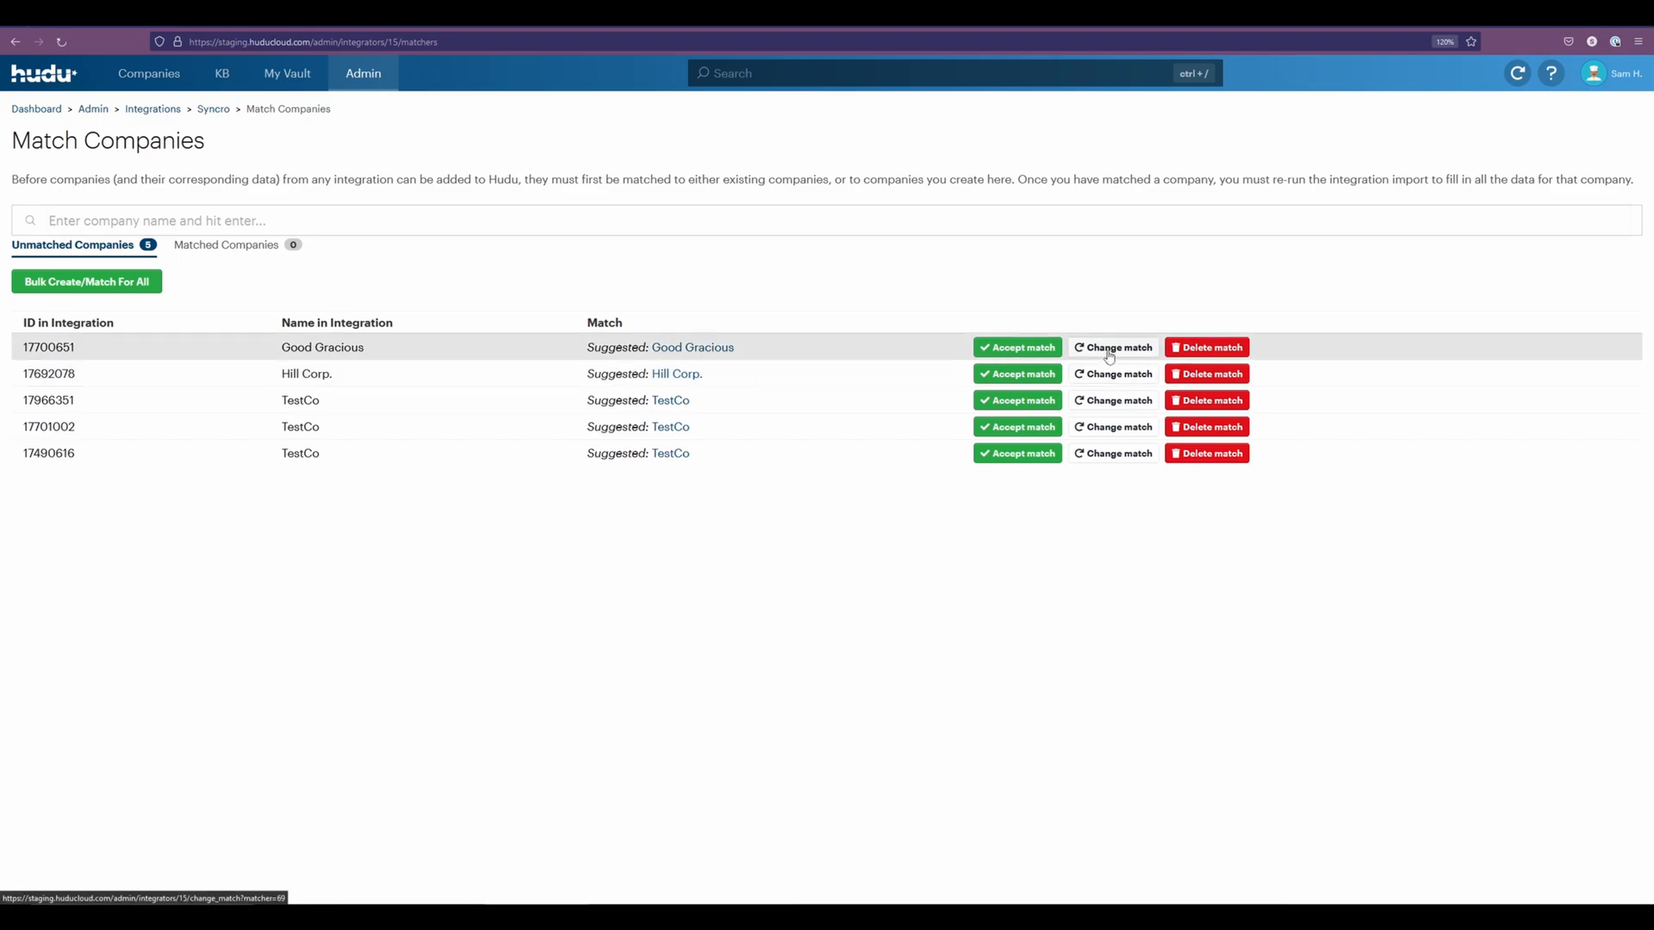
Bulk create/match all five Syncro companies, confirm, and return to the integration overview.
click(1111, 346)
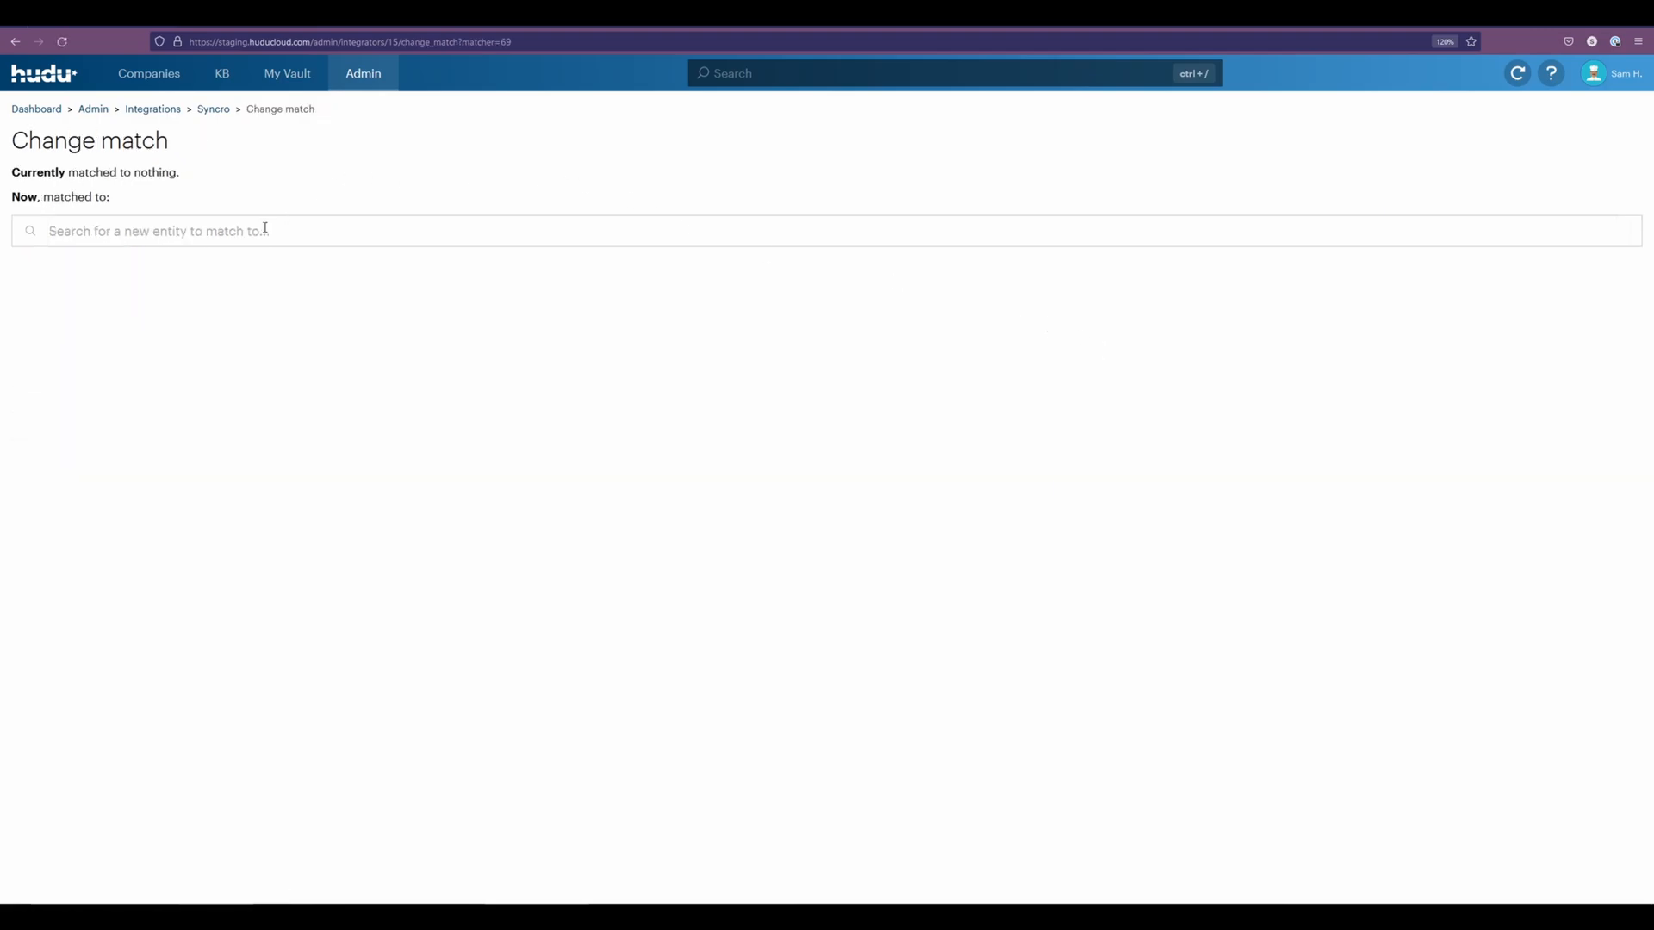
click(15, 41)
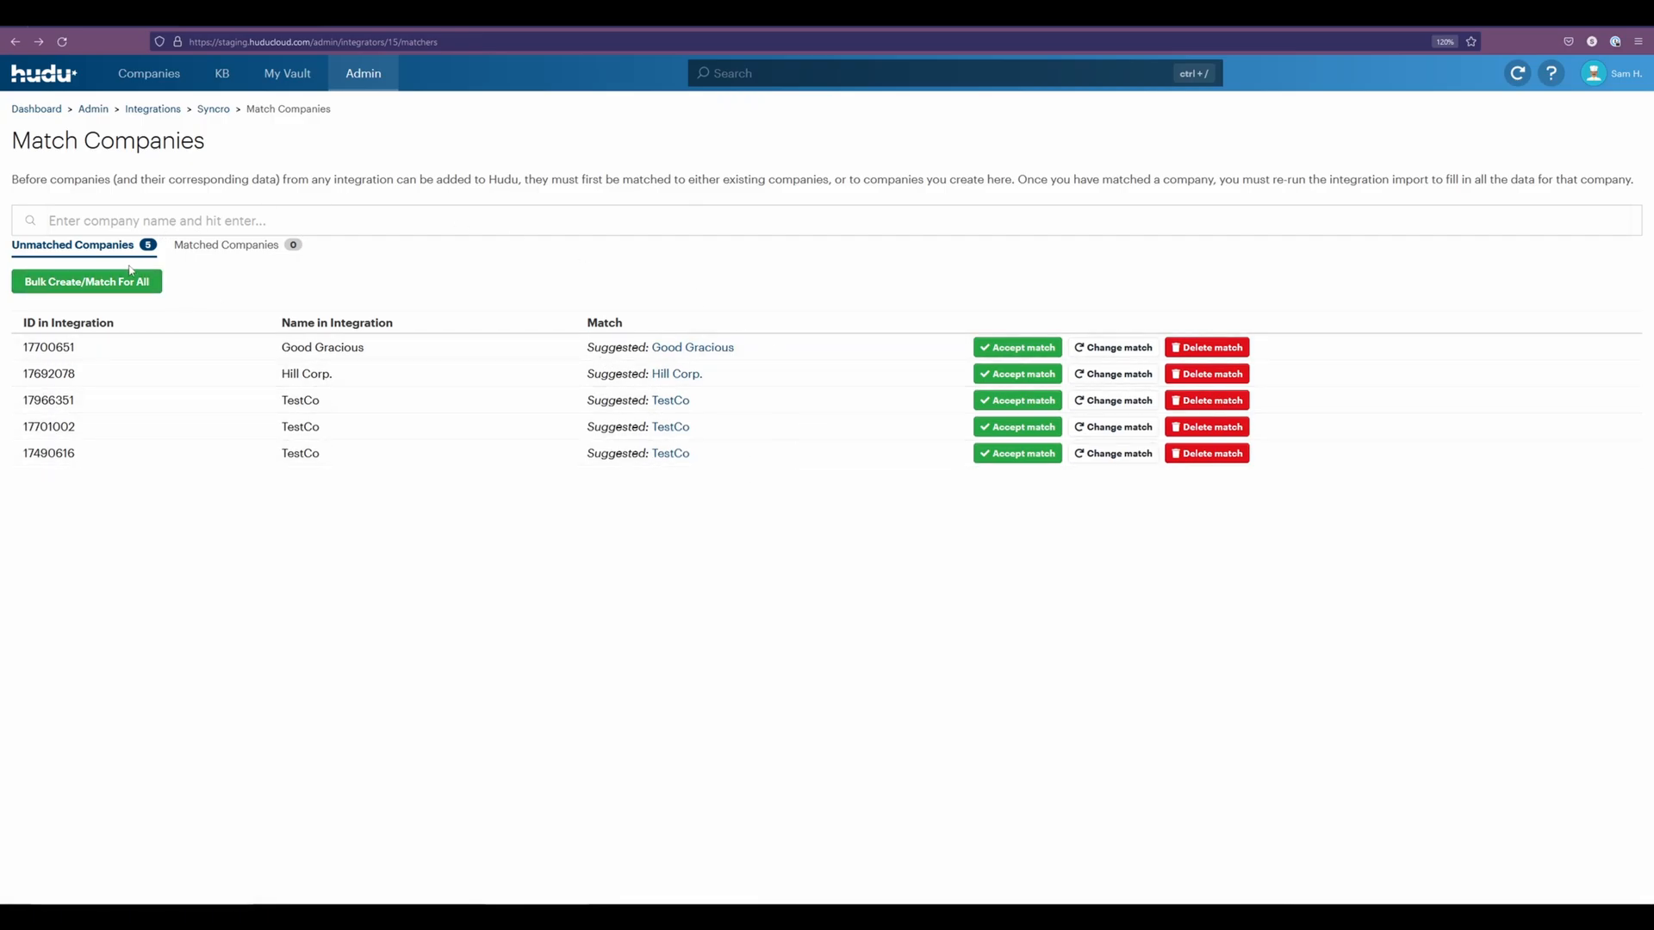
click(86, 281)
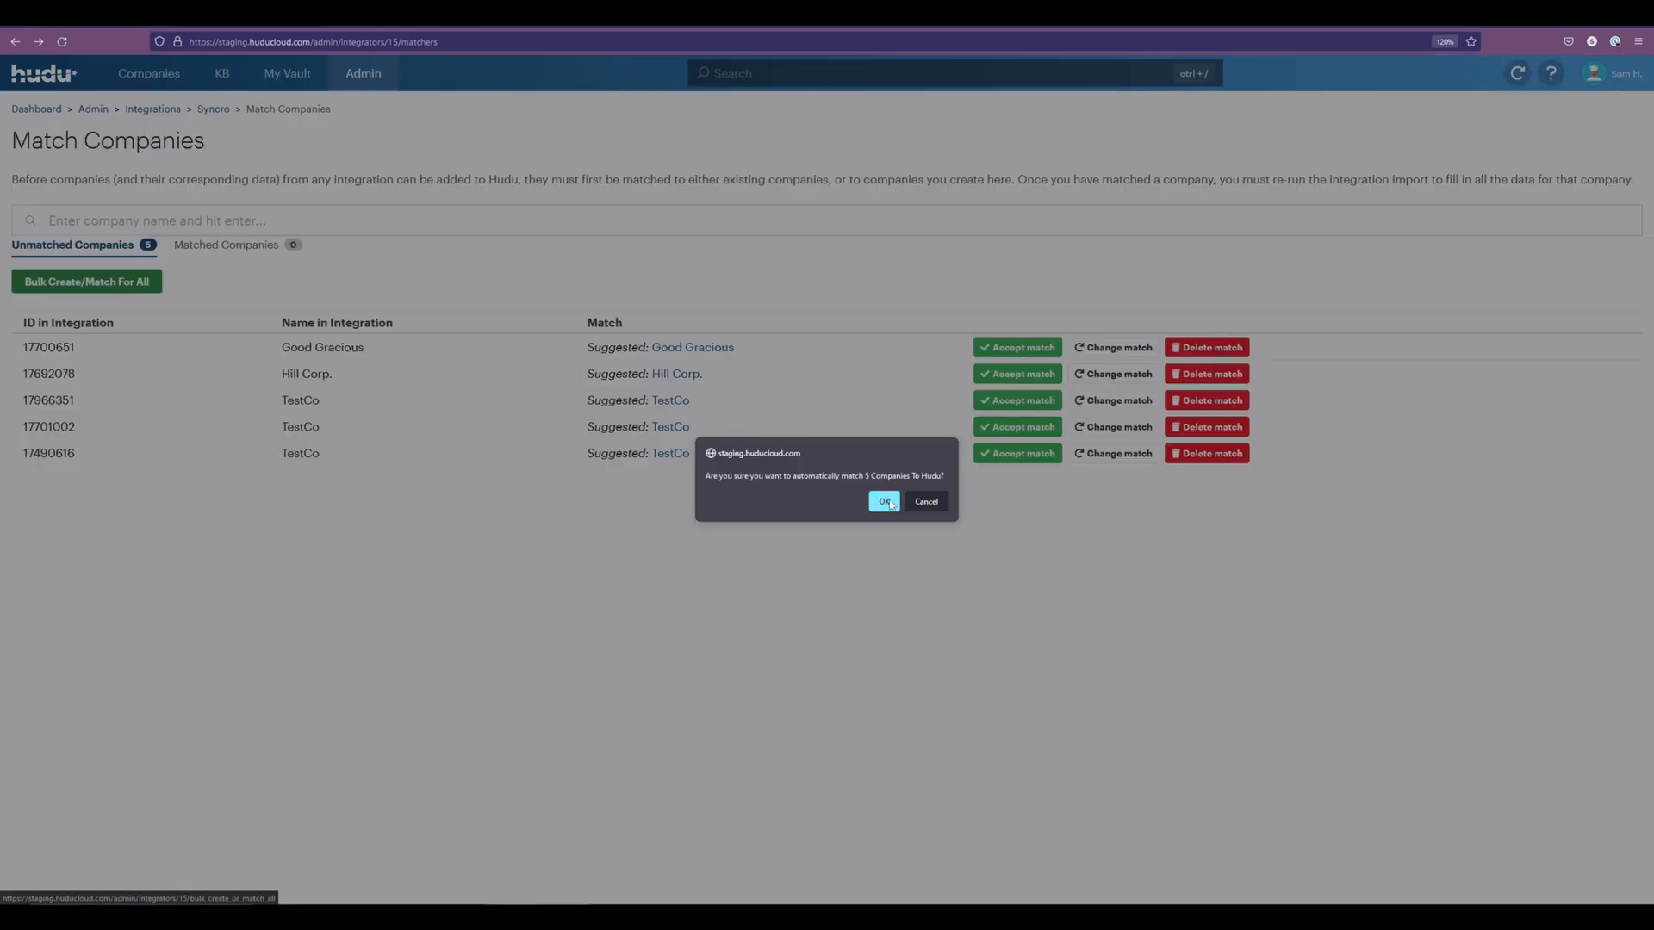
click(884, 501)
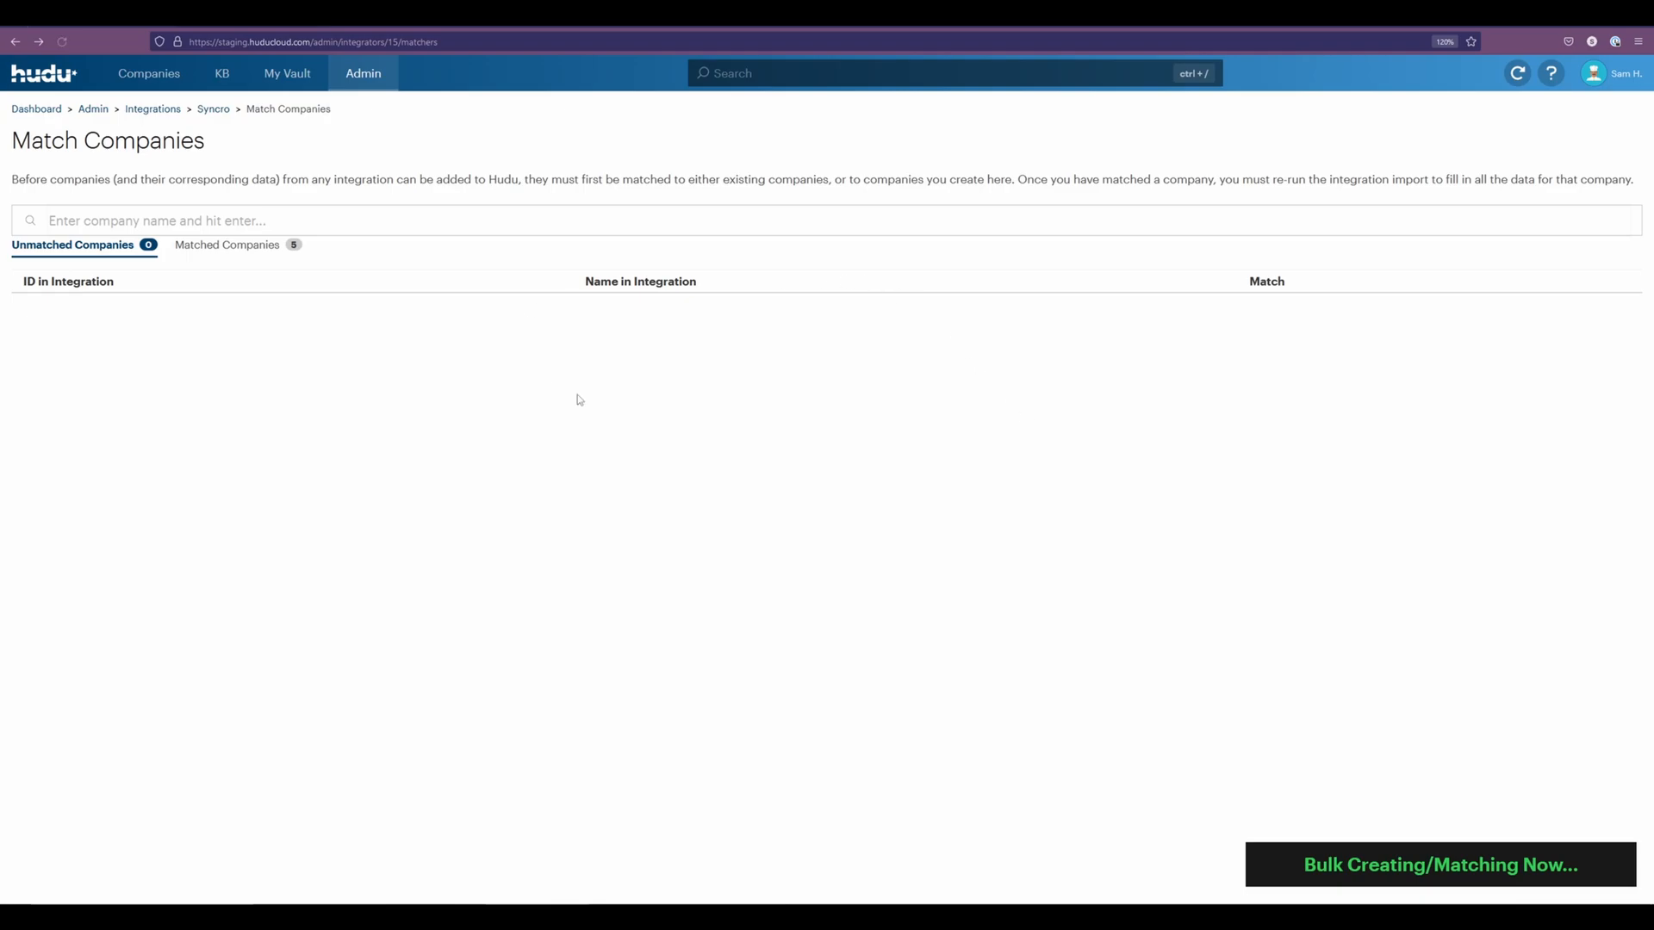
click(214, 108)
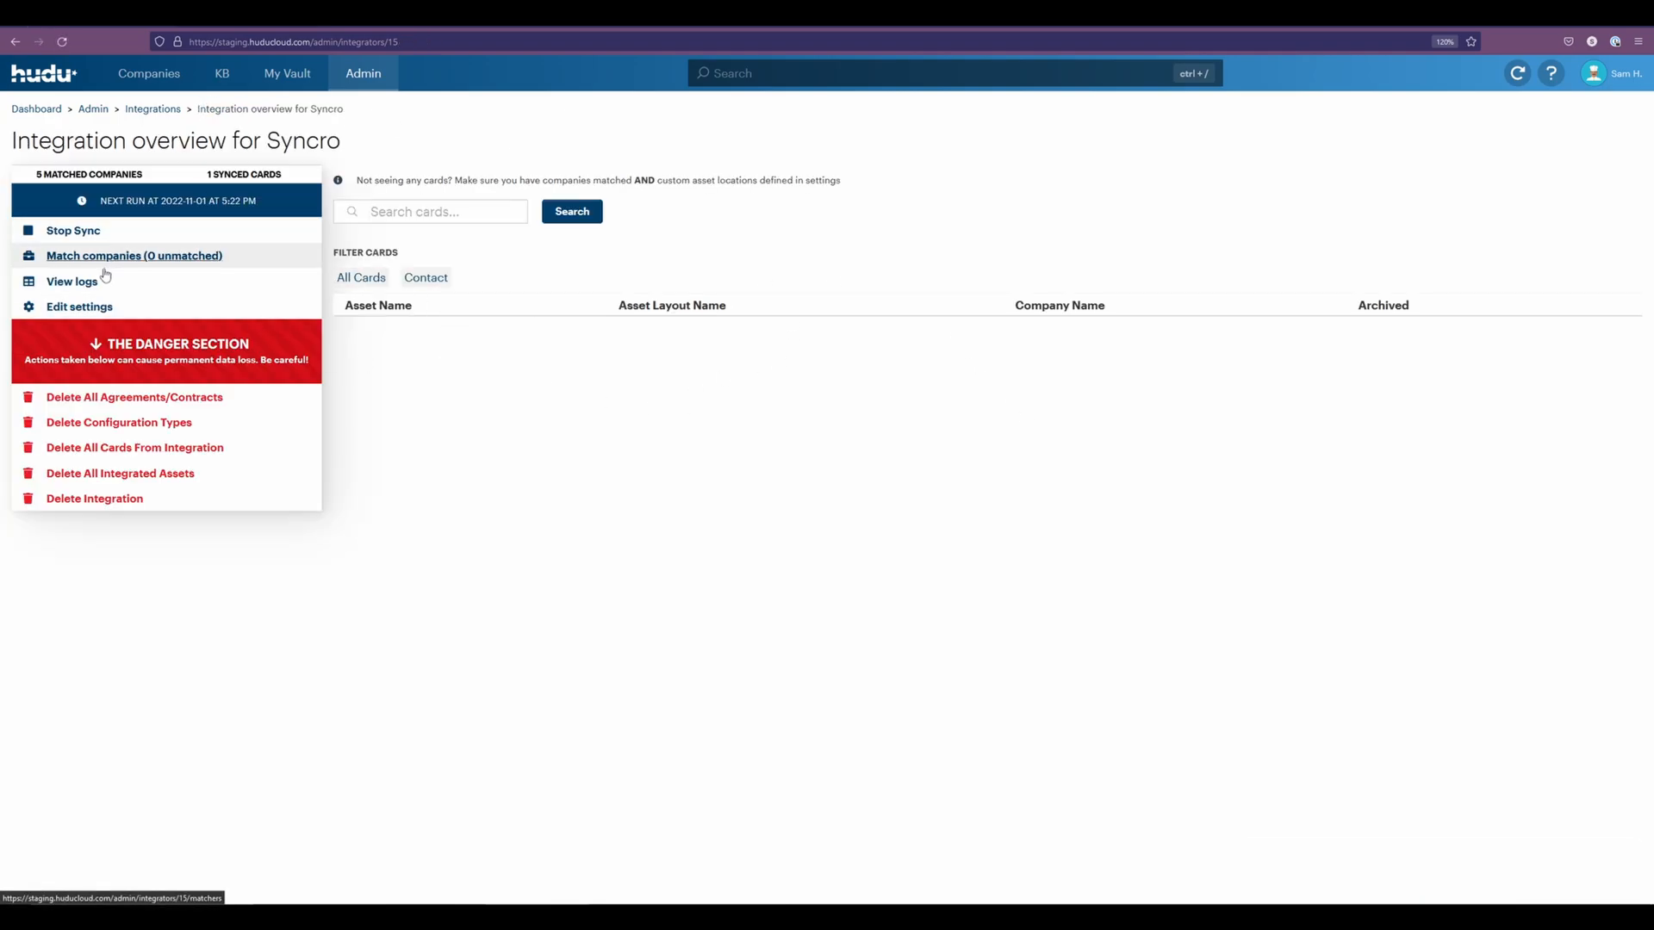
mouse_move(898, 319)
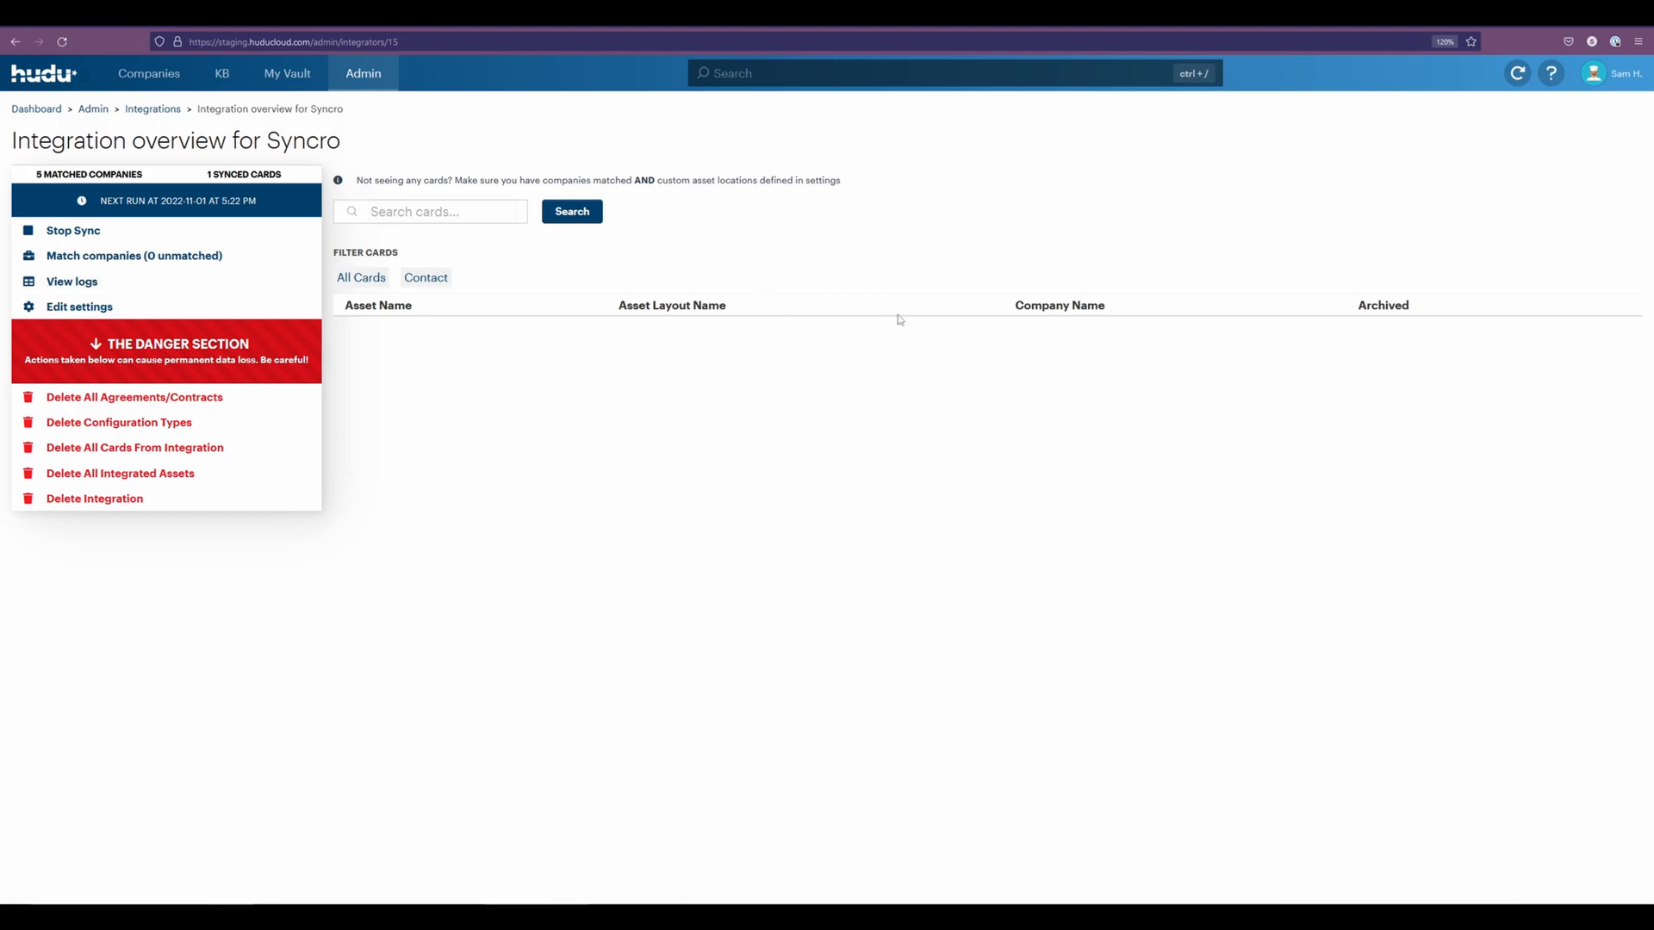
mouse_move(72, 229)
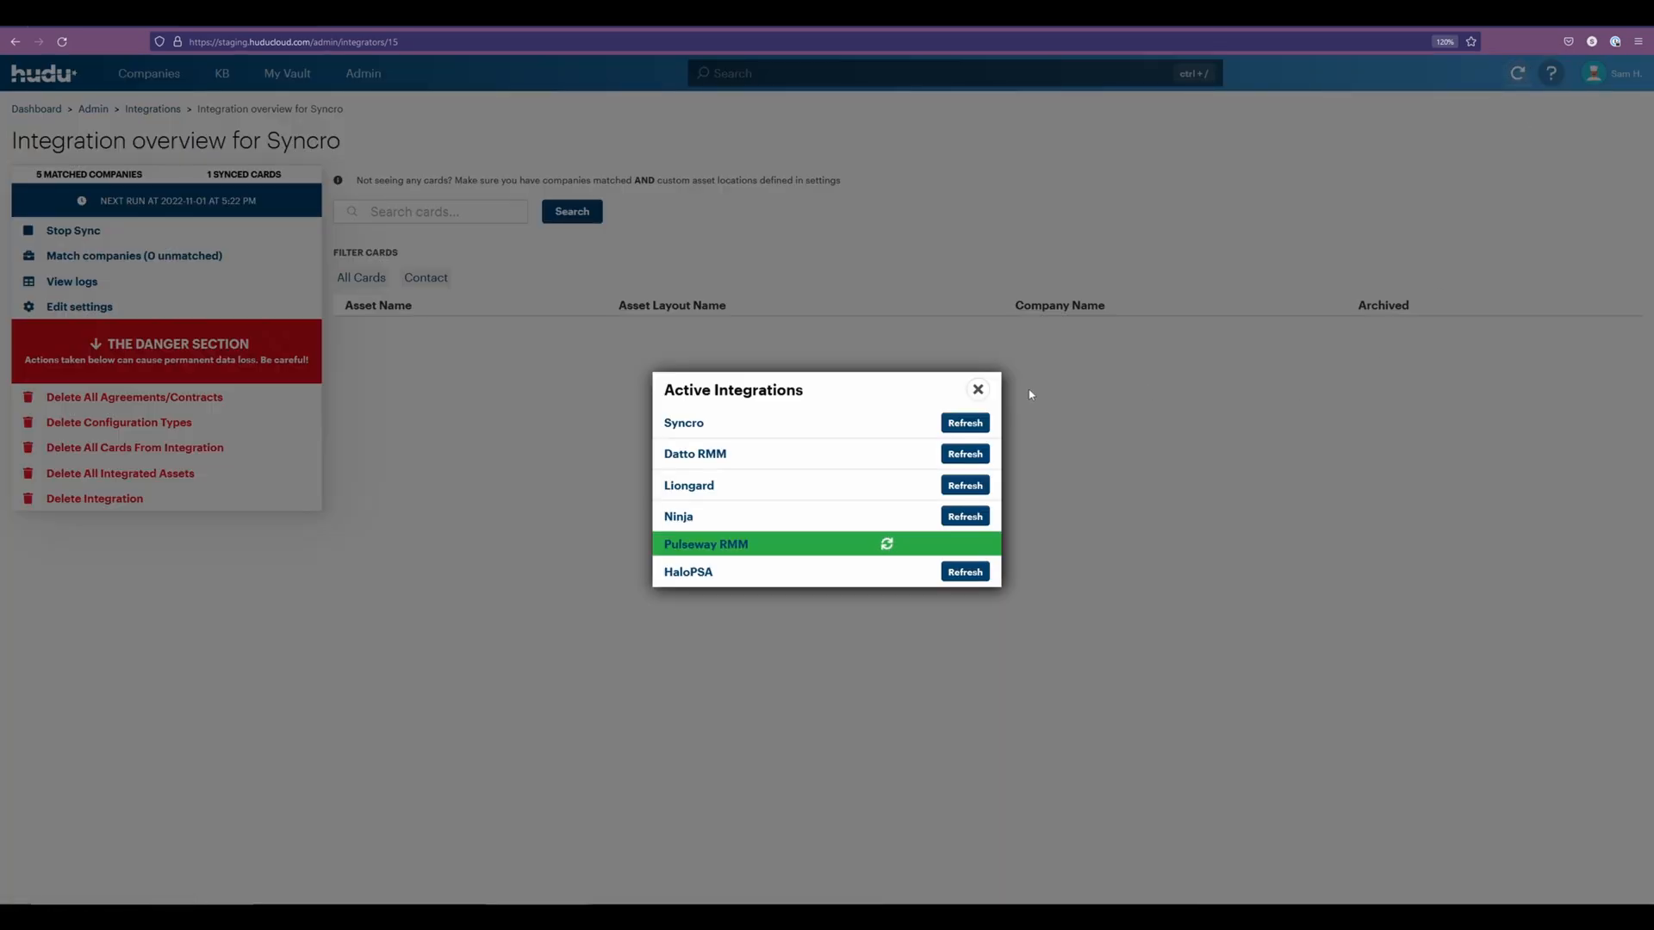
mouse_move(734, 566)
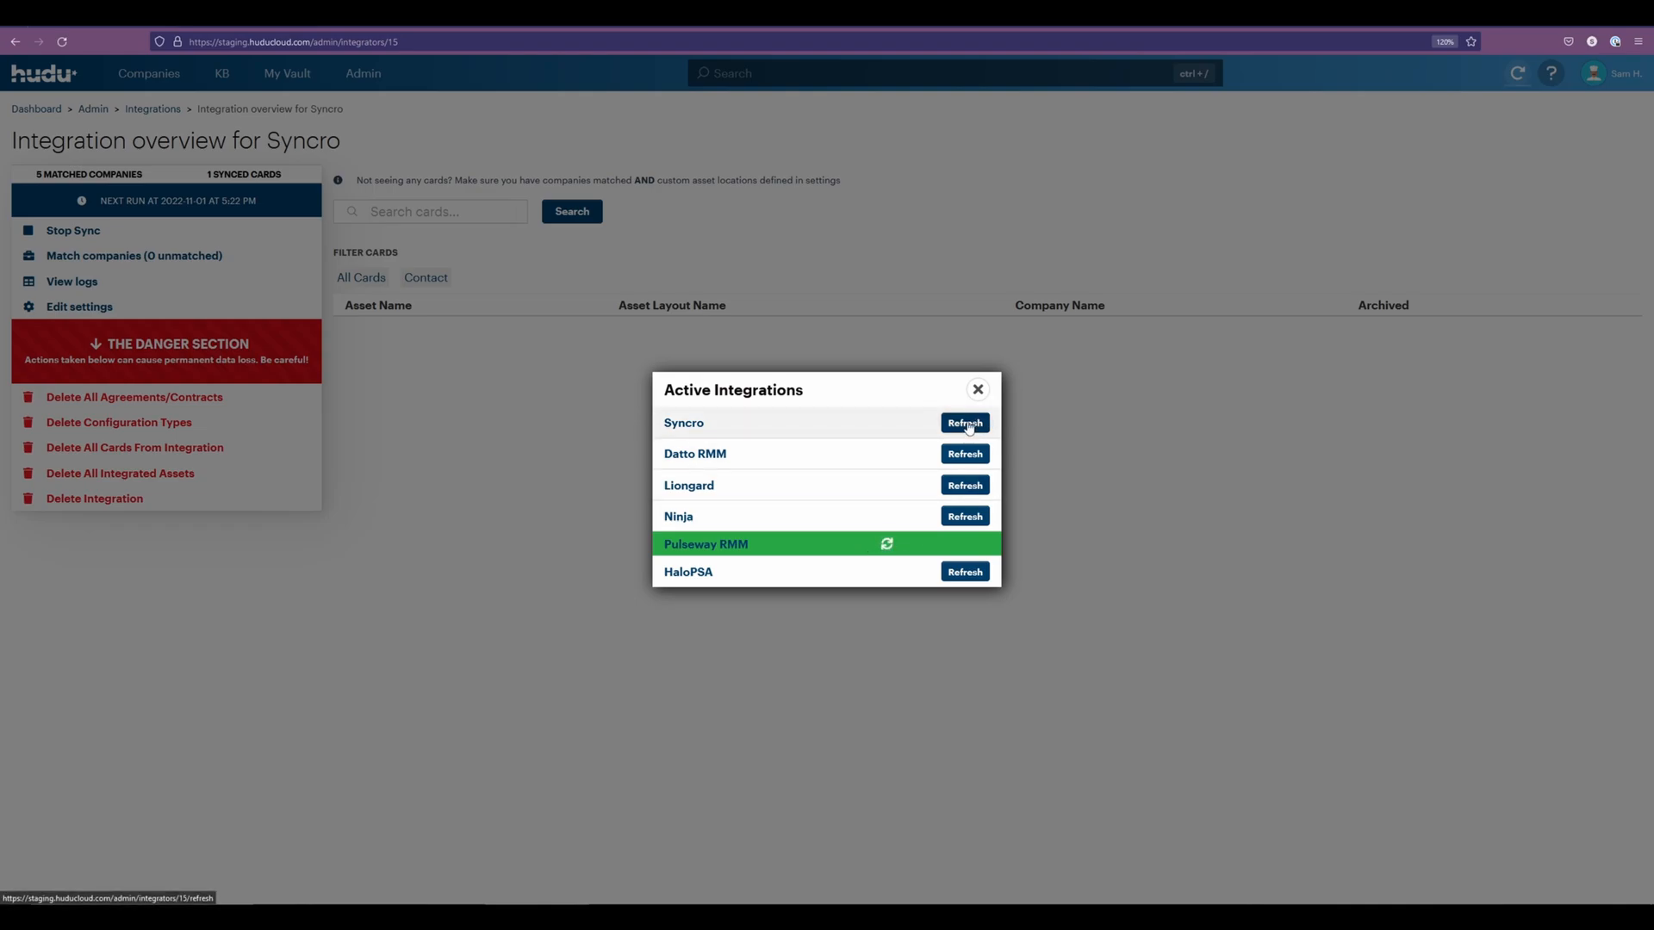
Refresh the Syncro integration under Active Integrations to run a fresh sync.
click(962, 424)
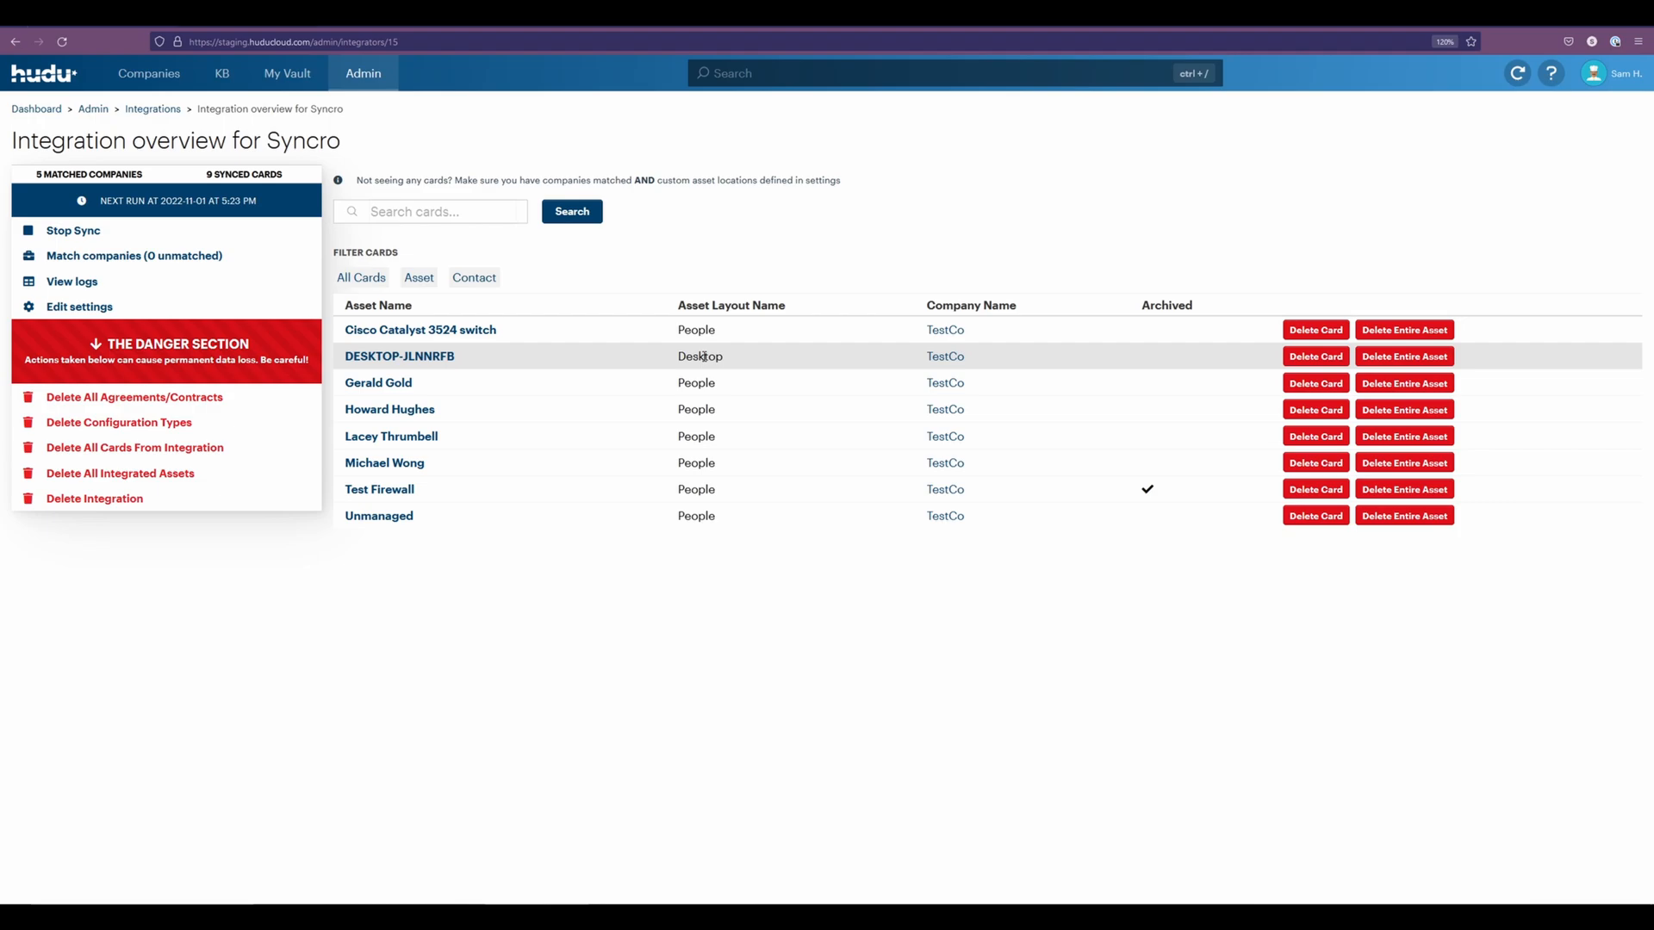
mouse_move(666, 367)
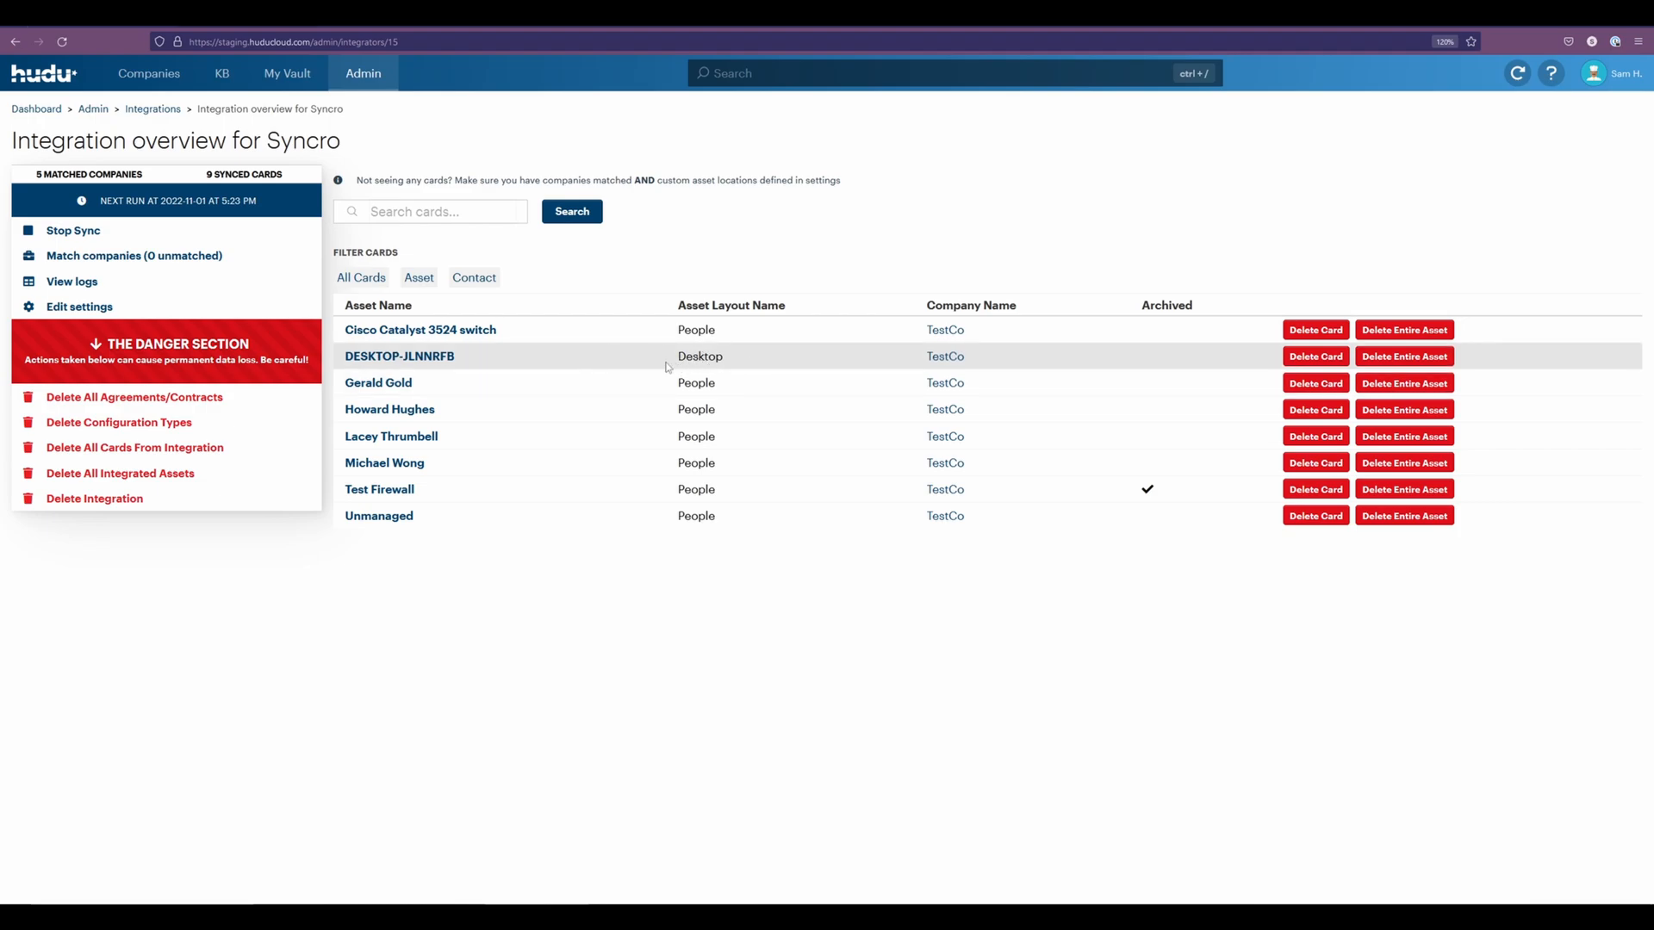
mouse_move(587, 487)
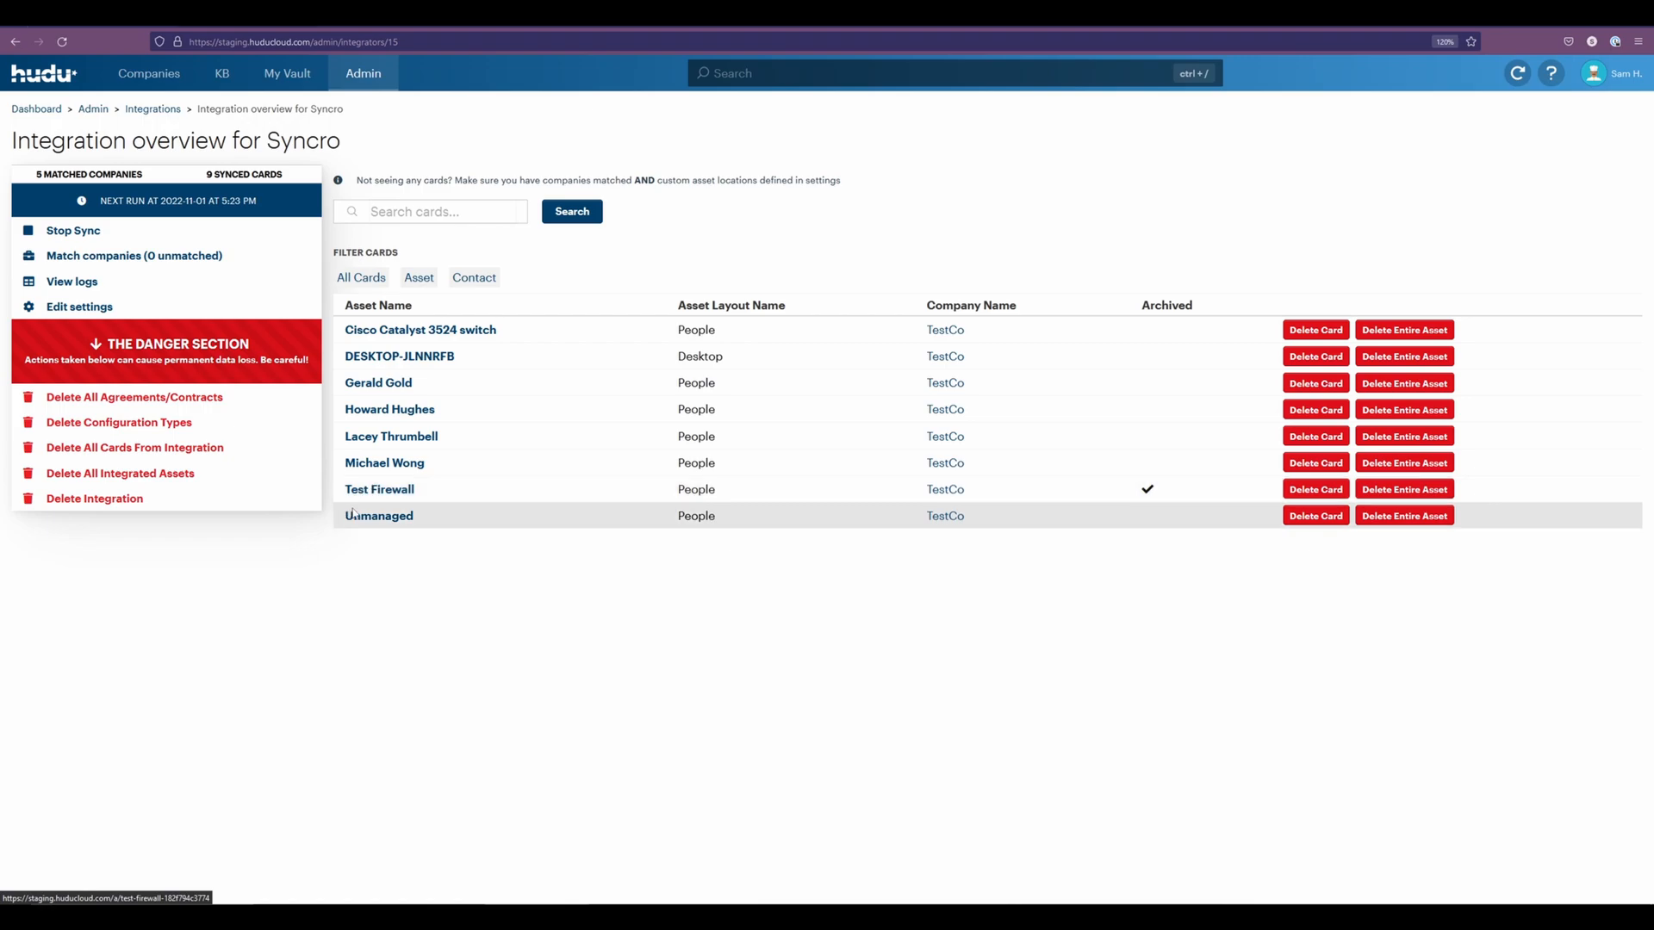
mouse_move(556, 525)
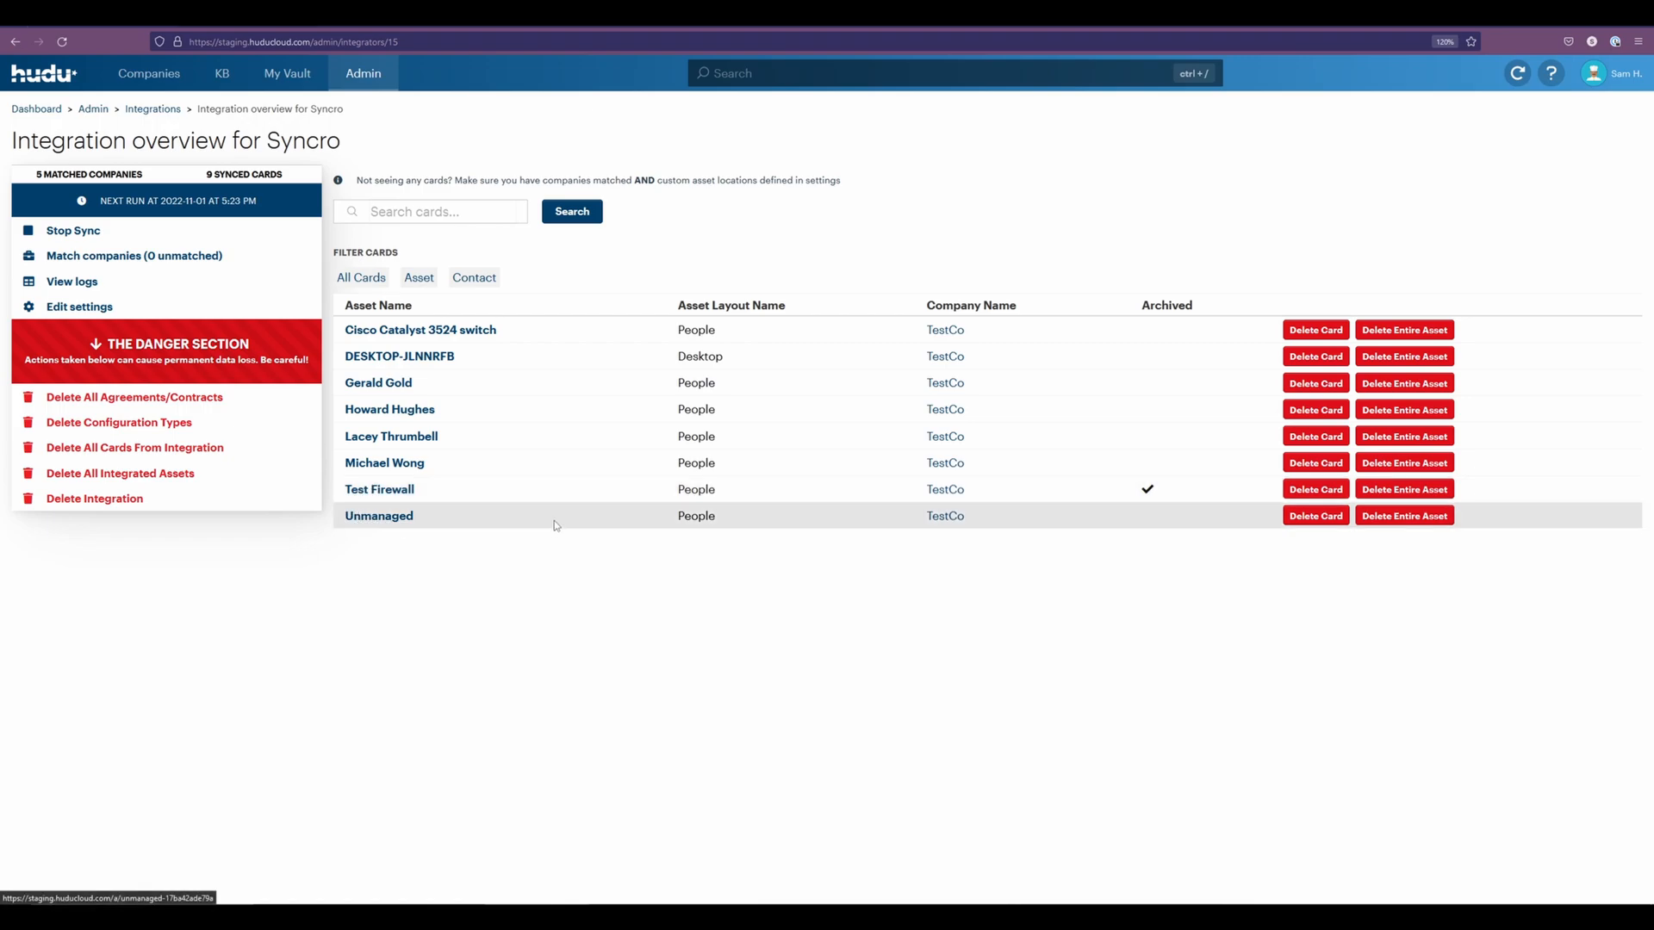
mouse_move(622, 558)
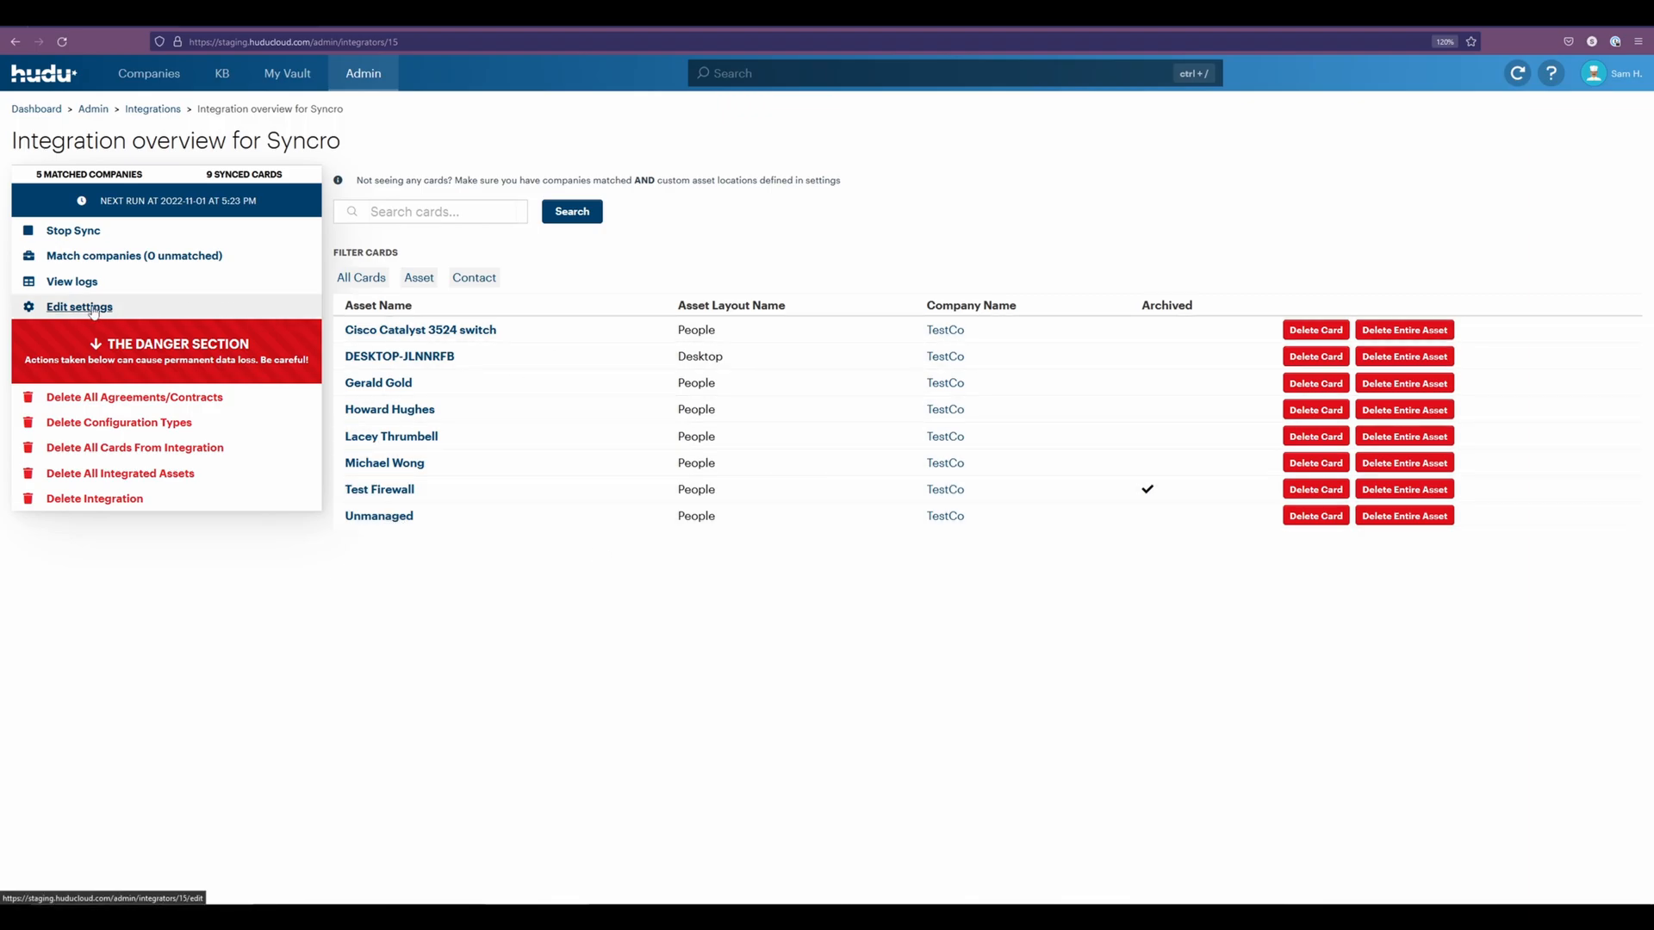
Add a sort rule routing Unmanaged Computer devices to the Desktop layout.
click(79, 307)
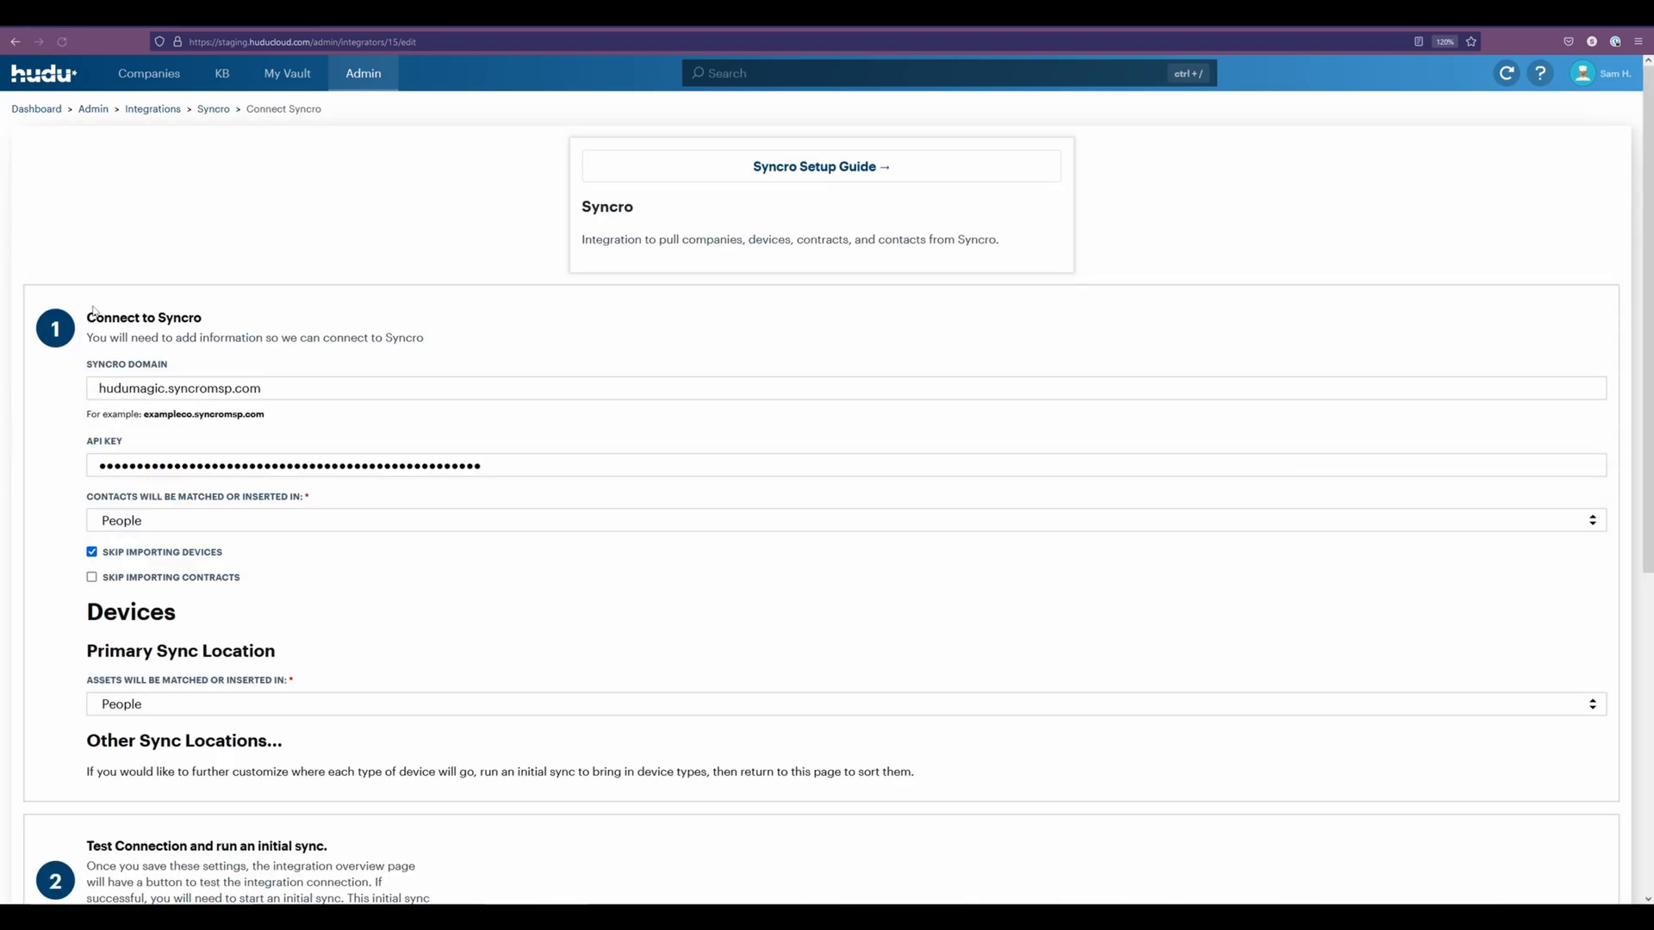
scroll(down, 3)
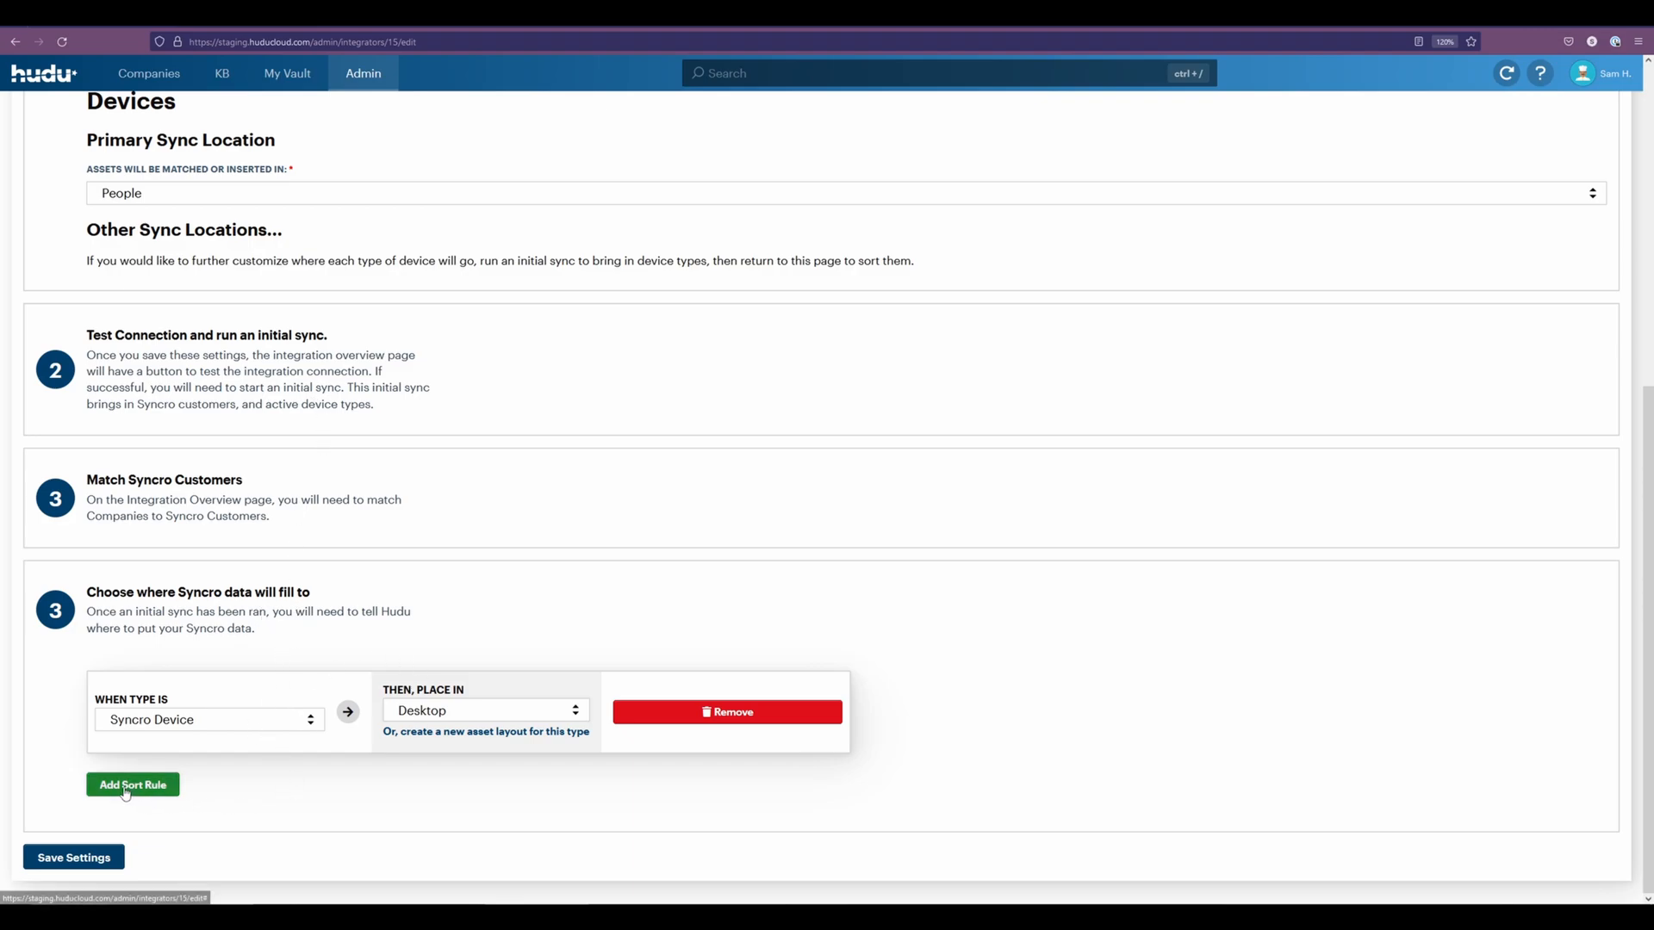
click(133, 784)
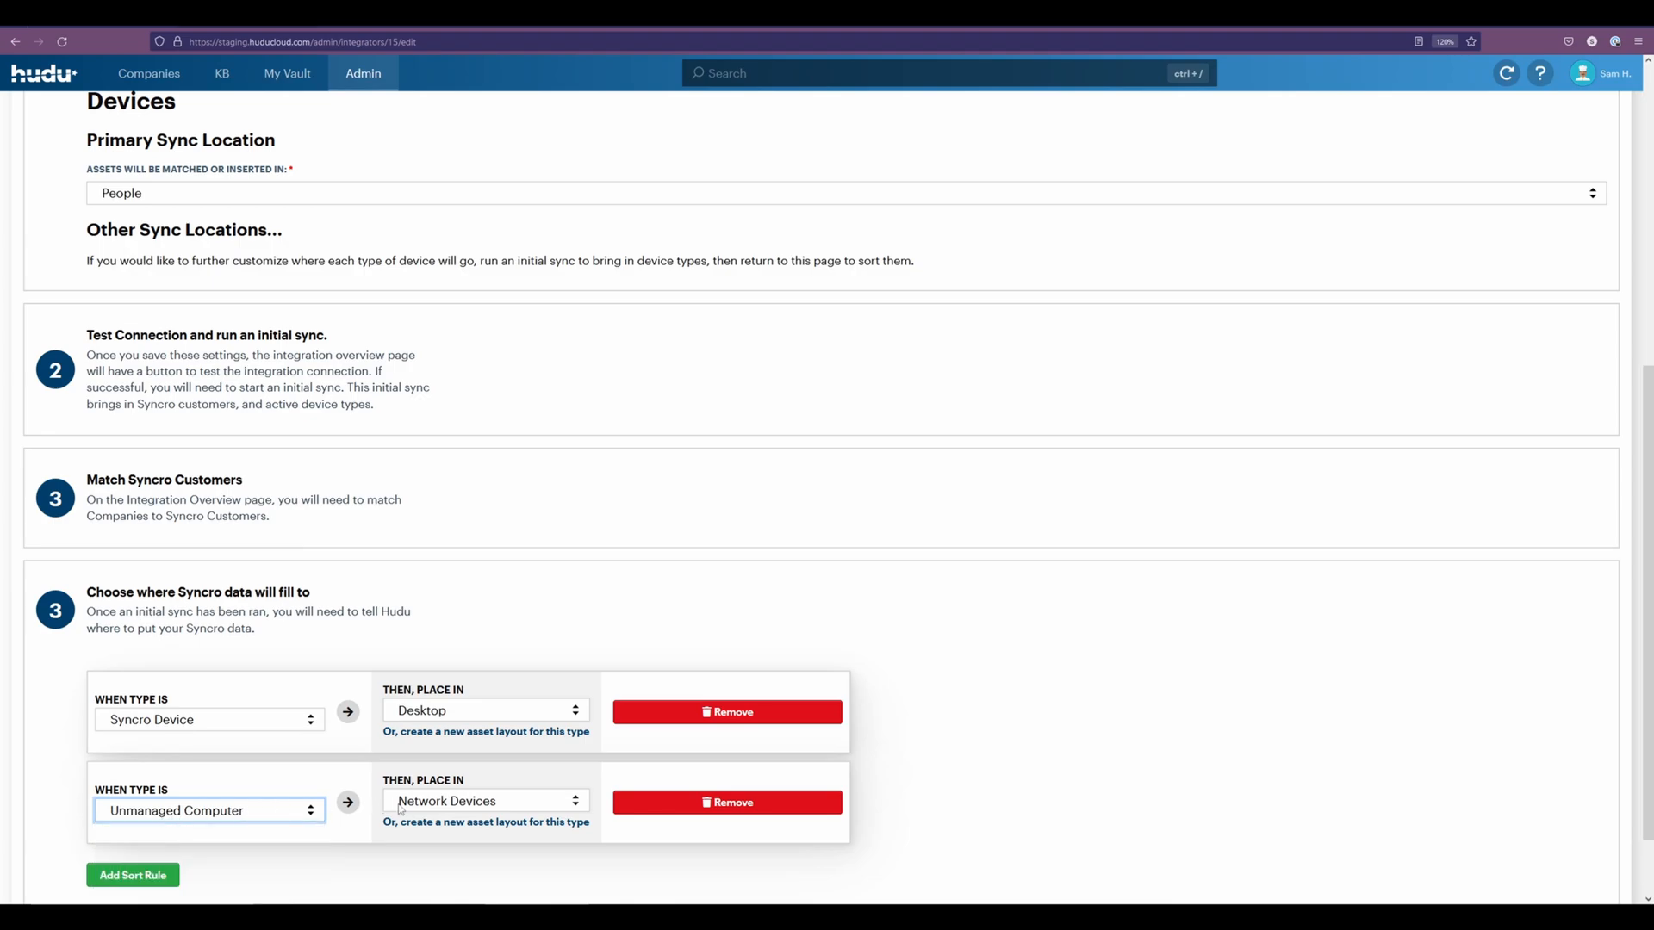
click(485, 801)
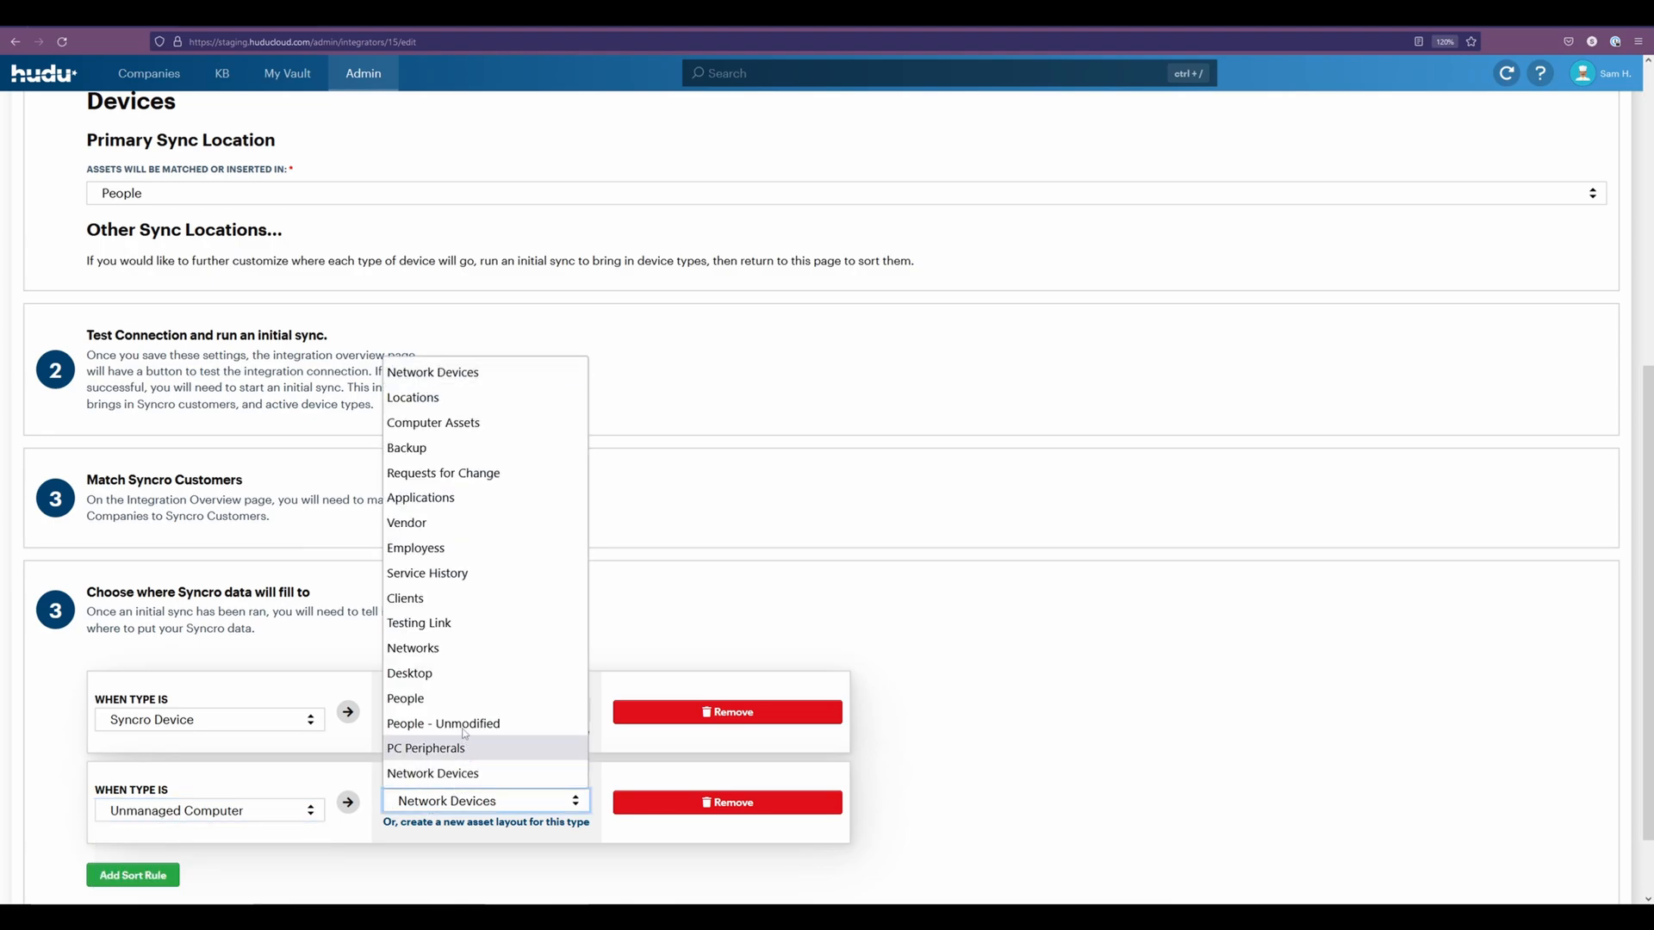
click(410, 673)
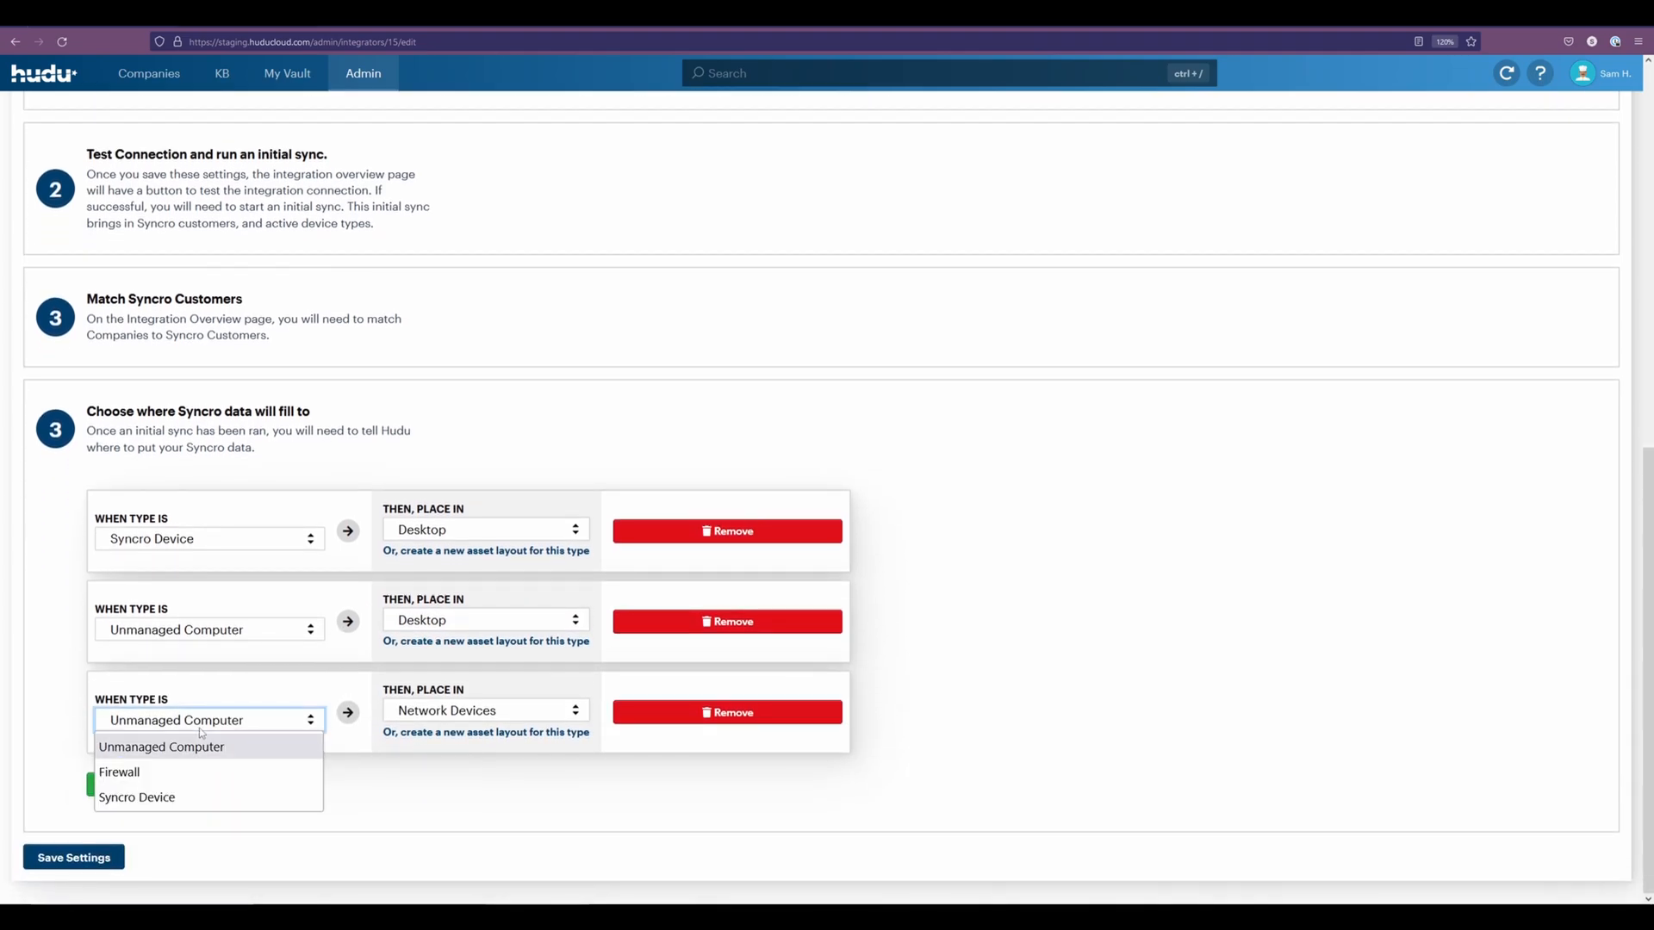
Add a Firewall rule routing to Network Devices and save the integration settings.
click(119, 772)
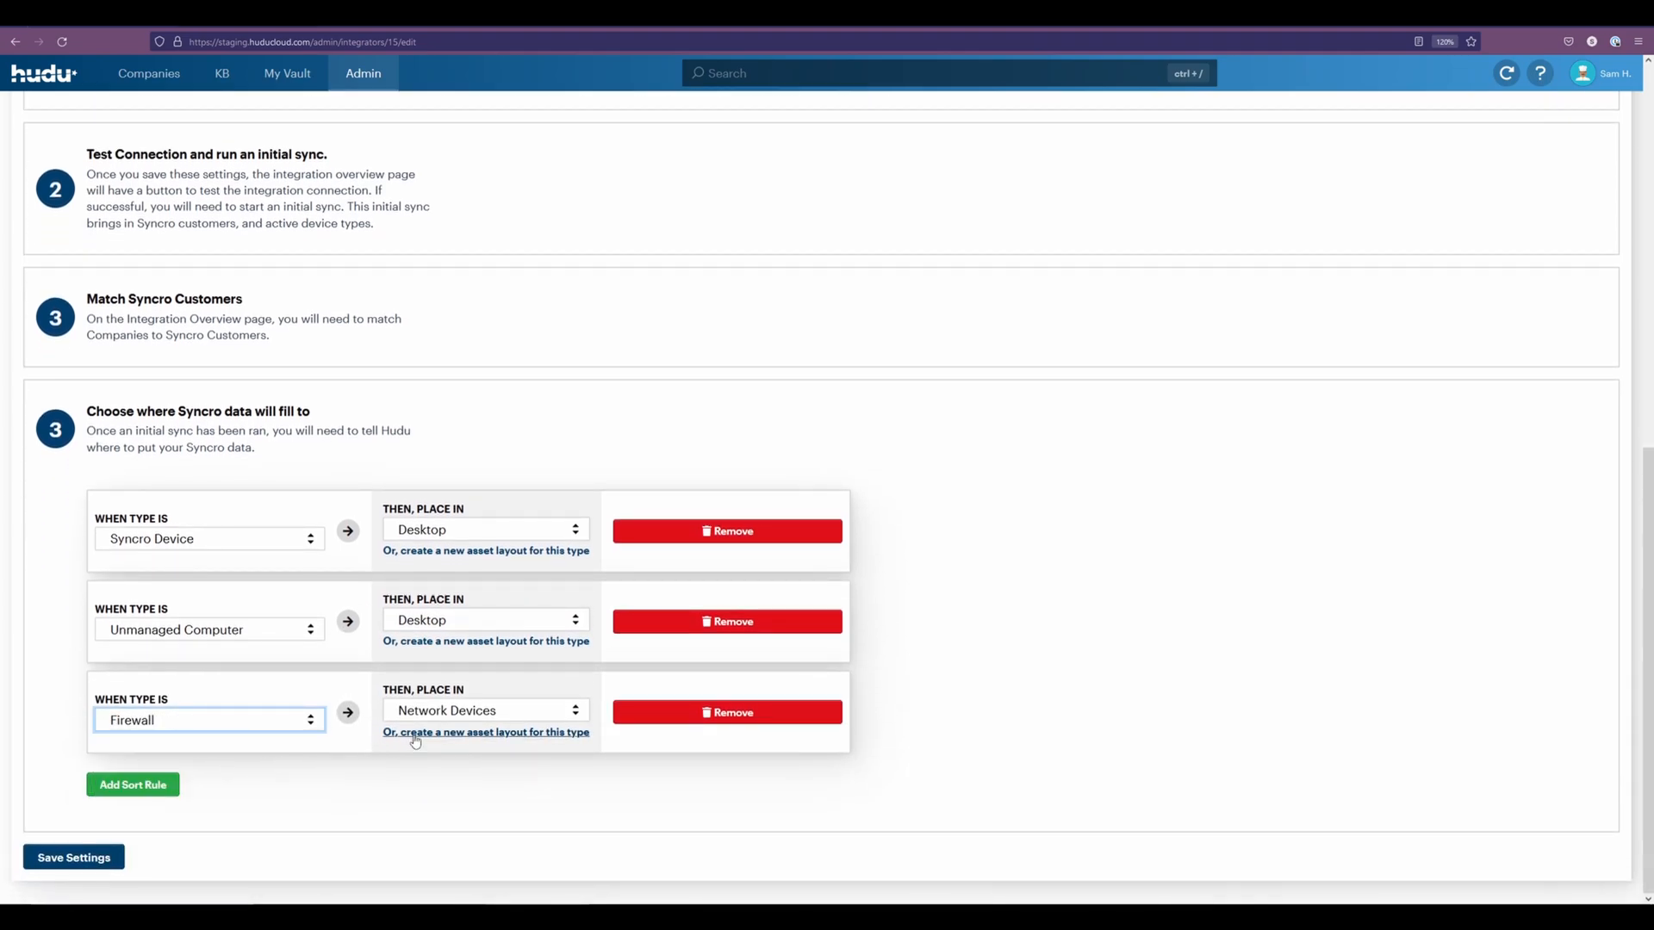
mouse_move(178, 839)
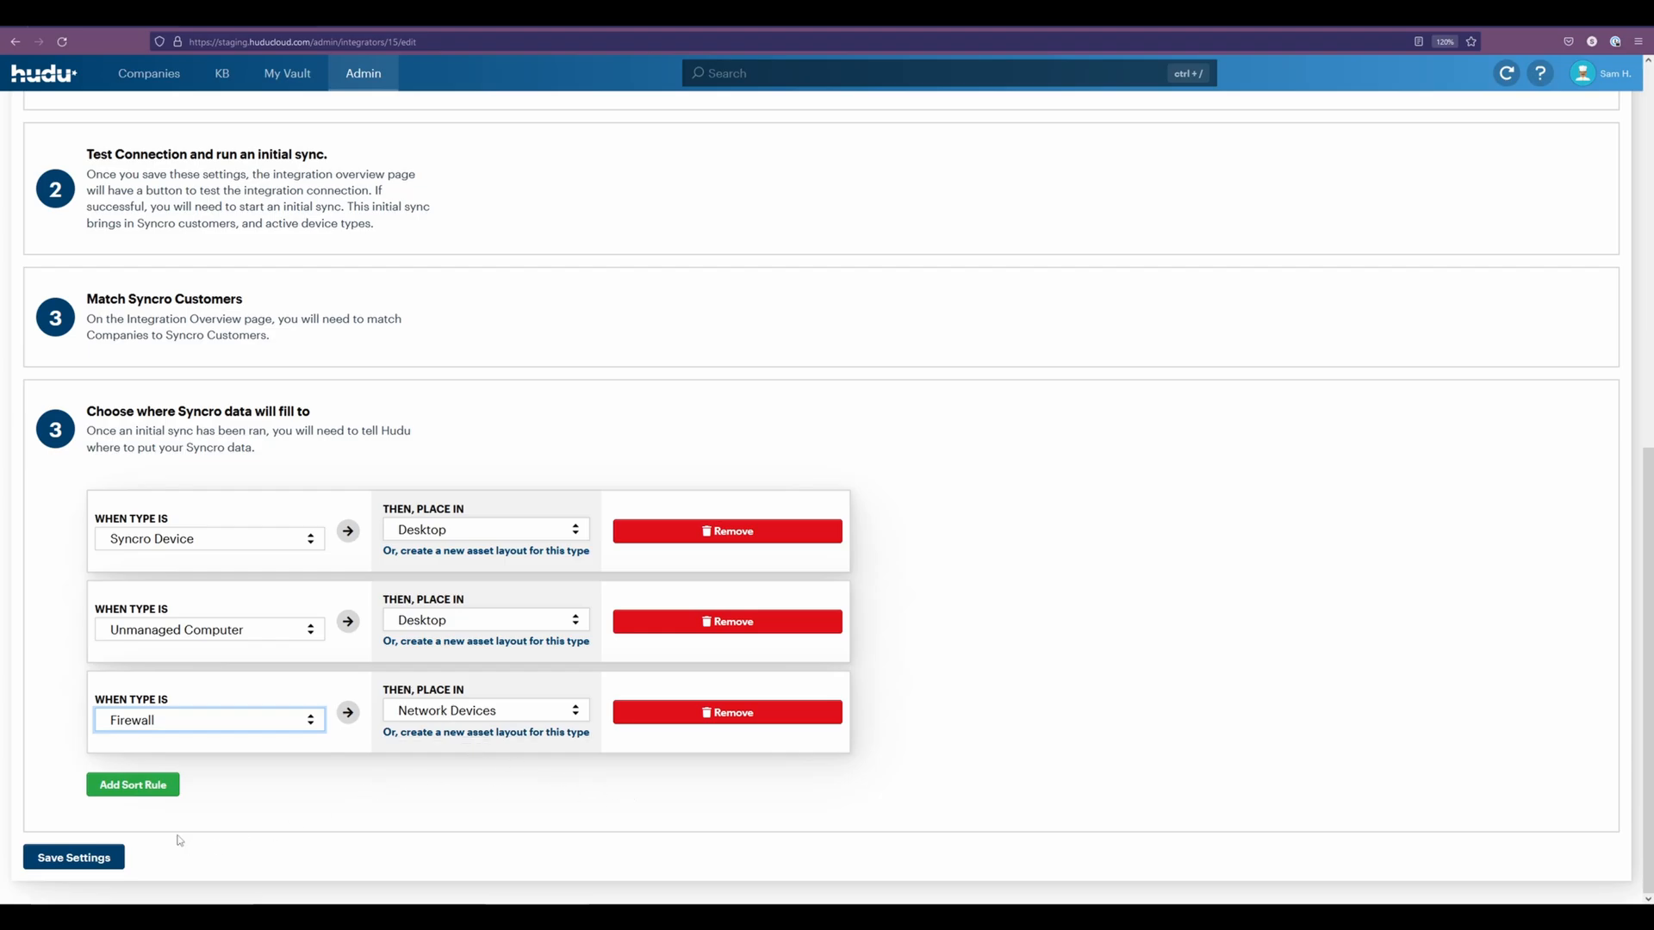
click(73, 856)
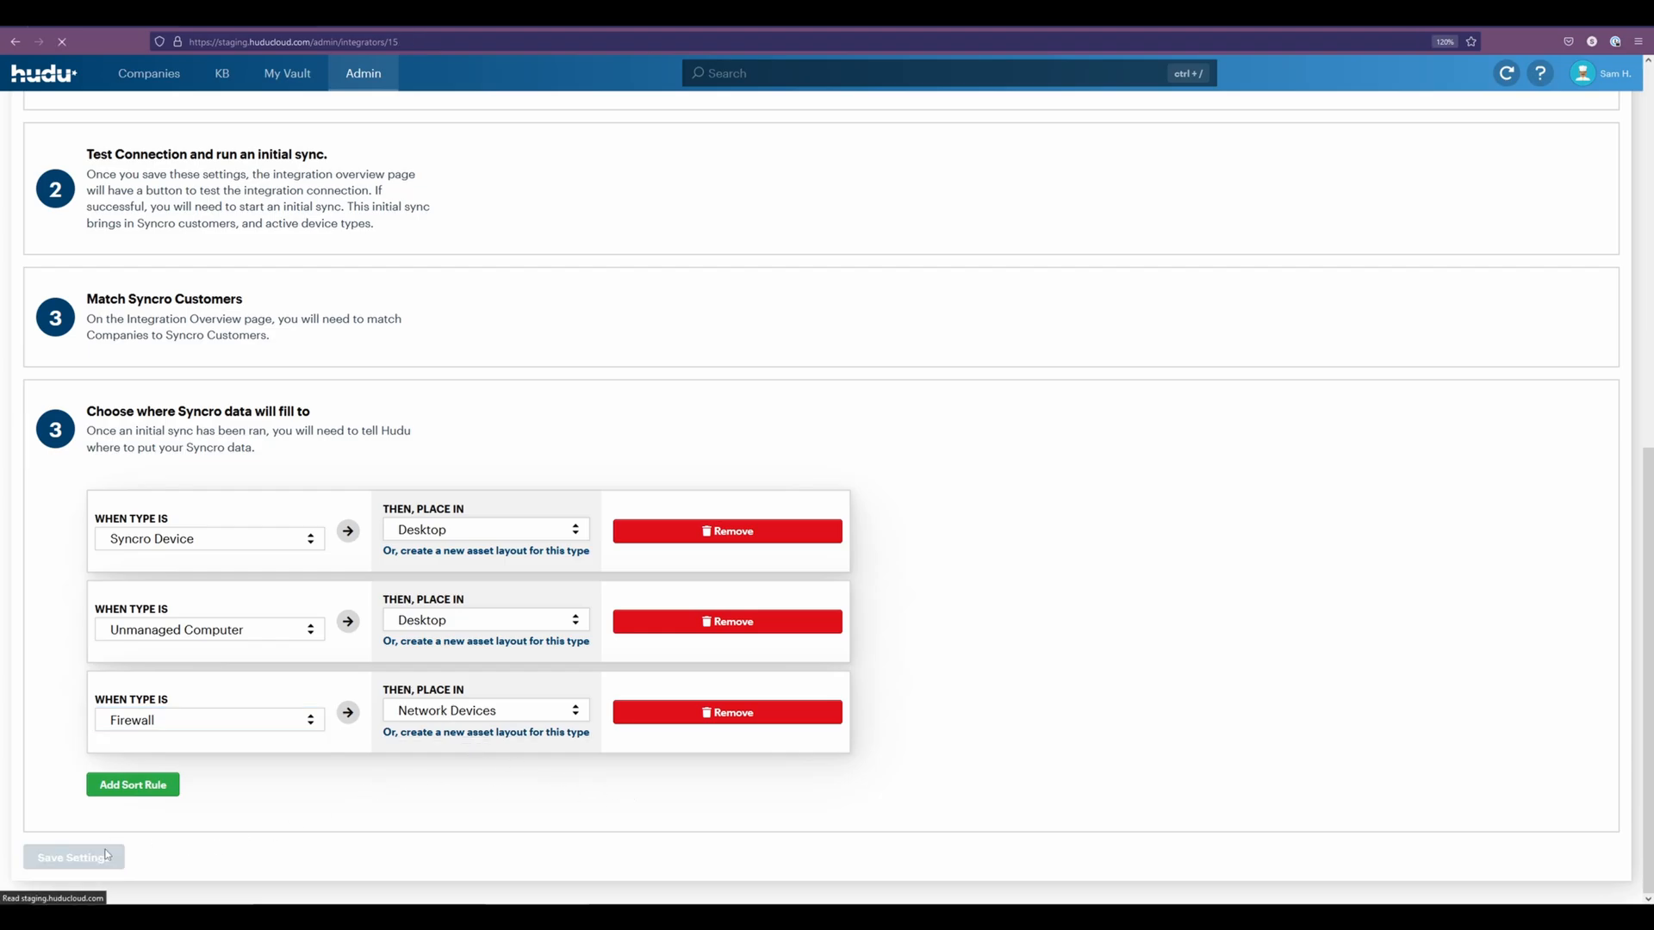
click(72, 856)
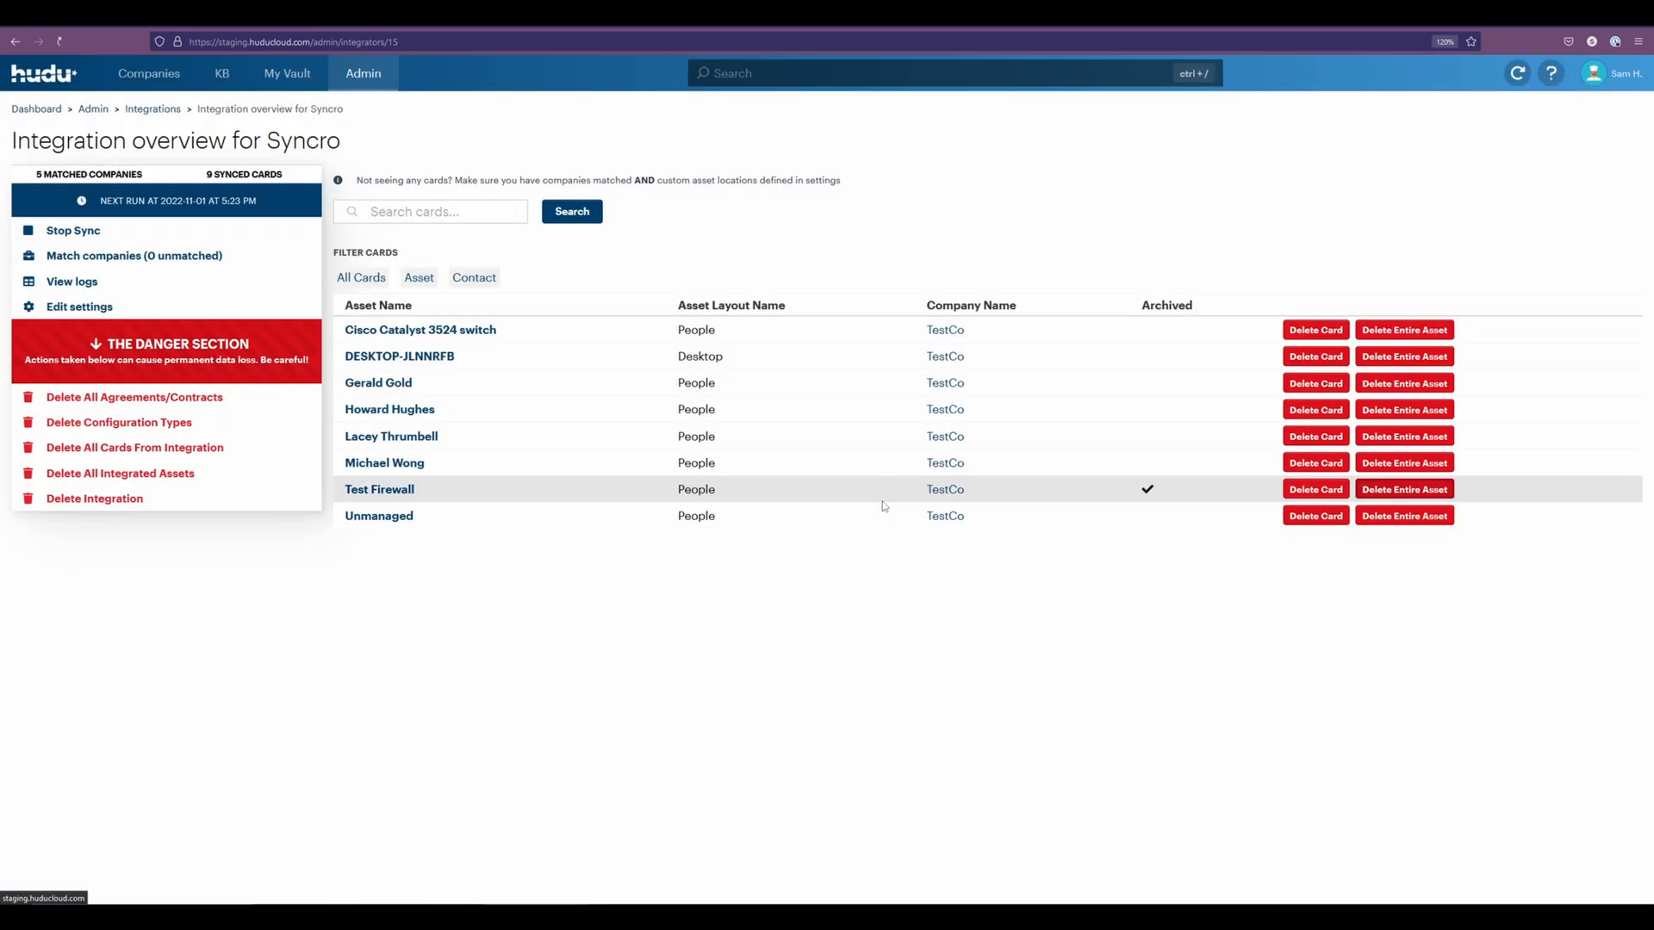
Delete the Test Firewall and Unmanaged assets, then bring up the Active Integrations list.
click(1402, 487)
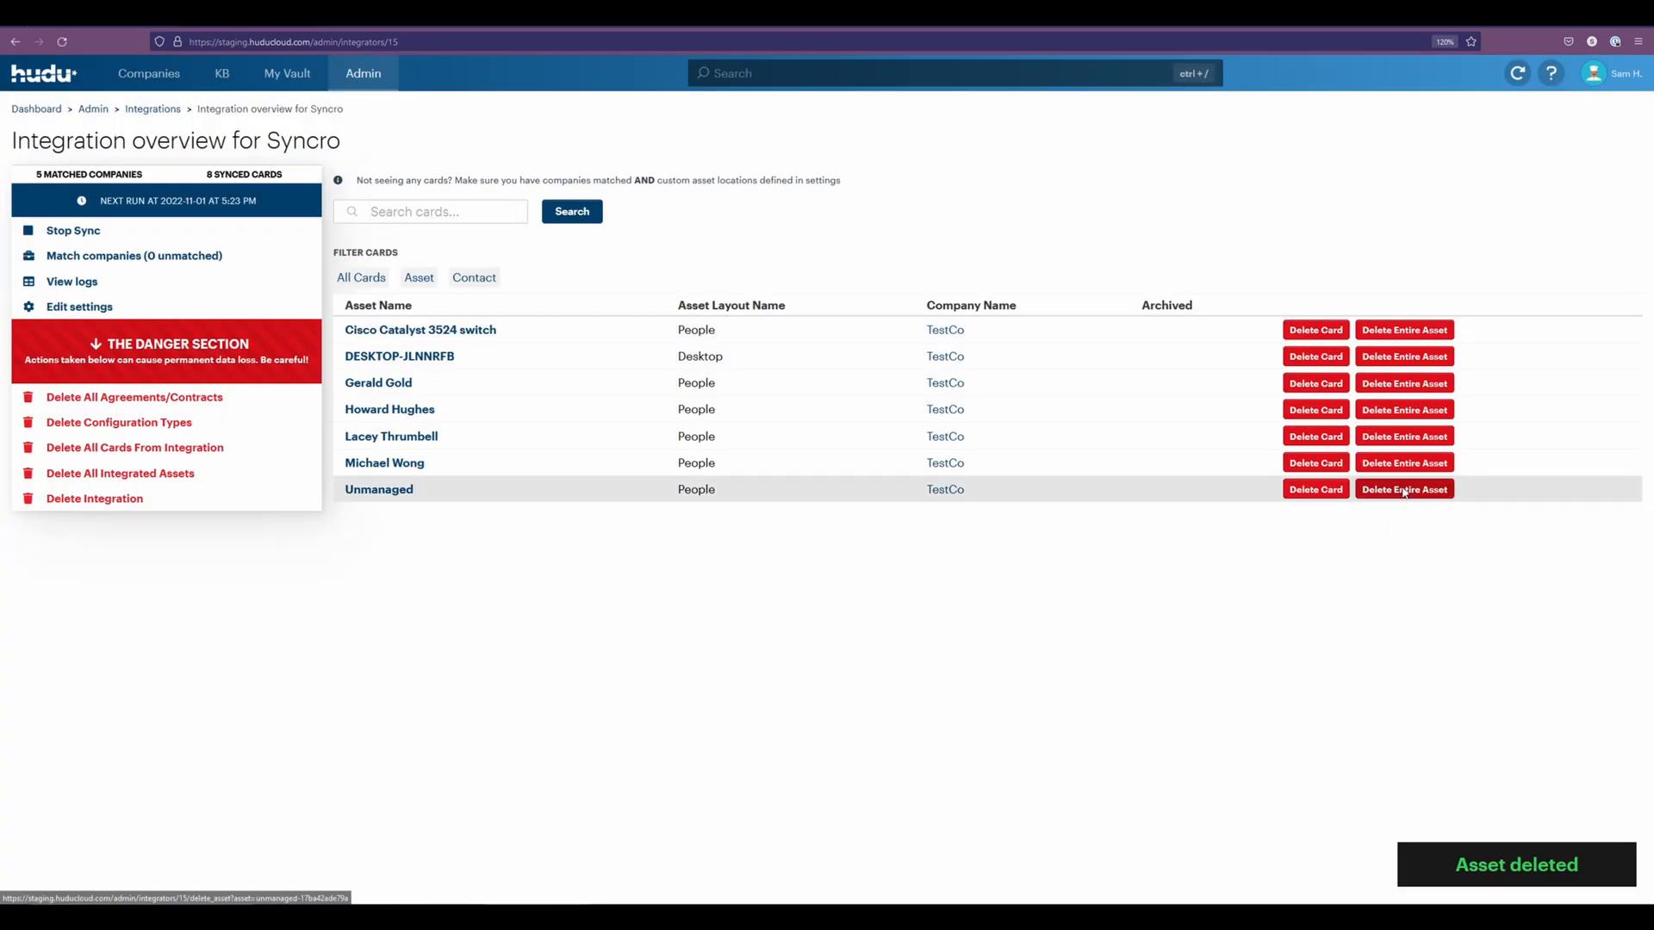
click(1404, 487)
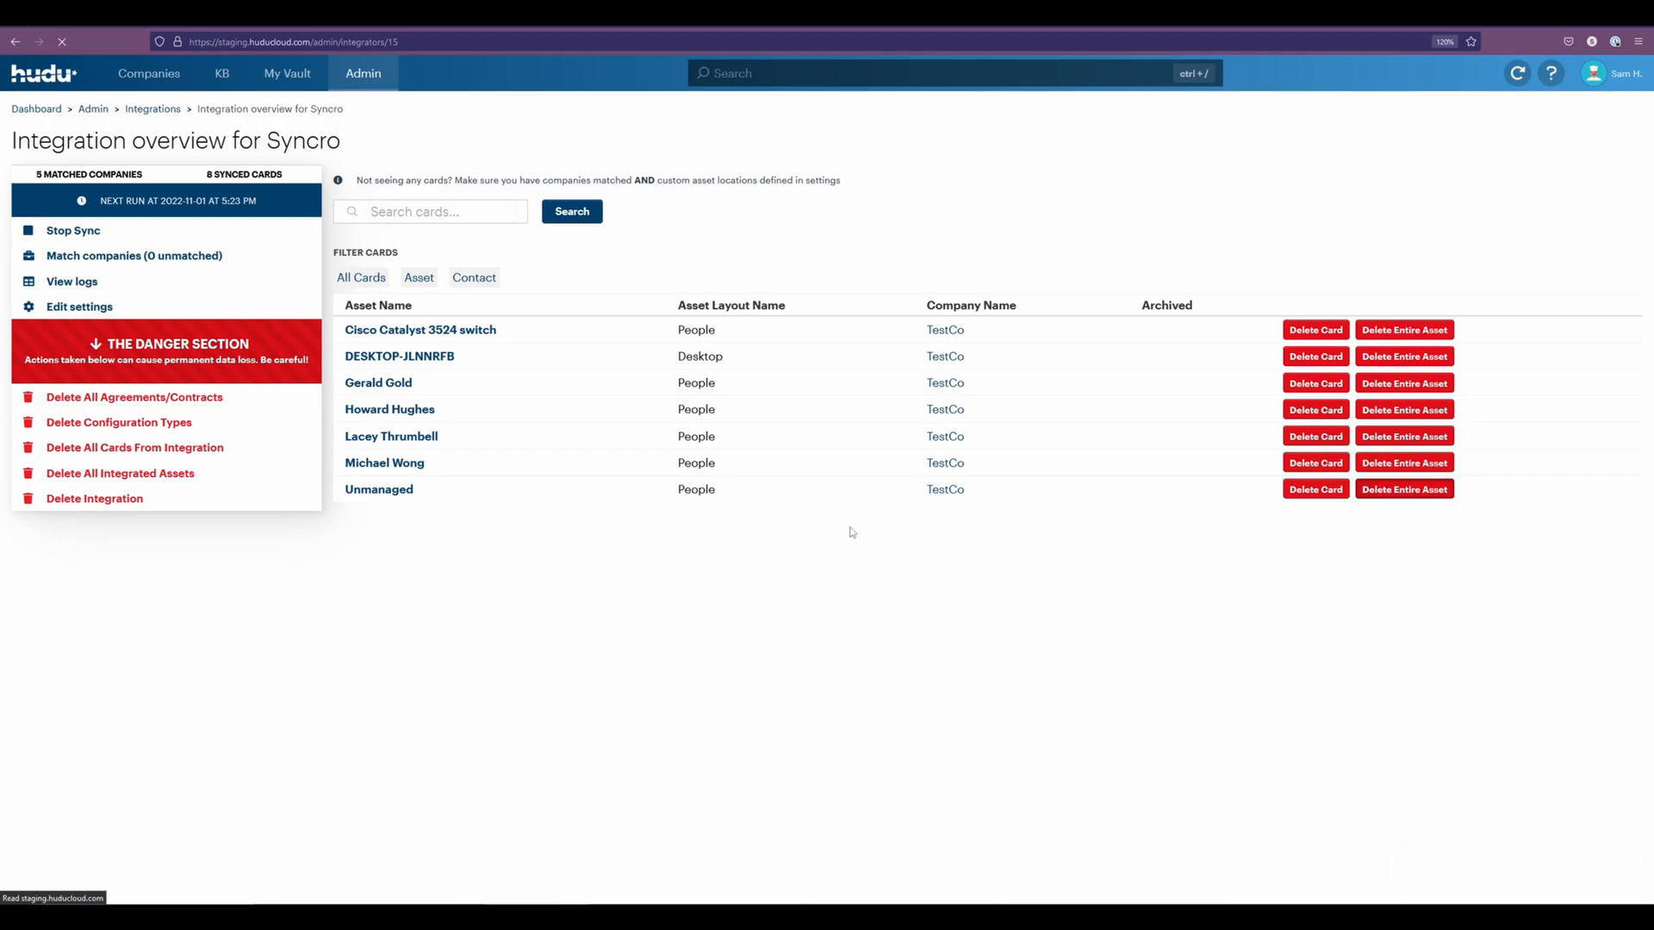
click(1402, 488)
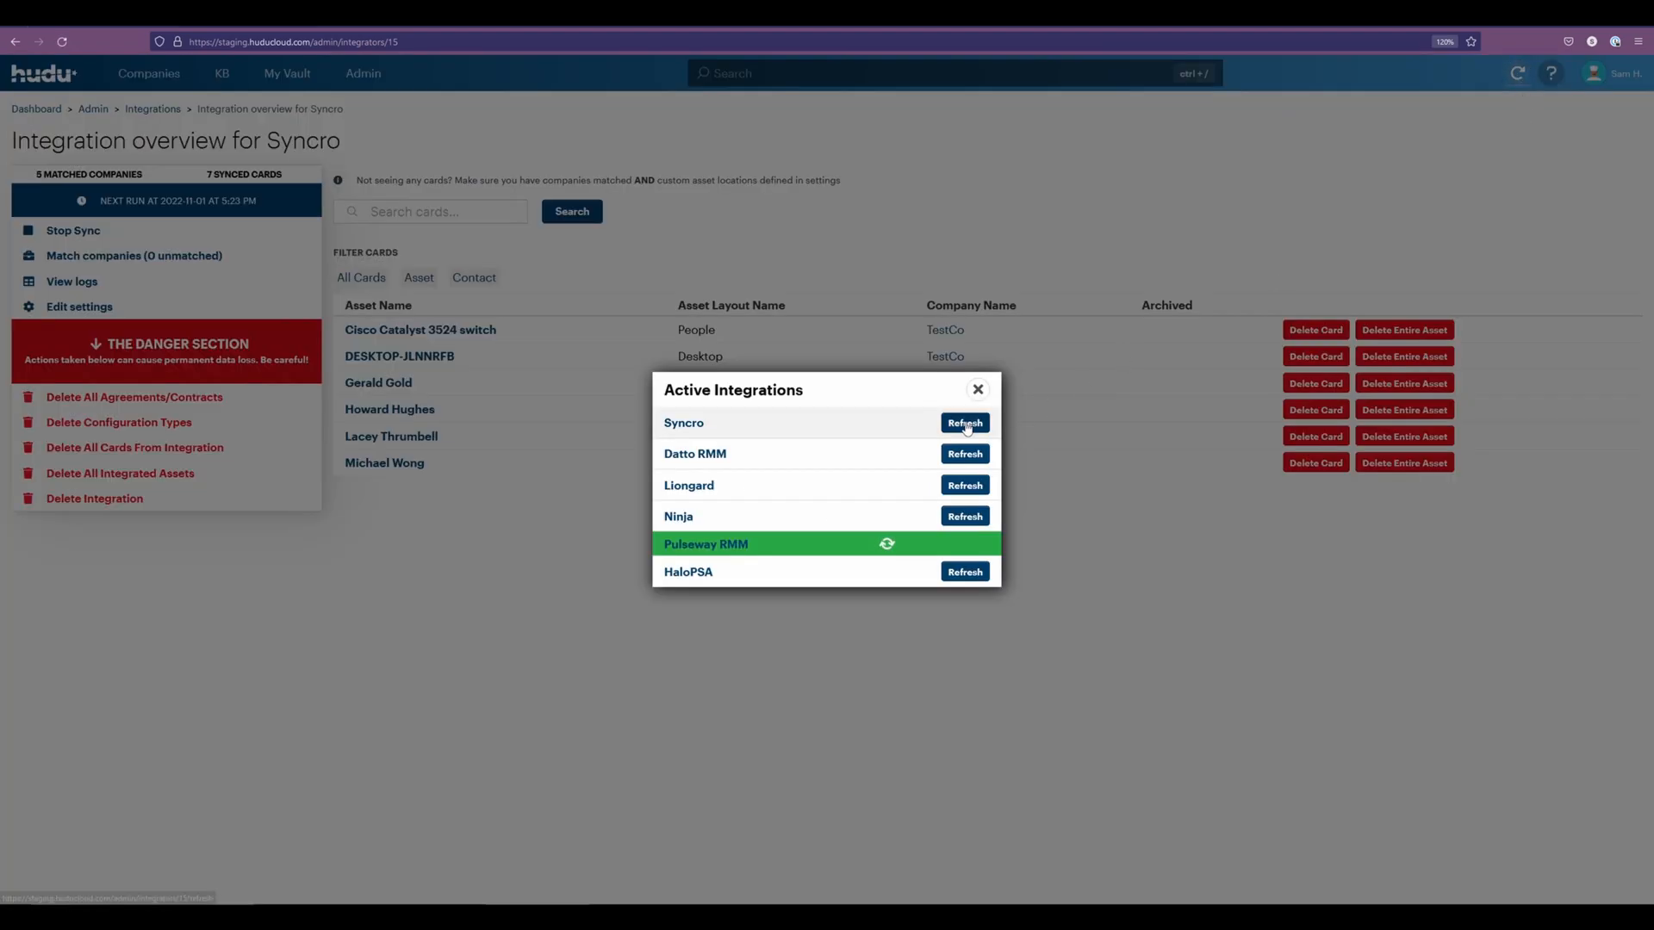
Re-run the Syncro sync so Test Firewall lands in Network Devices and Unmanaged in Desktop.
click(963, 424)
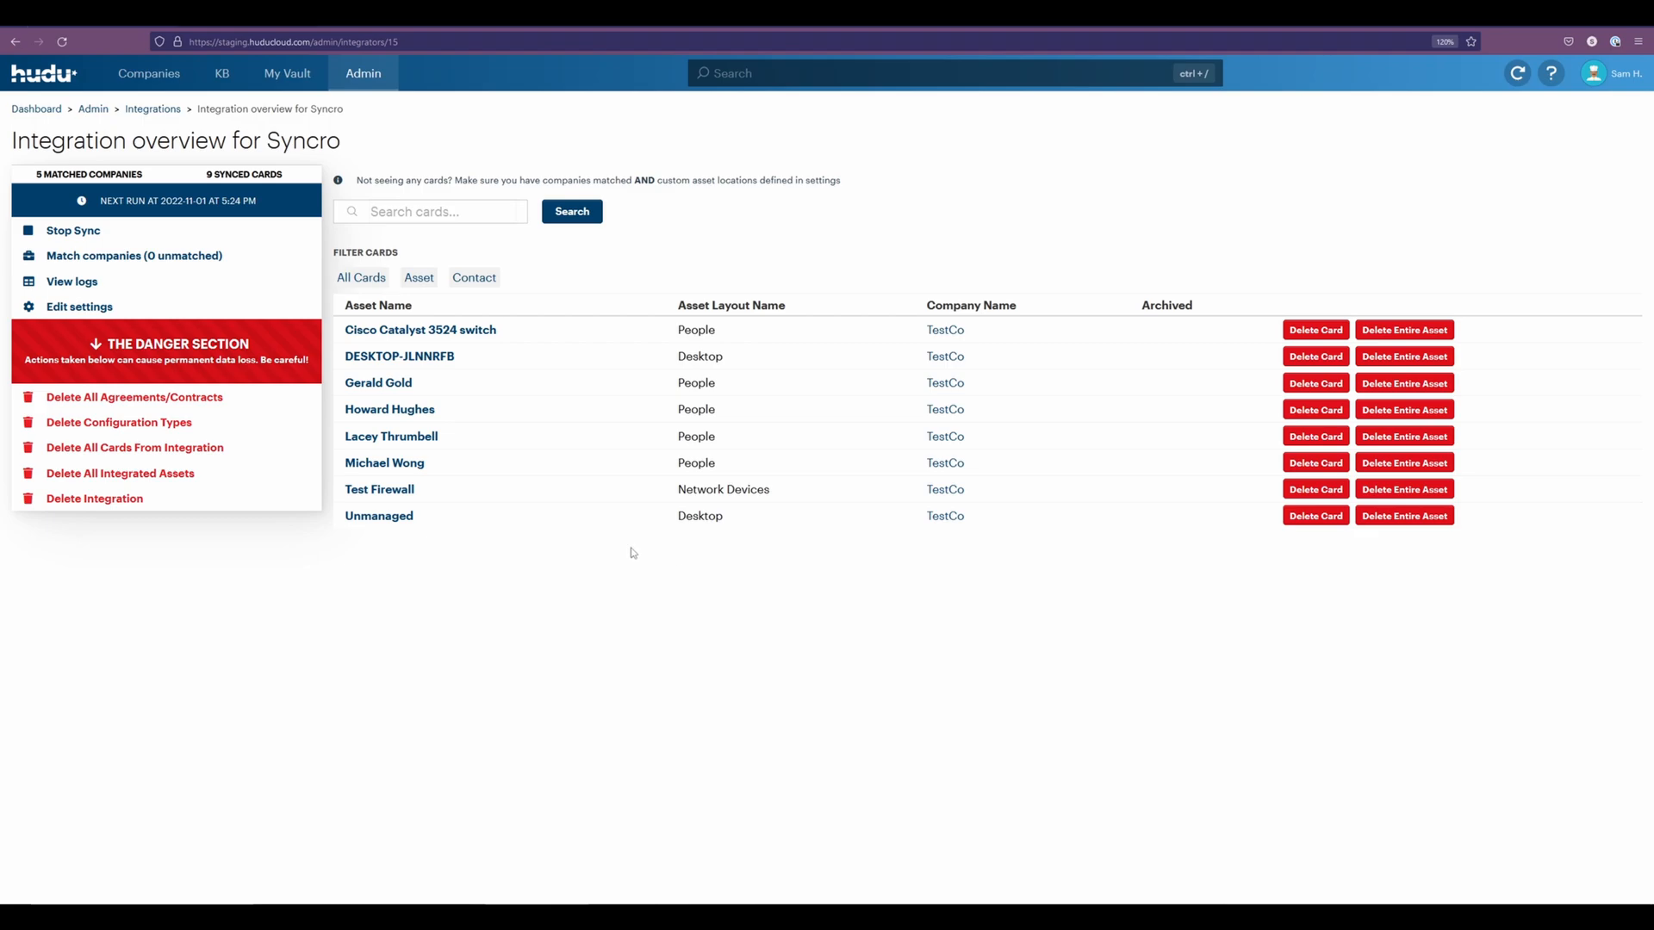
mouse_move(1404, 515)
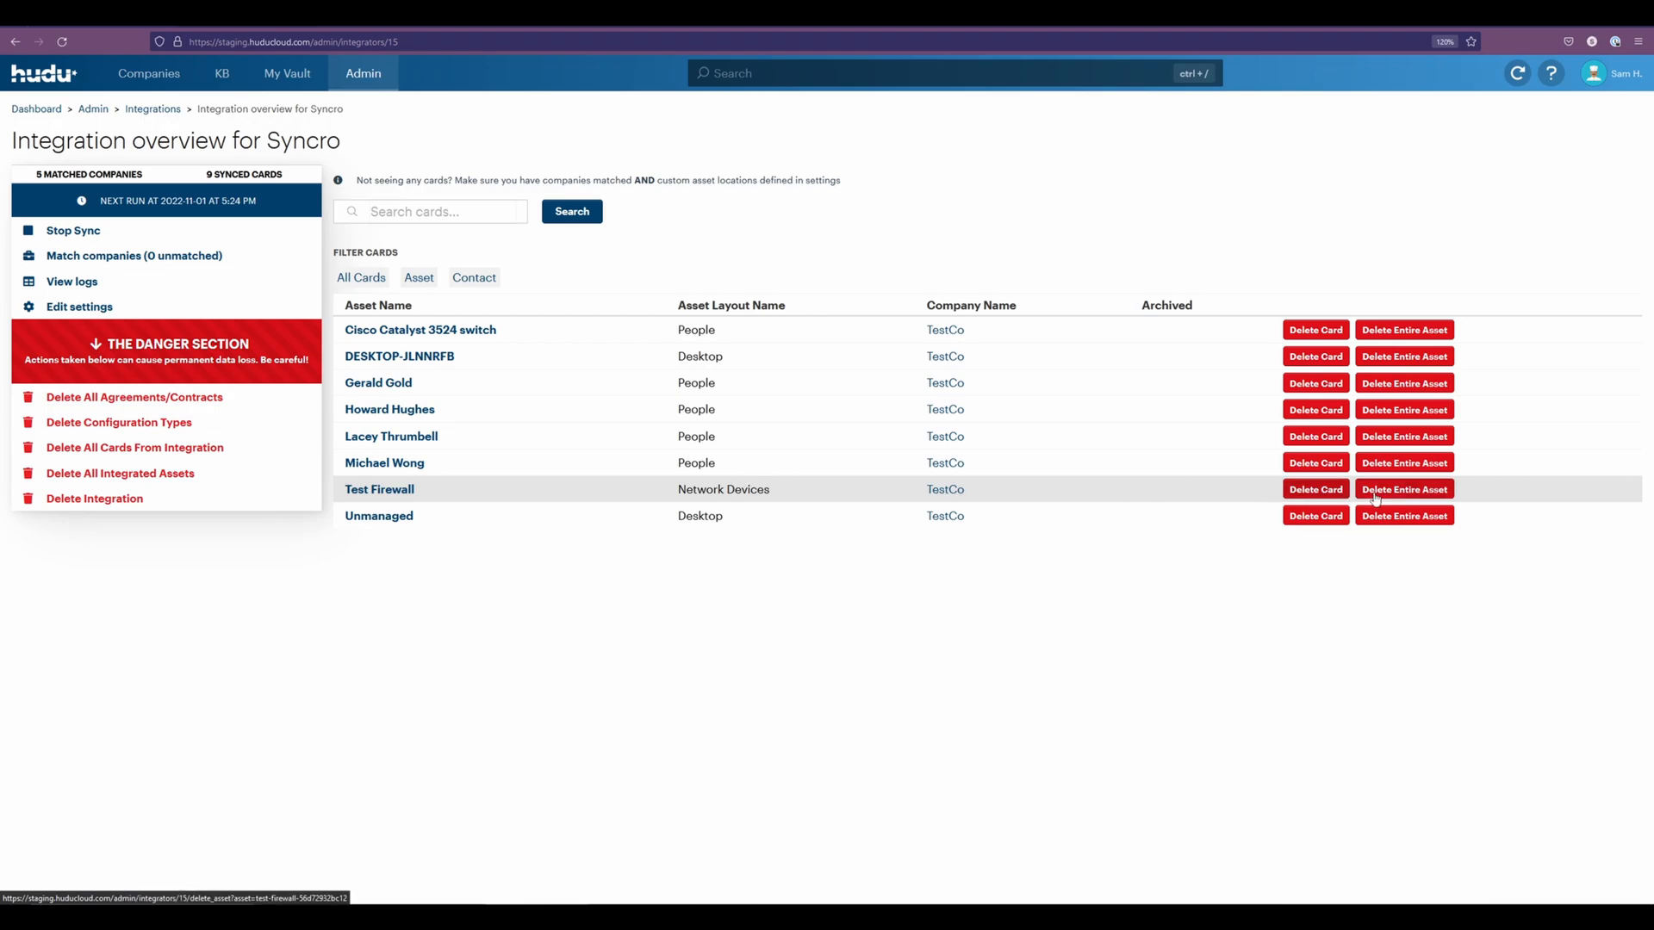
mouse_move(379, 515)
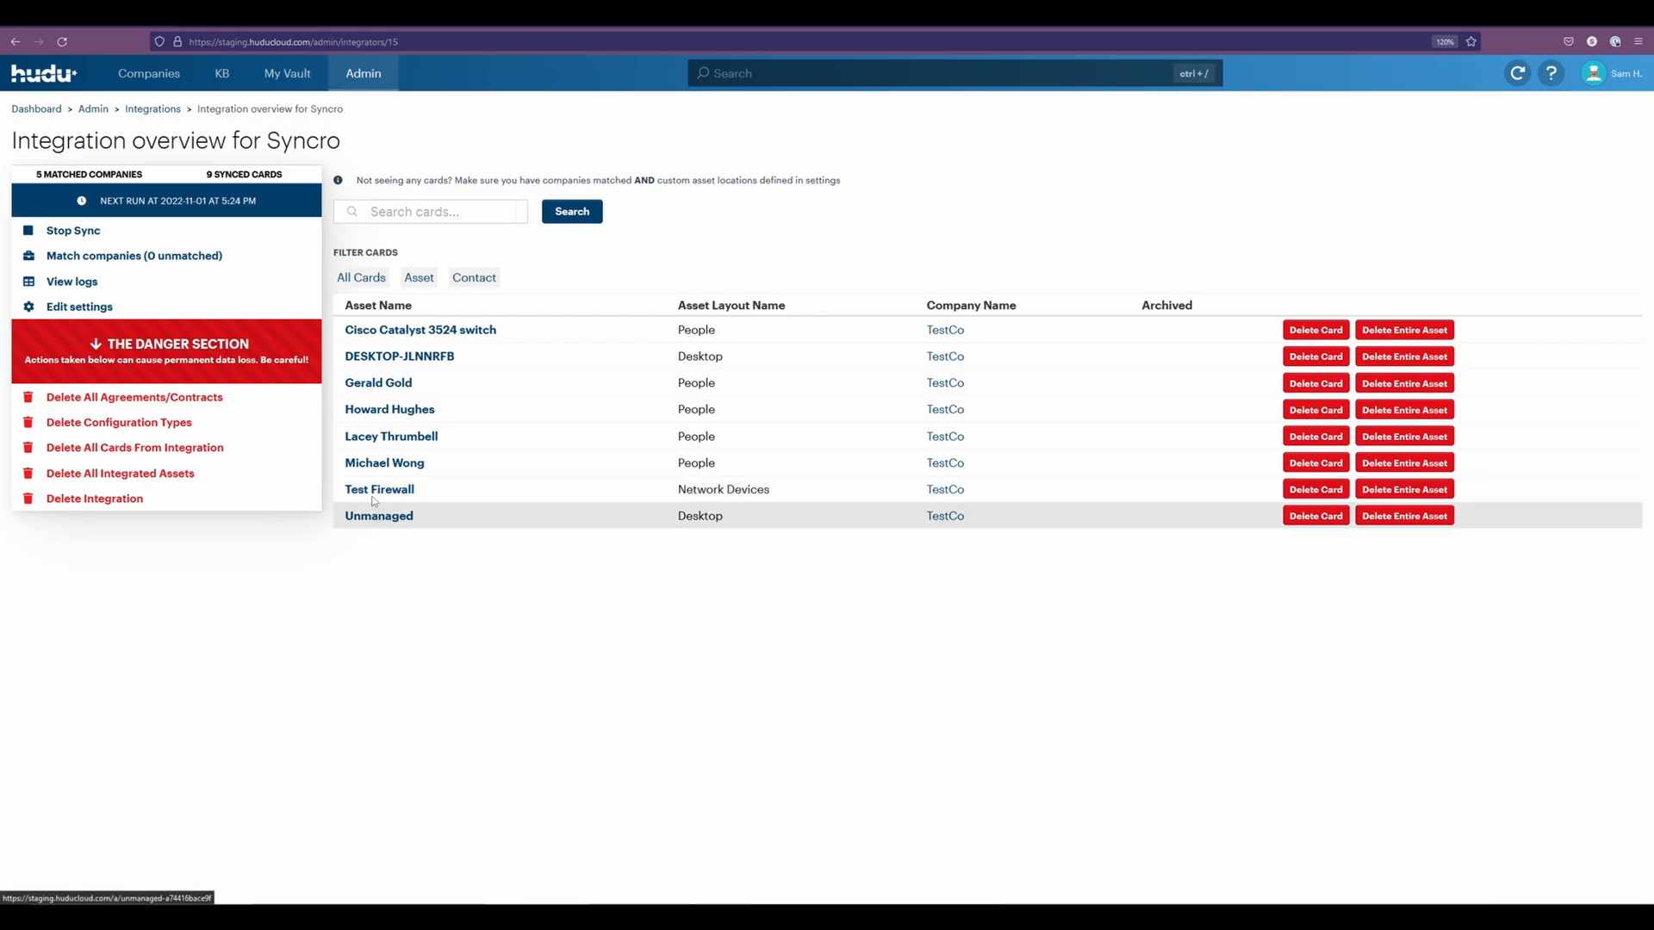
mouse_move(708, 501)
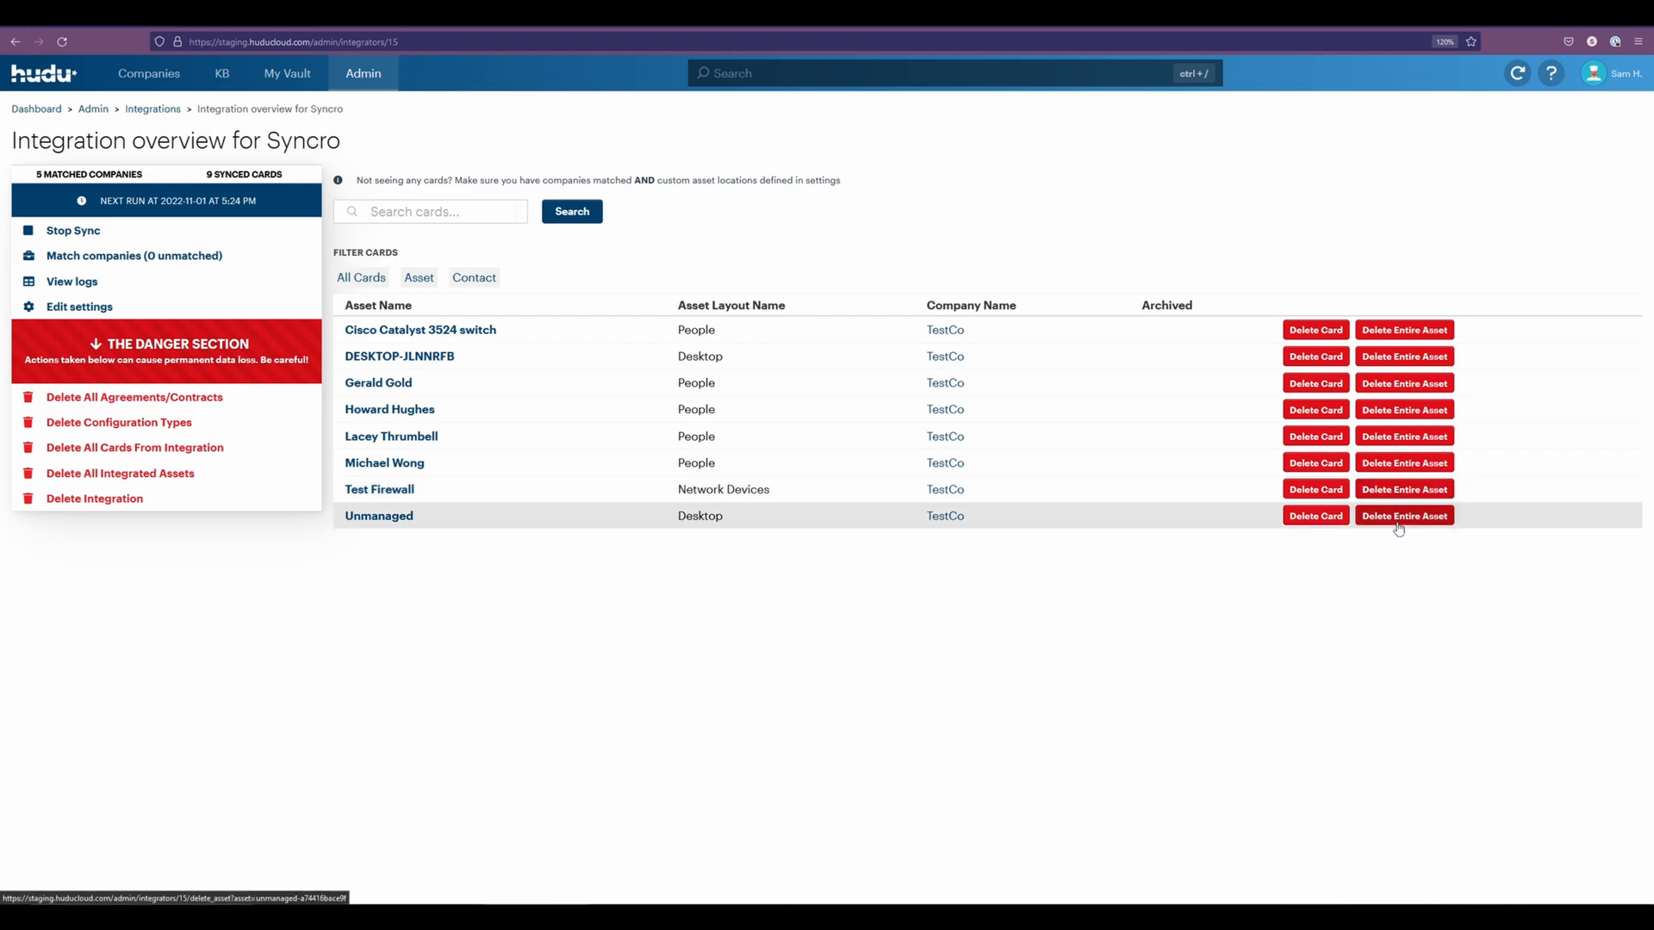
mouse_move(1402, 488)
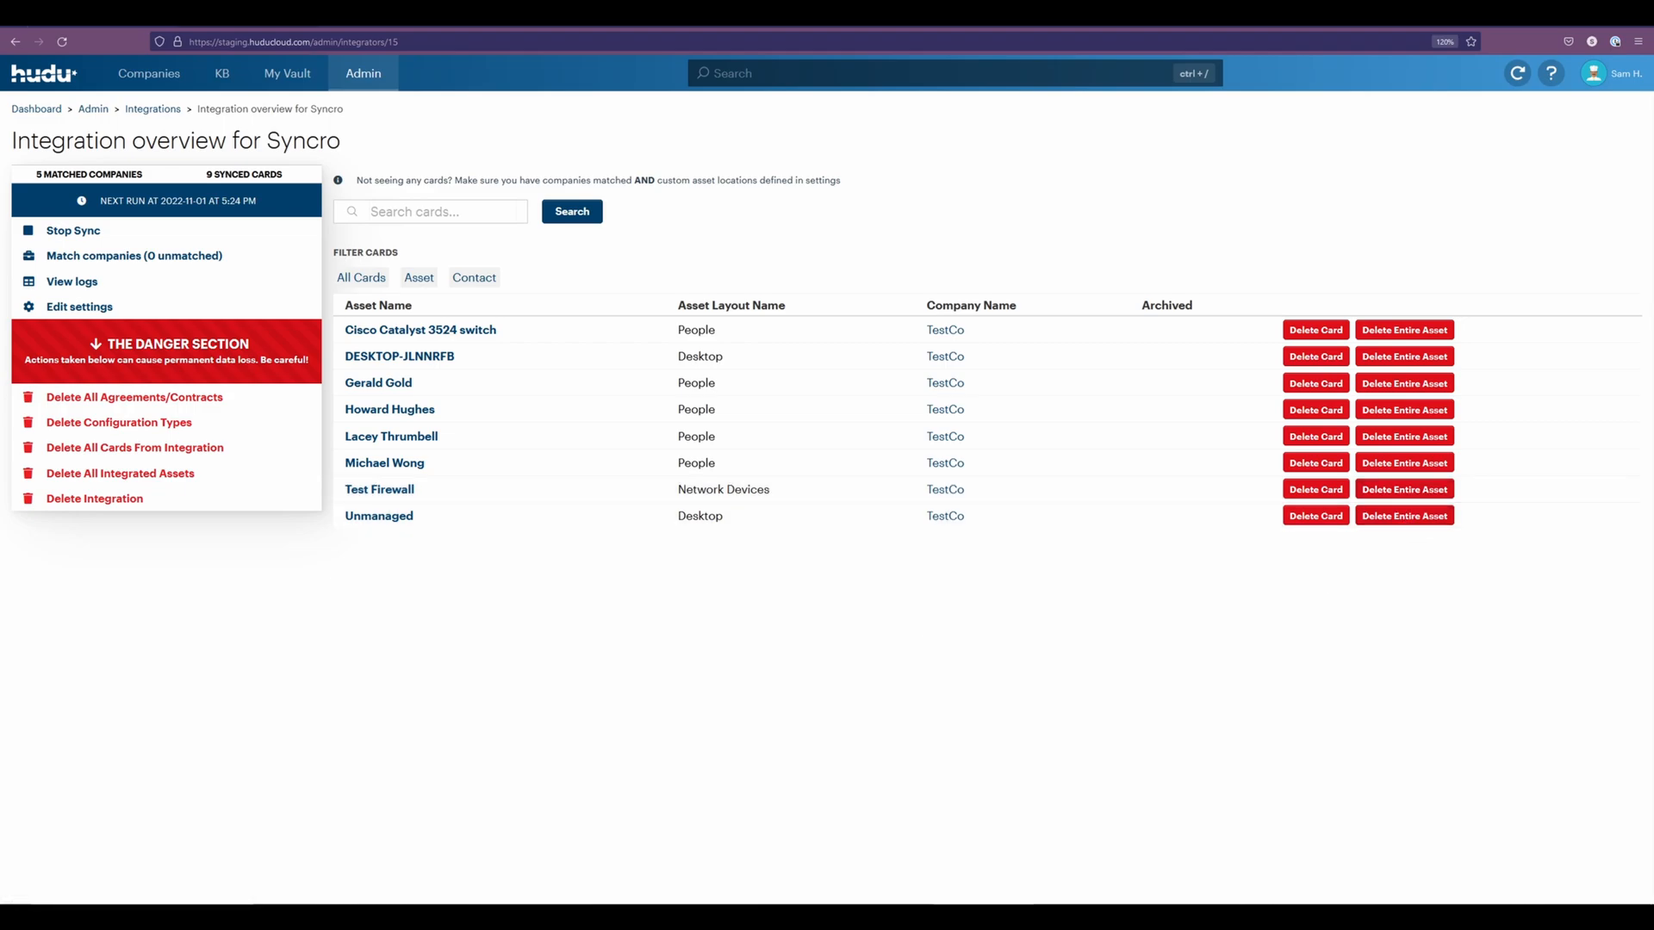
mouse_move(951, 345)
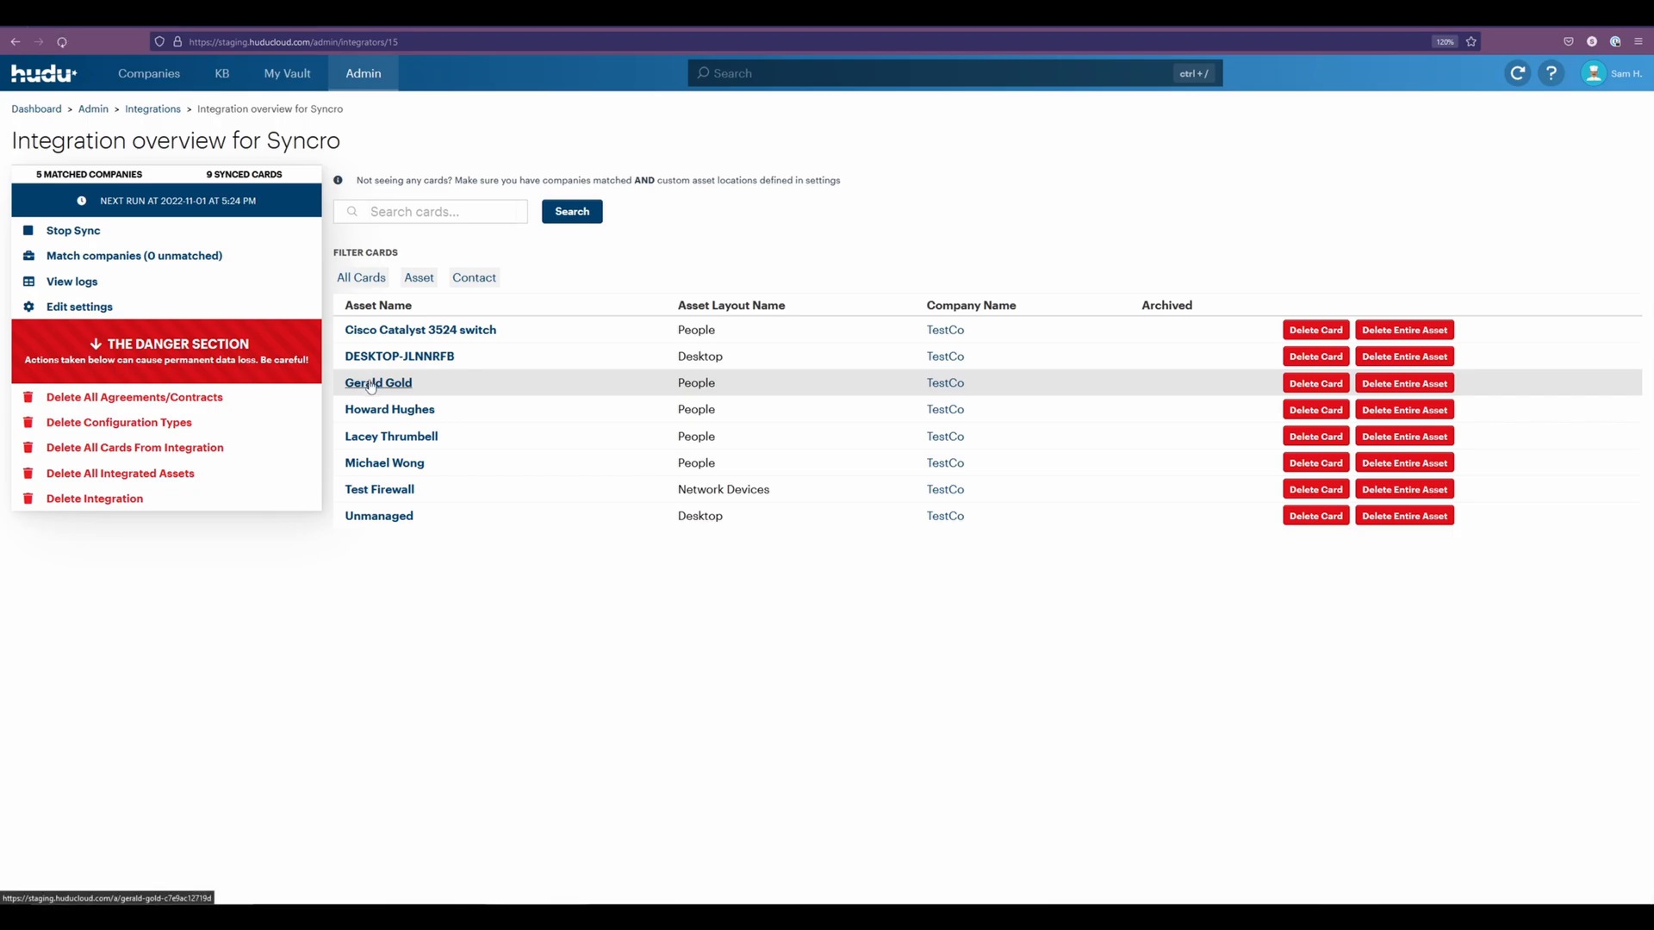
click(377, 382)
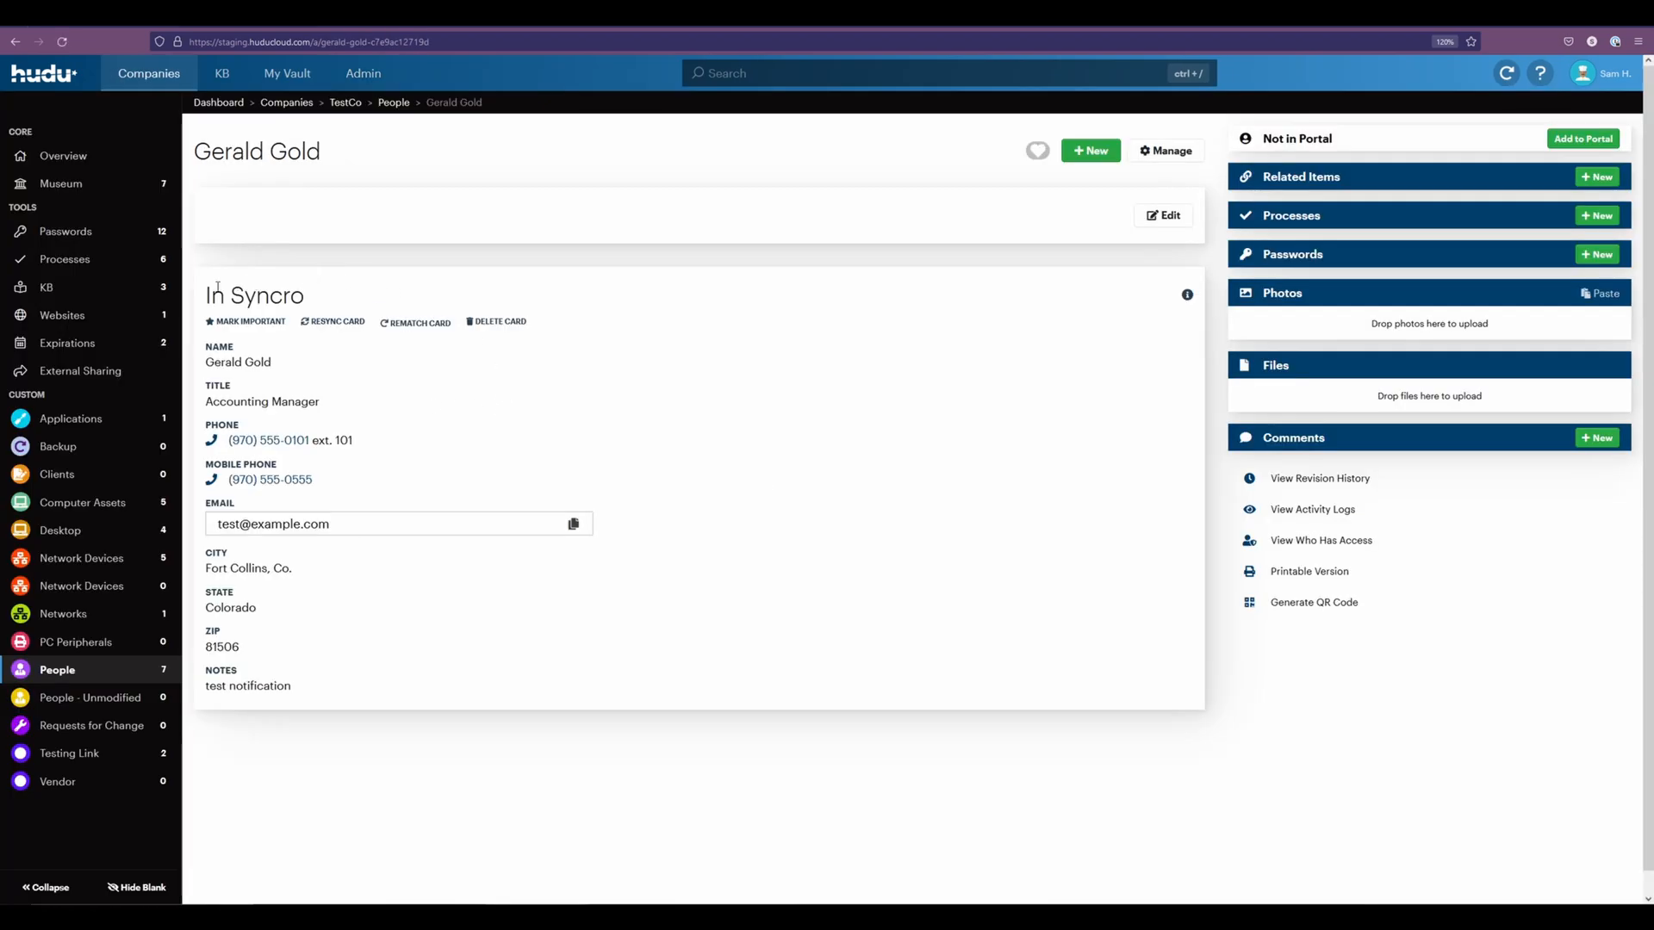
mouse_move(201, 505)
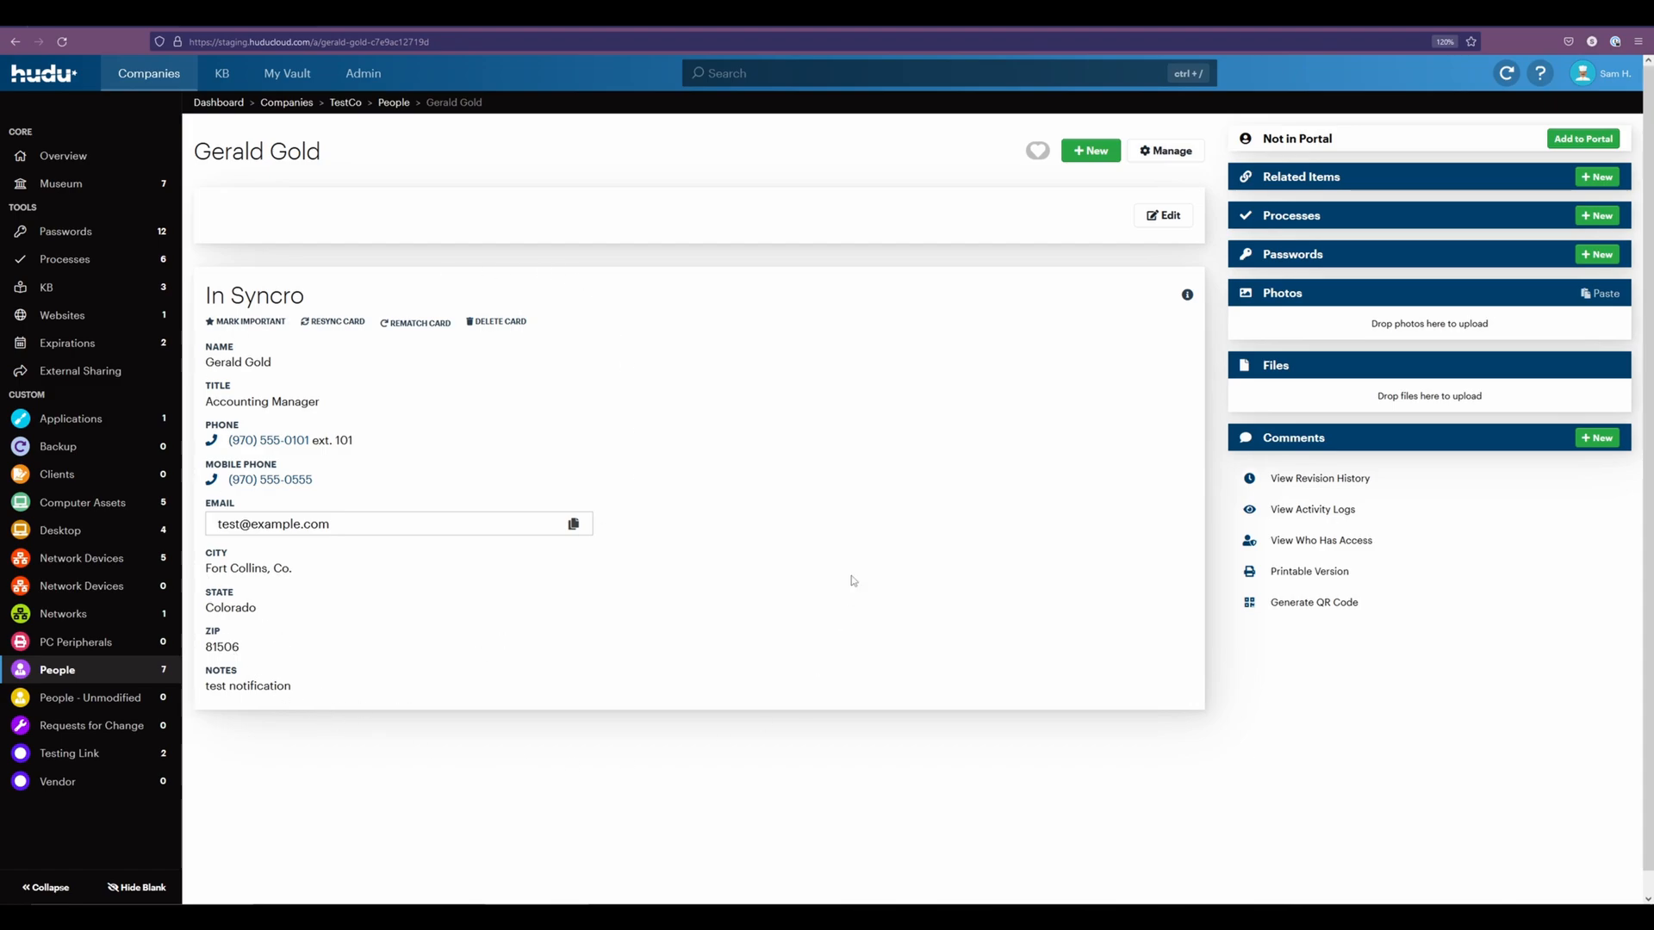
mouse_move(473, 216)
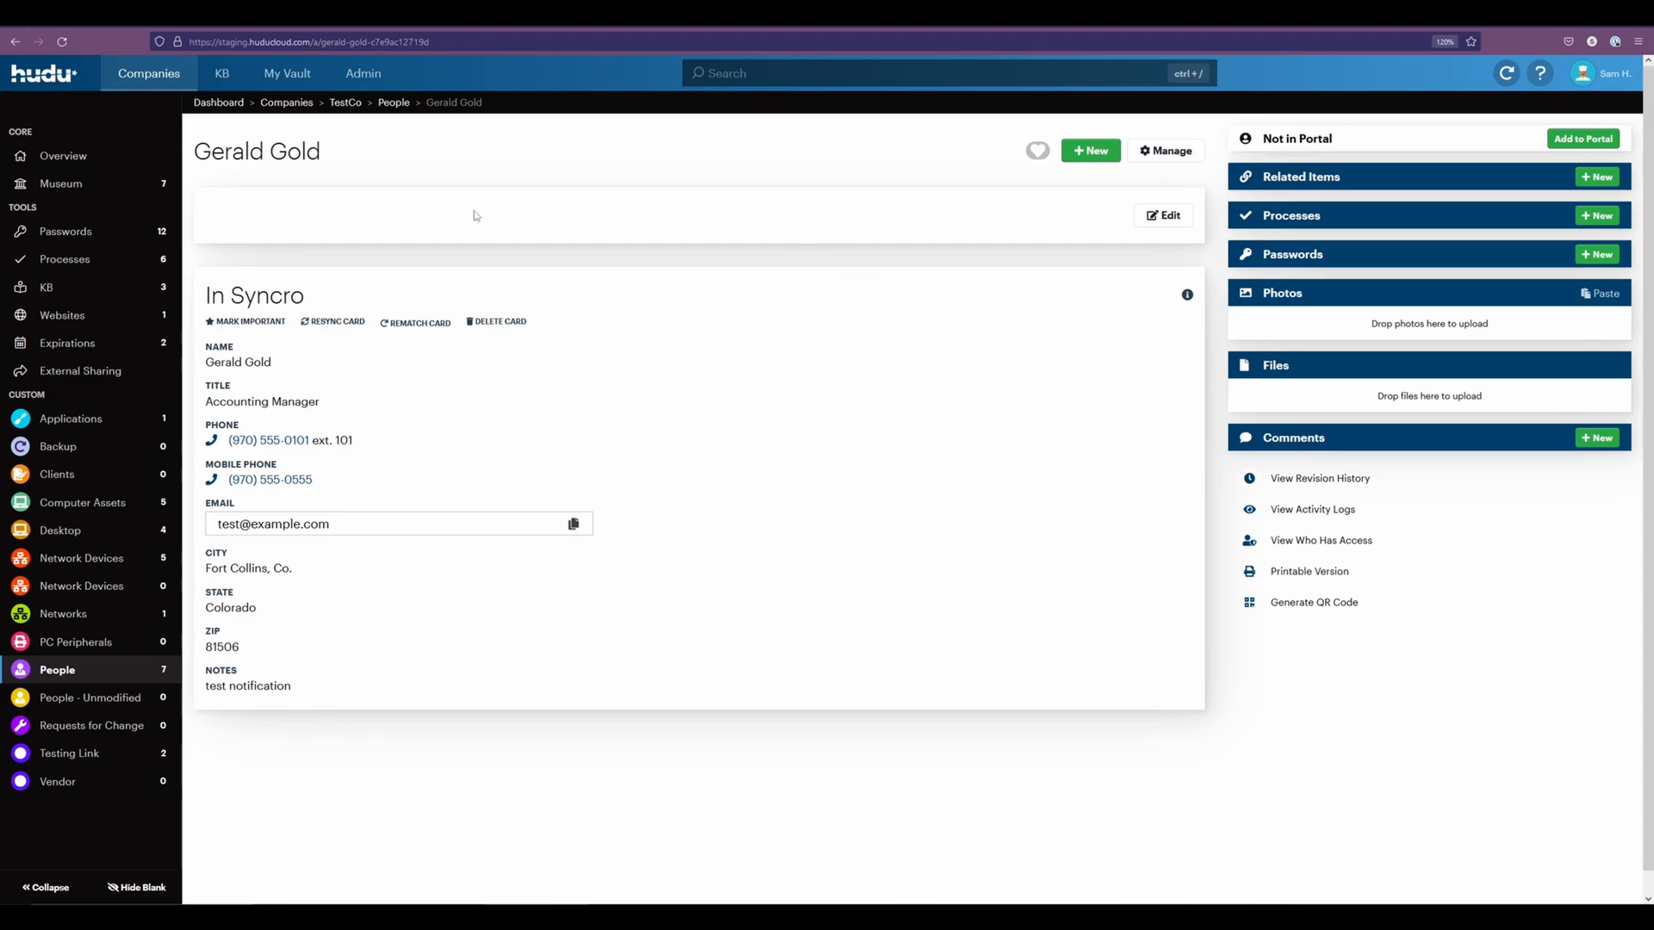
mouse_move(752, 222)
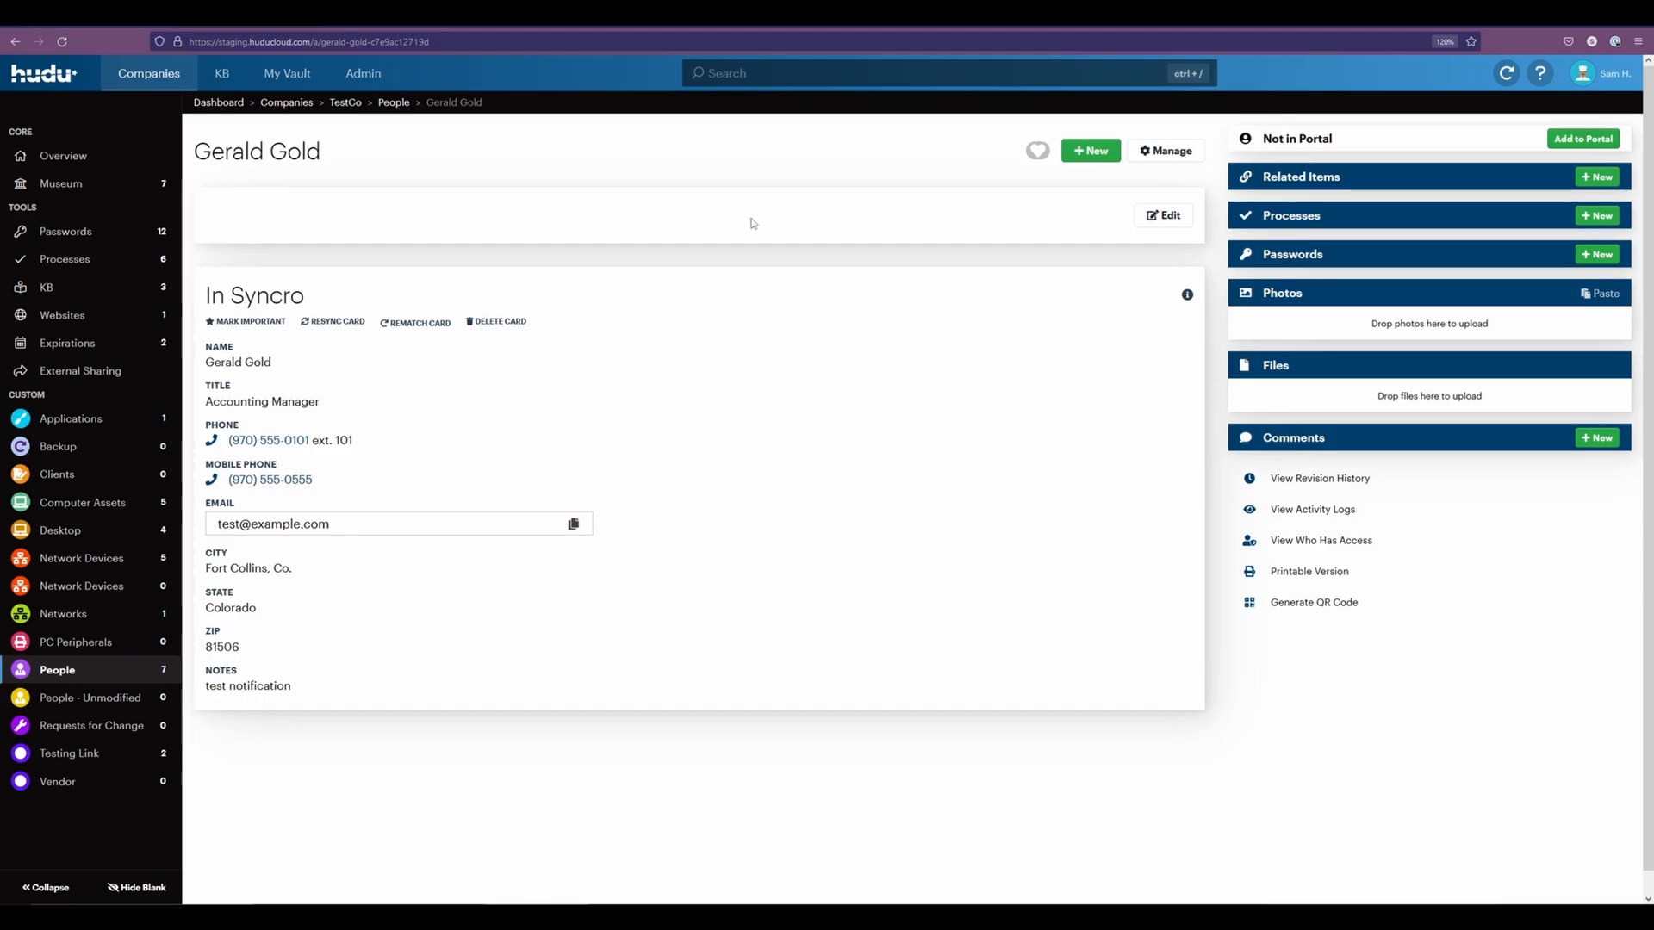
click(1163, 216)
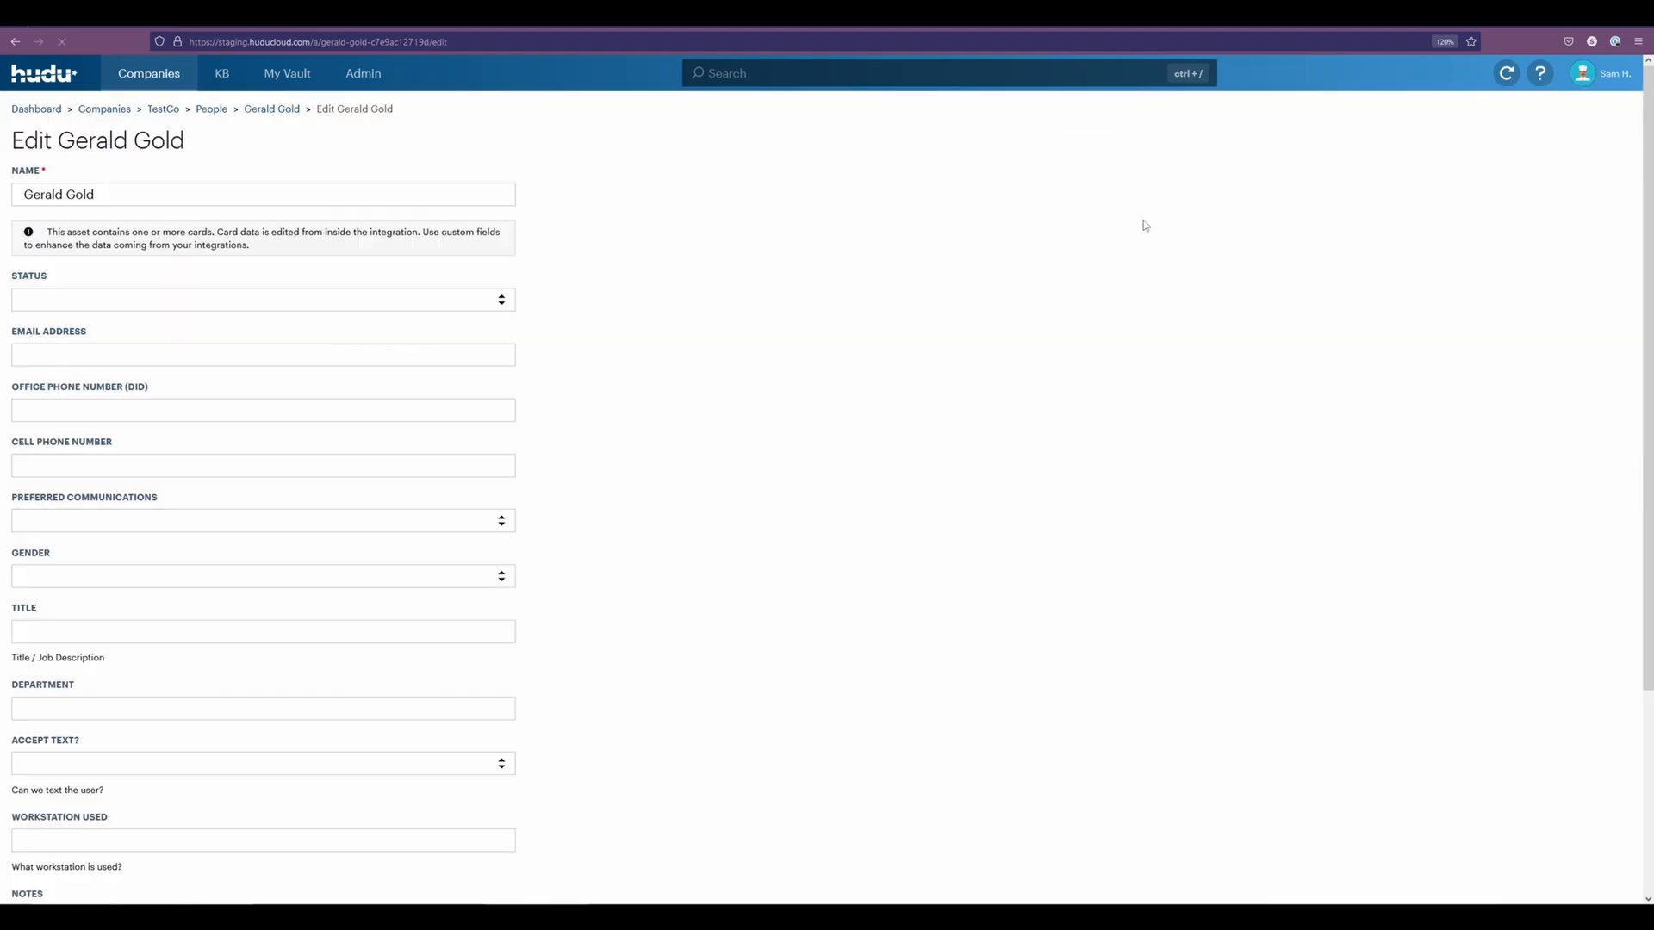
mouse_move(248, 596)
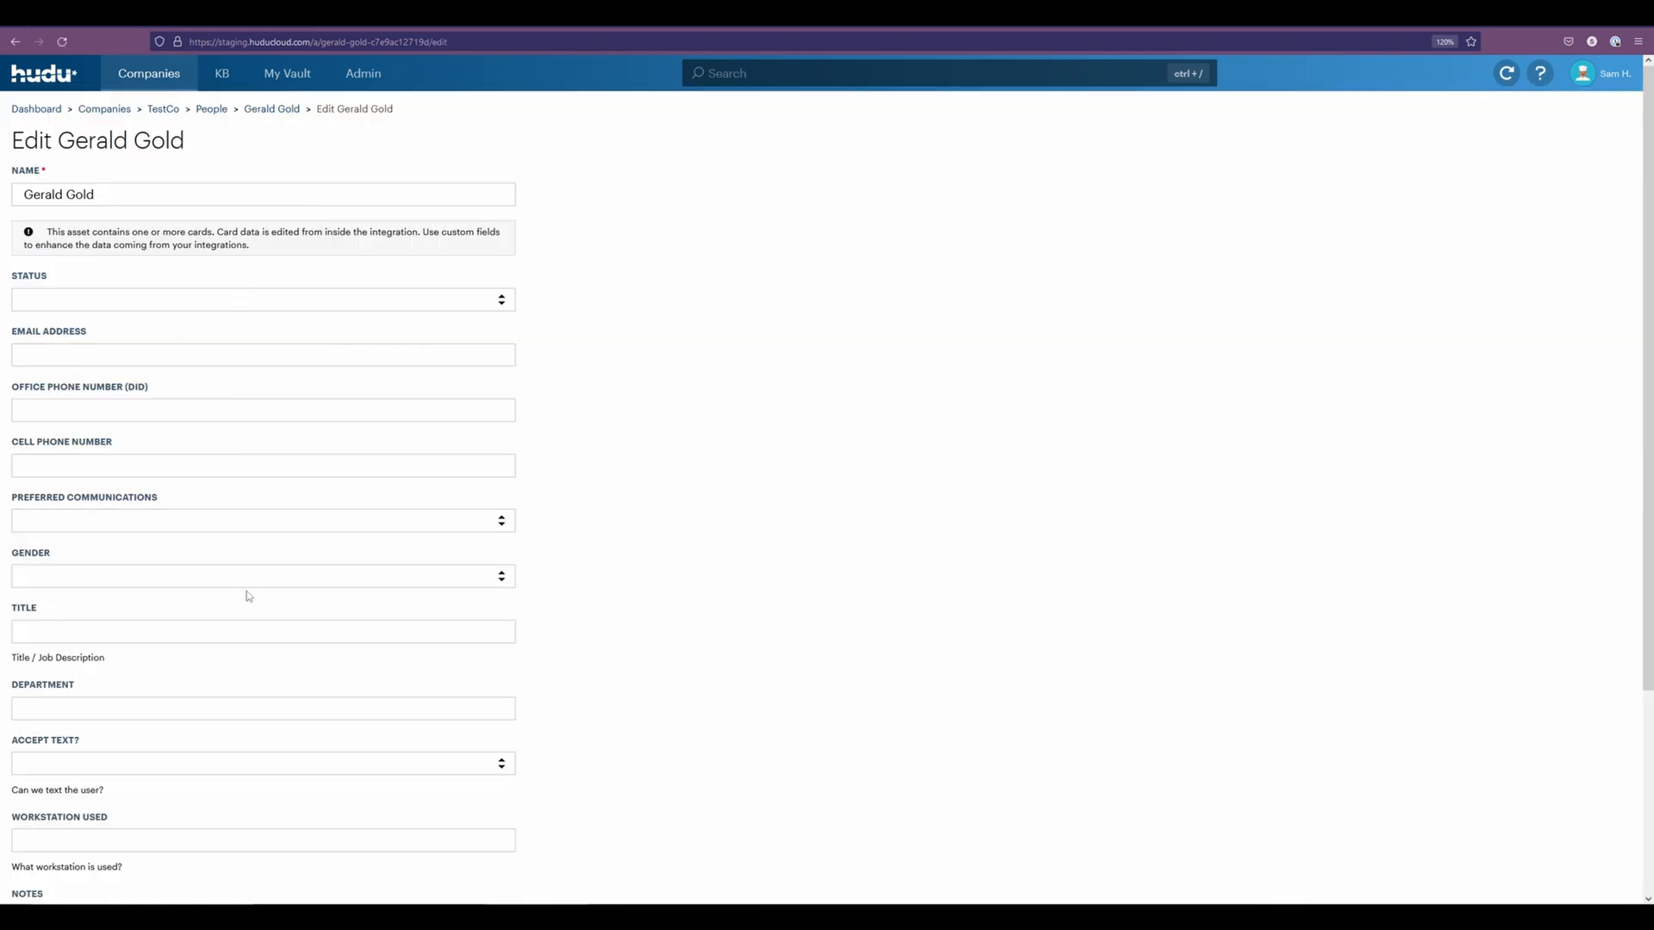
mouse_move(858, 391)
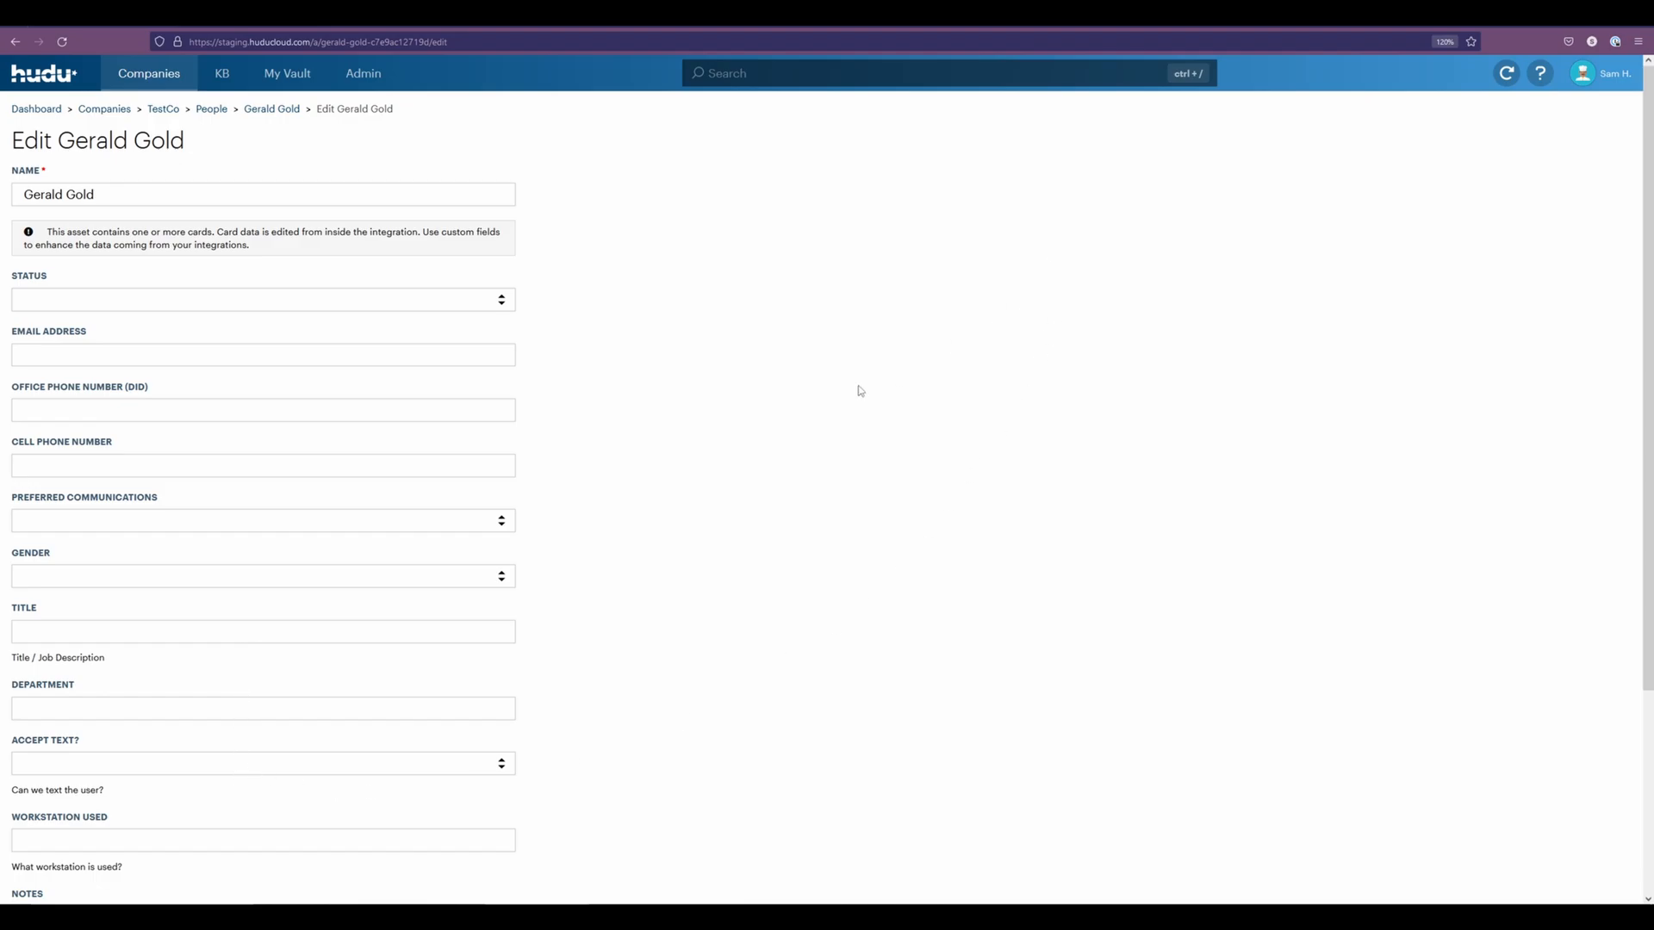